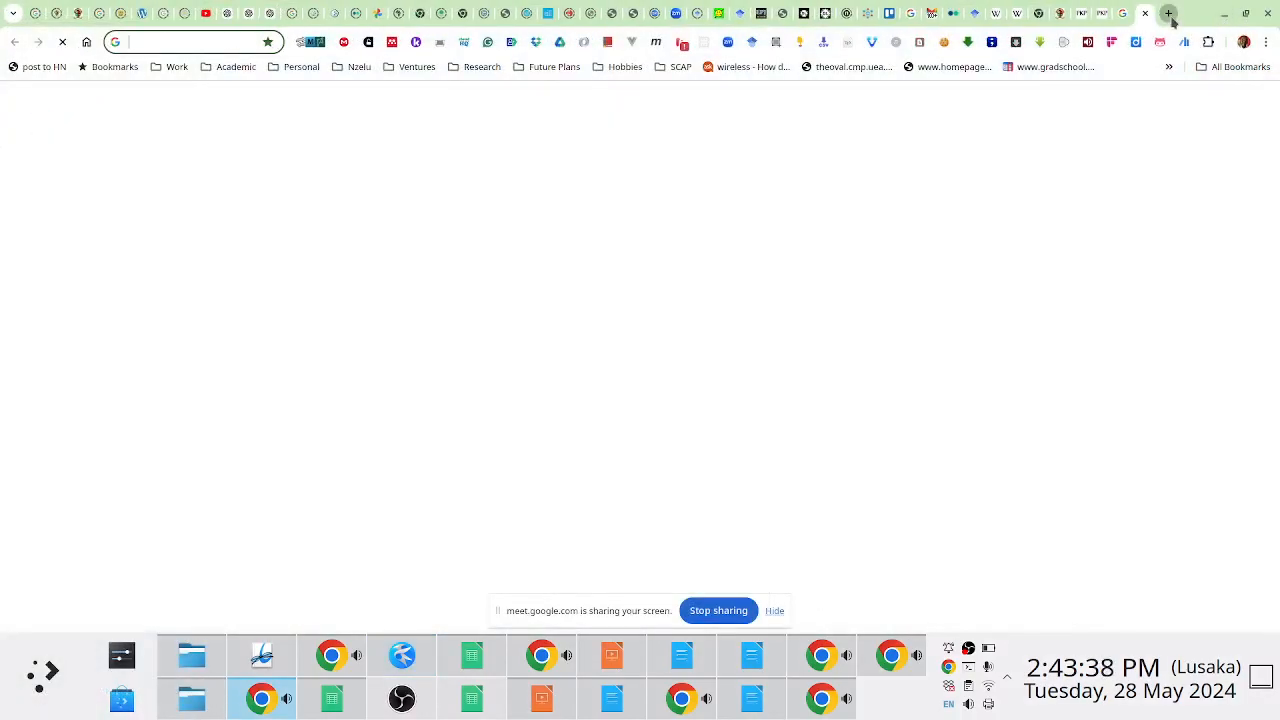
Open journals.unza.zm in a new tab and scroll through the list of hosted journals
left_click(1168, 14)
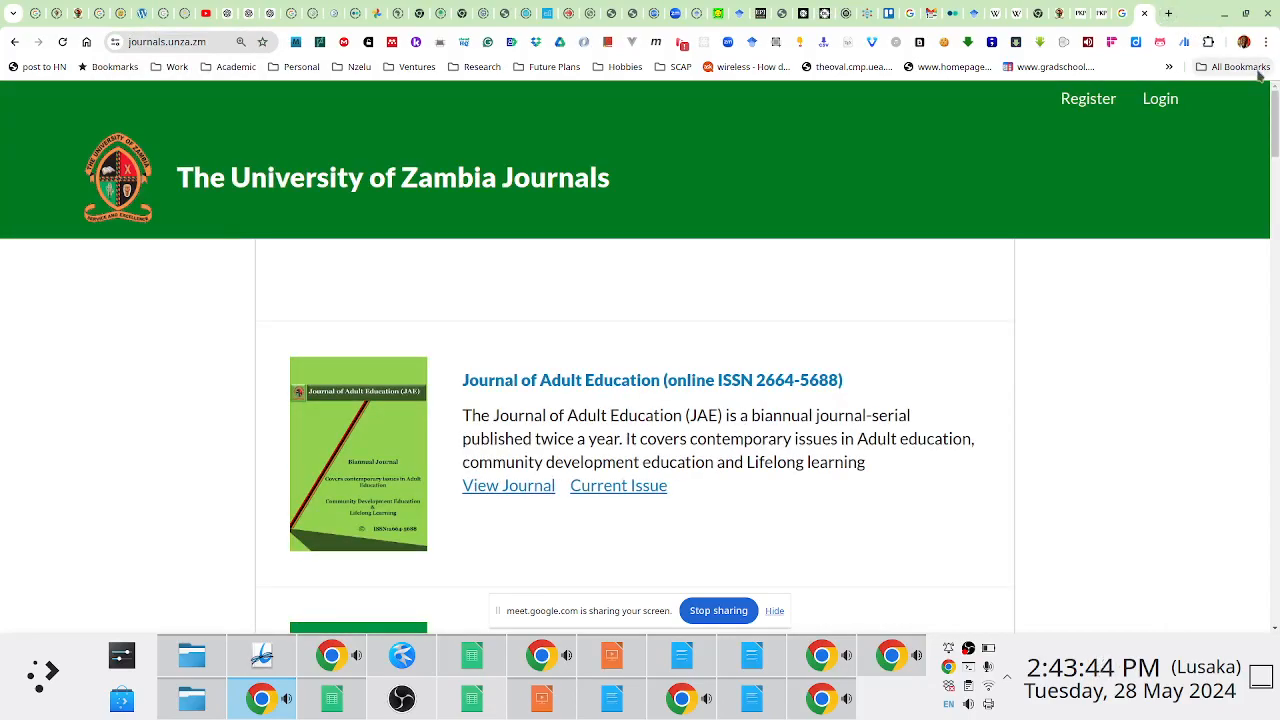
scroll("down", 3)
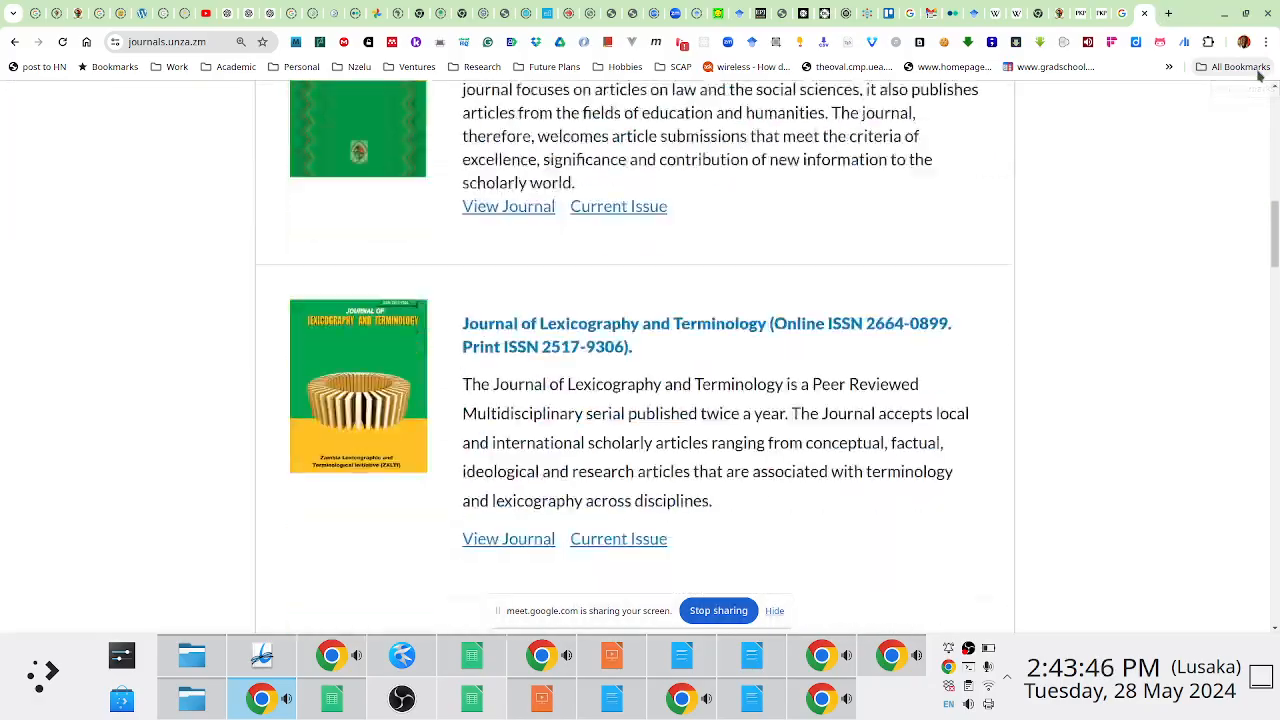
scroll("down", 3)
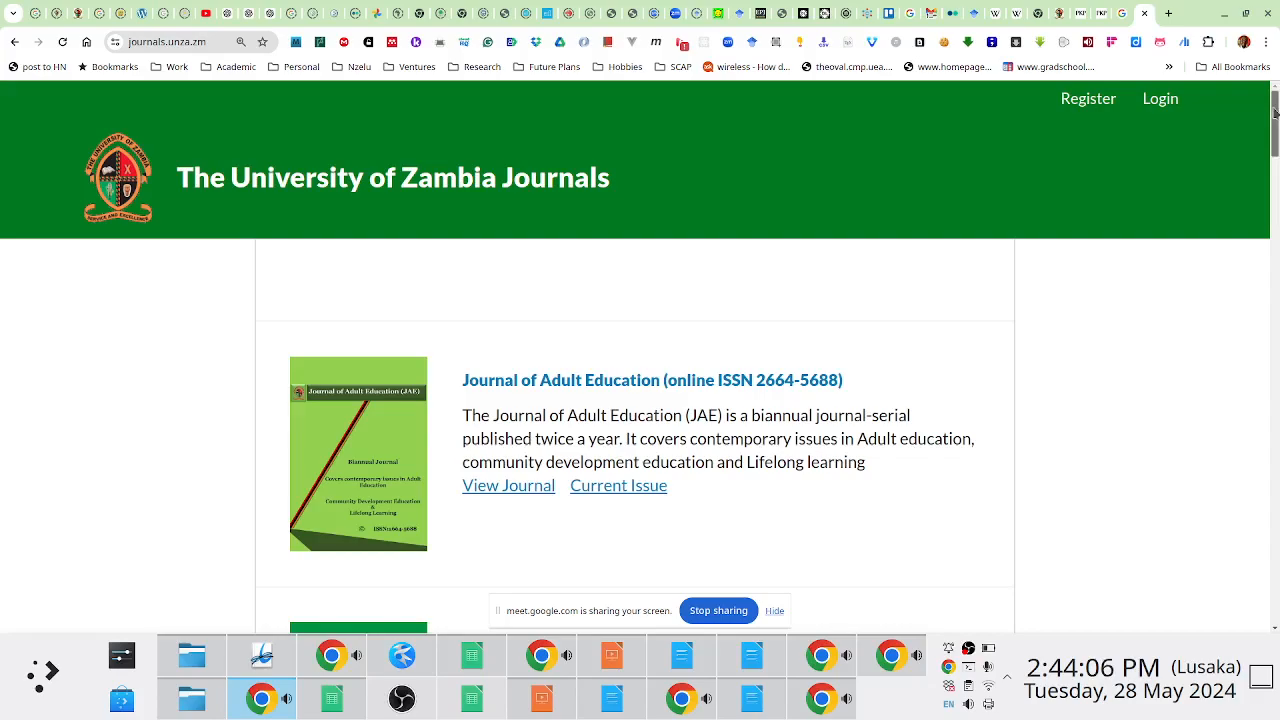
Log in with username and password and enter the JLSS editorial back office
left_click(1160, 98)
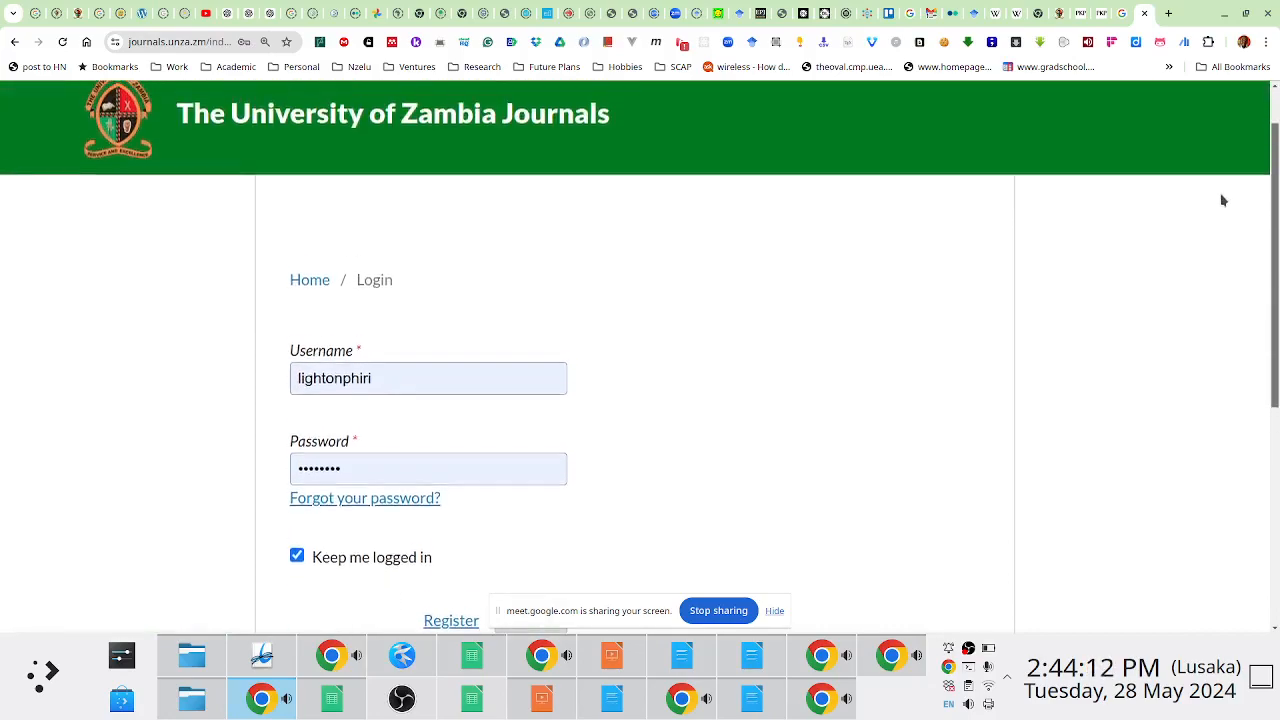
scroll("down", 3)
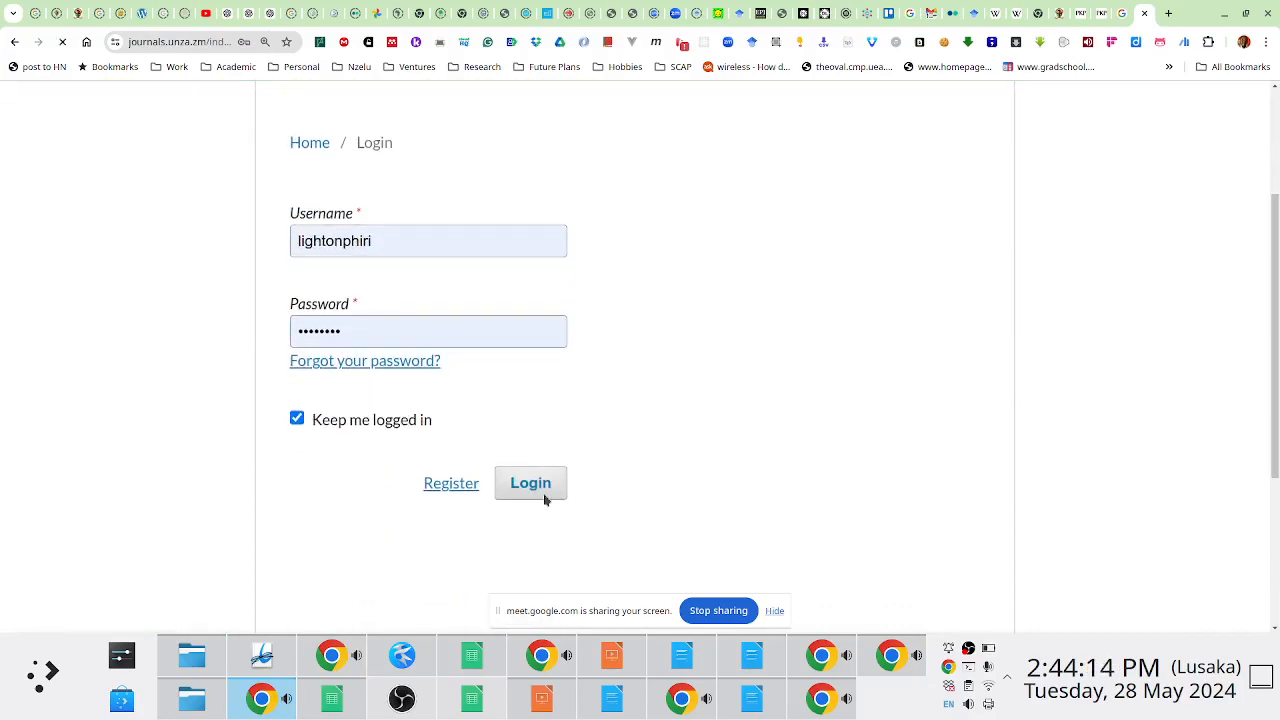
left_click(530, 482)
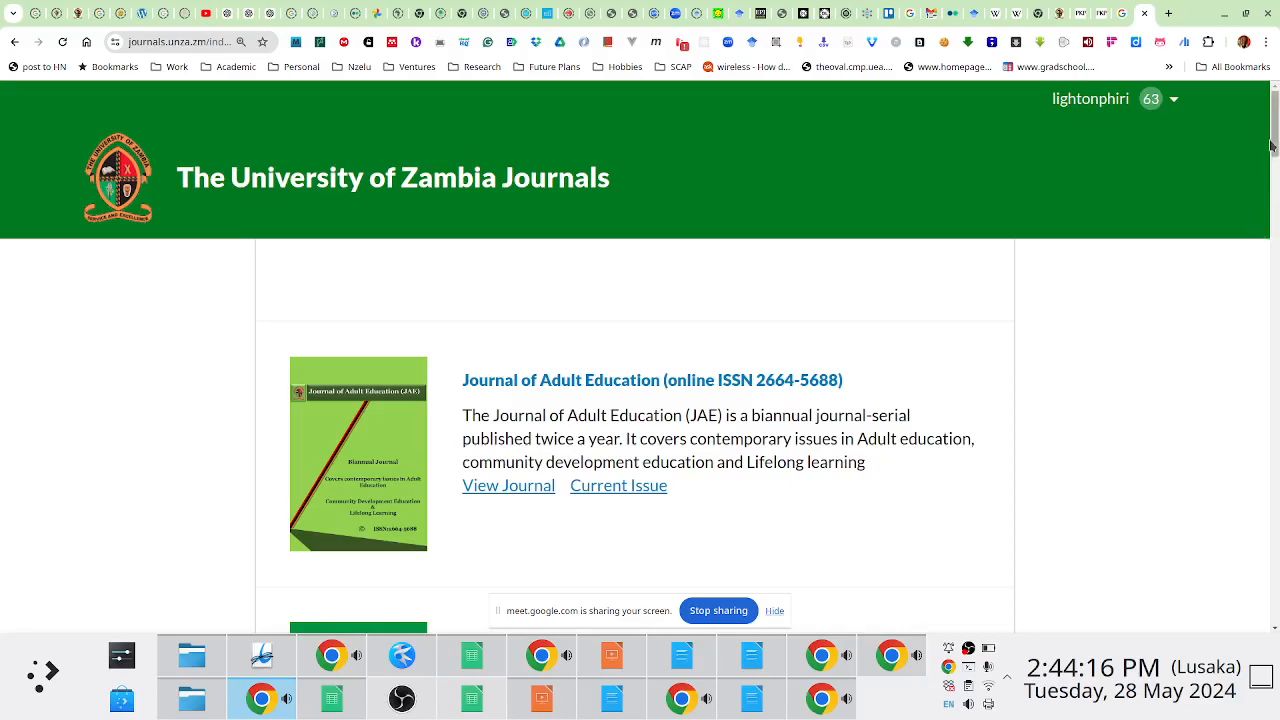
scroll("down", 3)
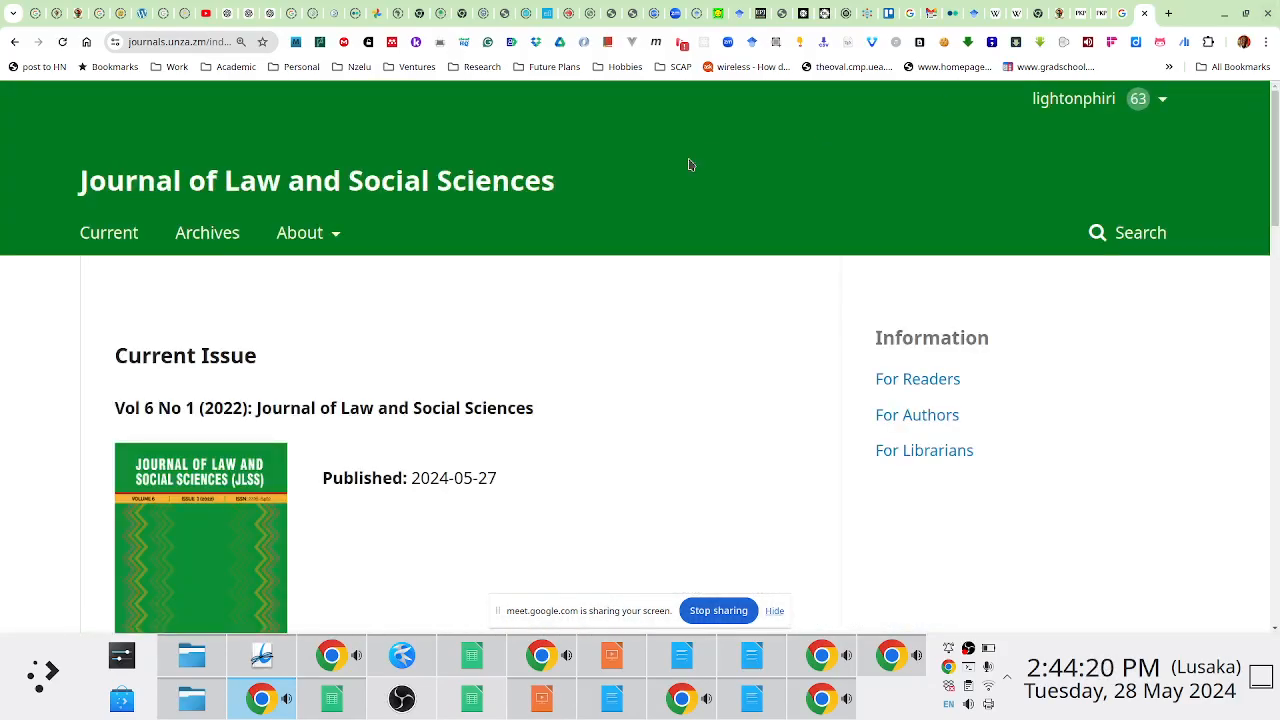
left_click(1082, 98)
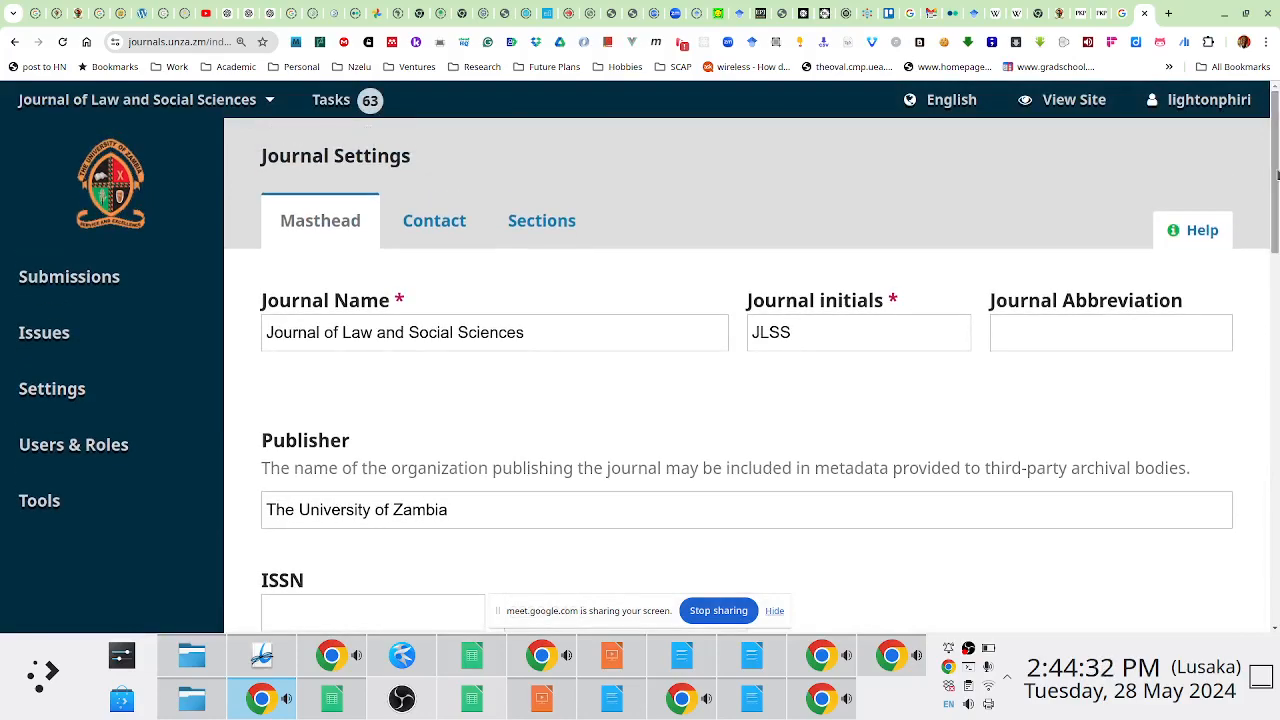
left_click(858, 332)
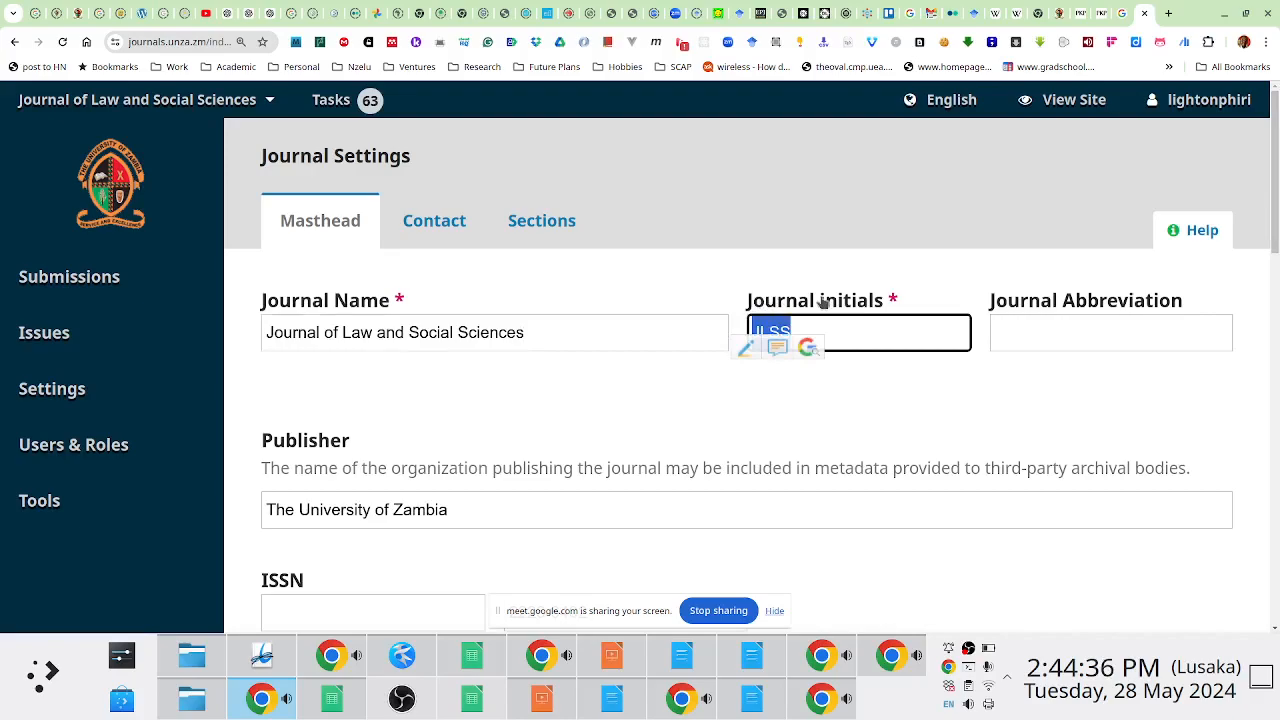
scroll("down", 3)
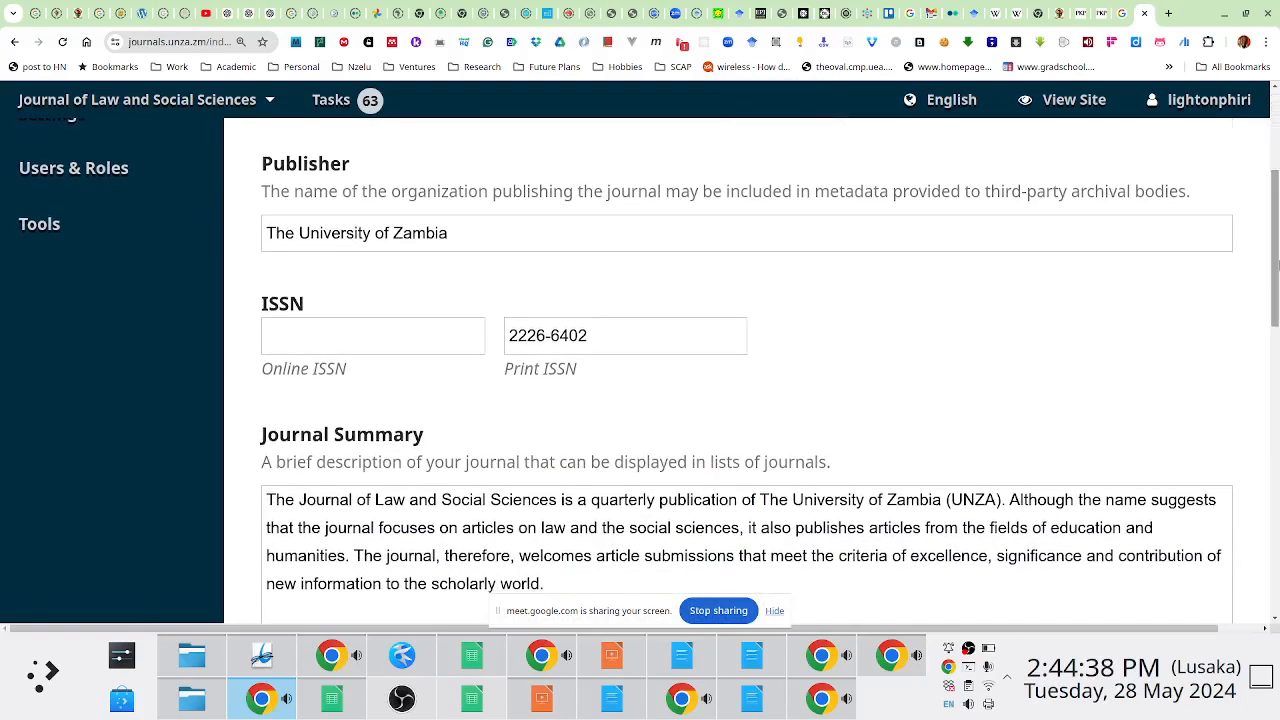
left_click(625, 335)
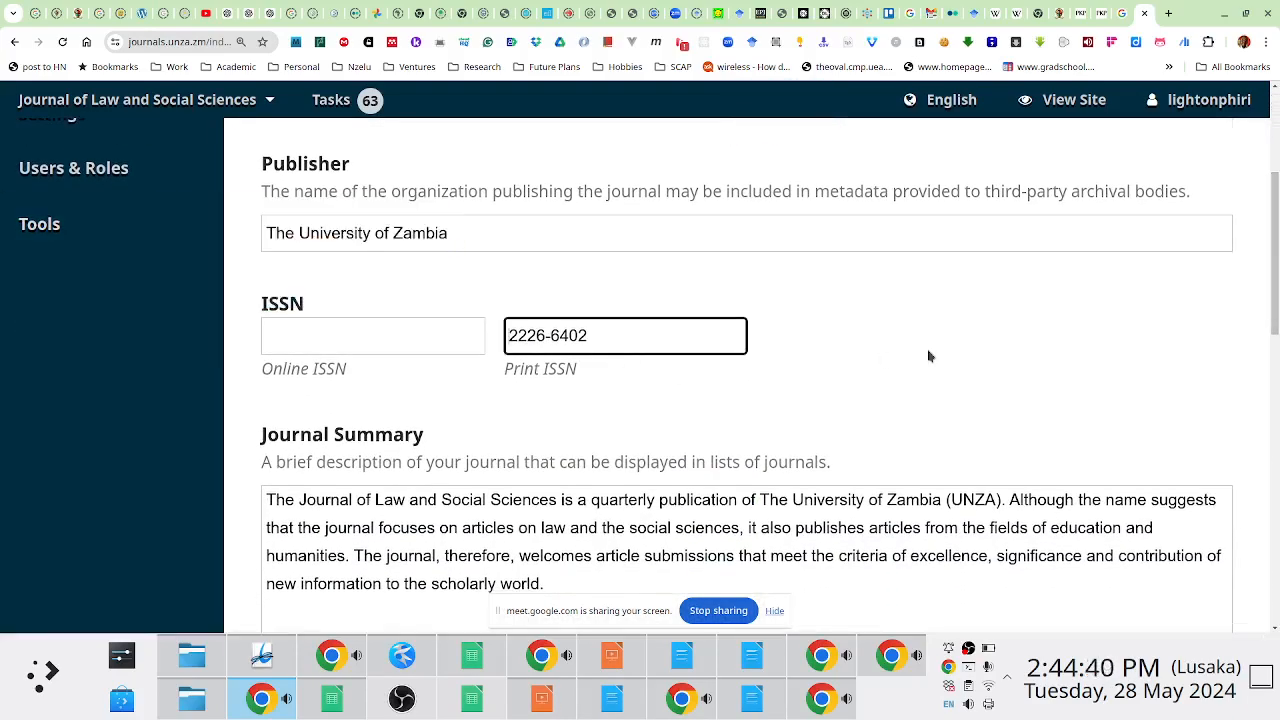
scroll("down", 3)
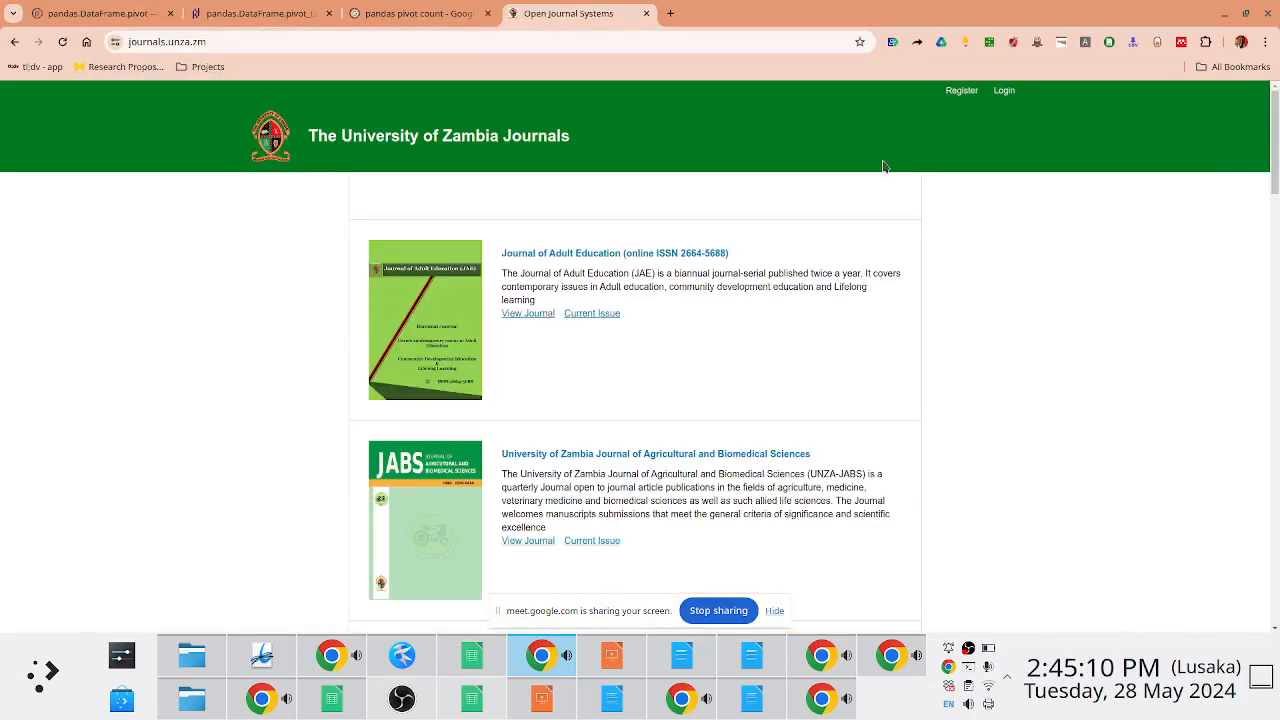
Open About > Editorial Team and scroll through the chief editor, editors and advisory panel
scroll("down", 3)
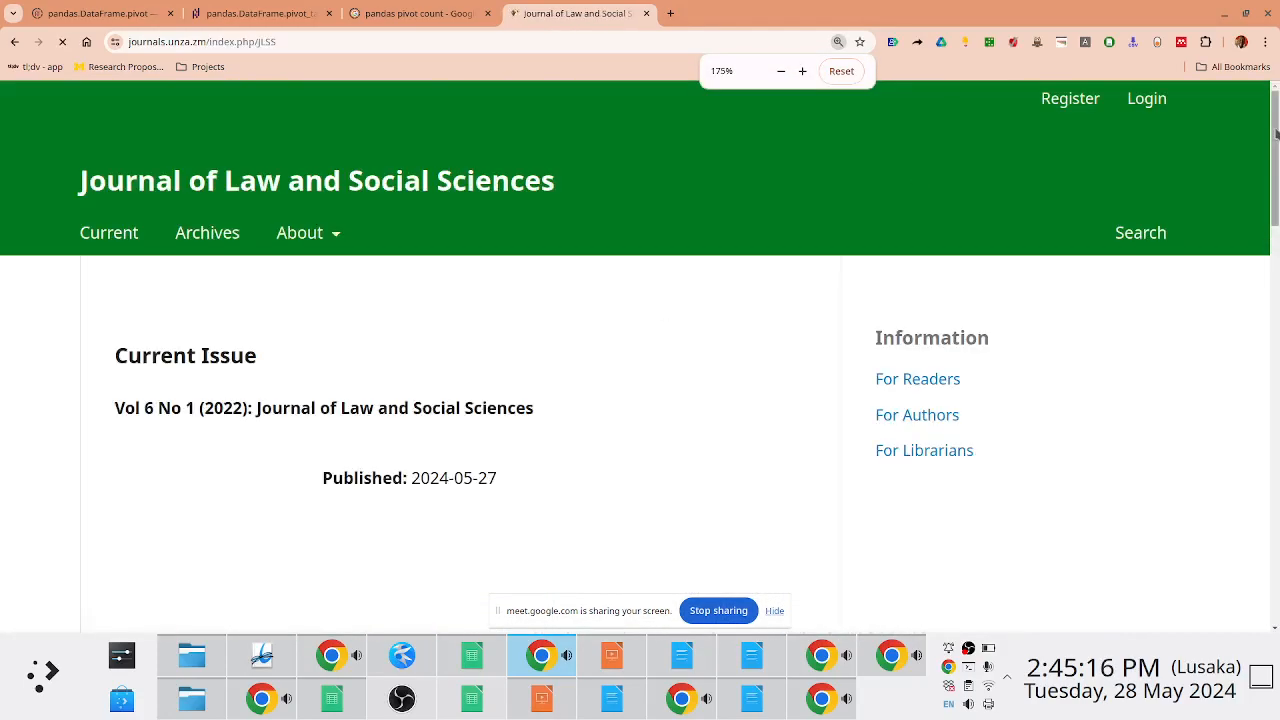
left_click(300, 232)
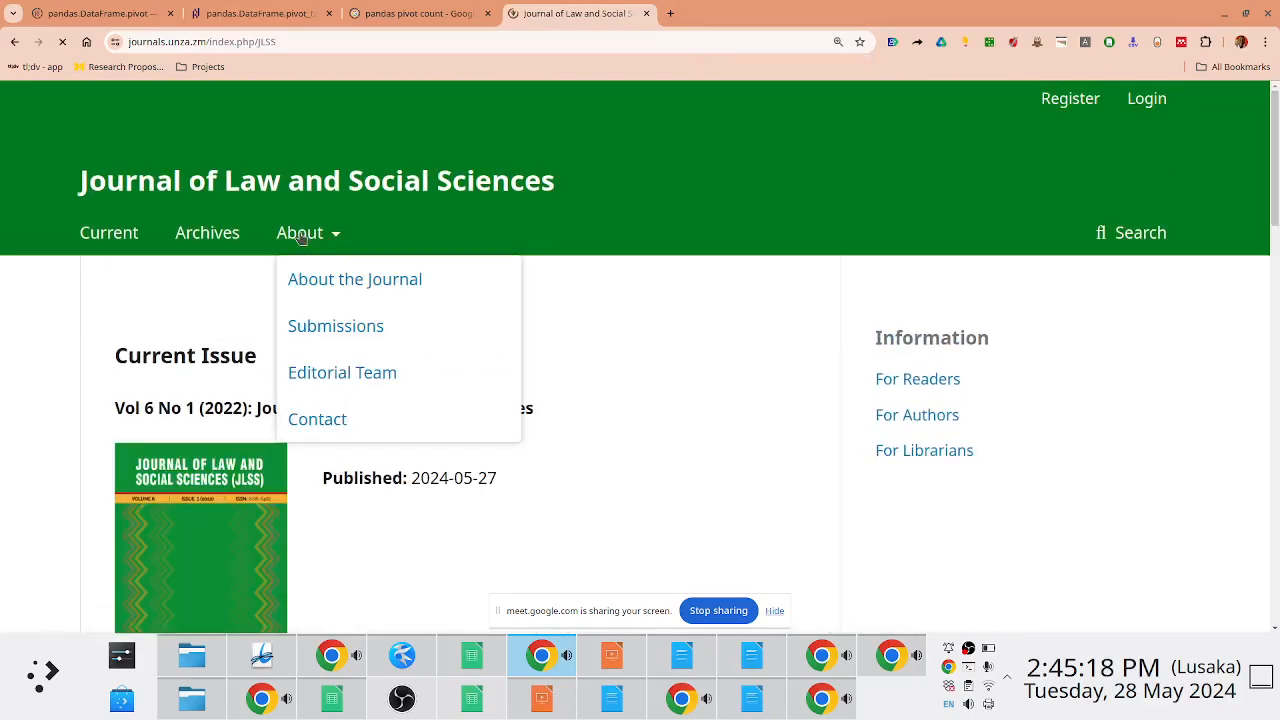
left_click(342, 372)
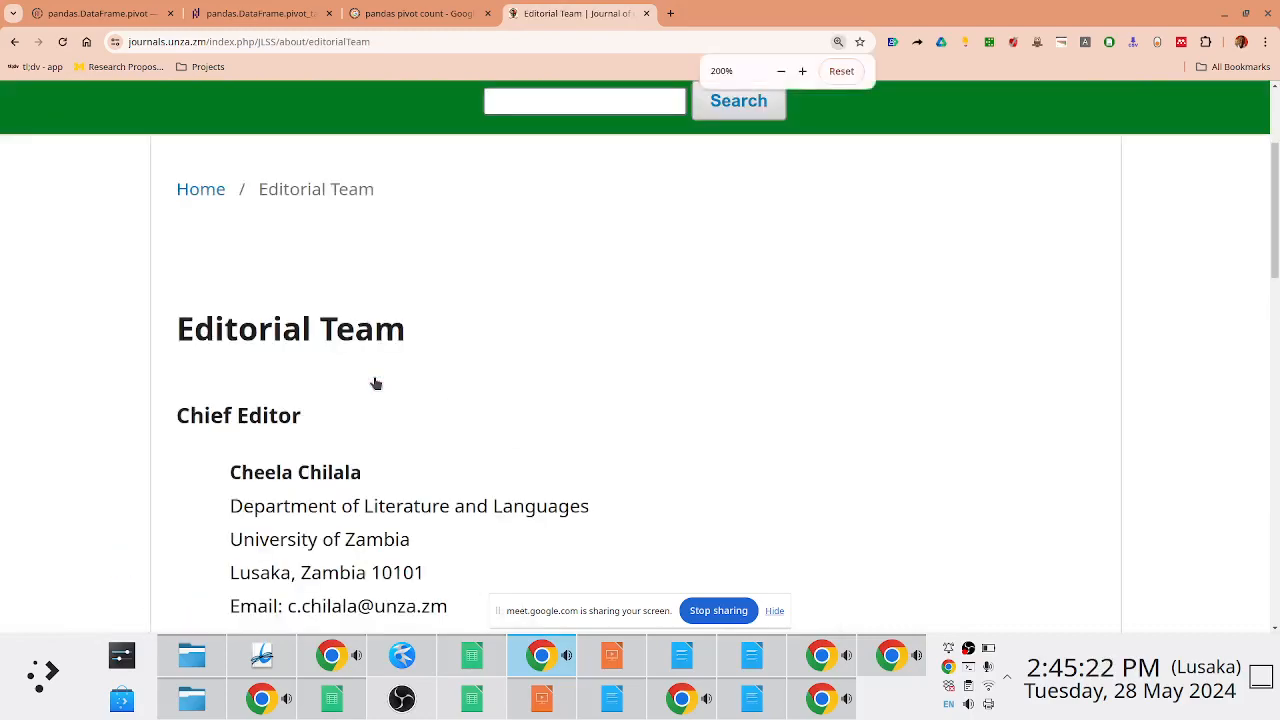
scroll("down", 3)
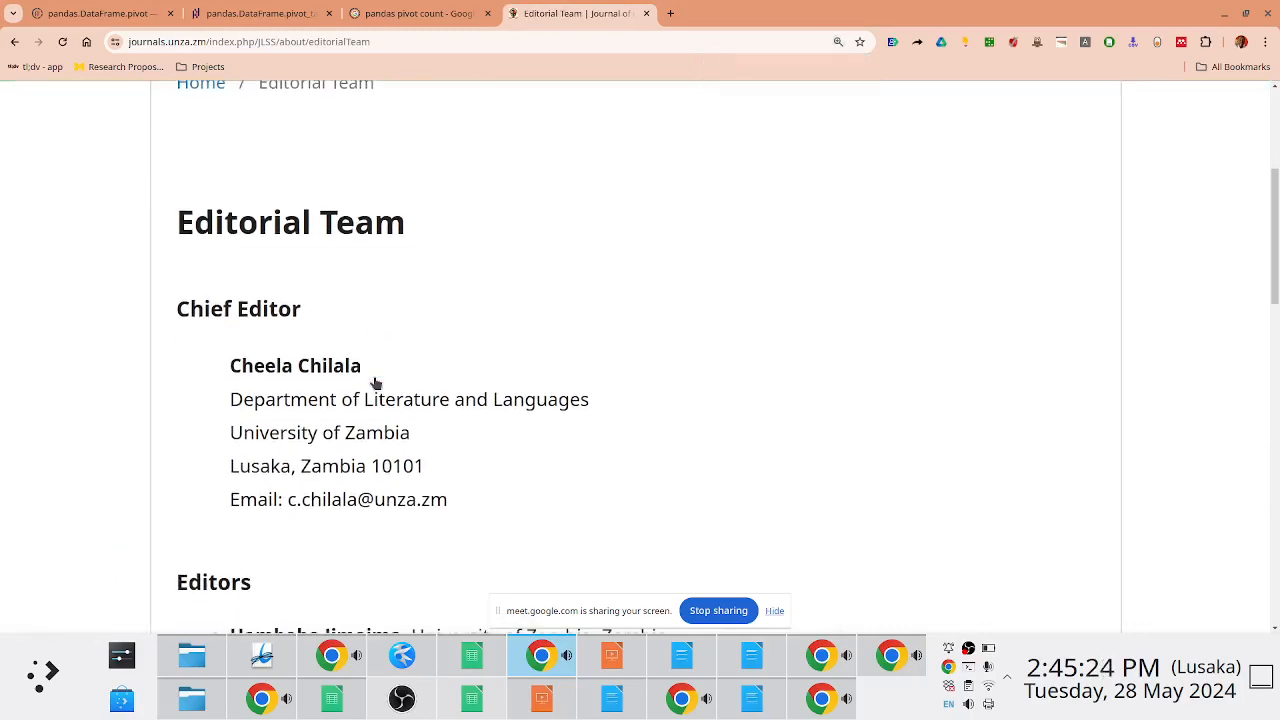
scroll("down", 3)
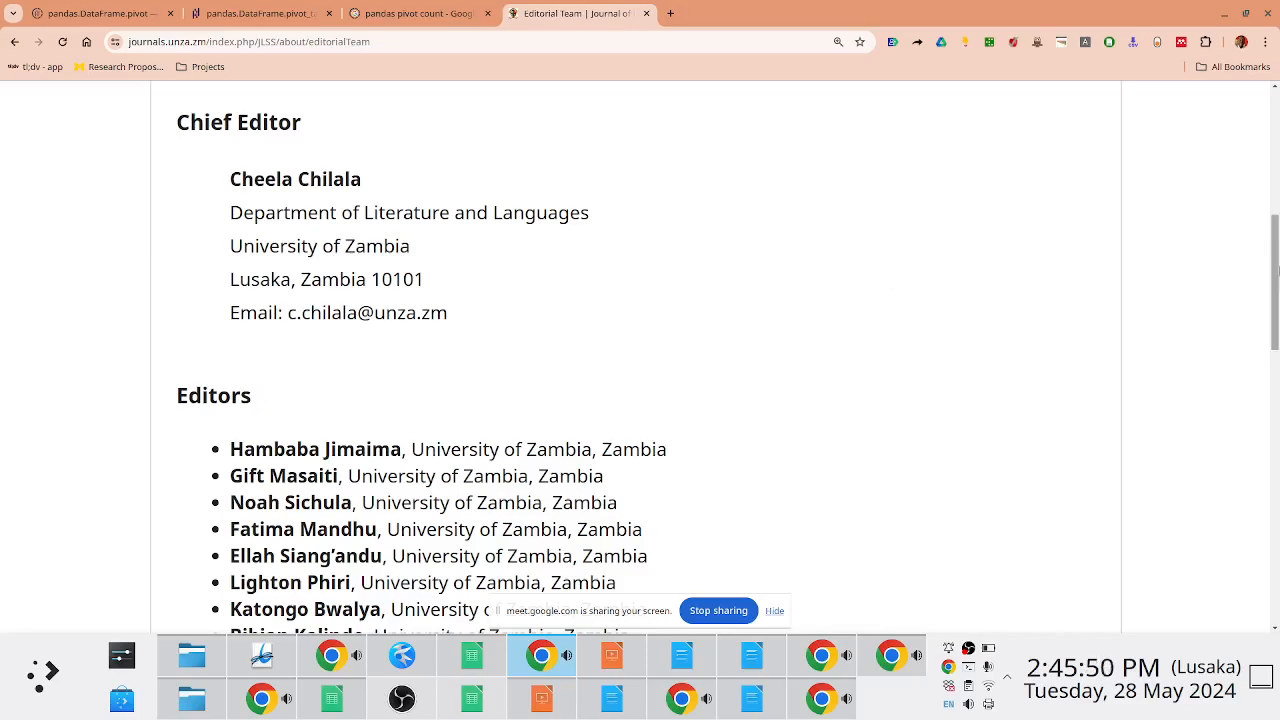
scroll("up", 3)
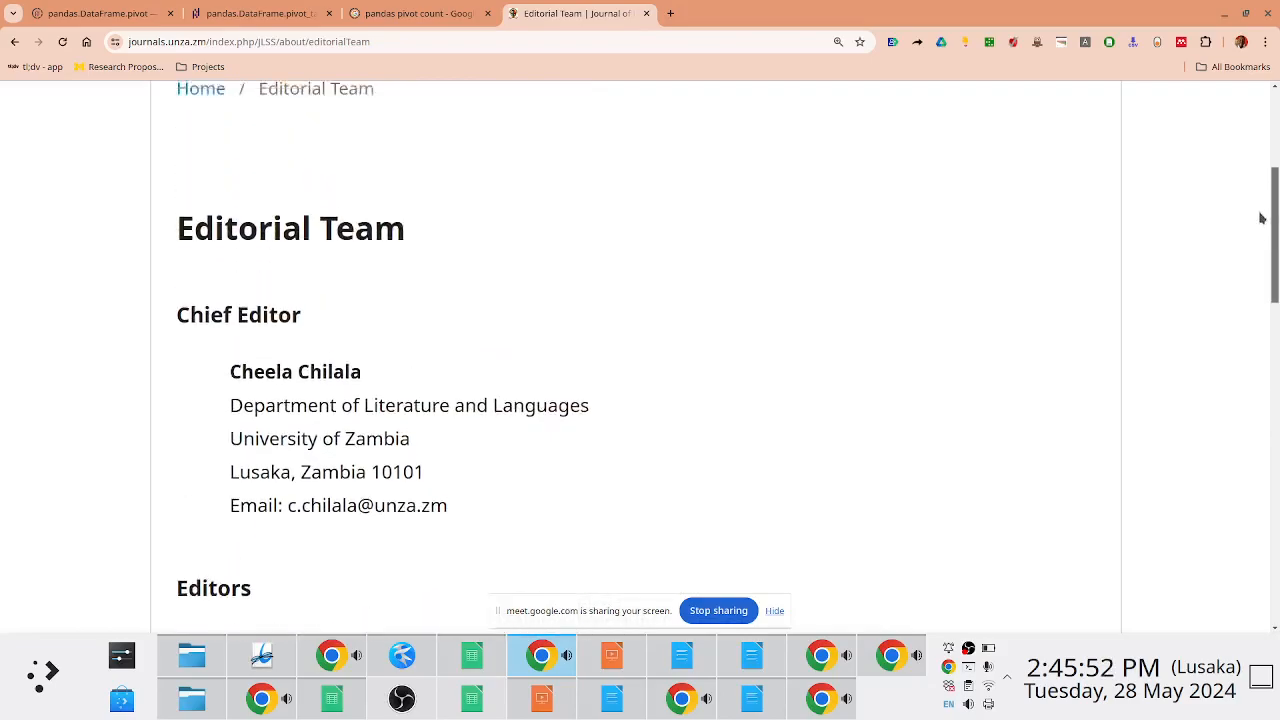
scroll("down", 3)
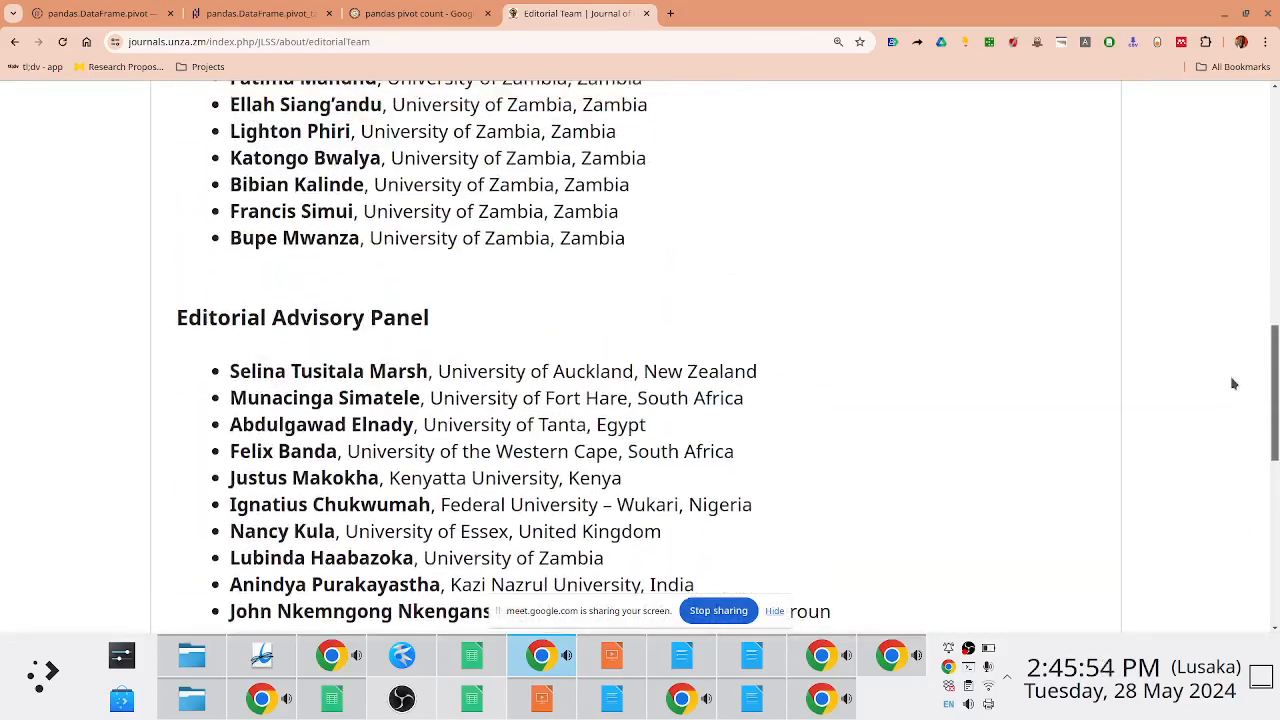
scroll("down", 3)
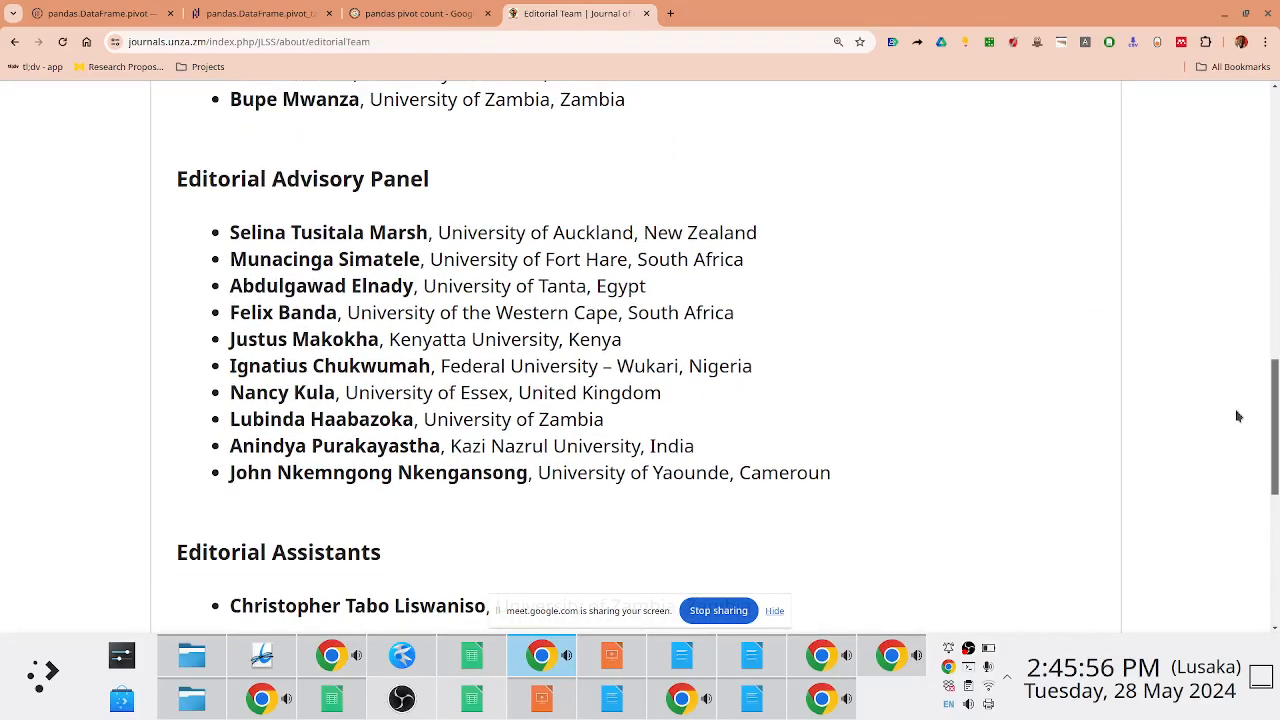
scroll("up", 3)
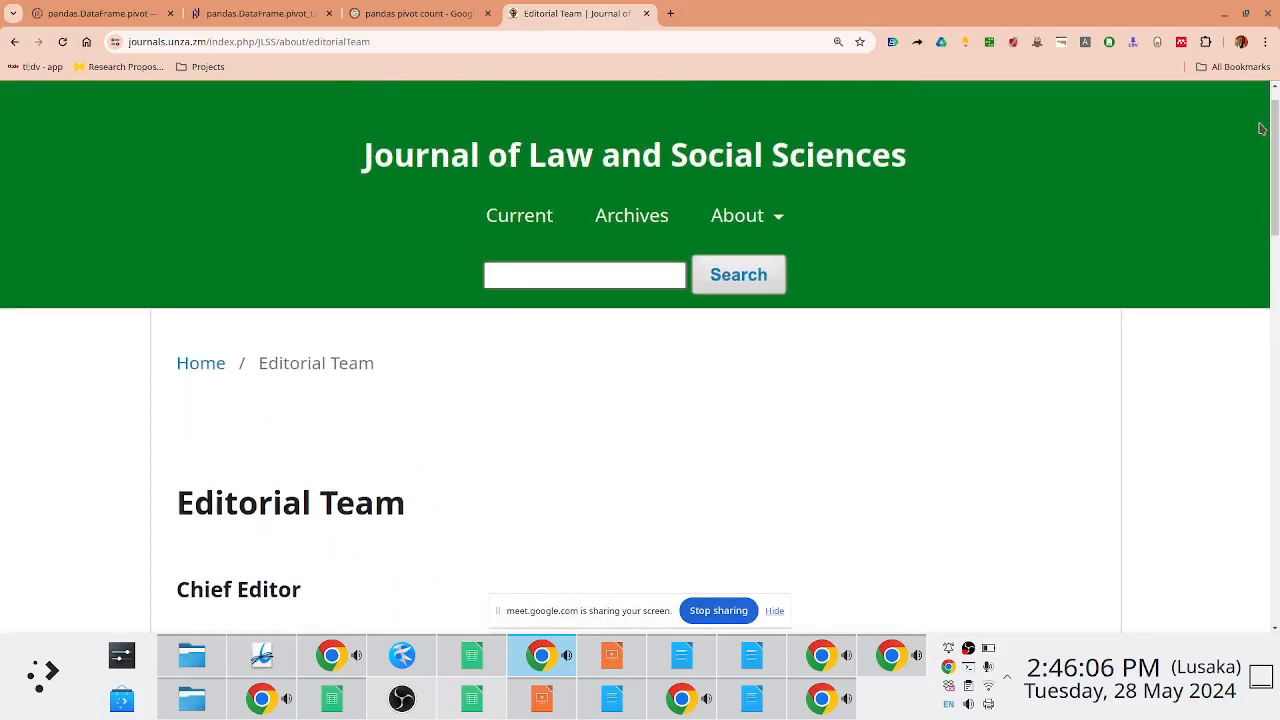
Go from About the Journal to Information For Authors and read its submission types and guidelines
left_click(737, 215)
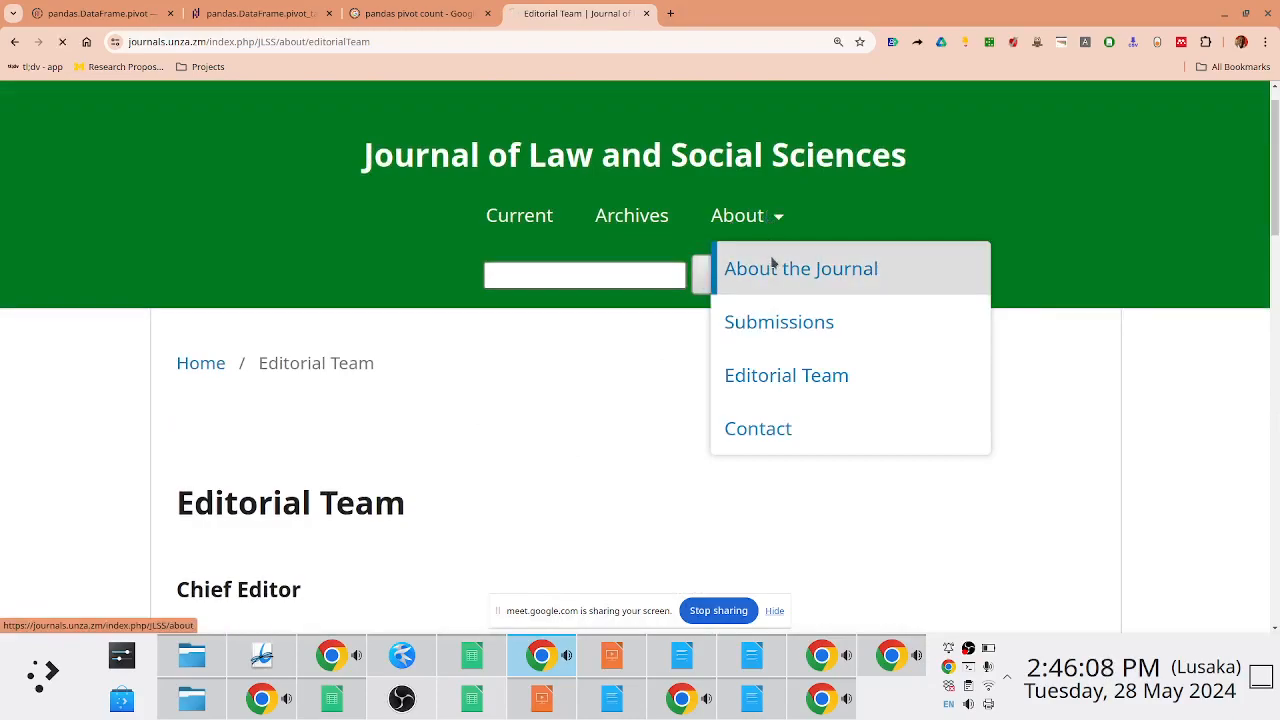
left_click(800, 268)
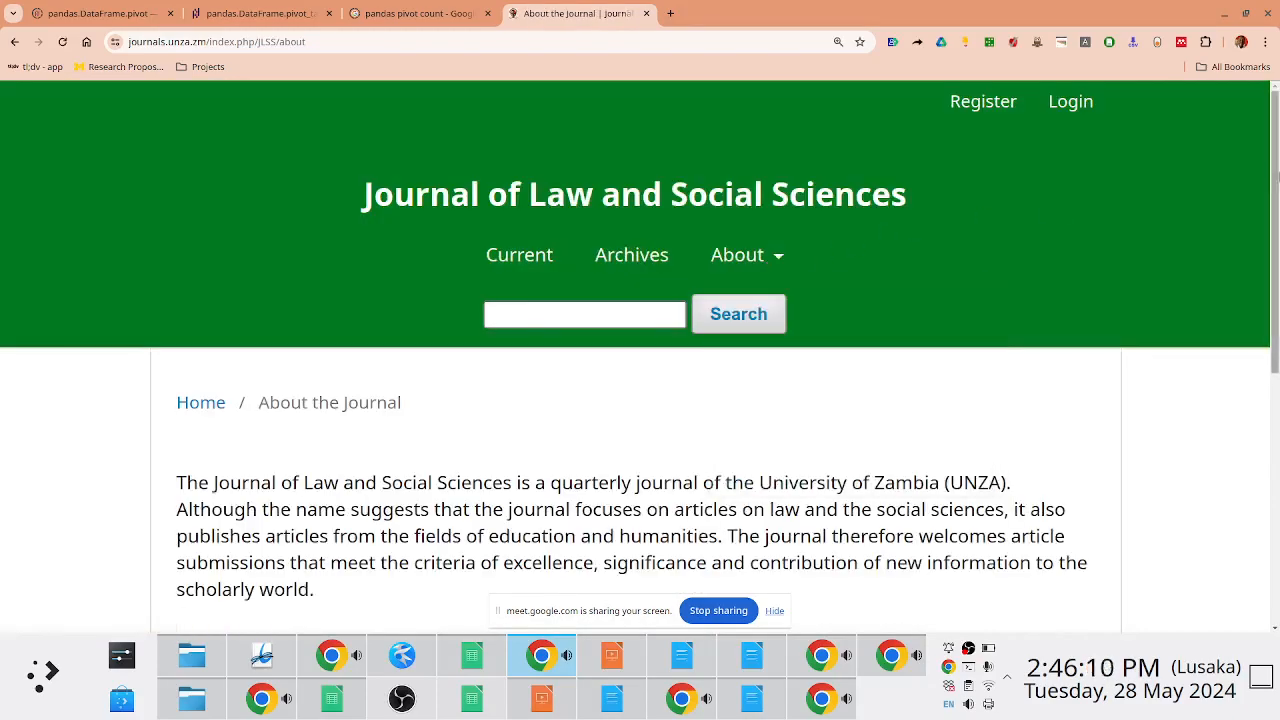
scroll("down", 3)
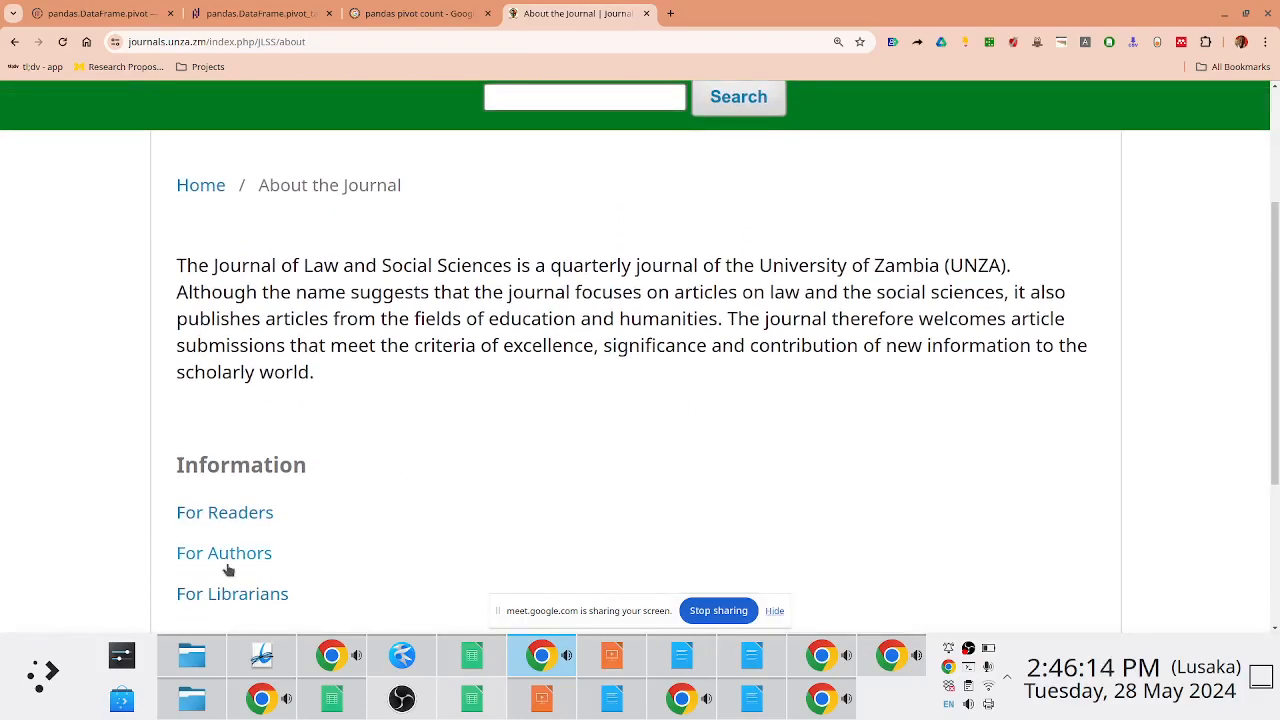
left_click(224, 552)
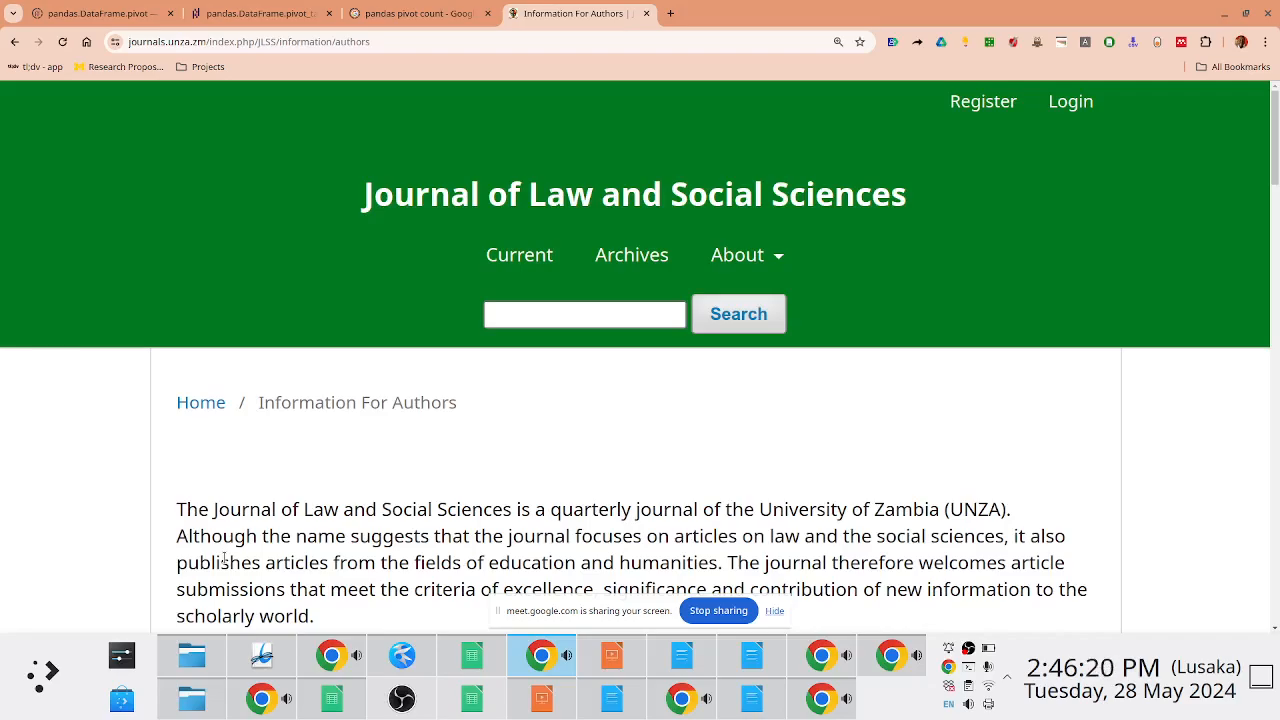
scroll("down", 3)
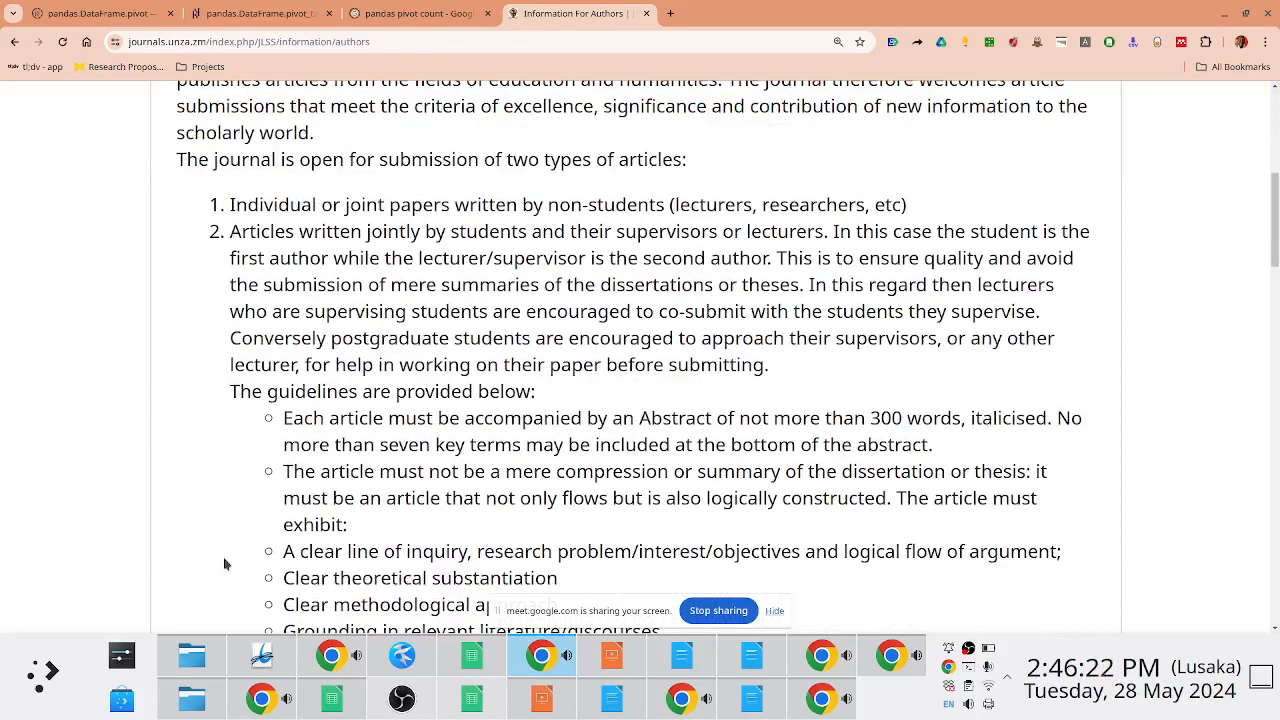
scroll("down", 3)
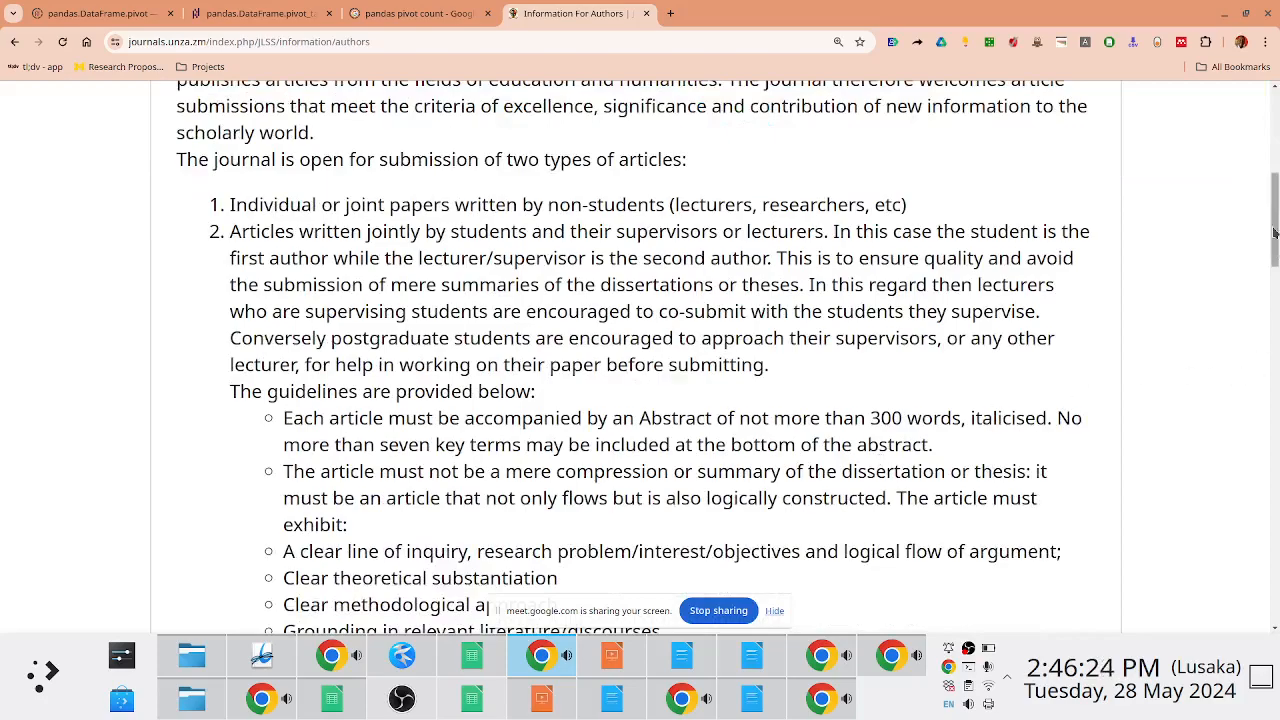
scroll("down", 3)
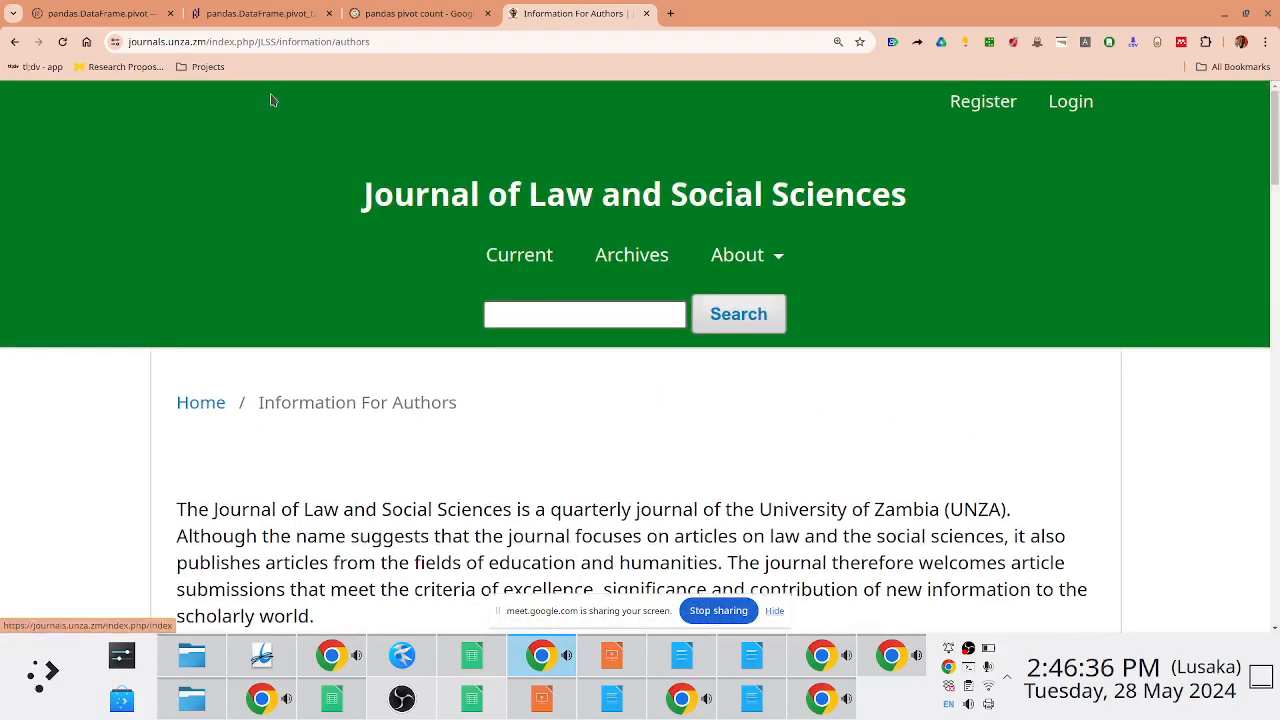
Return to the JLSS home page and view the Contact page's address, principal and support contacts
left_click(480, 41)
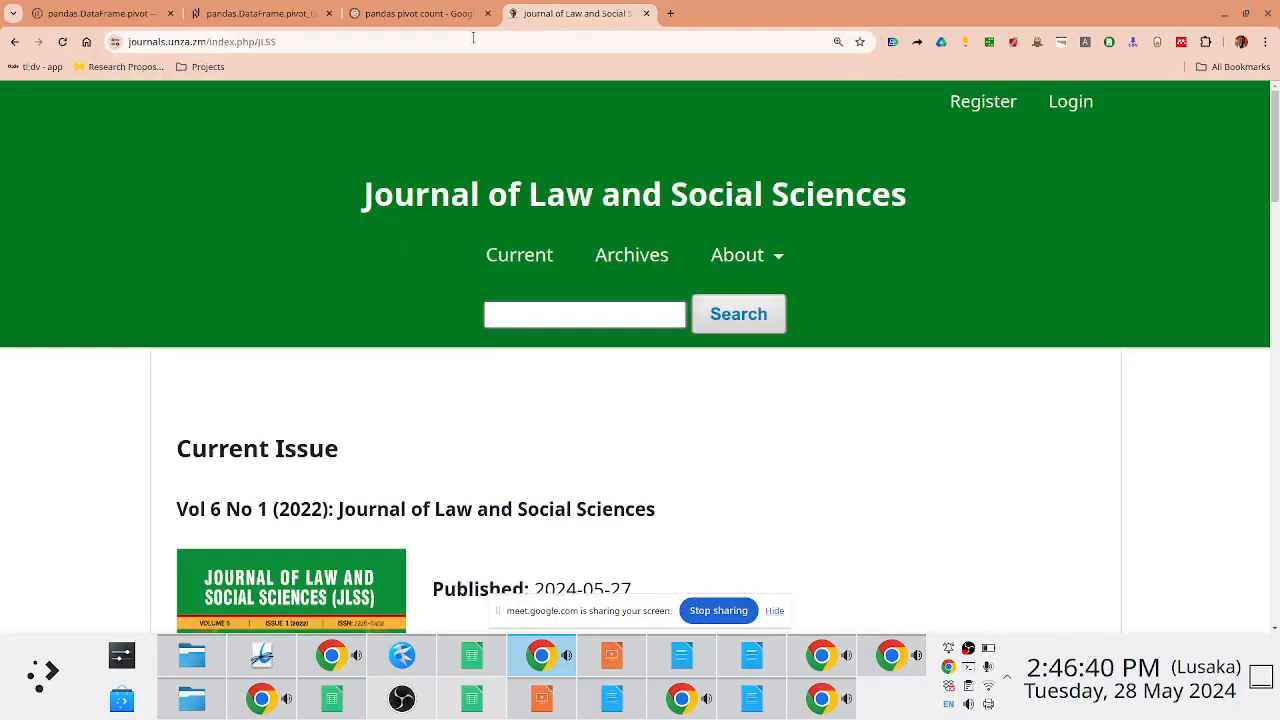
left_click(737, 254)
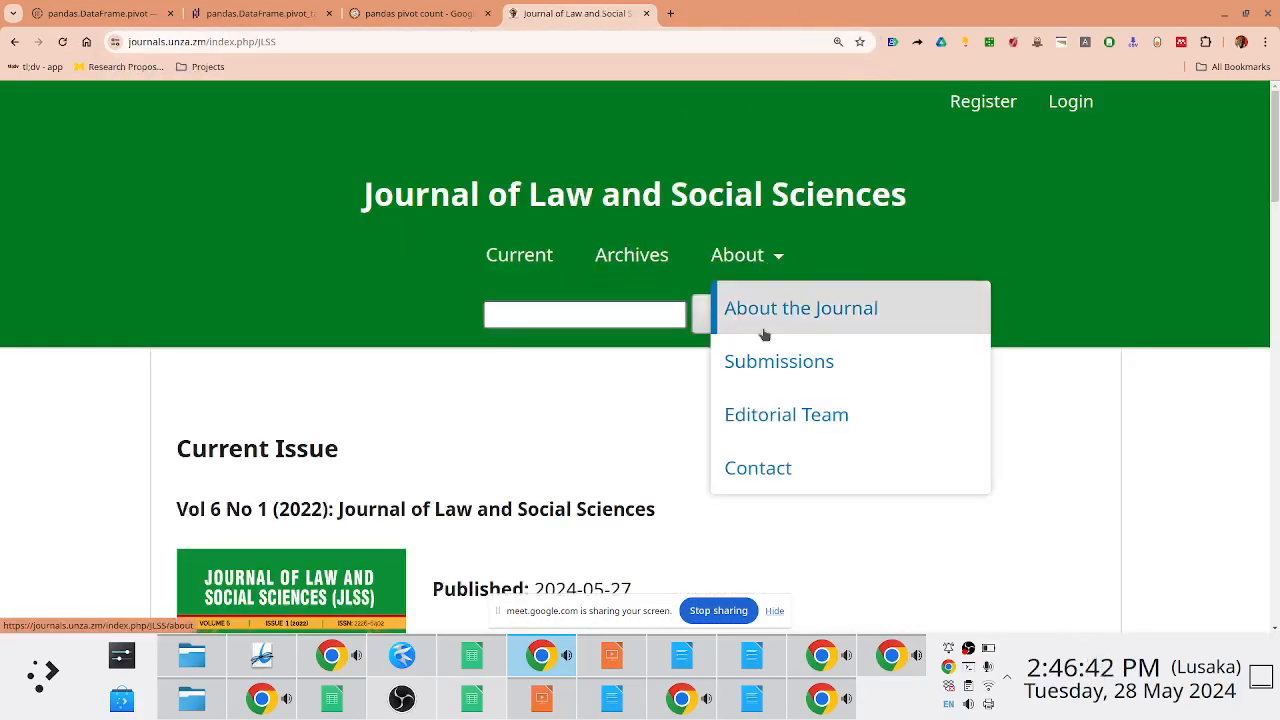
left_click(757, 467)
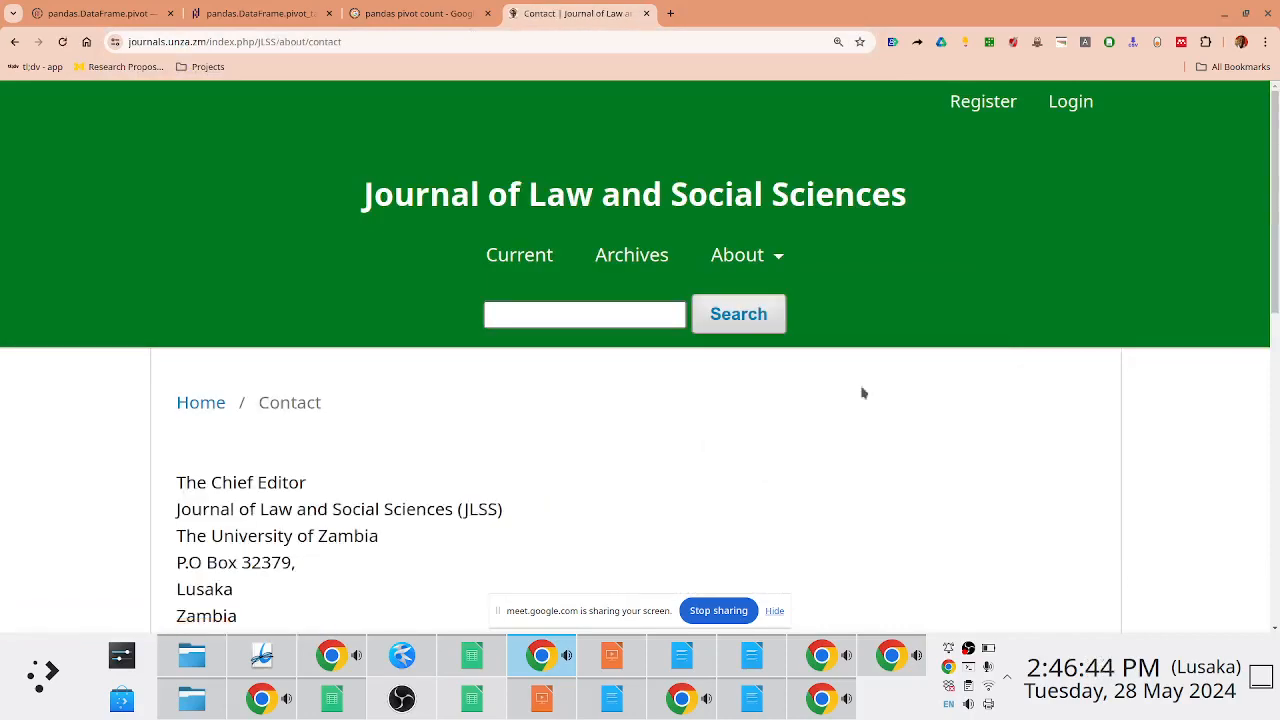
scroll("down", 3)
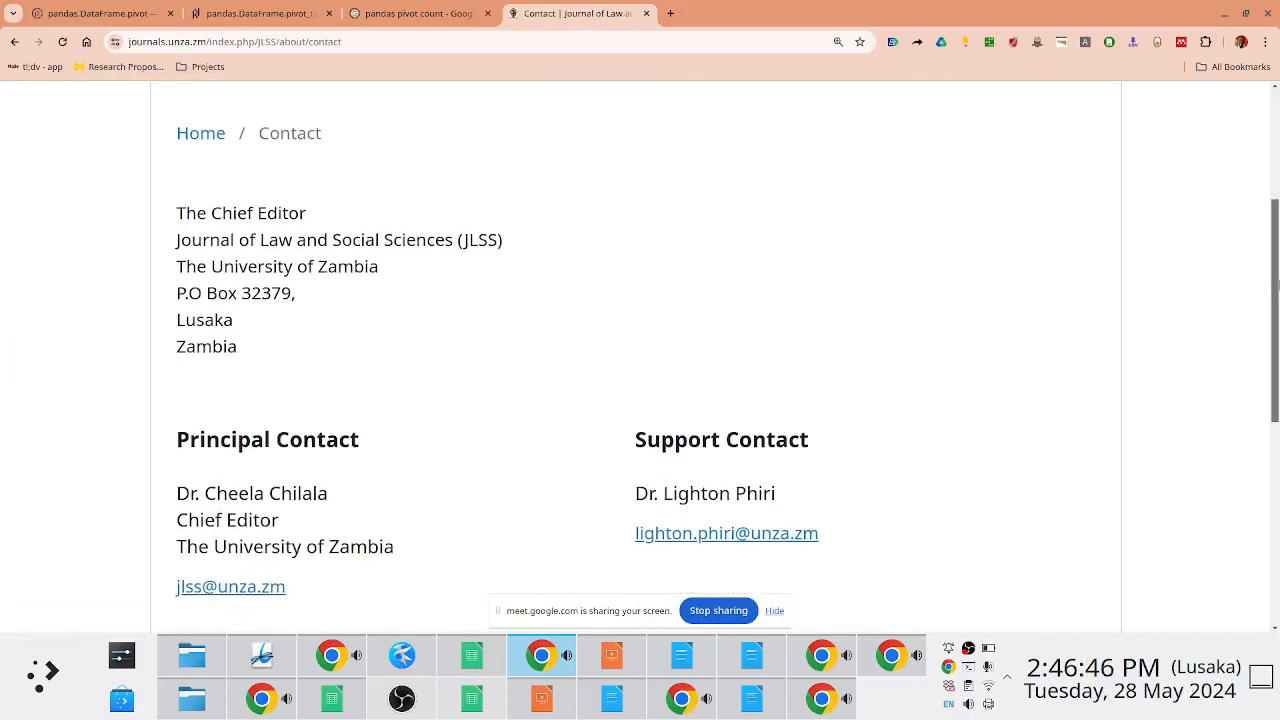
scroll("down", 3)
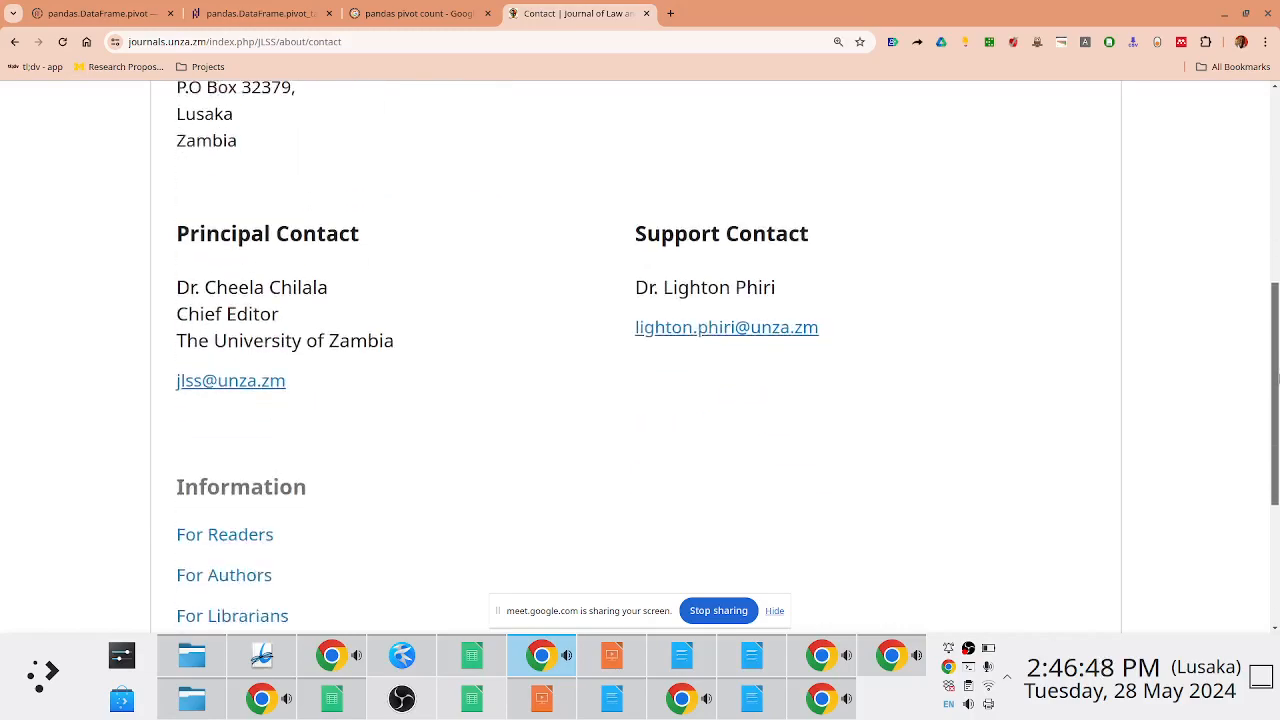
scroll("up", 3)
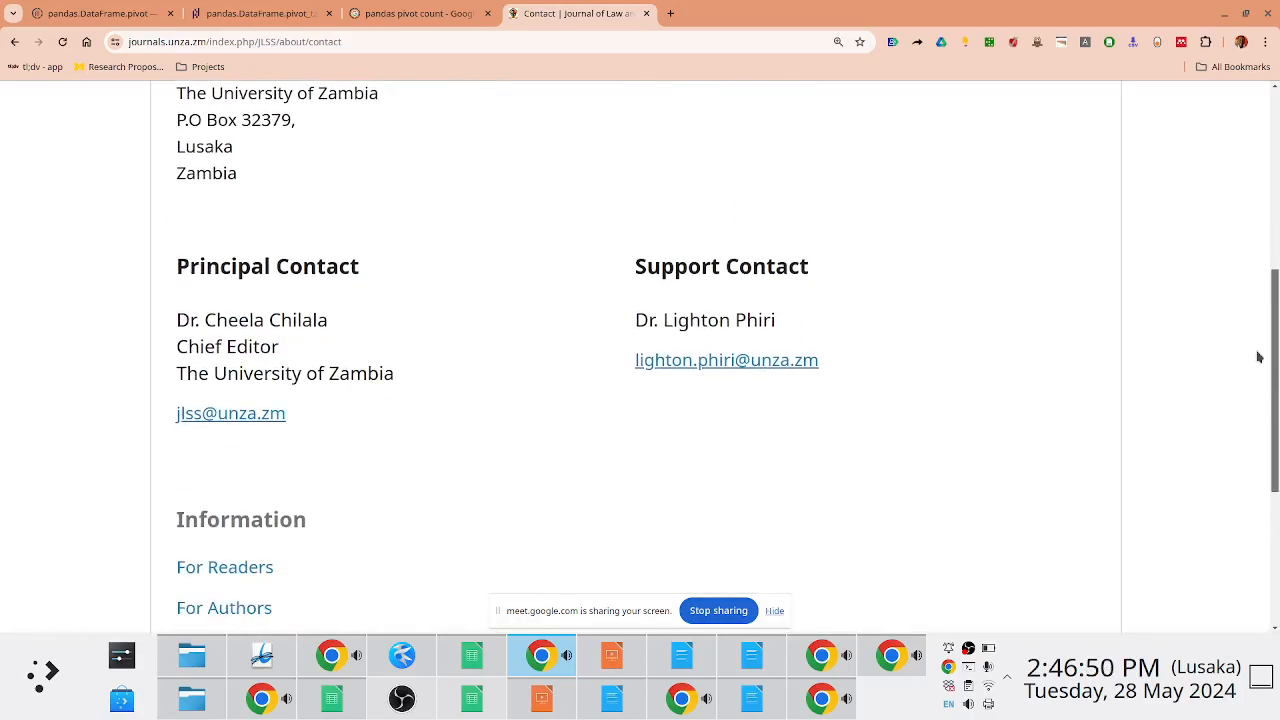
left_click(737, 254)
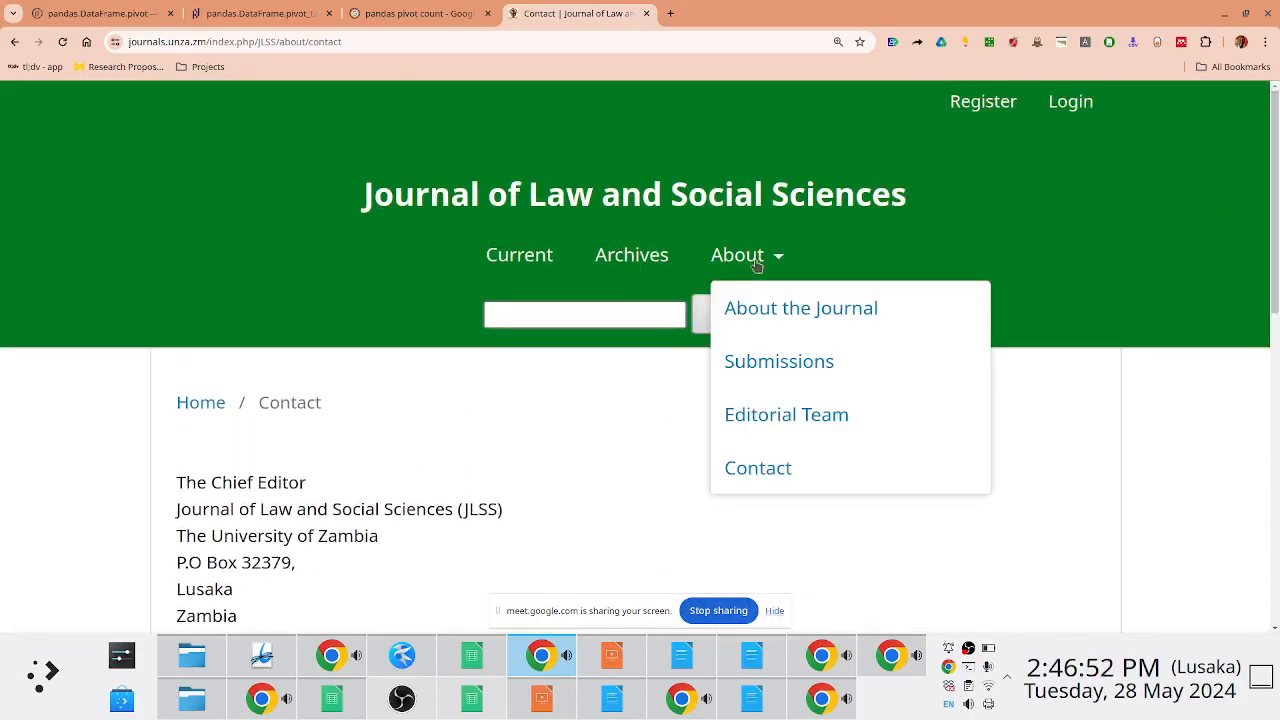
mouse_move(778, 361)
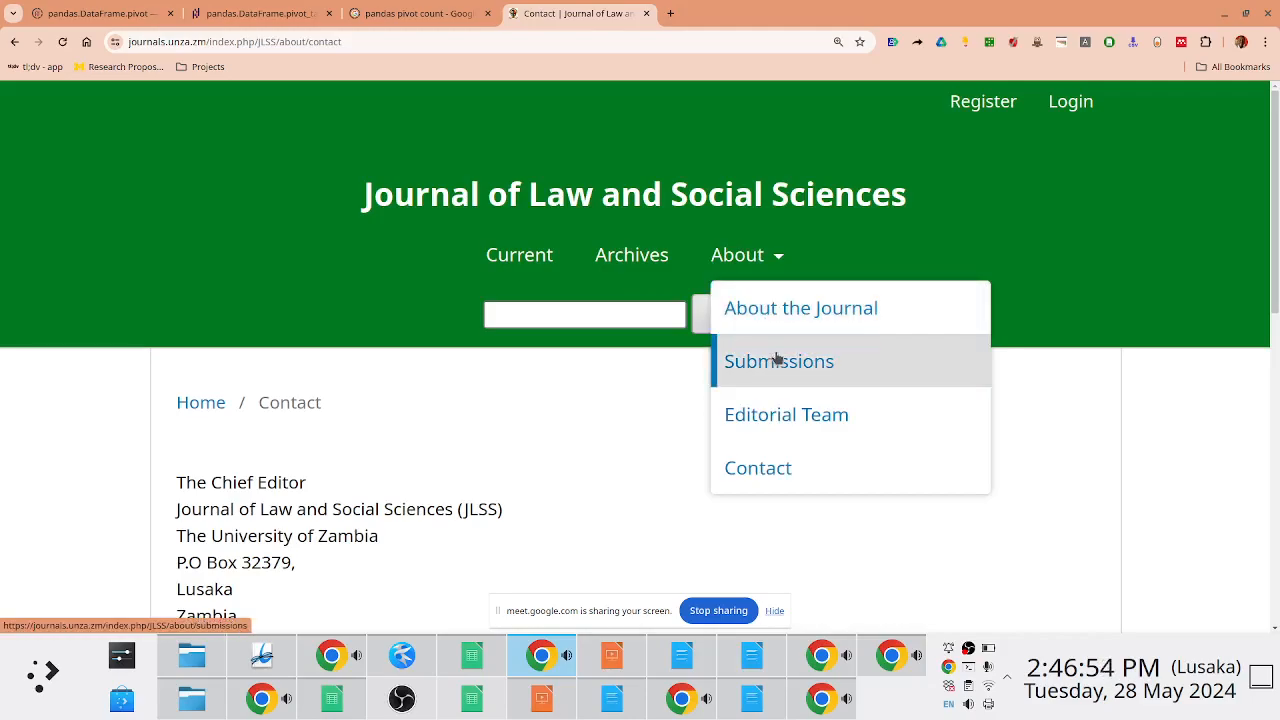
Open About > Submissions and read the preparation checklist and privacy statement
left_click(779, 361)
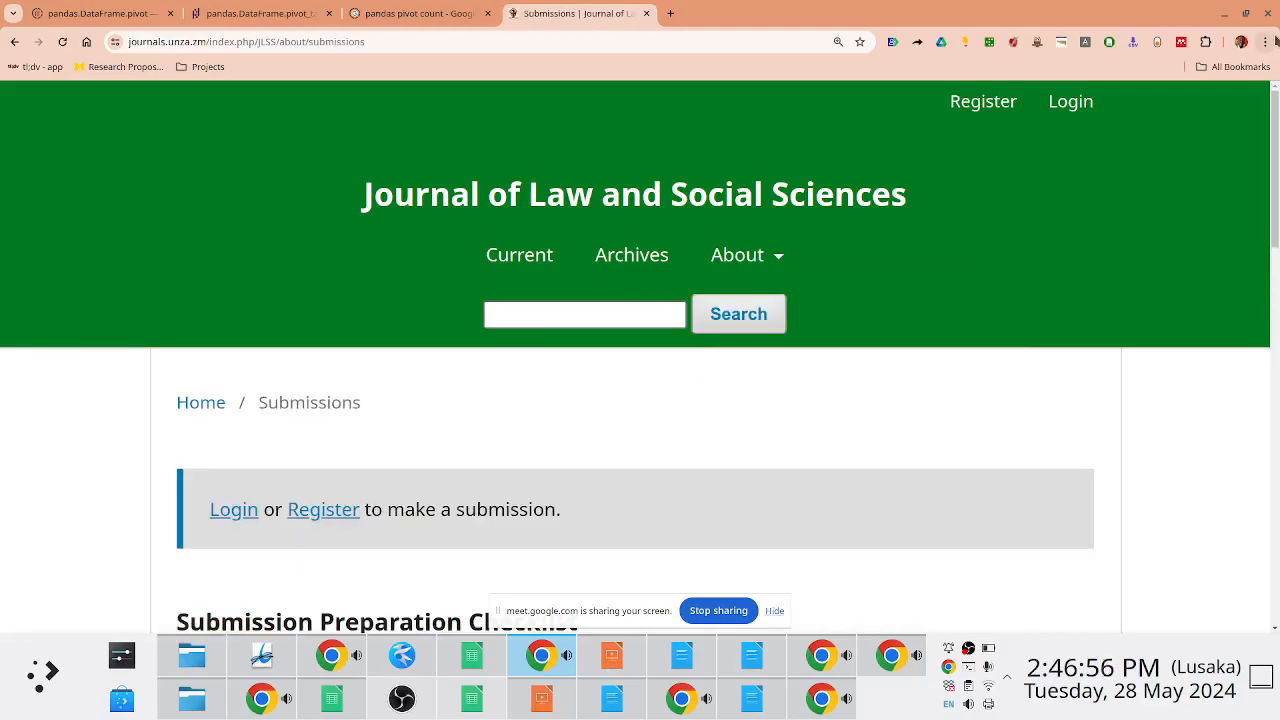
scroll("down", 3)
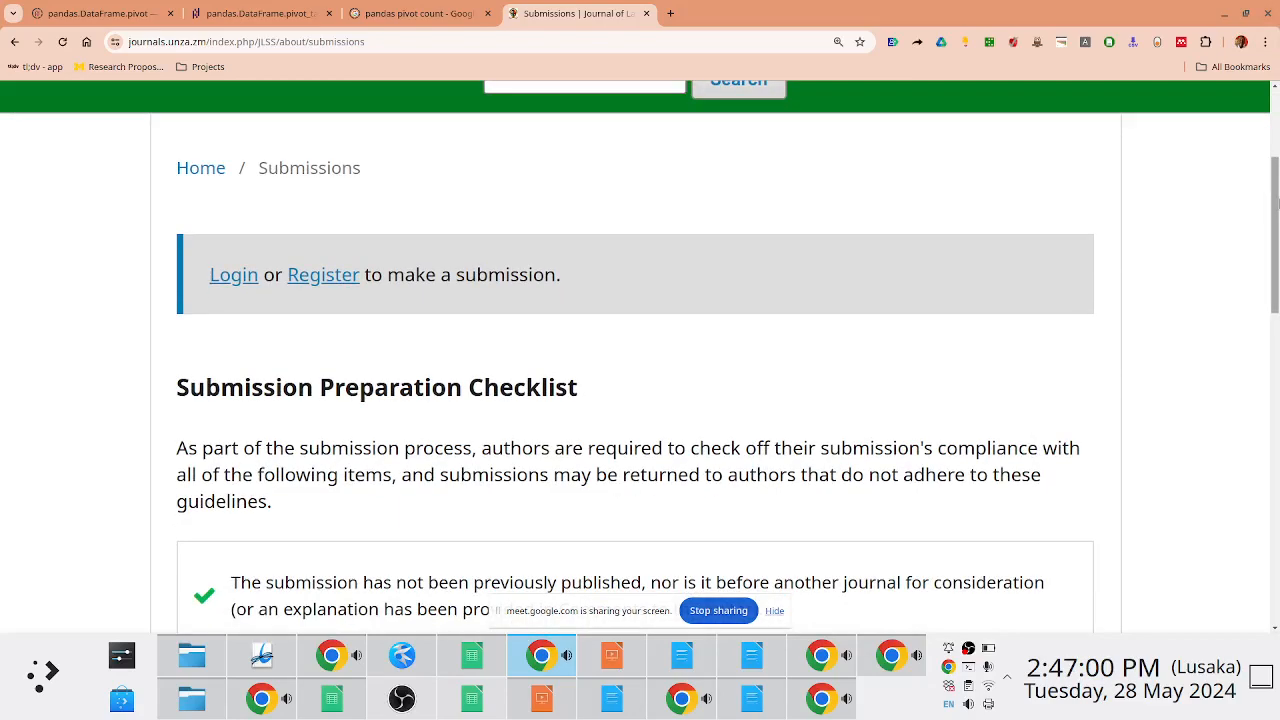
mouse_move(228, 333)
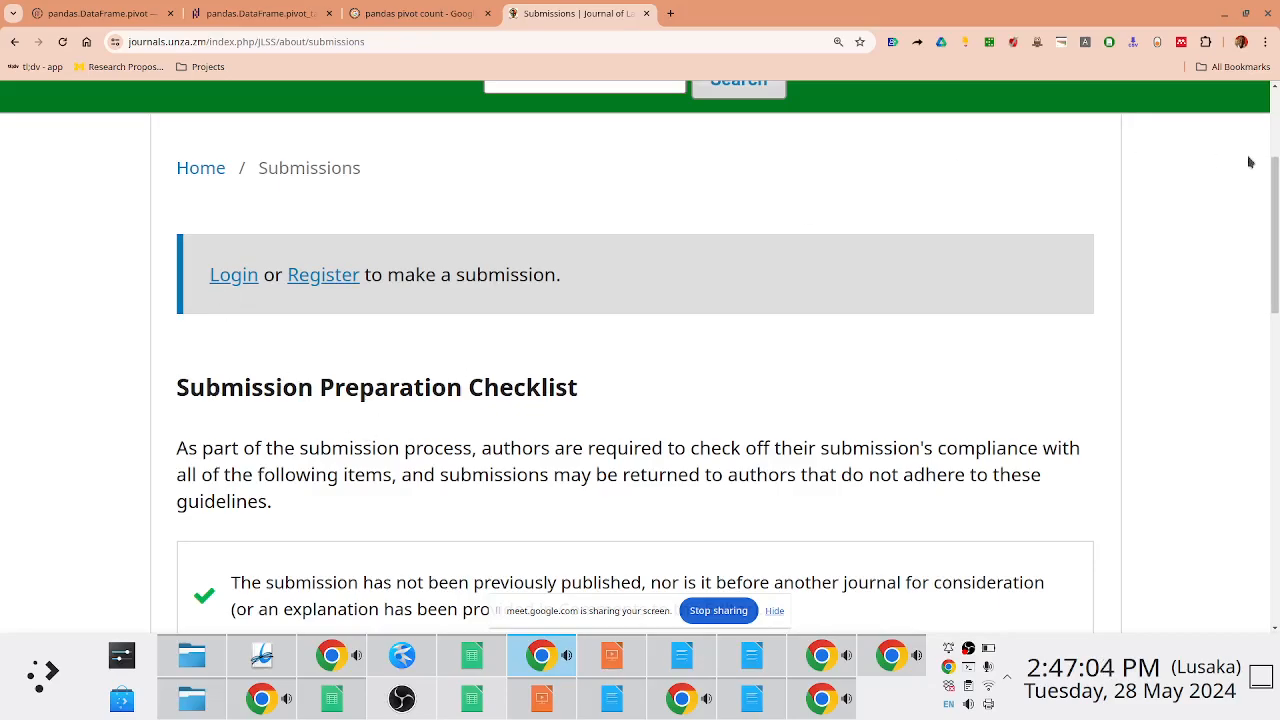
scroll("down", 3)
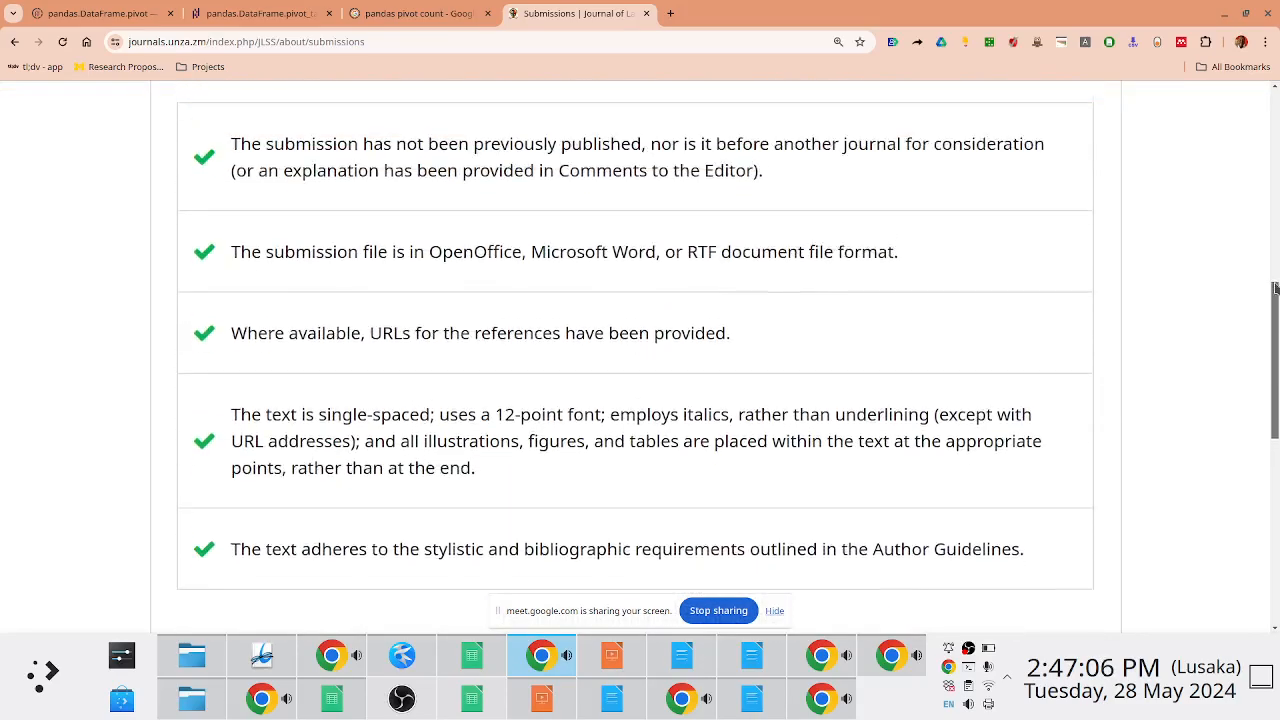
scroll("down", 3)
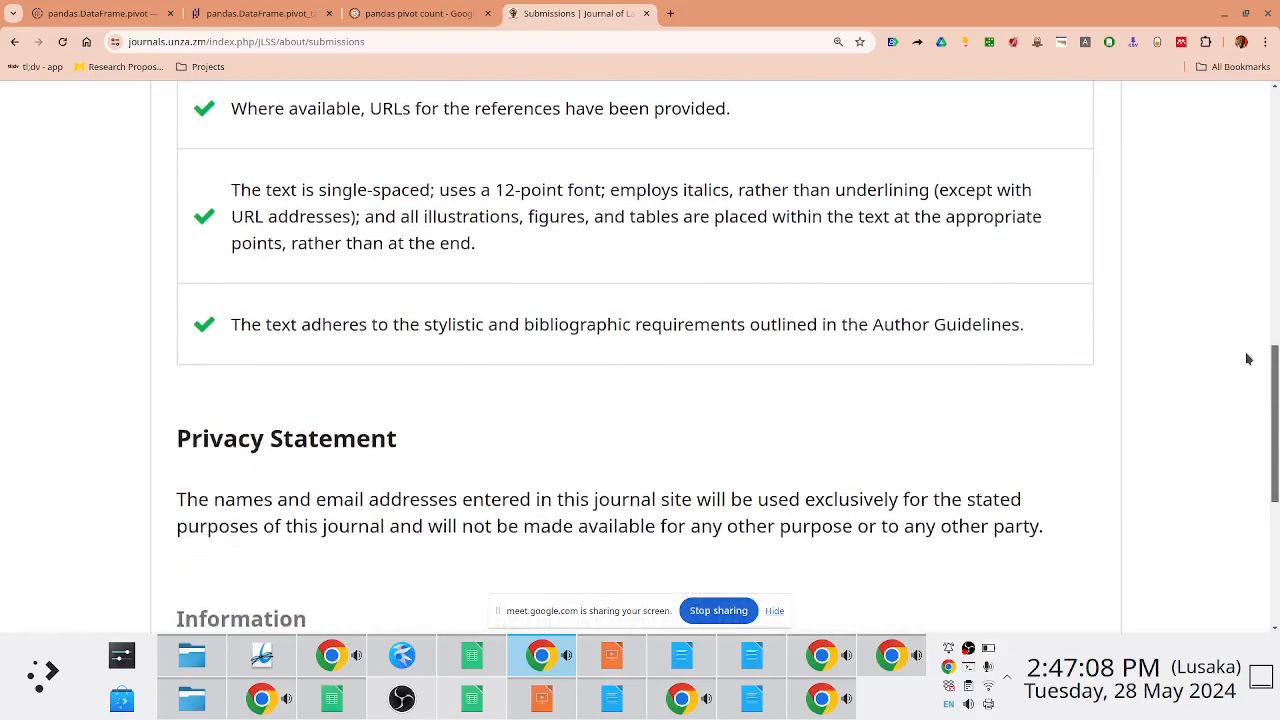
scroll("up", 3)
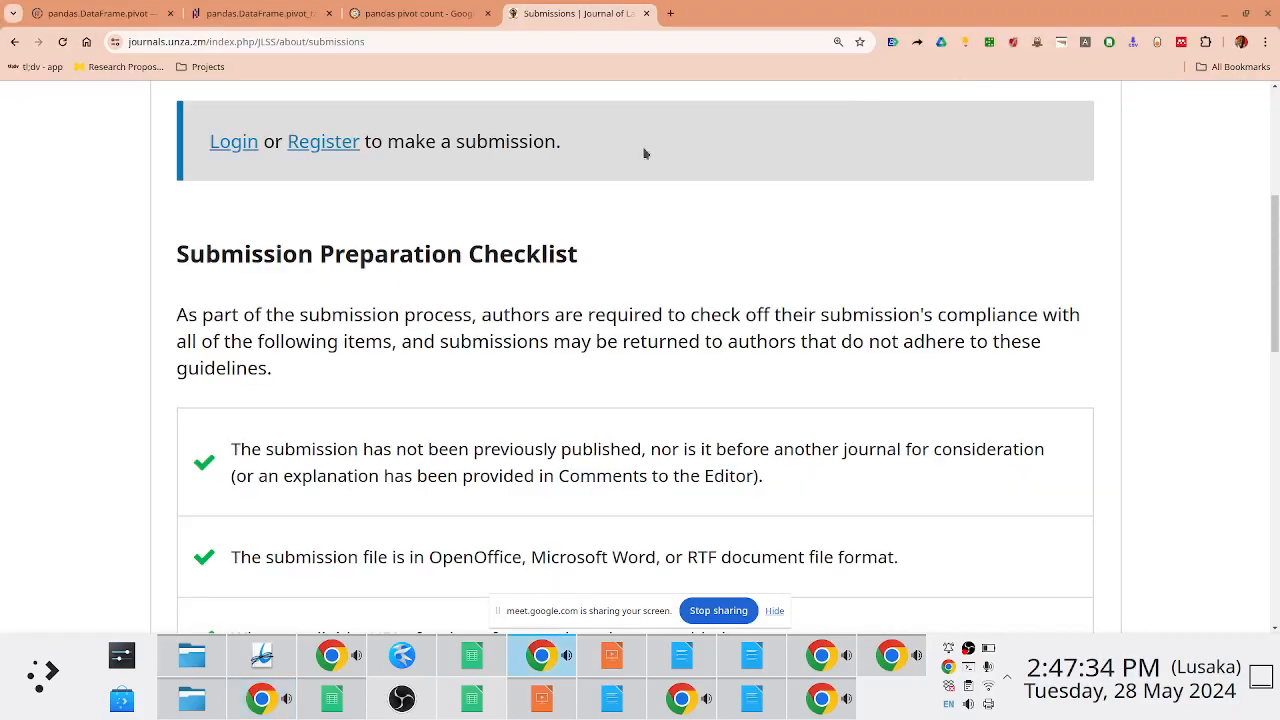
Open the UNZA journals list in a new tab, then view the JLSS Settings > Journal masthead
left_click(828, 13)
type("journals.unza.zm")
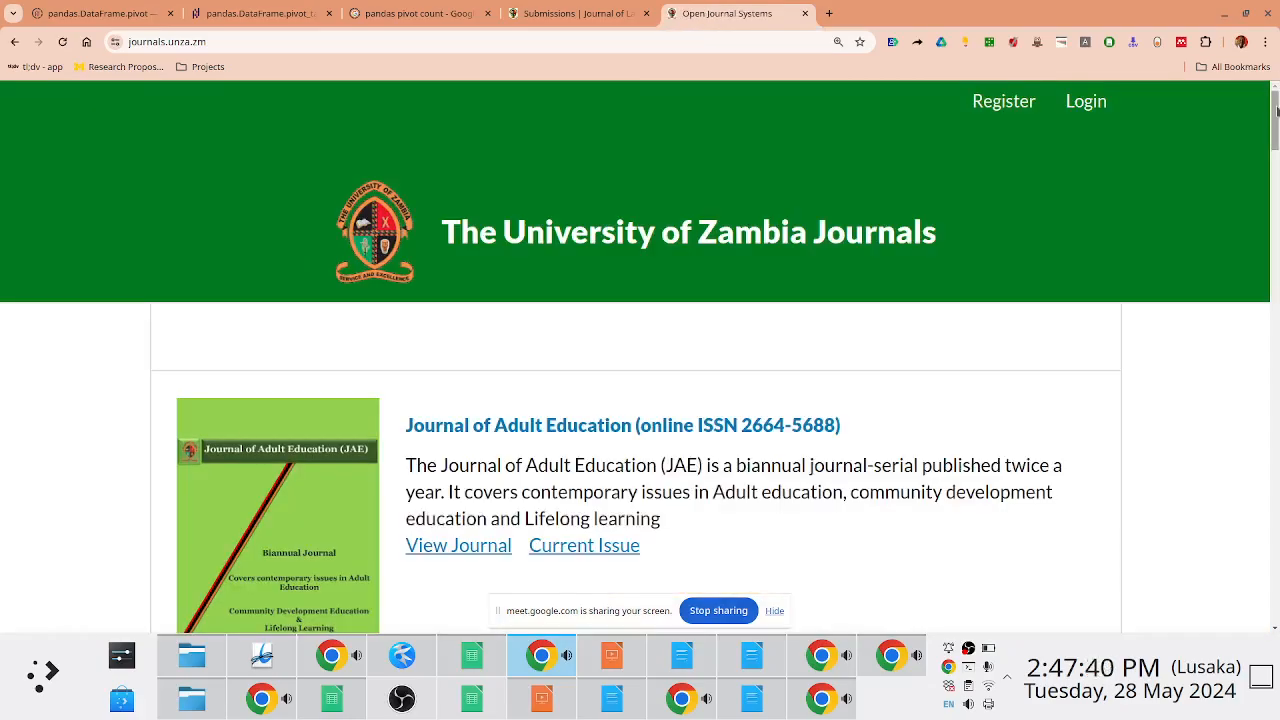
scroll("down", 3)
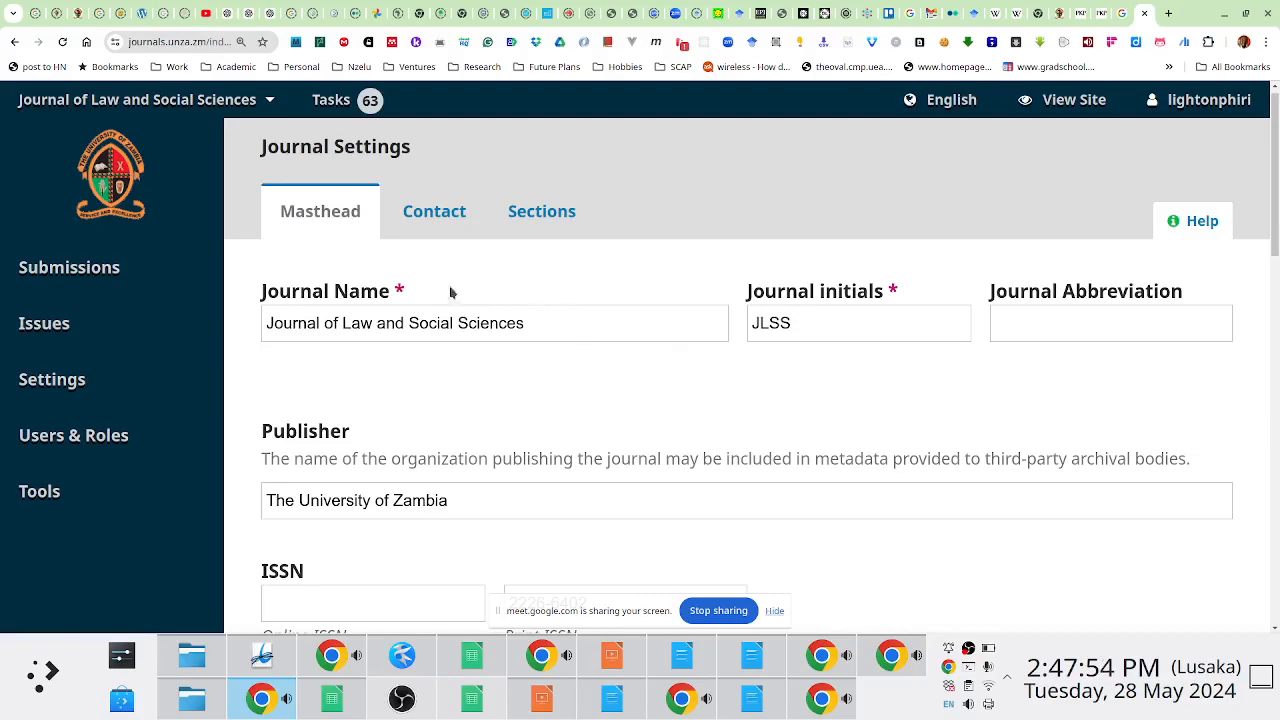
left_click(52, 379)
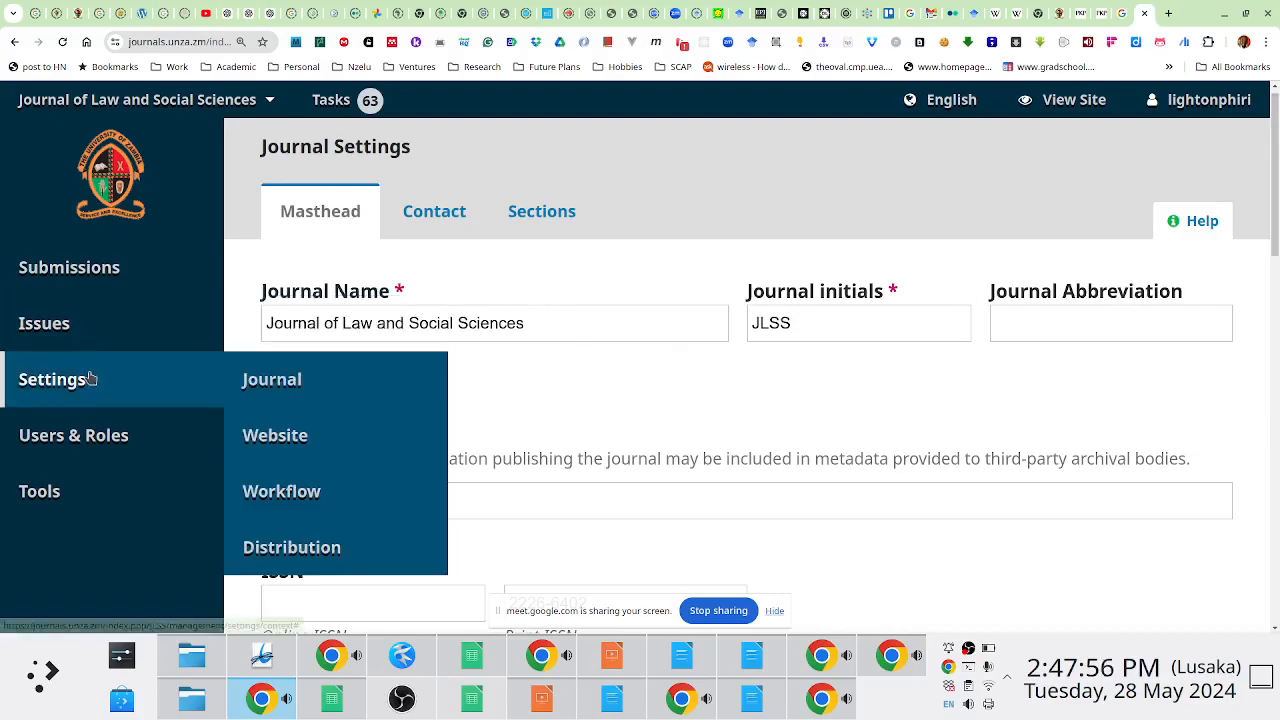
left_click(74, 435)
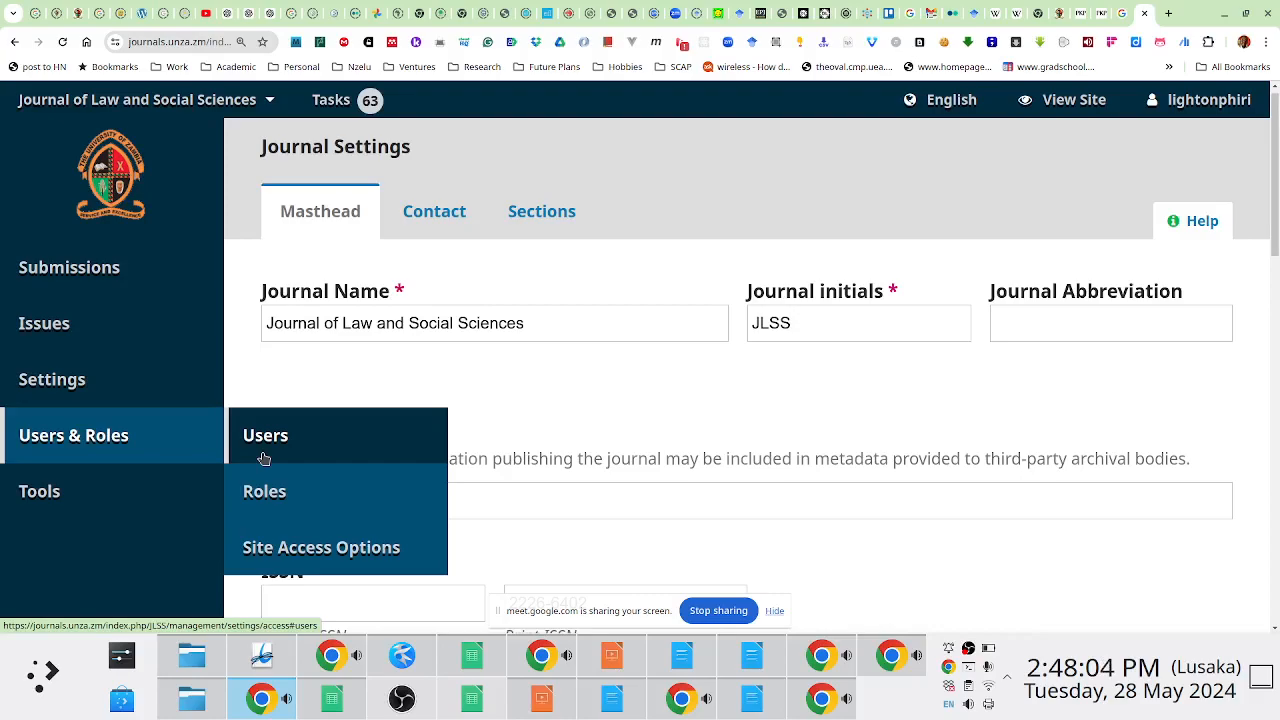
mouse_move(239, 415)
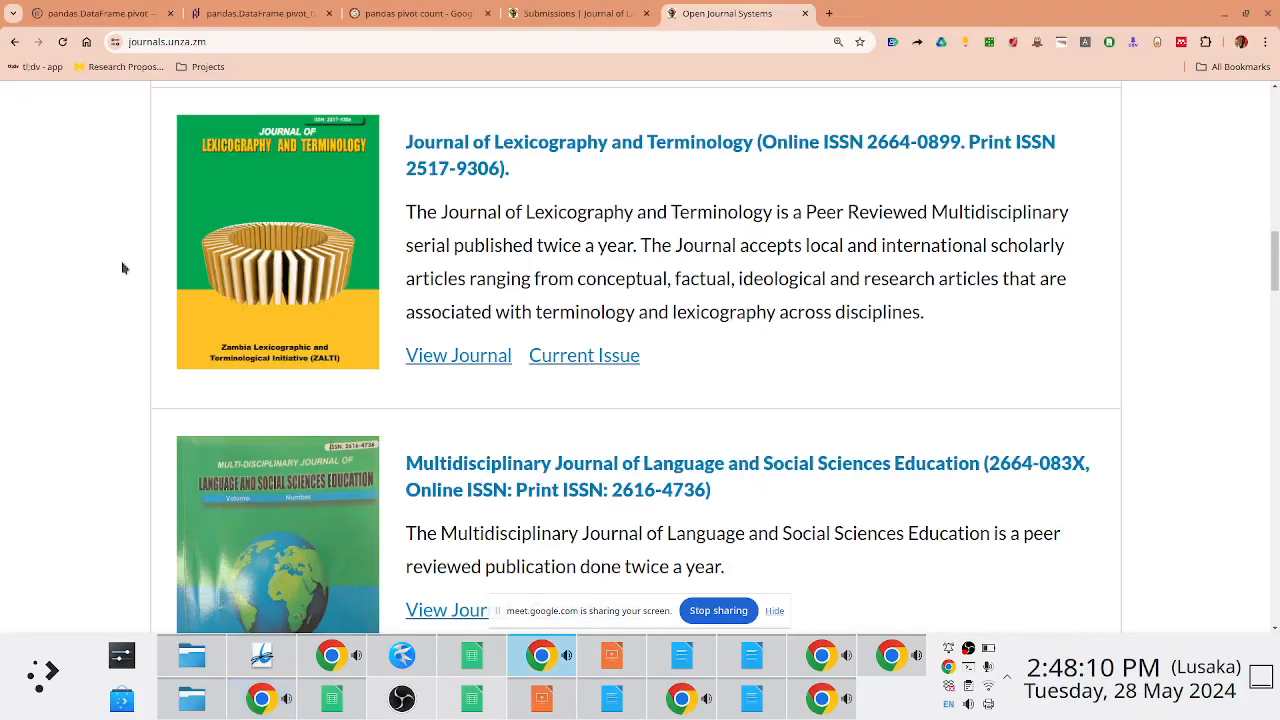
mouse_move(459, 355)
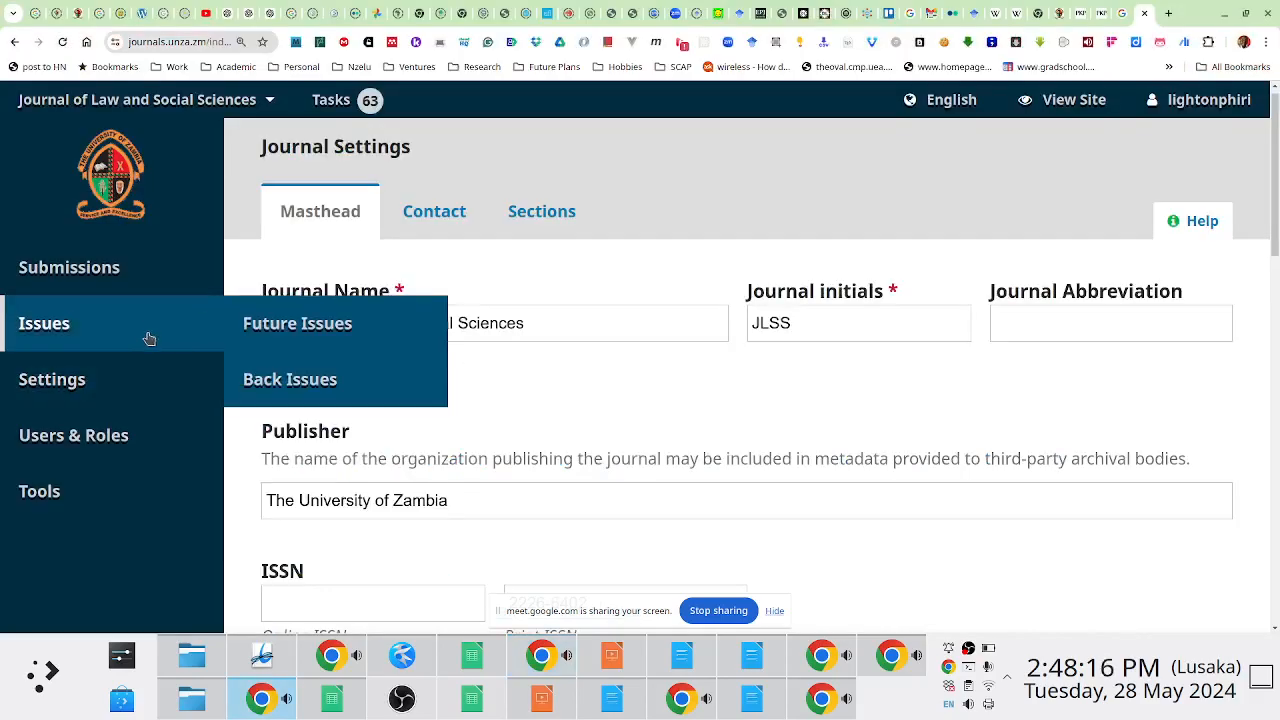
mouse_move(70, 267)
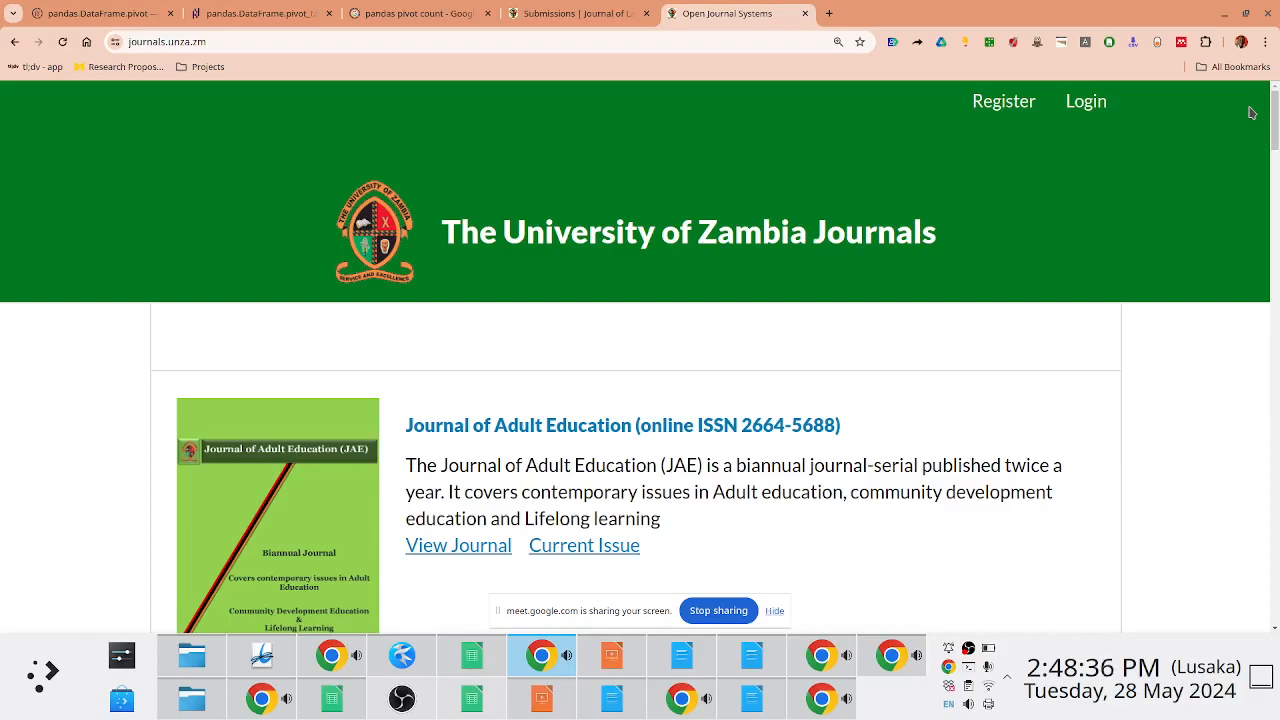
mouse_move(1041, 201)
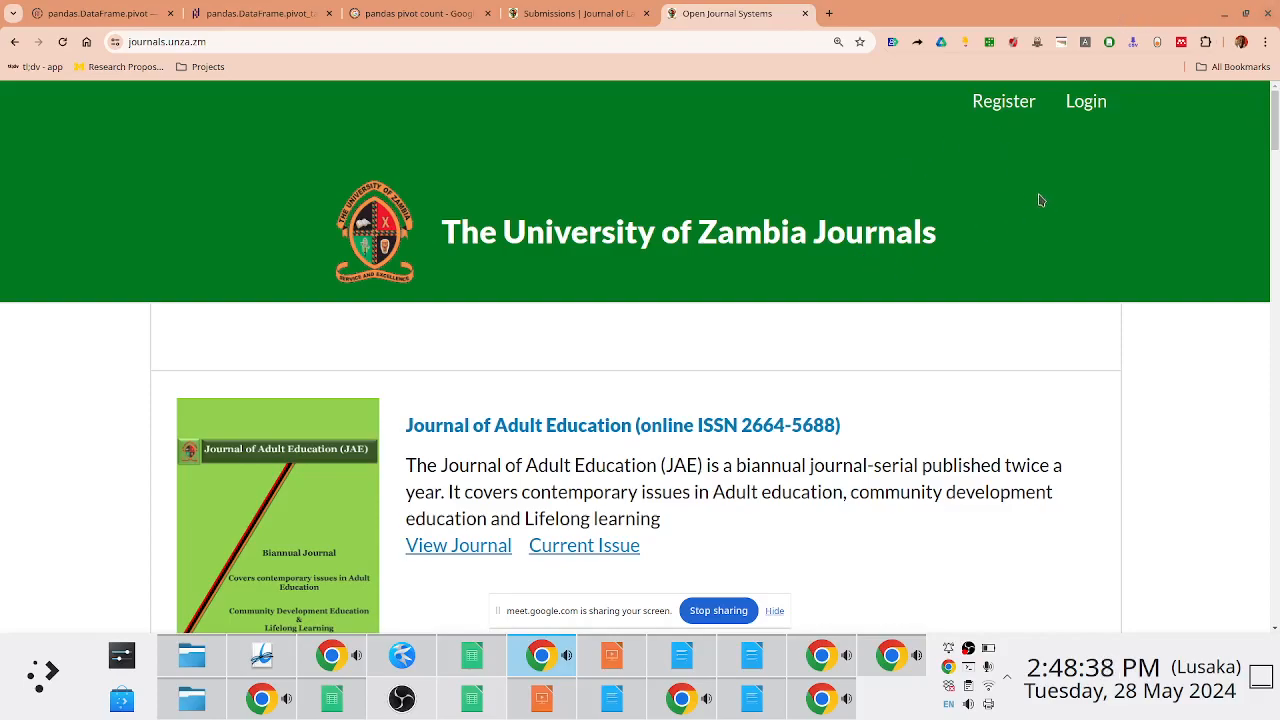
mouse_move(1004, 101)
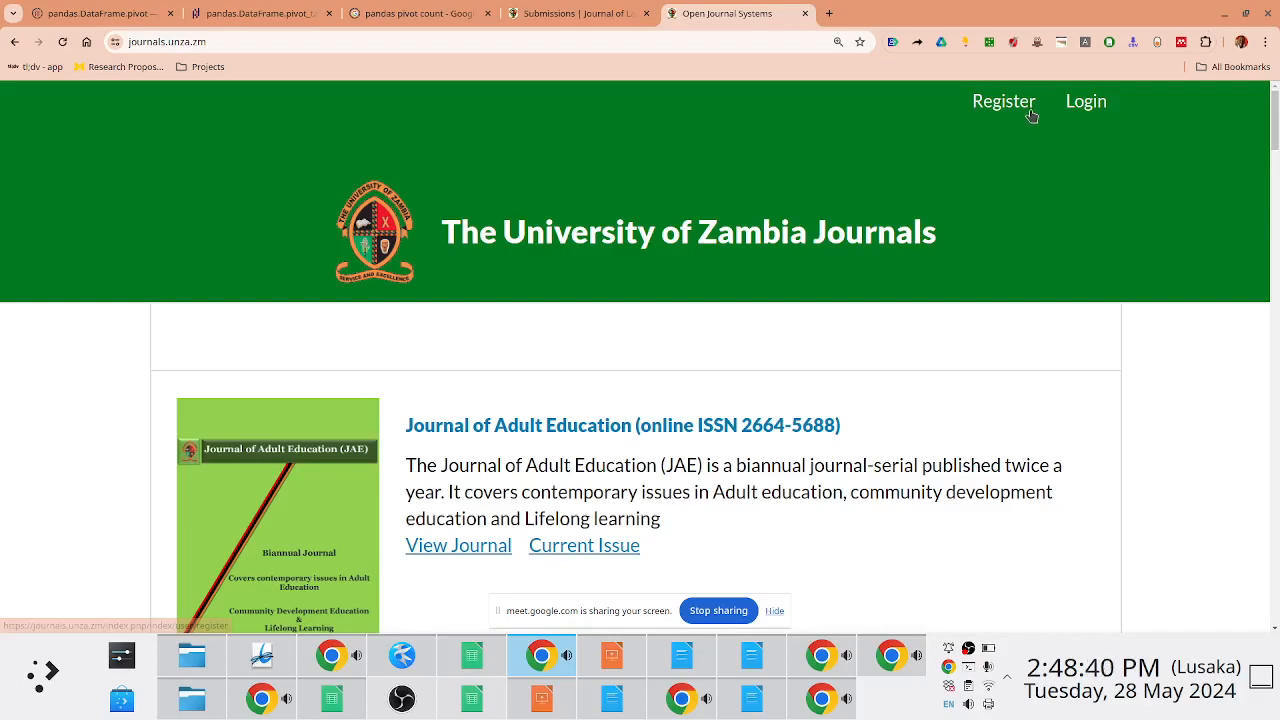
mouse_move(1096, 166)
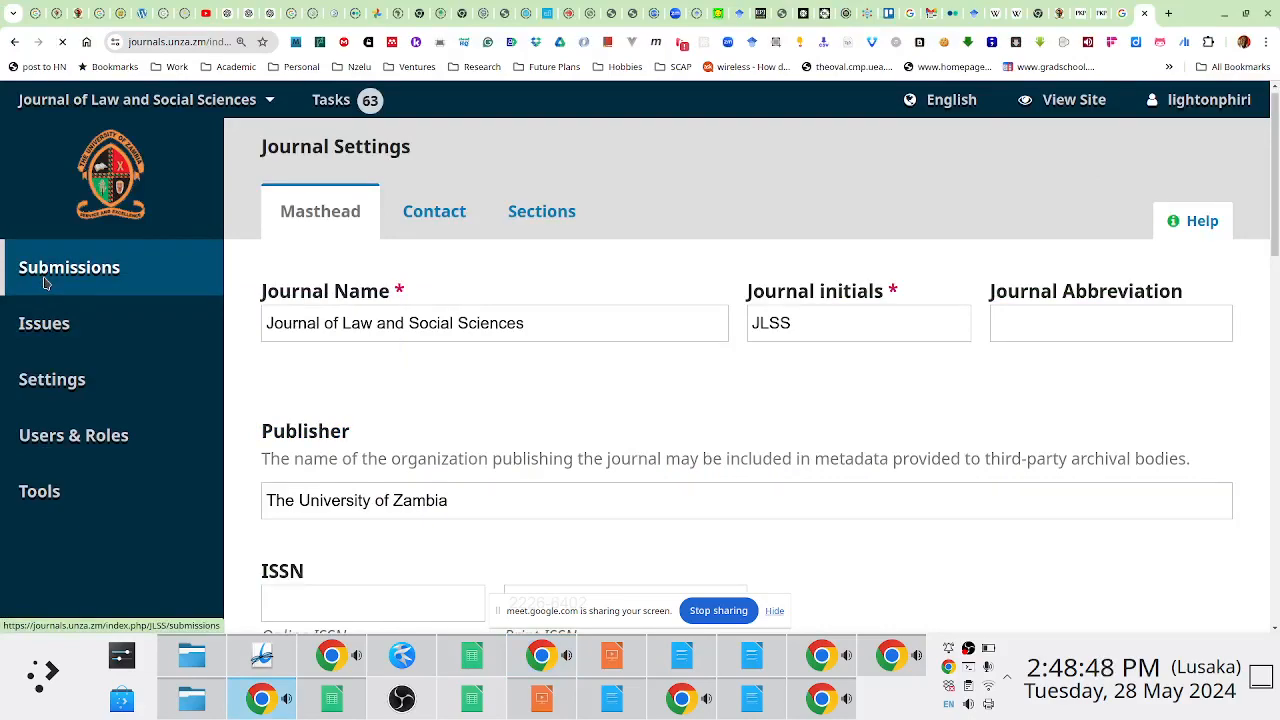
Expand unassigned submission 1197 on Zambian waterfalls, then open the public journals homepage
left_click(70, 267)
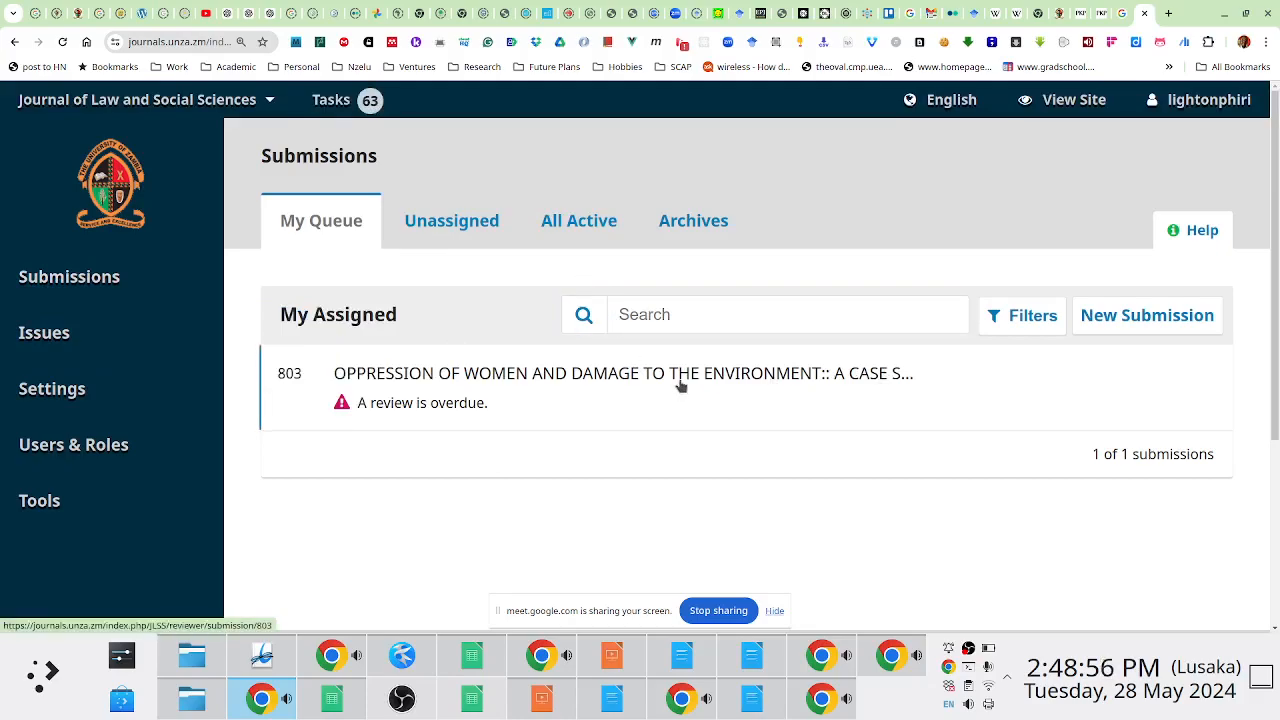
left_click(451, 220)
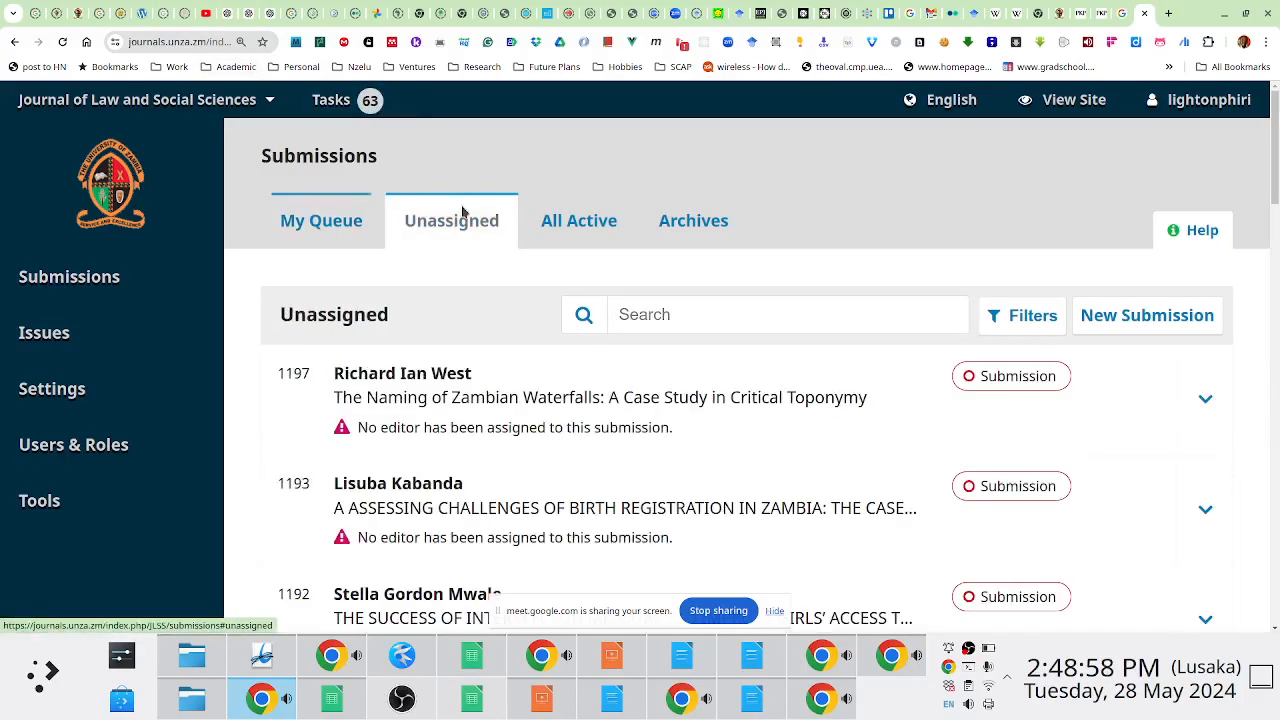
left_click(1204, 398)
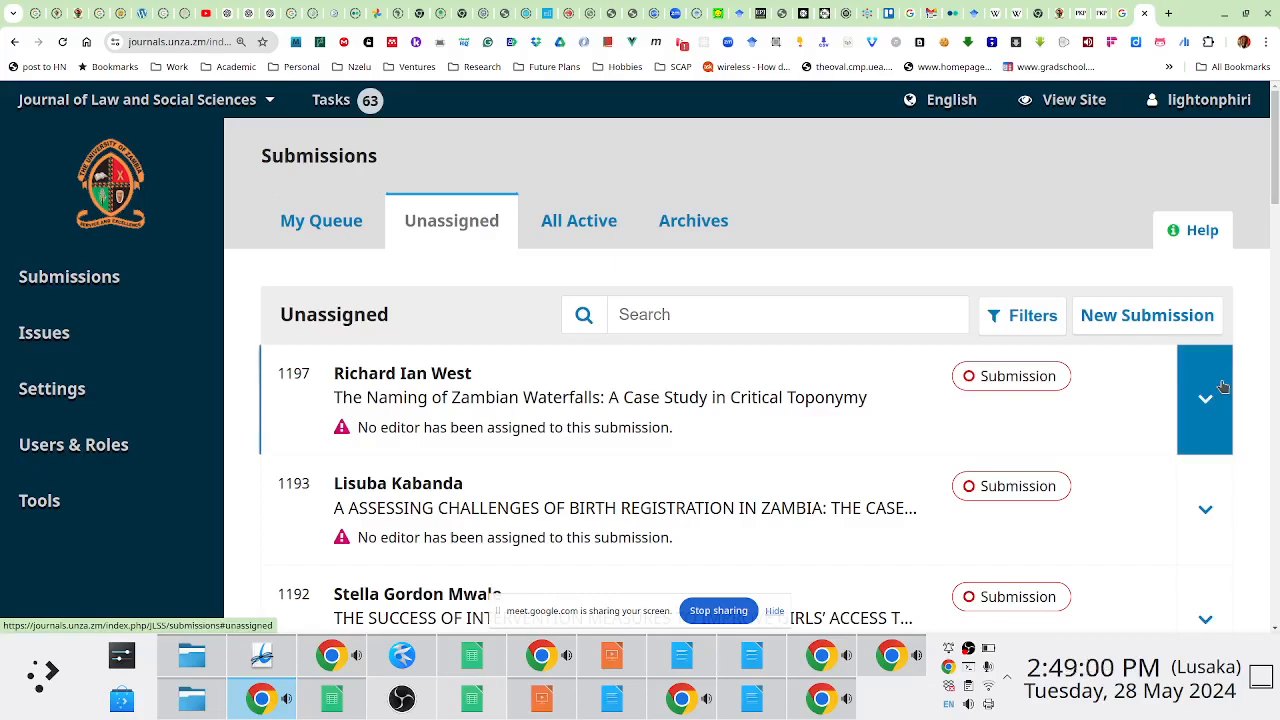
left_click(1205, 399)
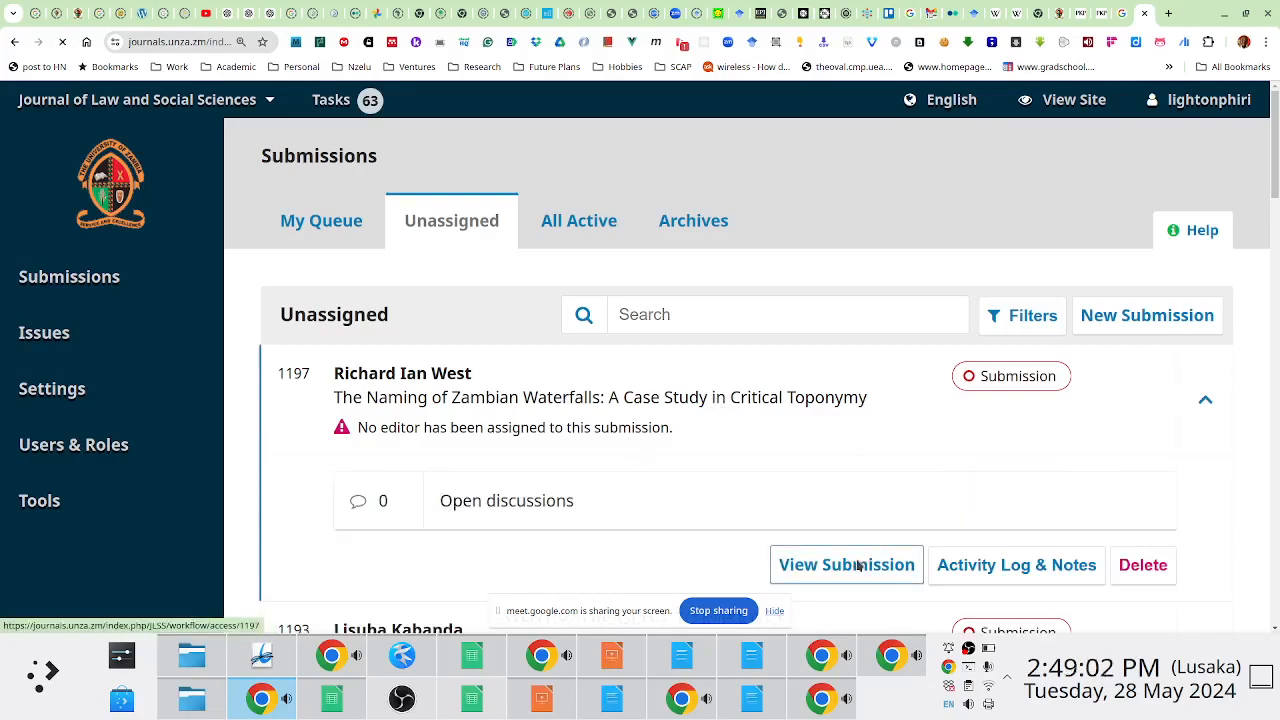
left_click(846, 565)
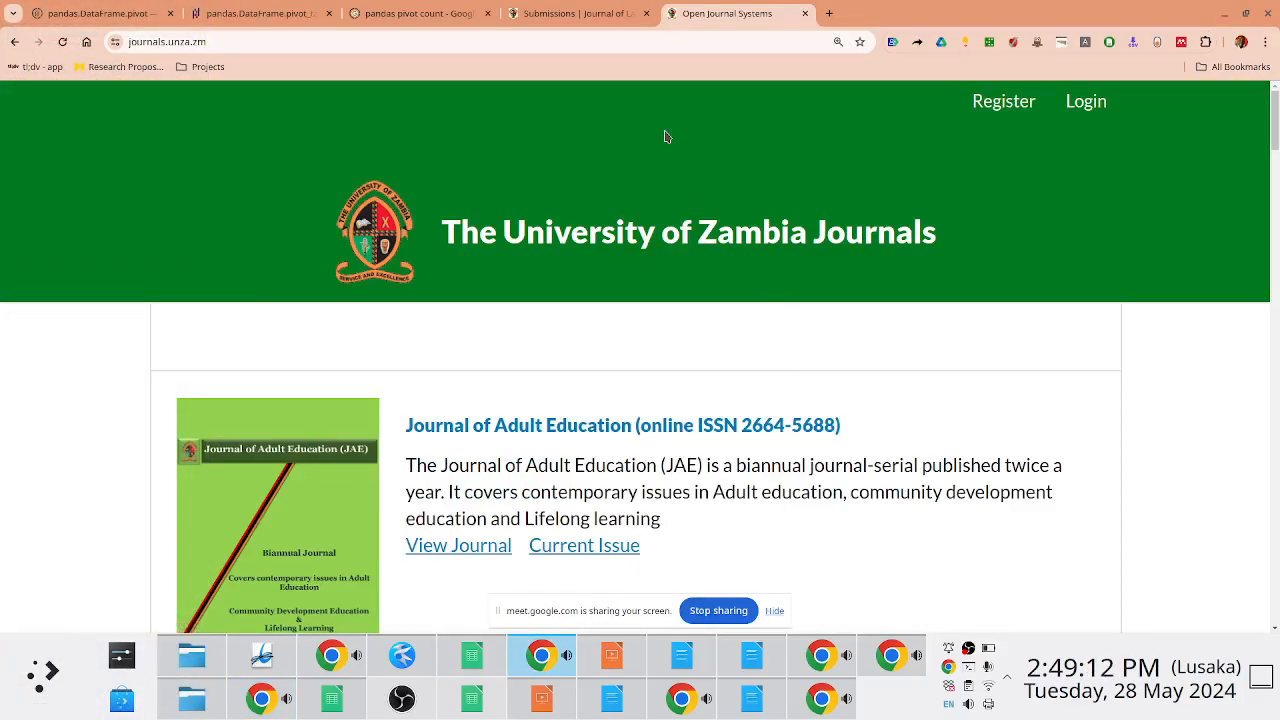
Scroll to the Journal of Law and Social Sciences, open its site and reach the sign-in page
scroll("down", 3)
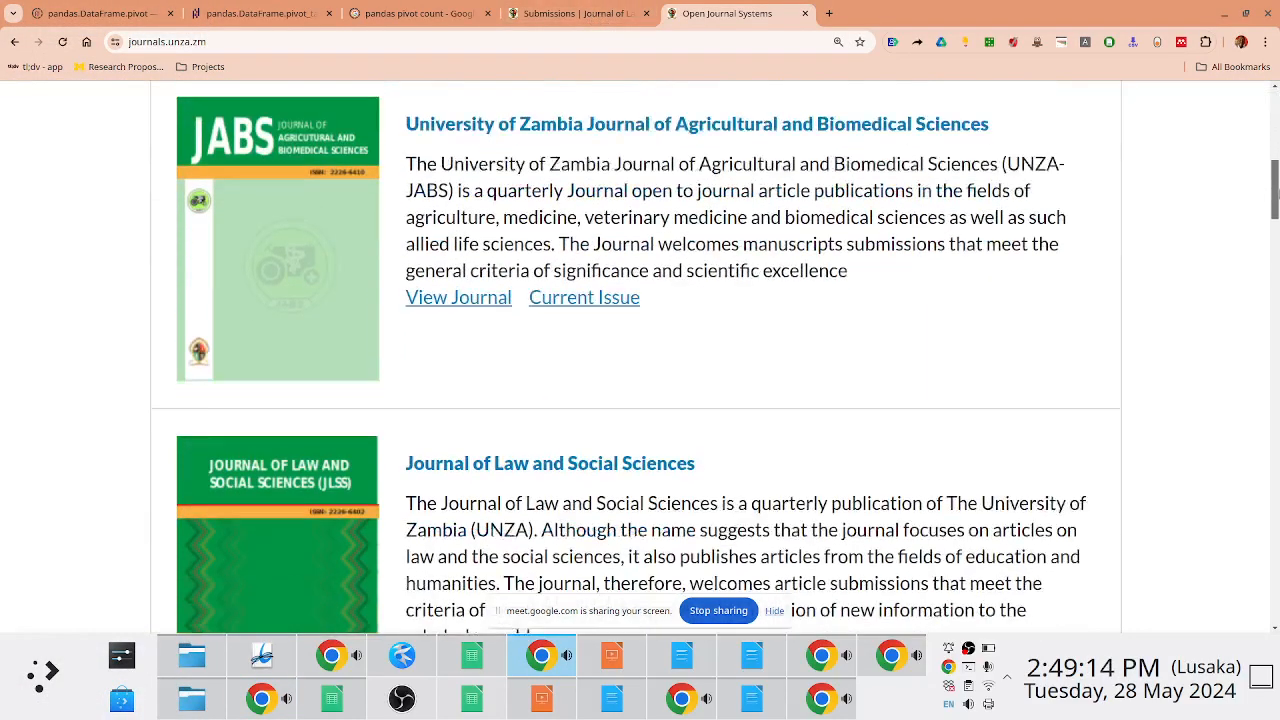
scroll("down", 3)
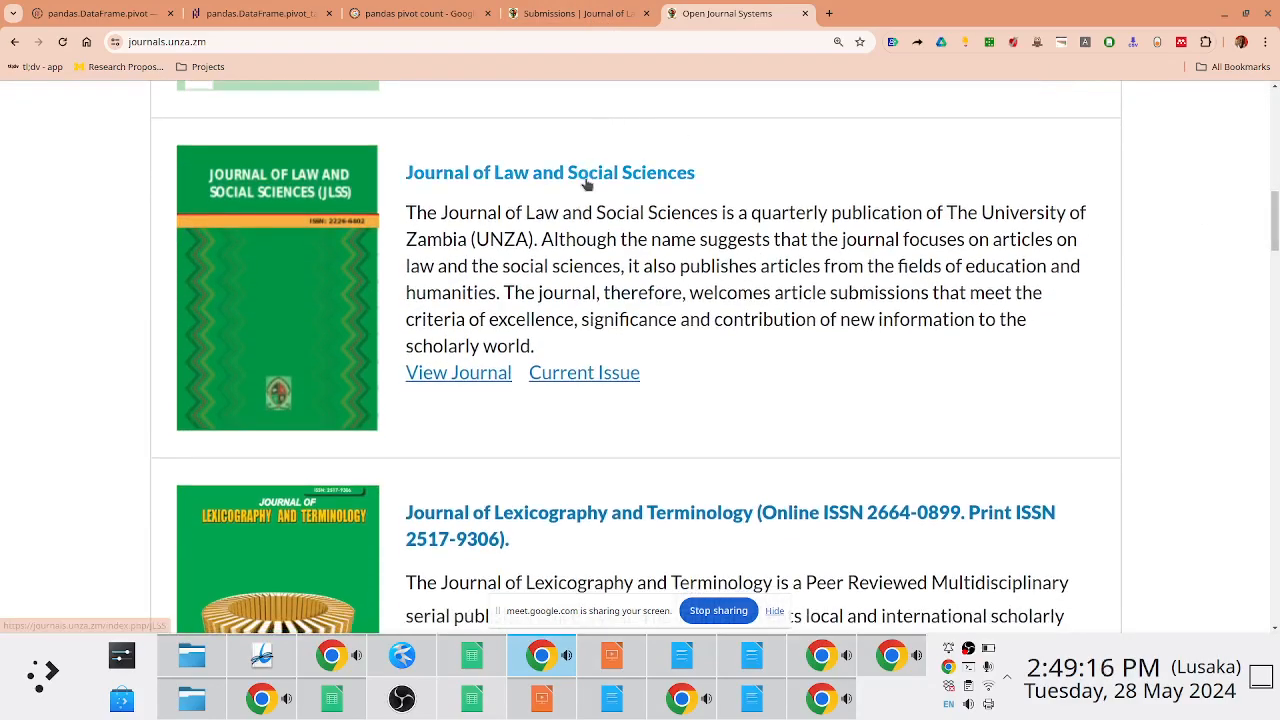
mouse_move(587, 185)
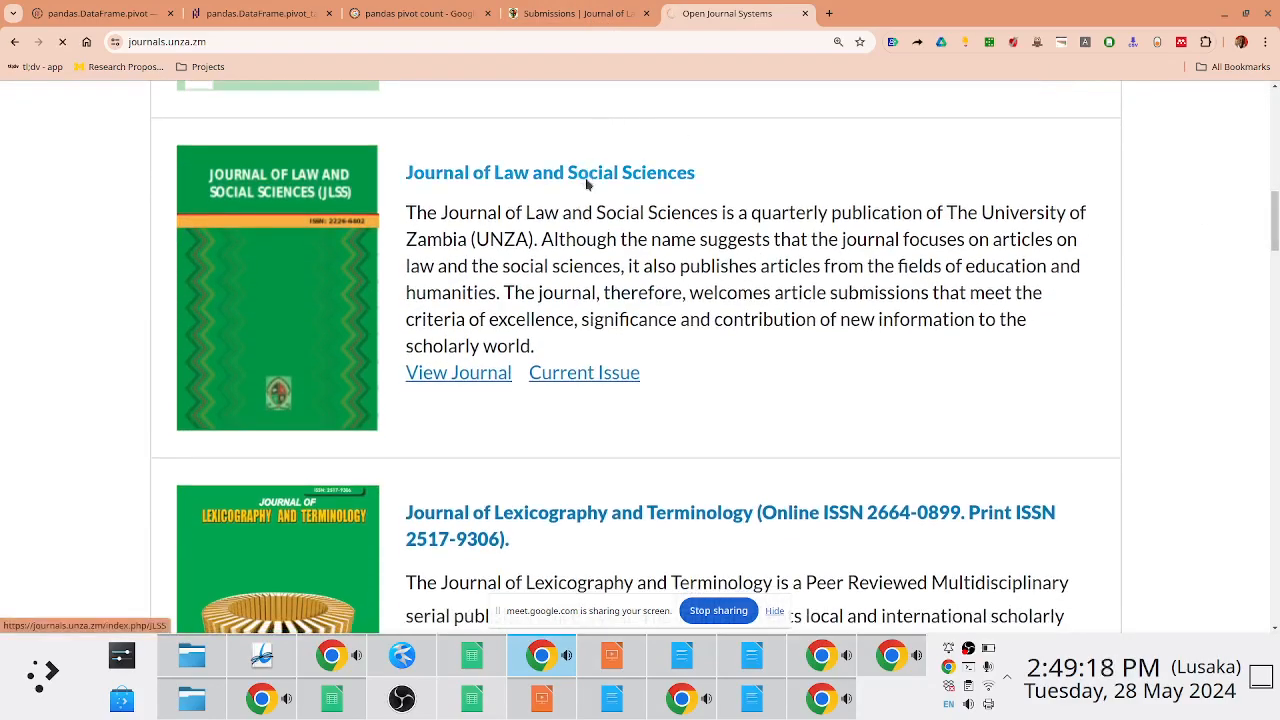
left_click(549, 172)
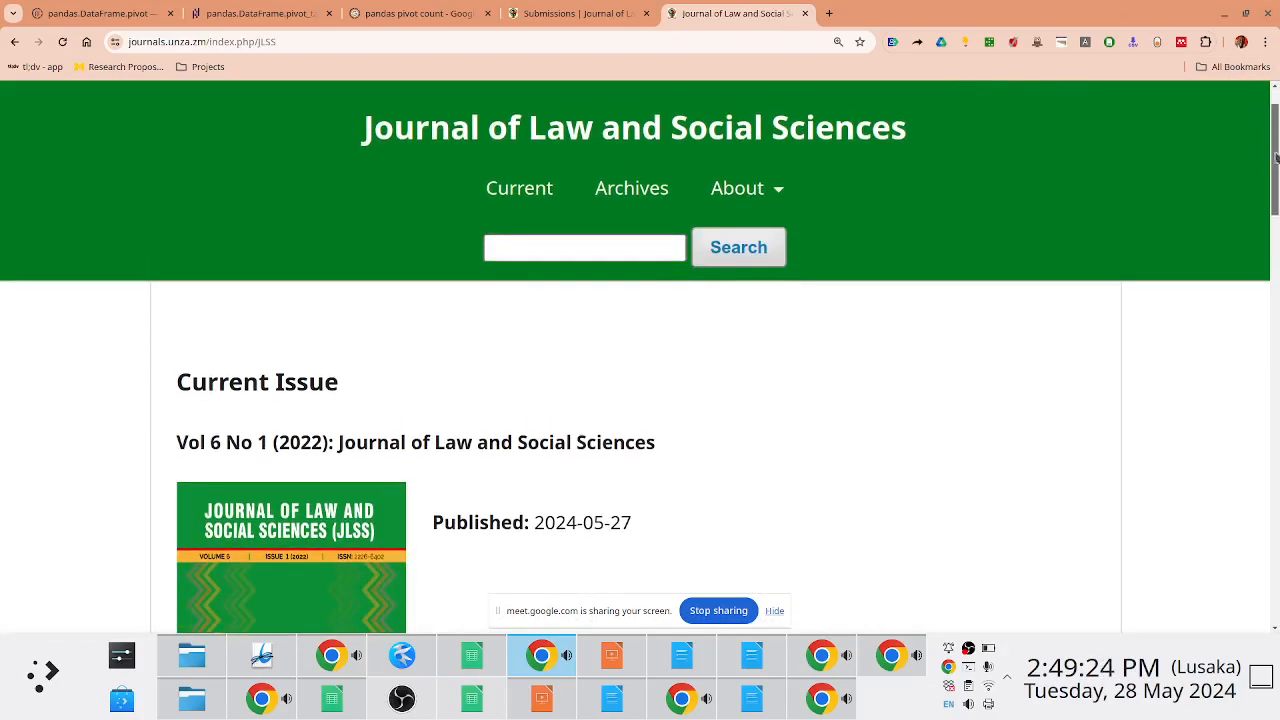
scroll("up", 3)
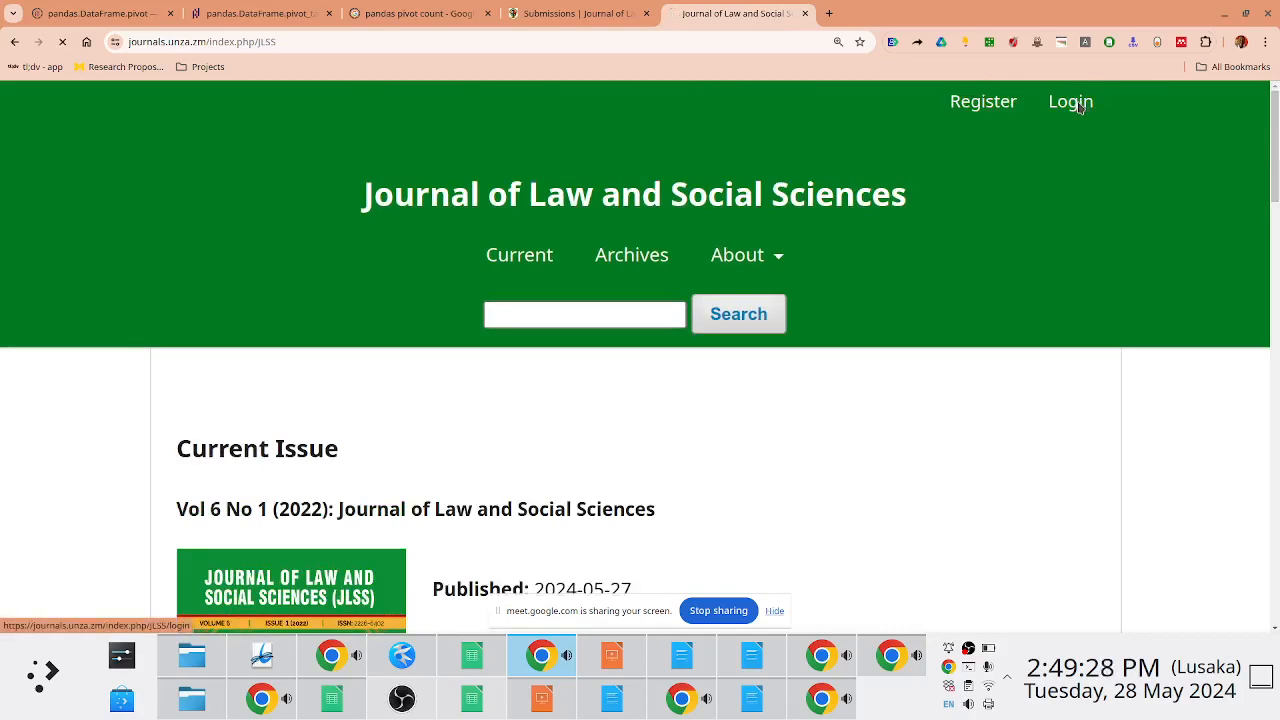
left_click(1070, 101)
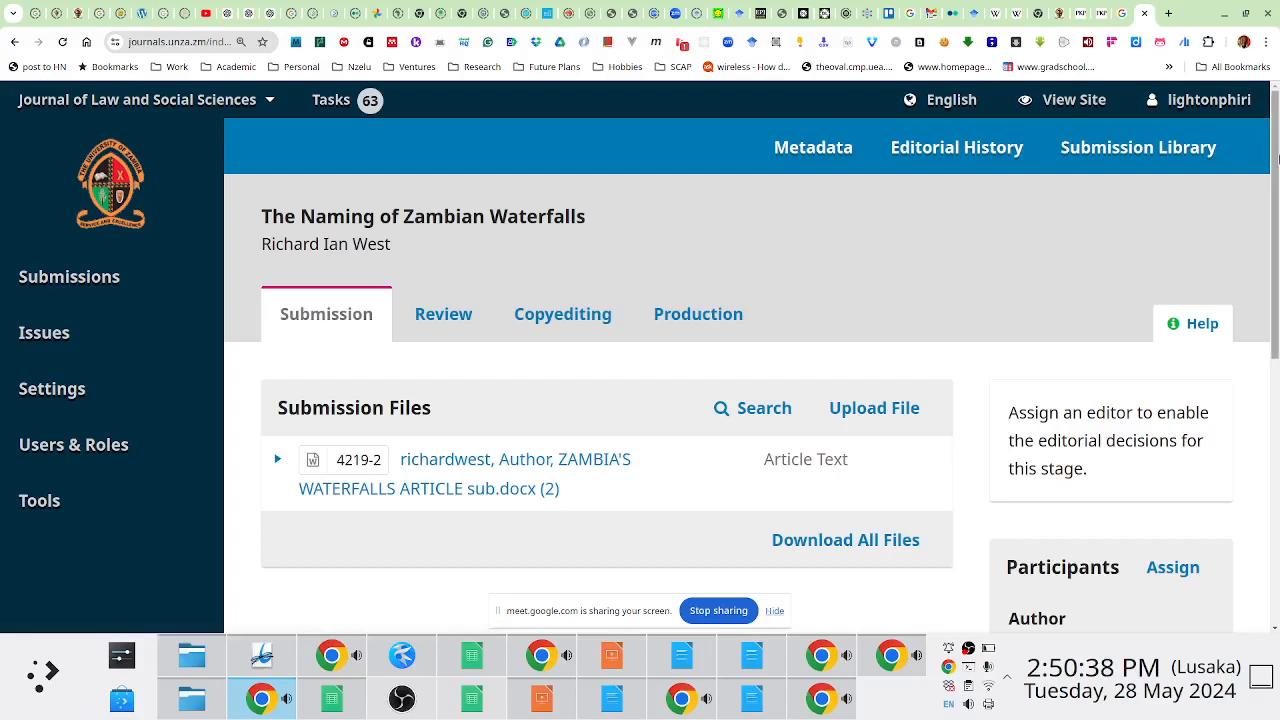
Scroll through the submission's files, pre-review discussions and participants
scroll("down", 3)
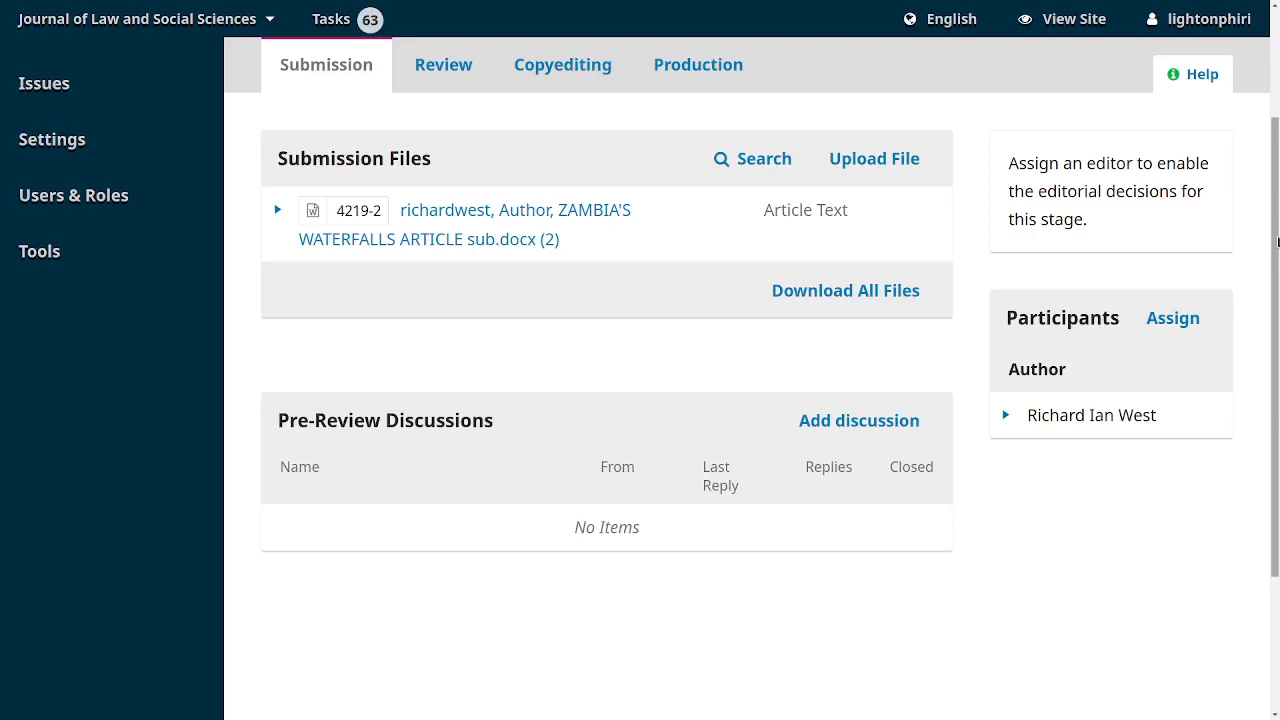
mouse_move(1172, 318)
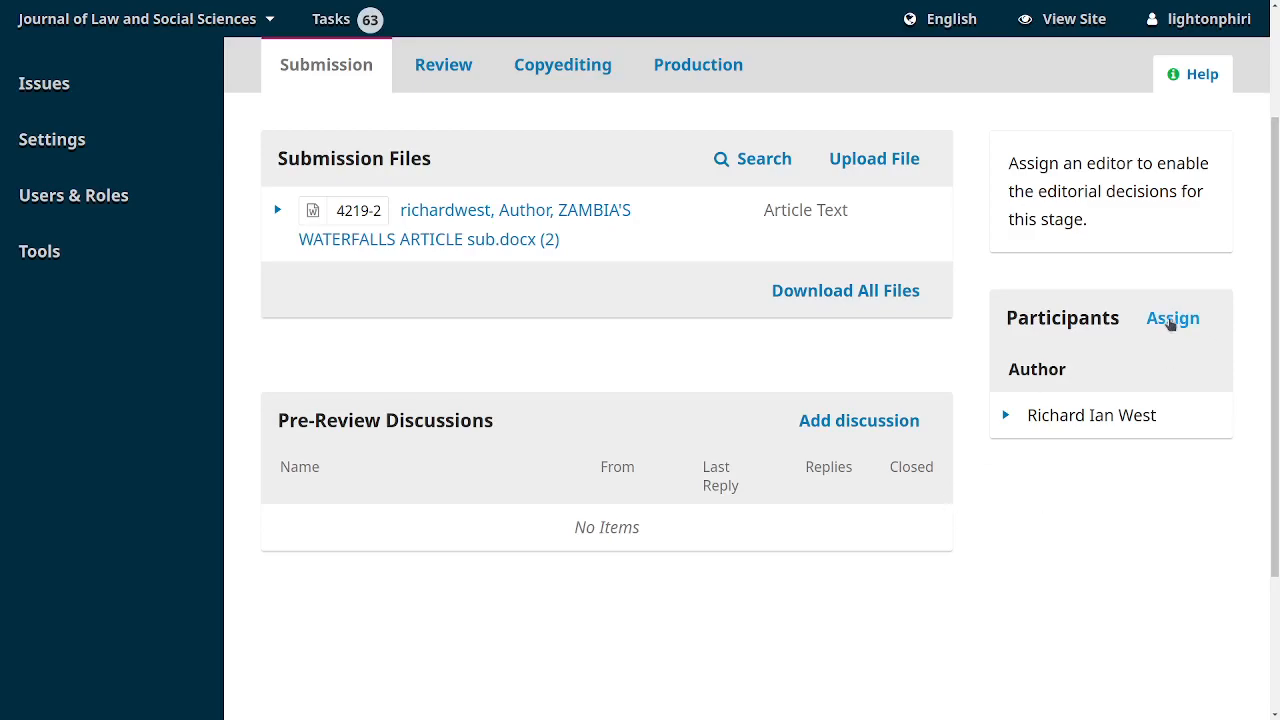
mouse_move(1172, 318)
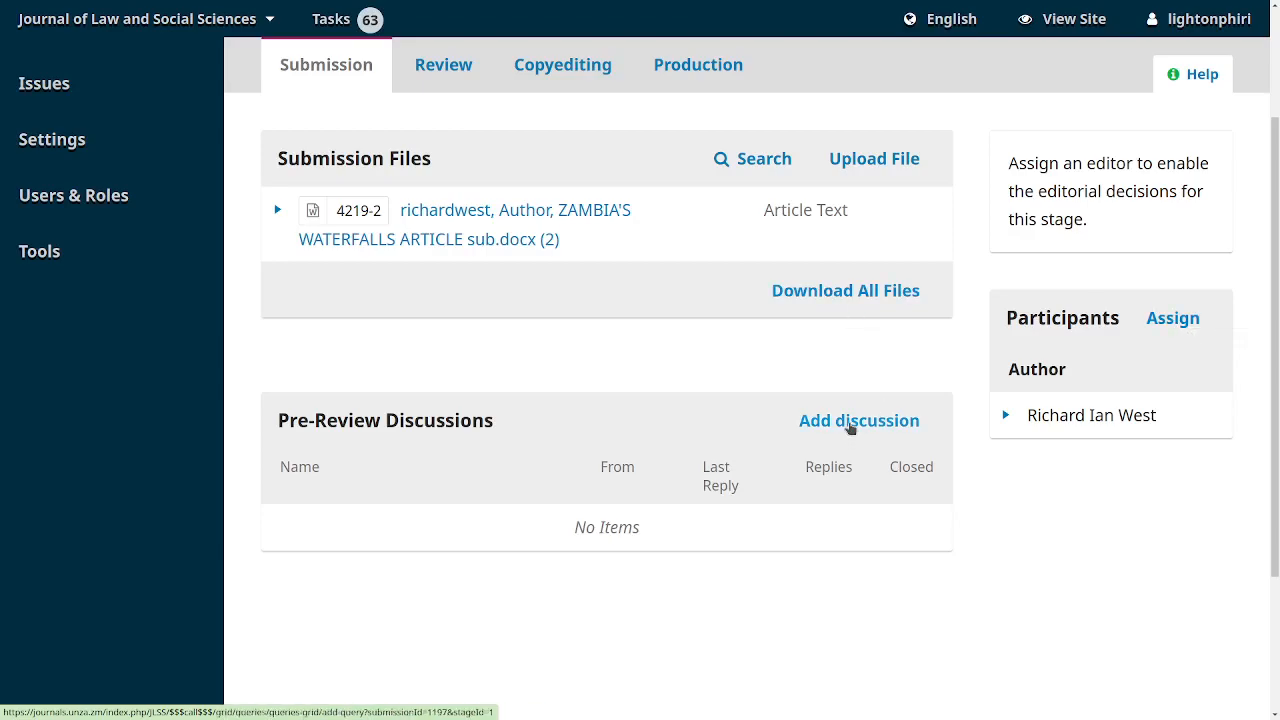
mouse_move(925, 462)
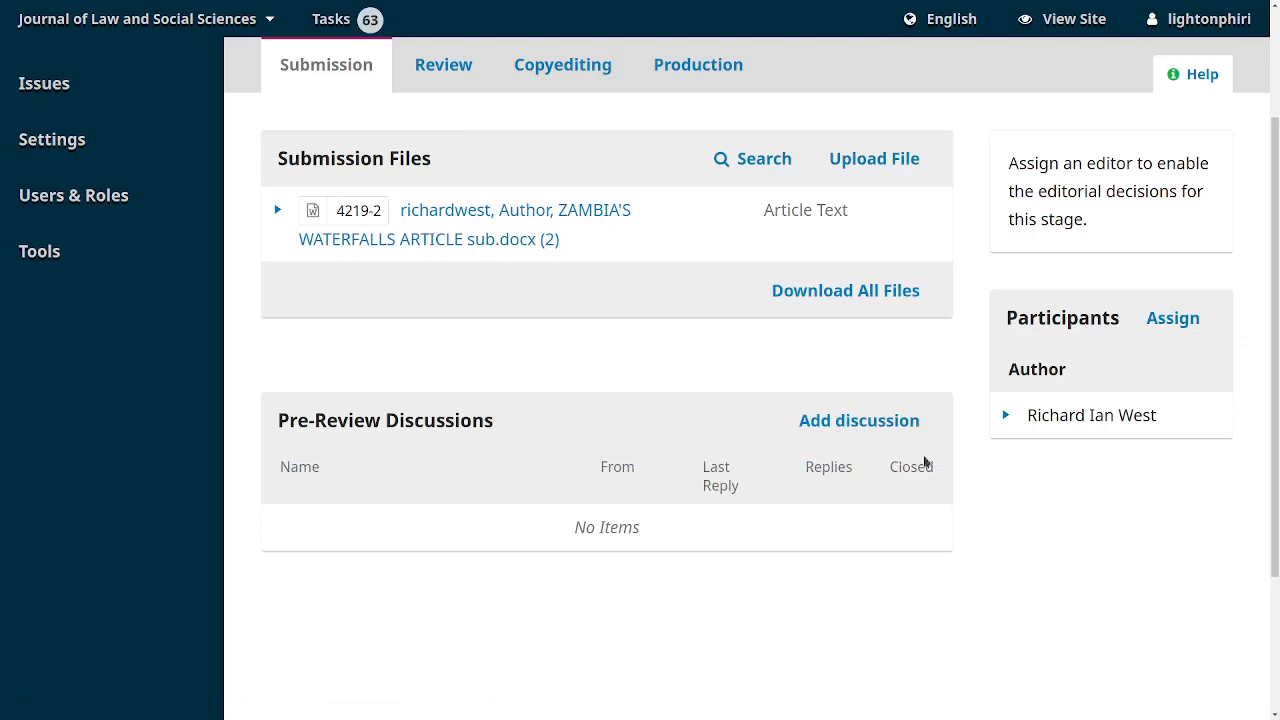
mouse_move(548, 262)
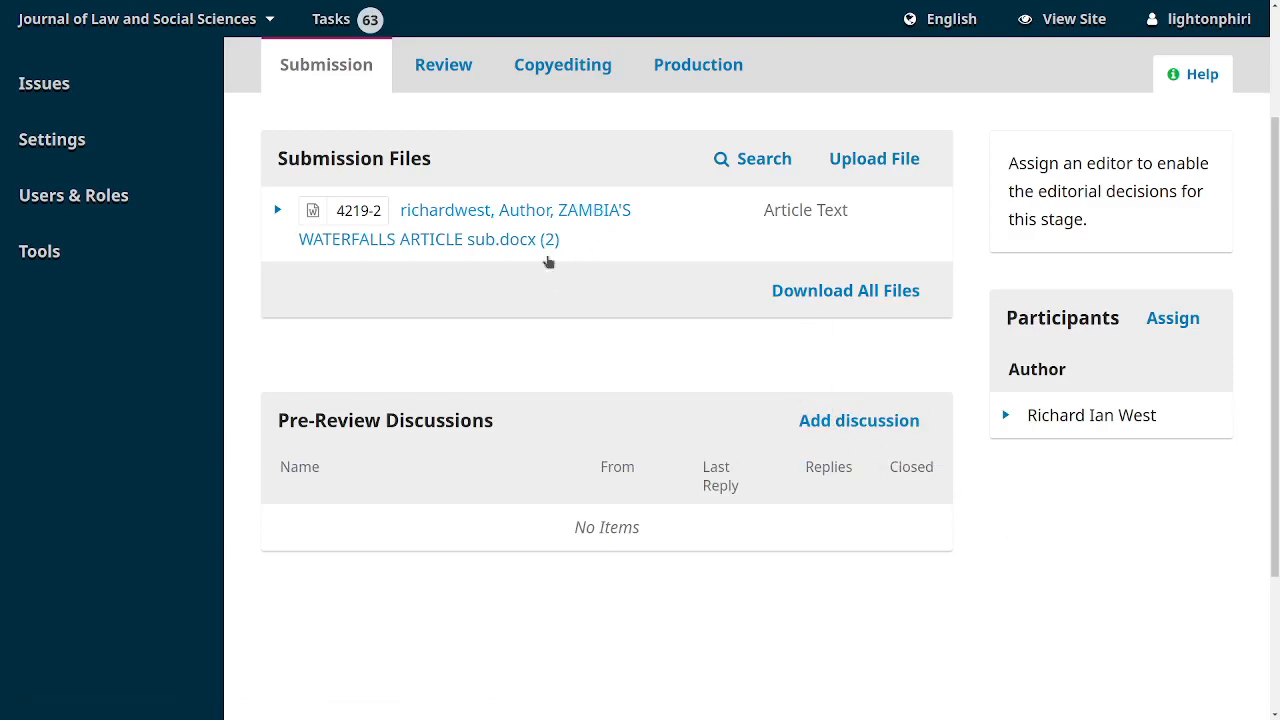
mouse_move(662, 196)
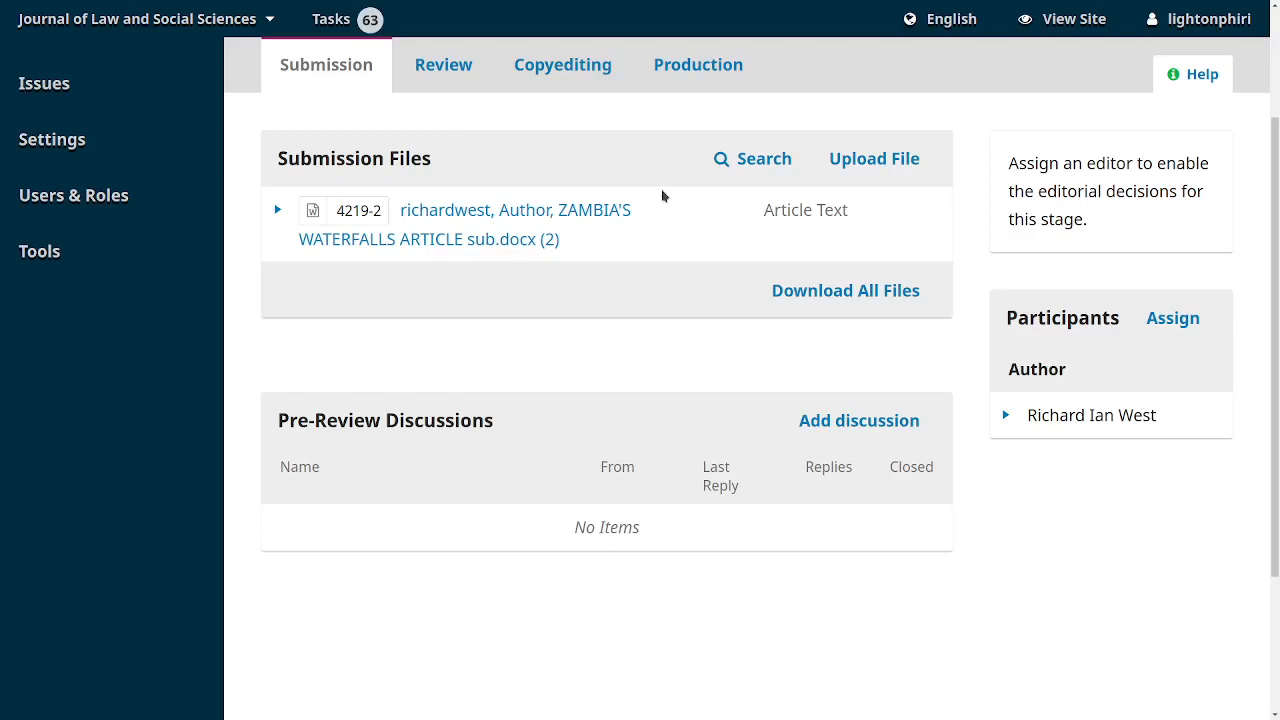
mouse_move(625, 447)
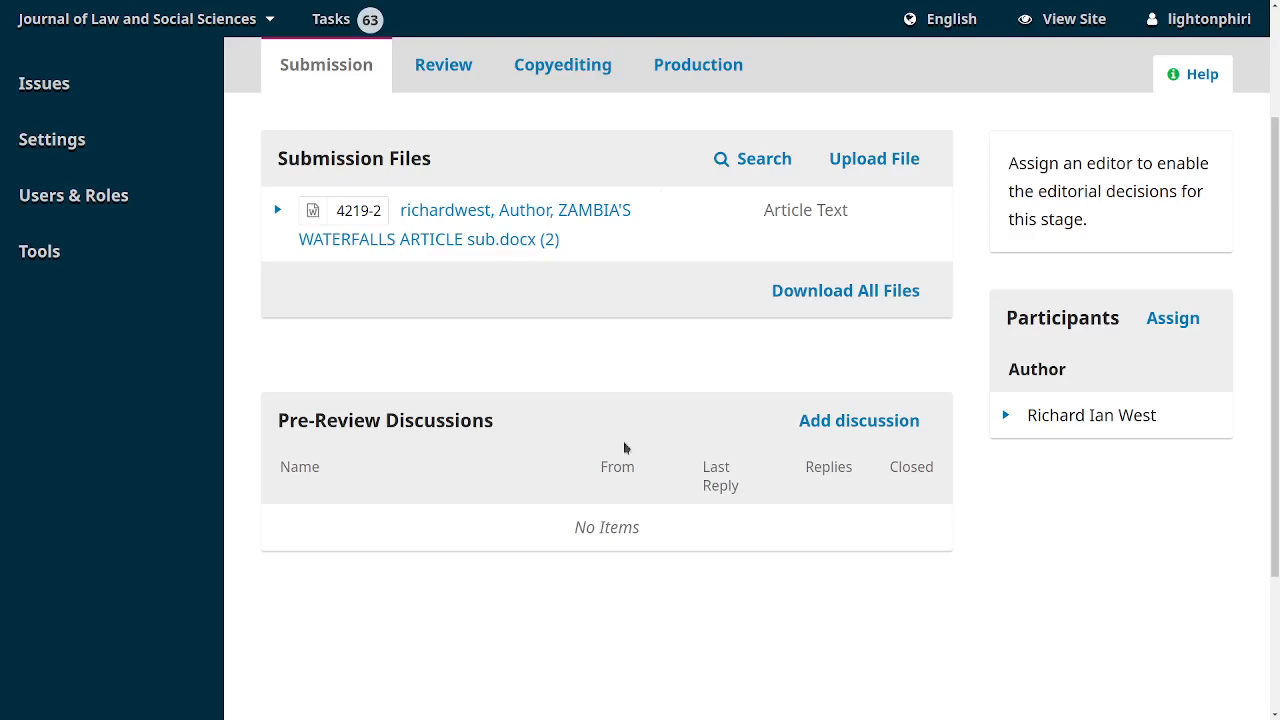
mouse_move(857, 420)
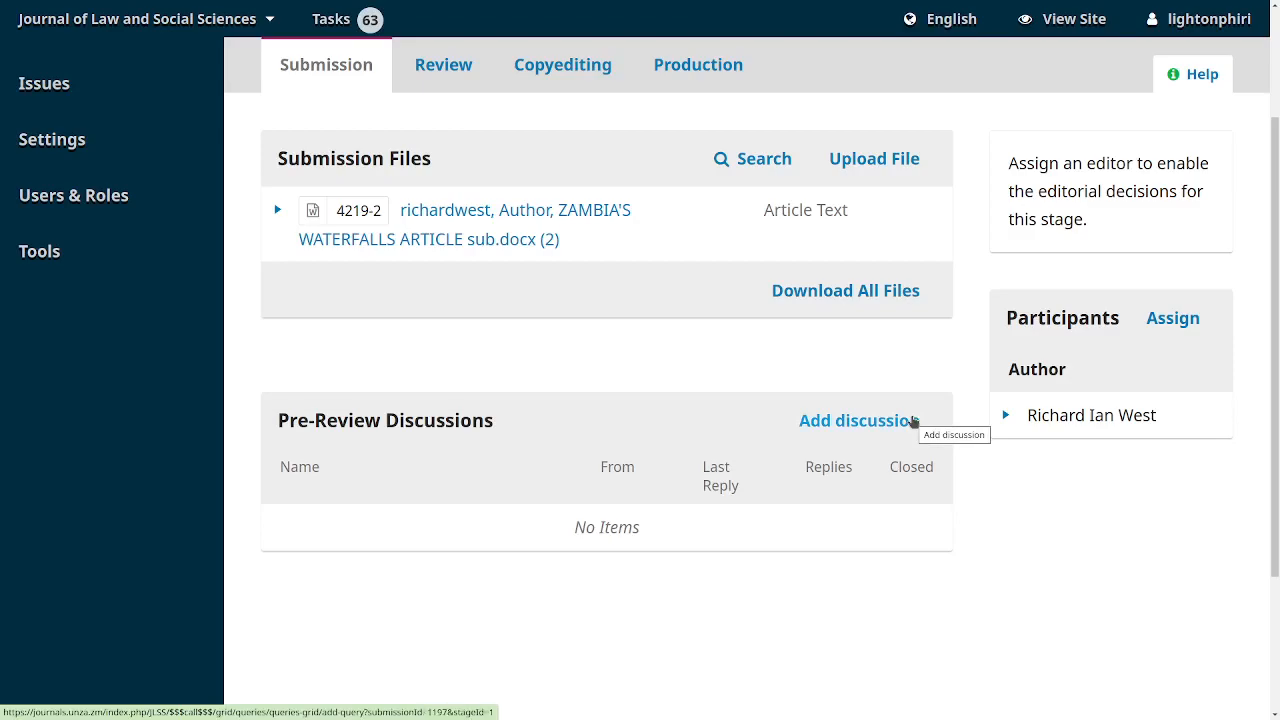
mouse_move(926, 420)
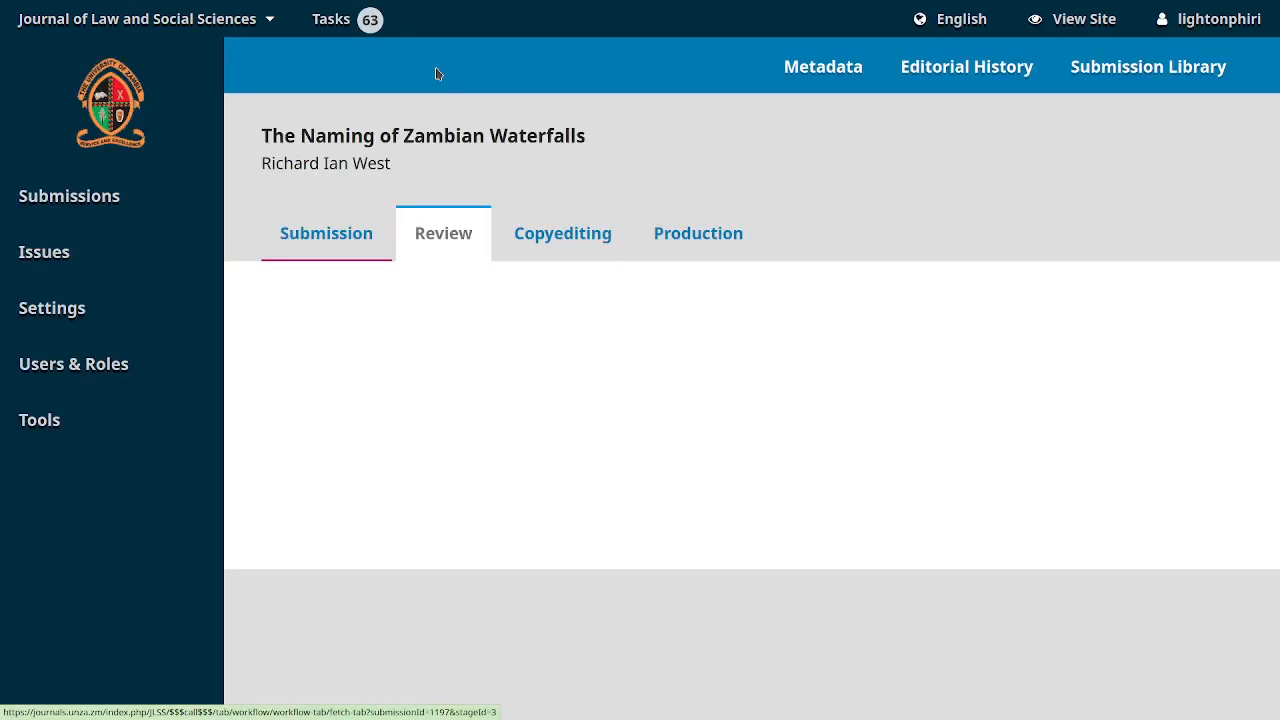
From the Archives list, open submission 1205, Chukwumah's 'Complicating the Language...' article
left_click(326, 233)
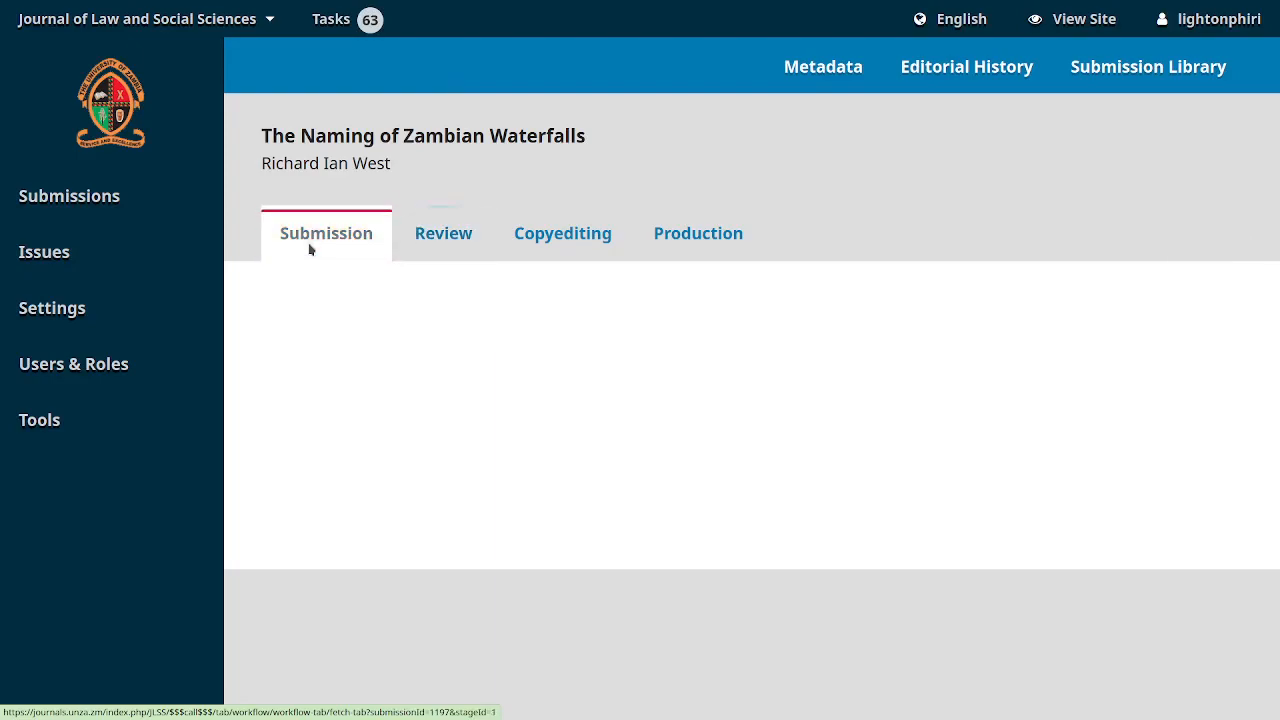
left_click(326, 233)
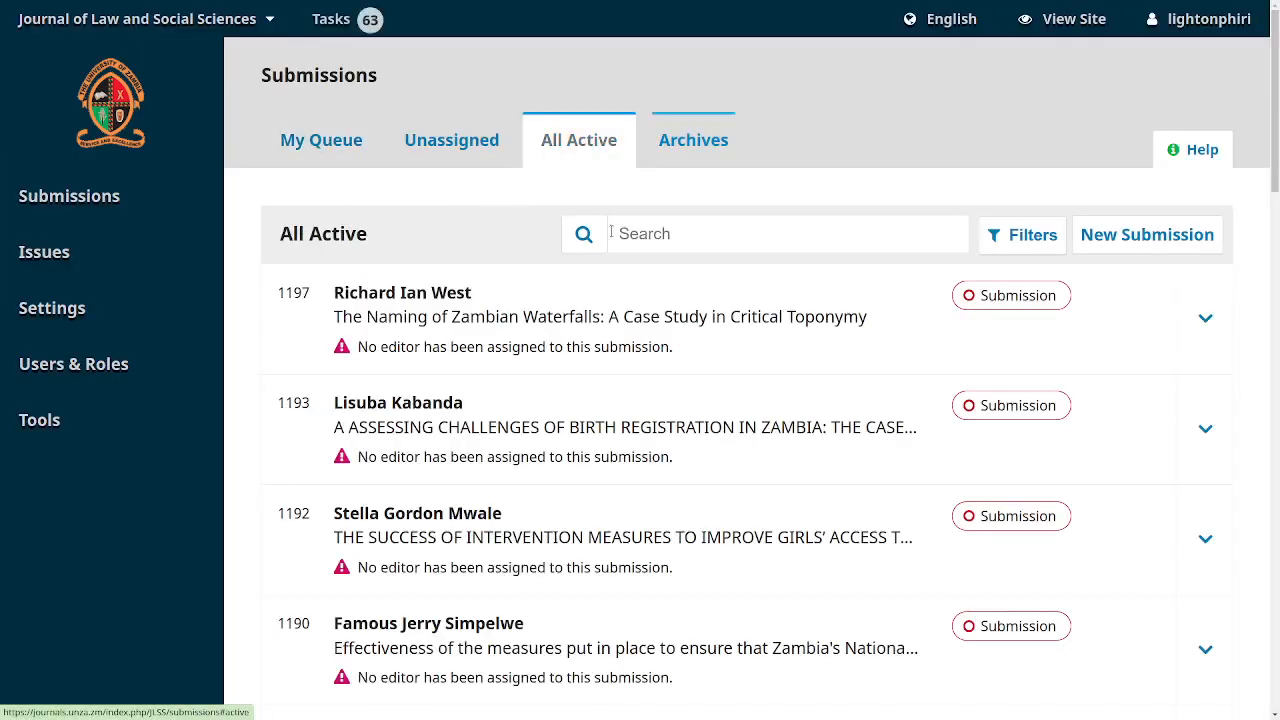
left_click(693, 140)
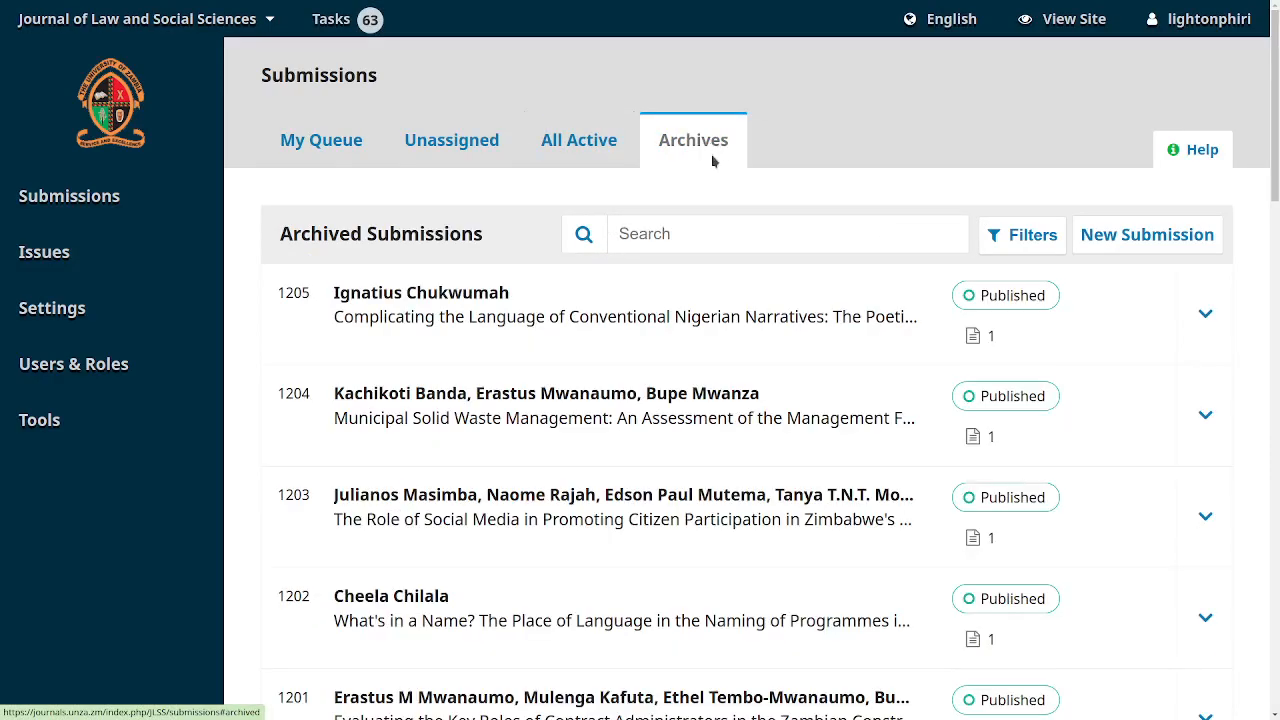
left_click(1205, 313)
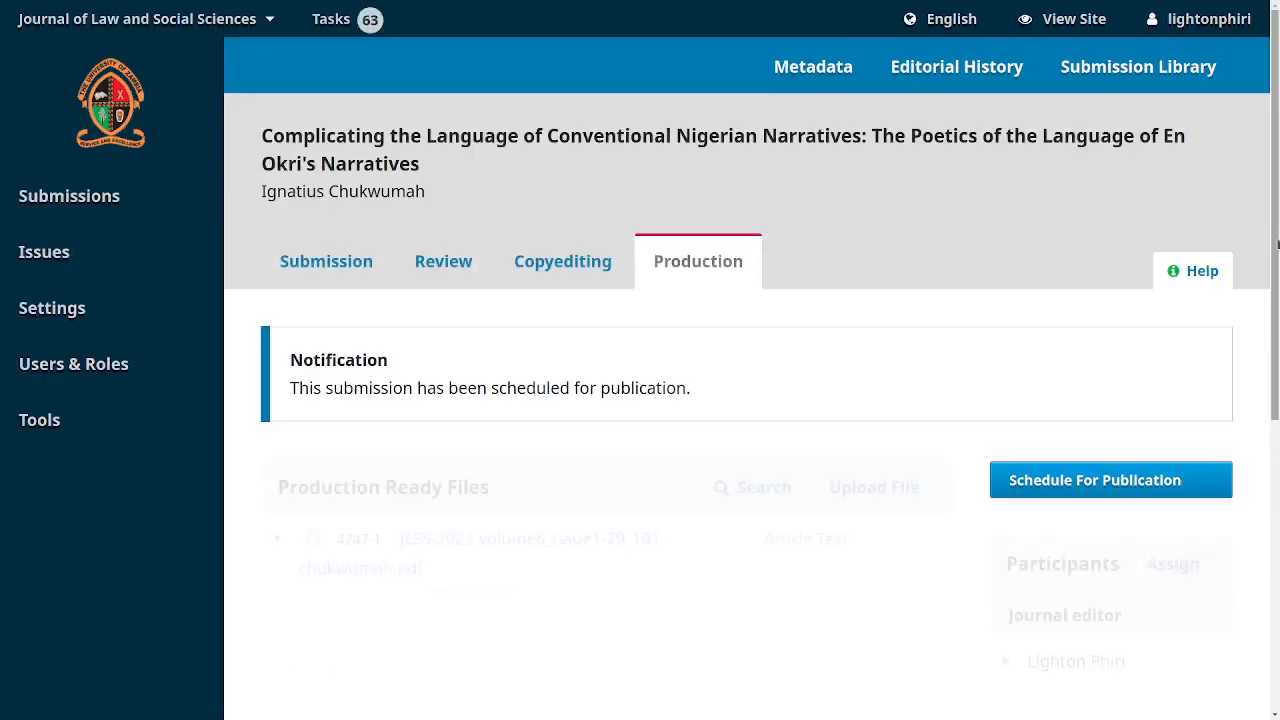
Confirm the Chukwumah article has no review started, then bring up the journal switcher
left_click(326, 261)
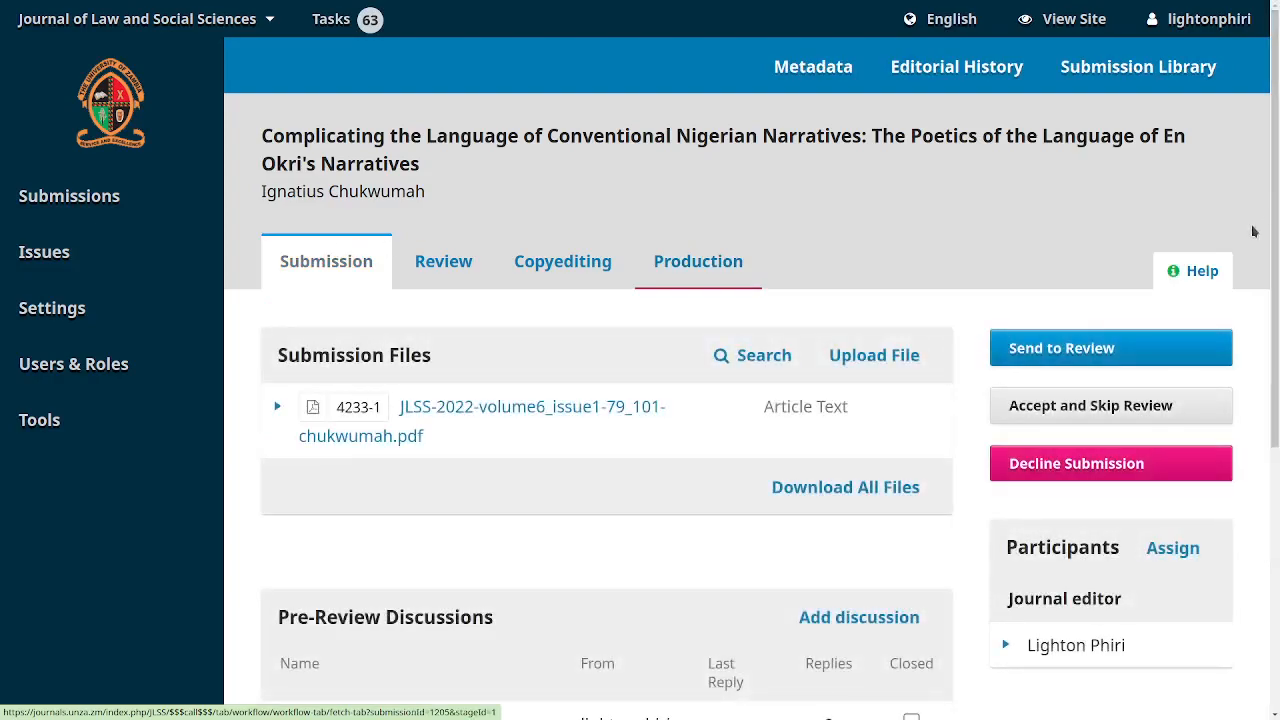
scroll("down", 3)
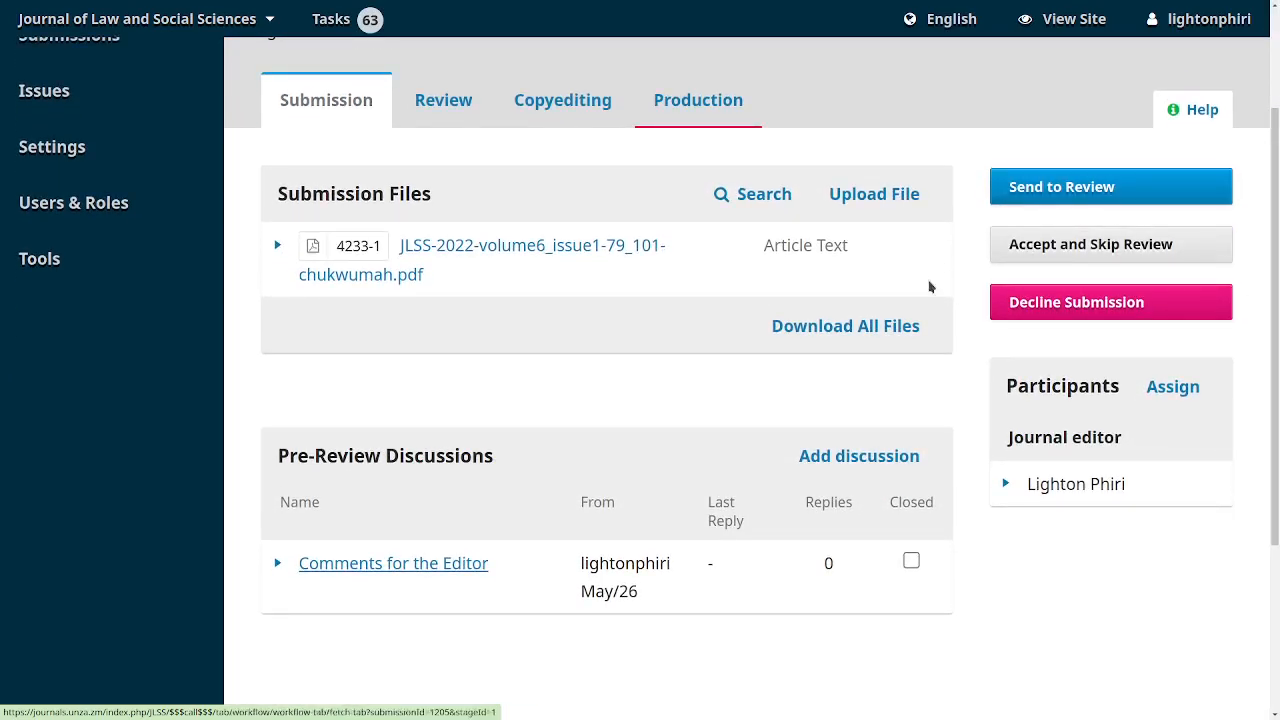
mouse_move(974, 274)
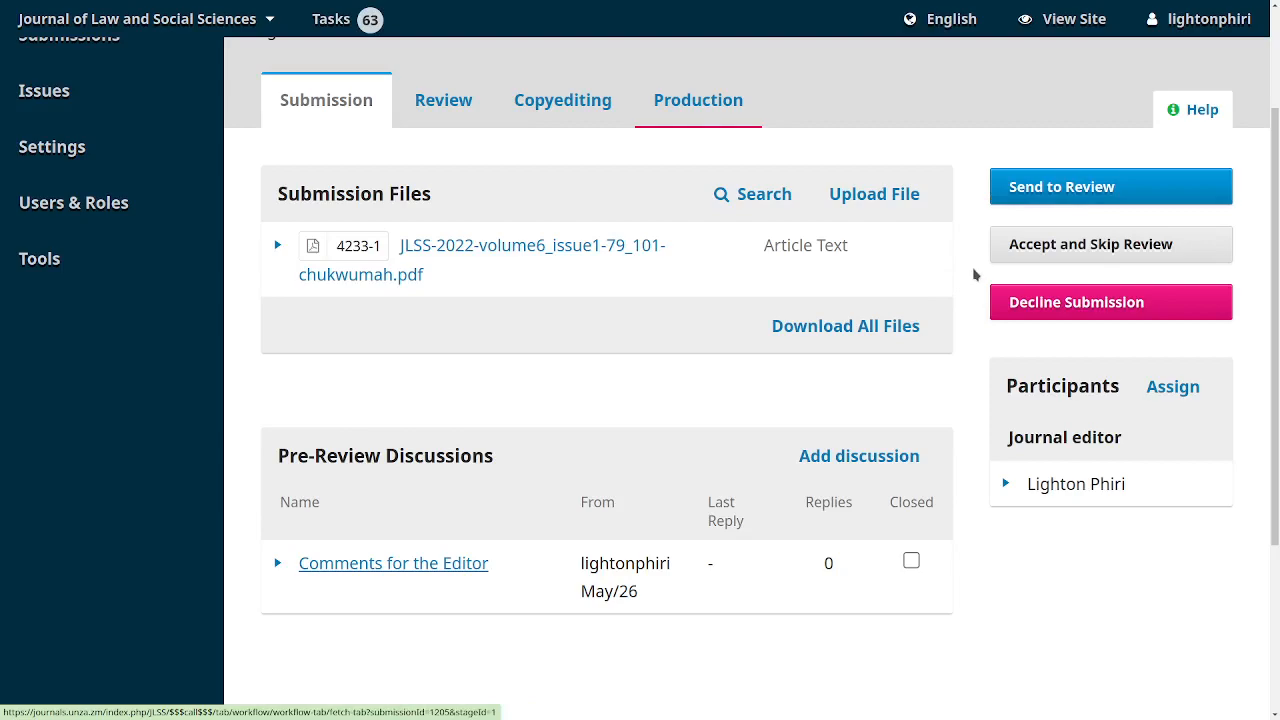
mouse_move(614, 298)
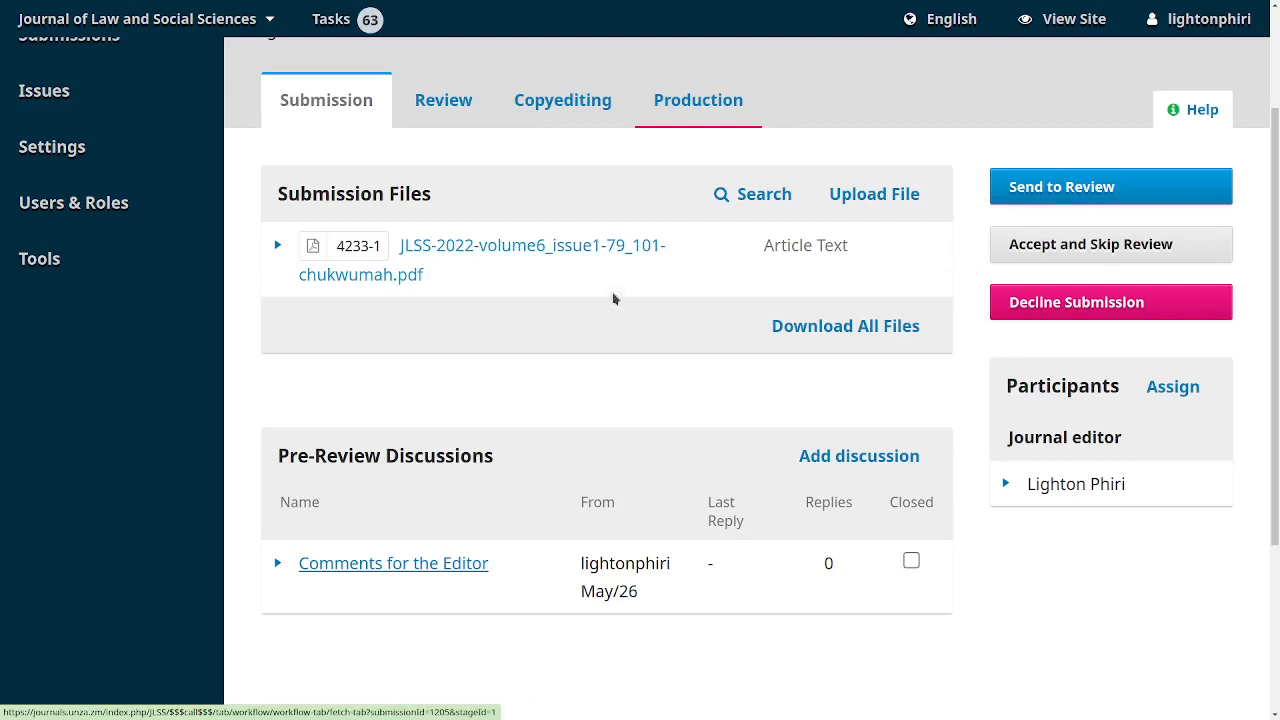
mouse_move(696, 256)
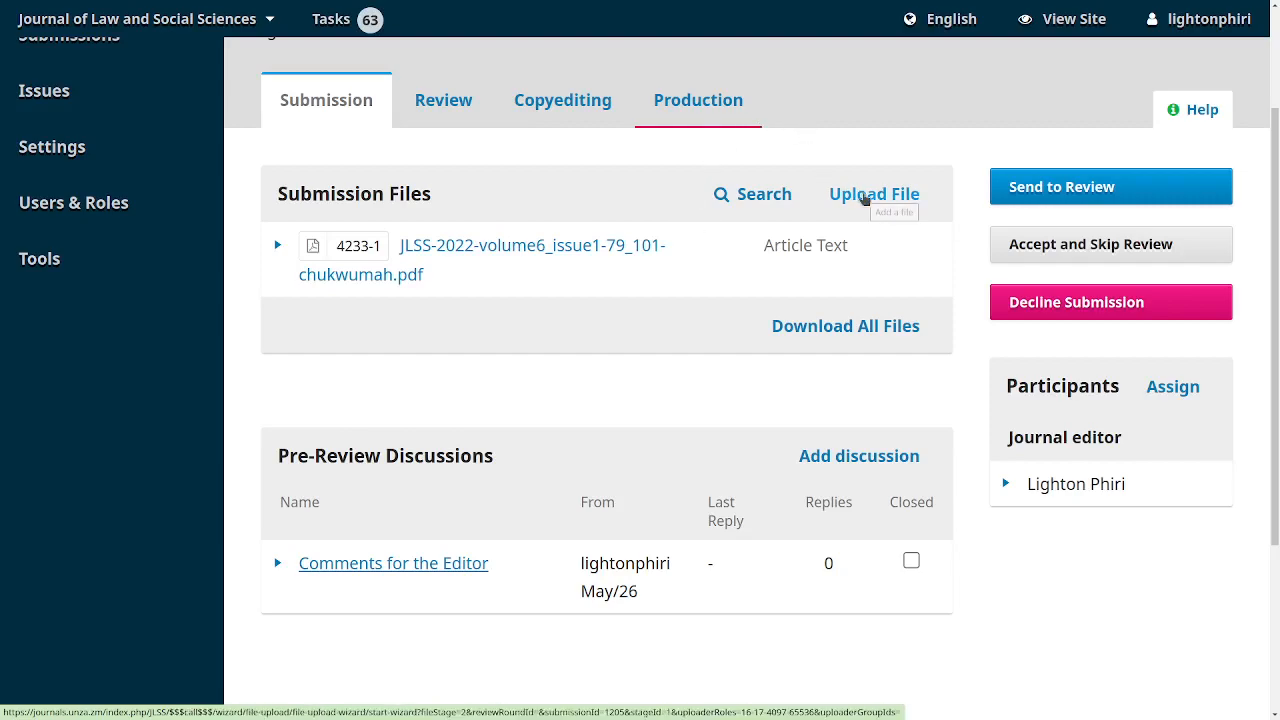
mouse_move(873, 194)
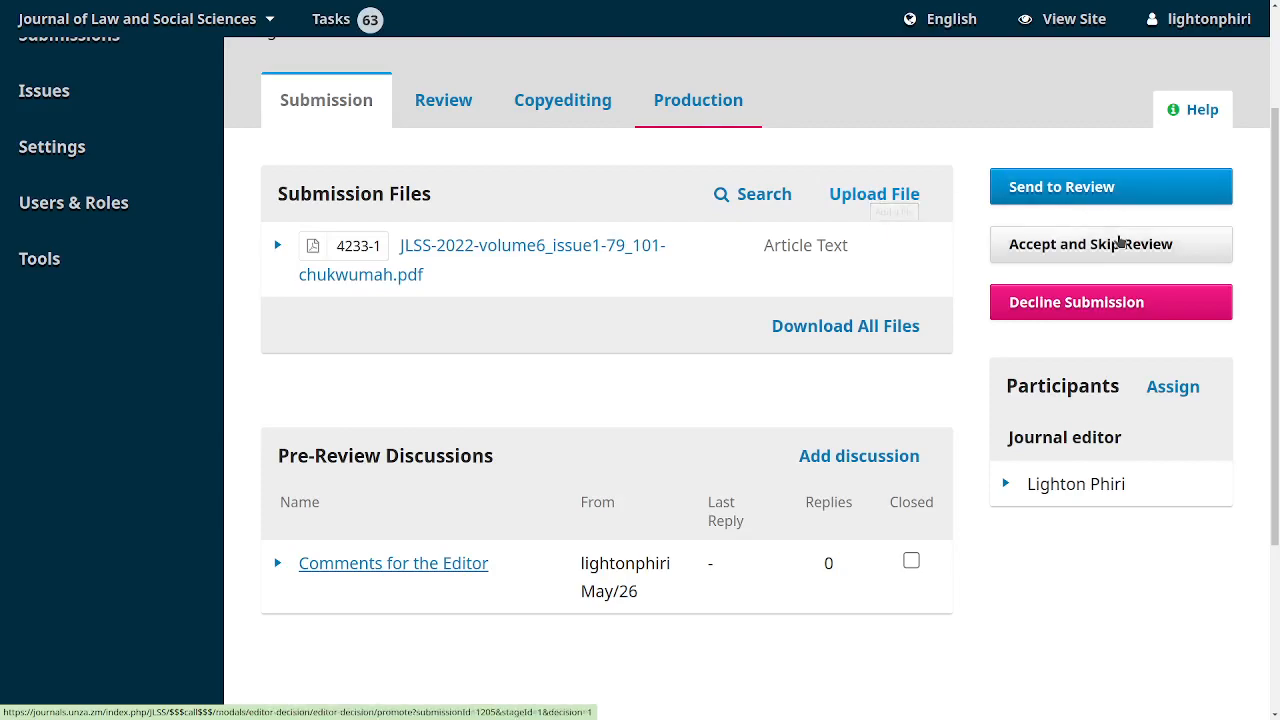
mouse_move(1090, 244)
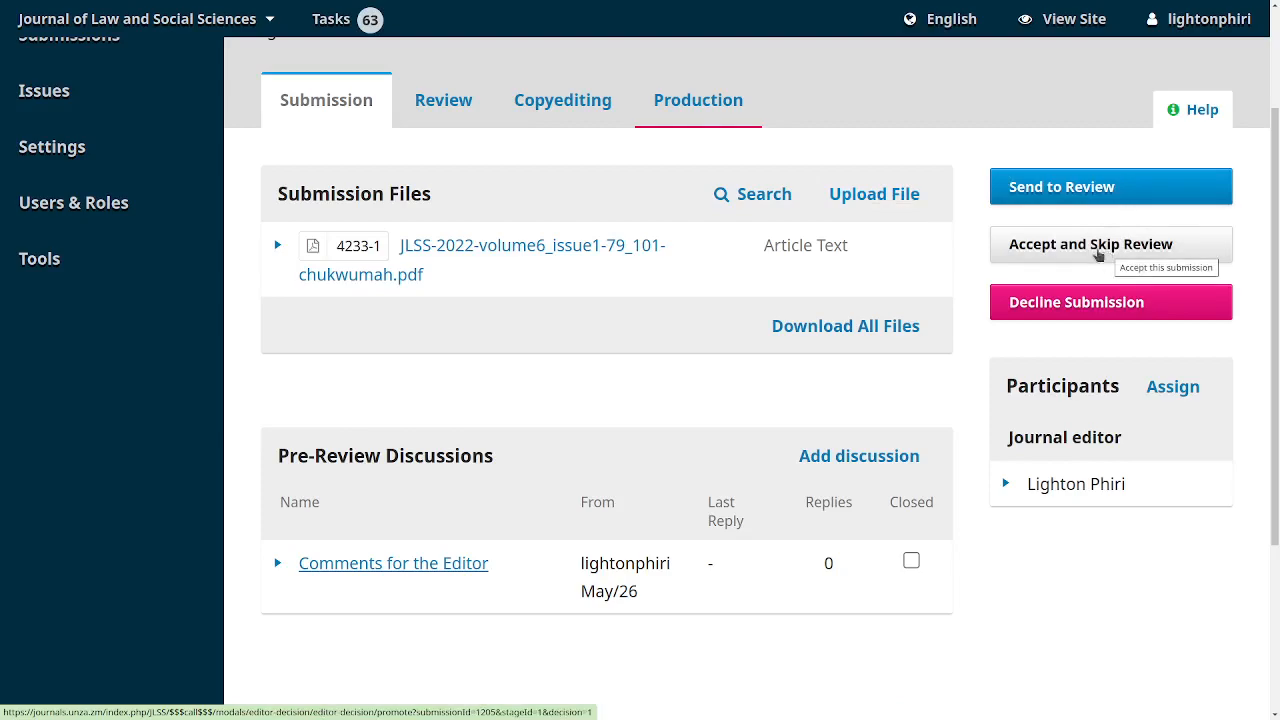
mouse_move(1061, 187)
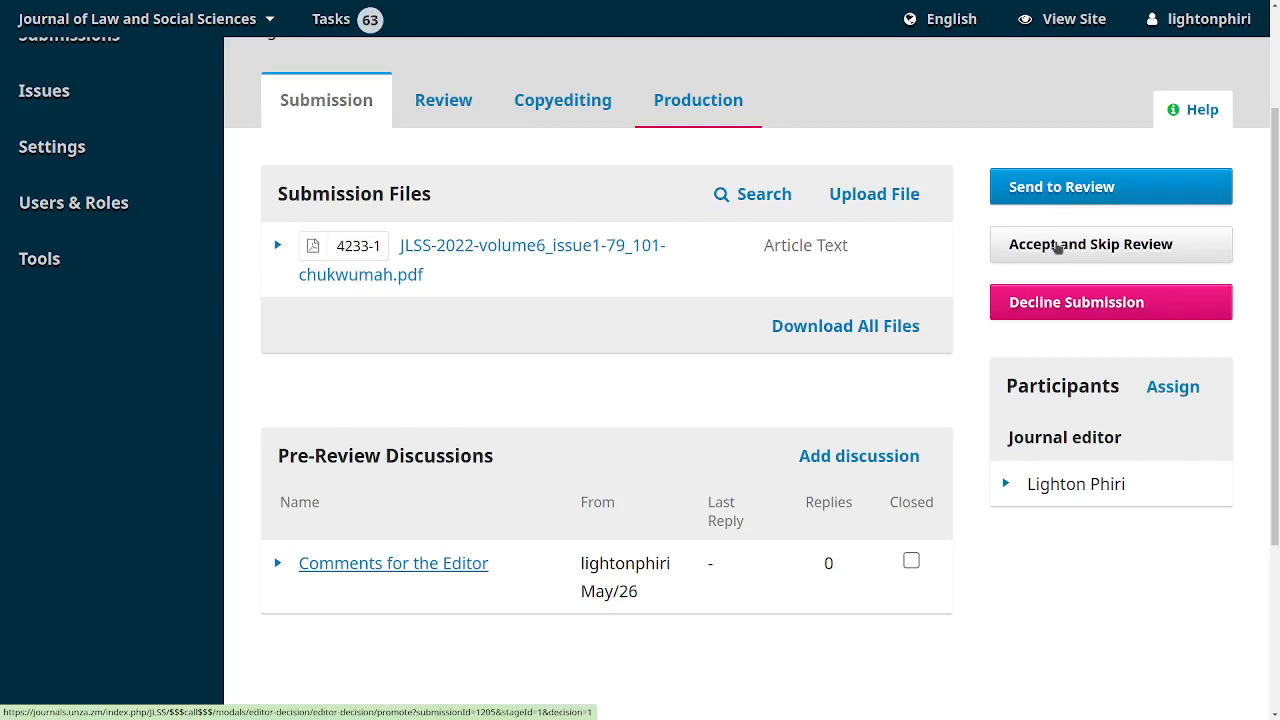
mouse_move(974, 272)
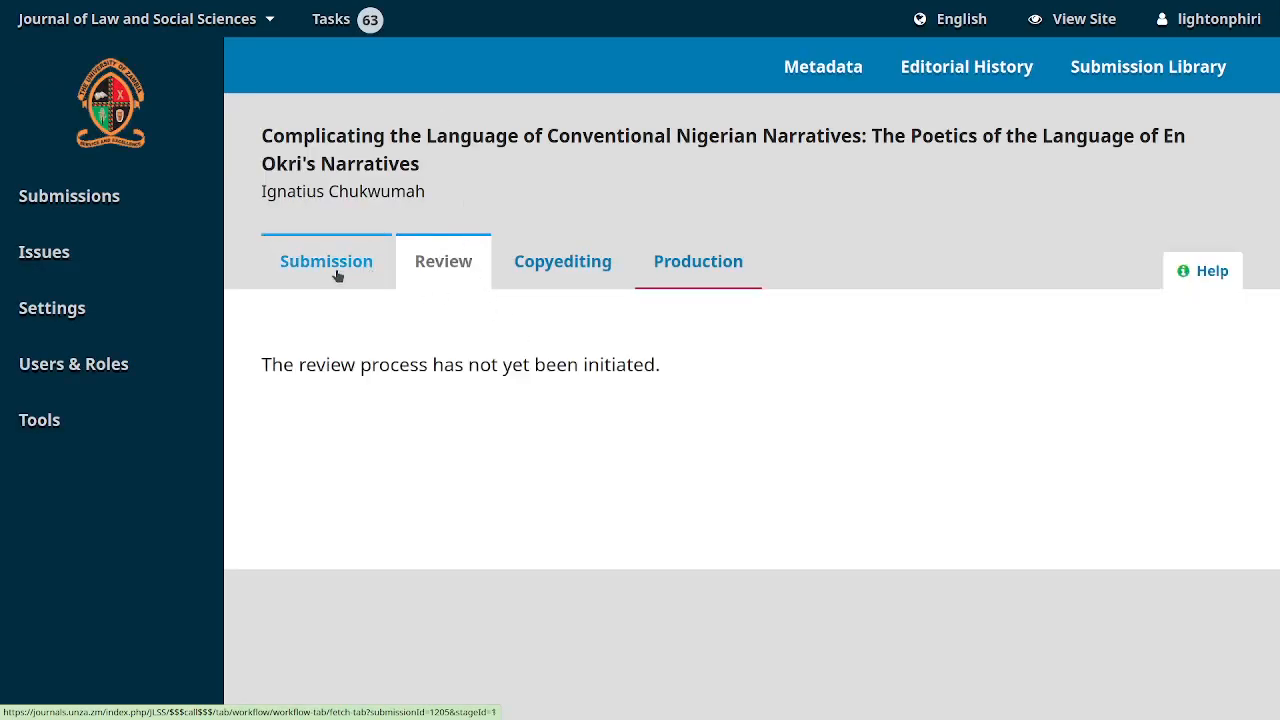
left_click(326, 261)
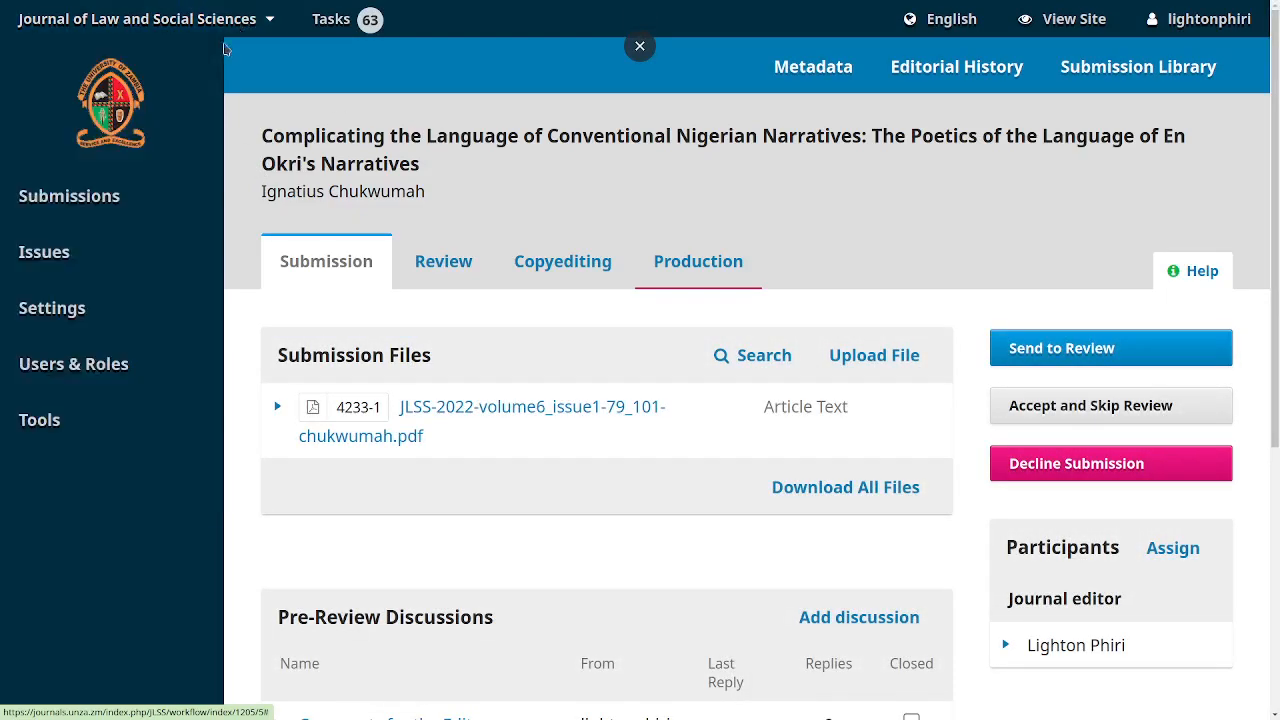
left_click(143, 19)
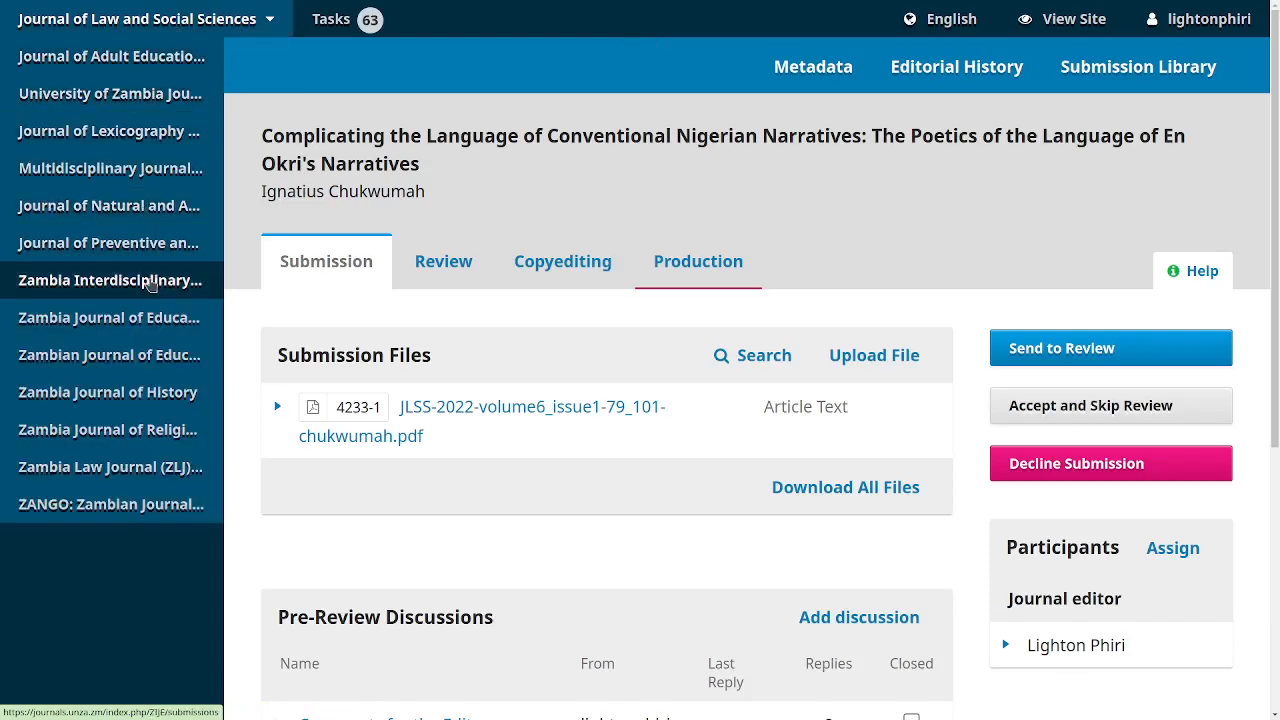
mouse_move(108, 391)
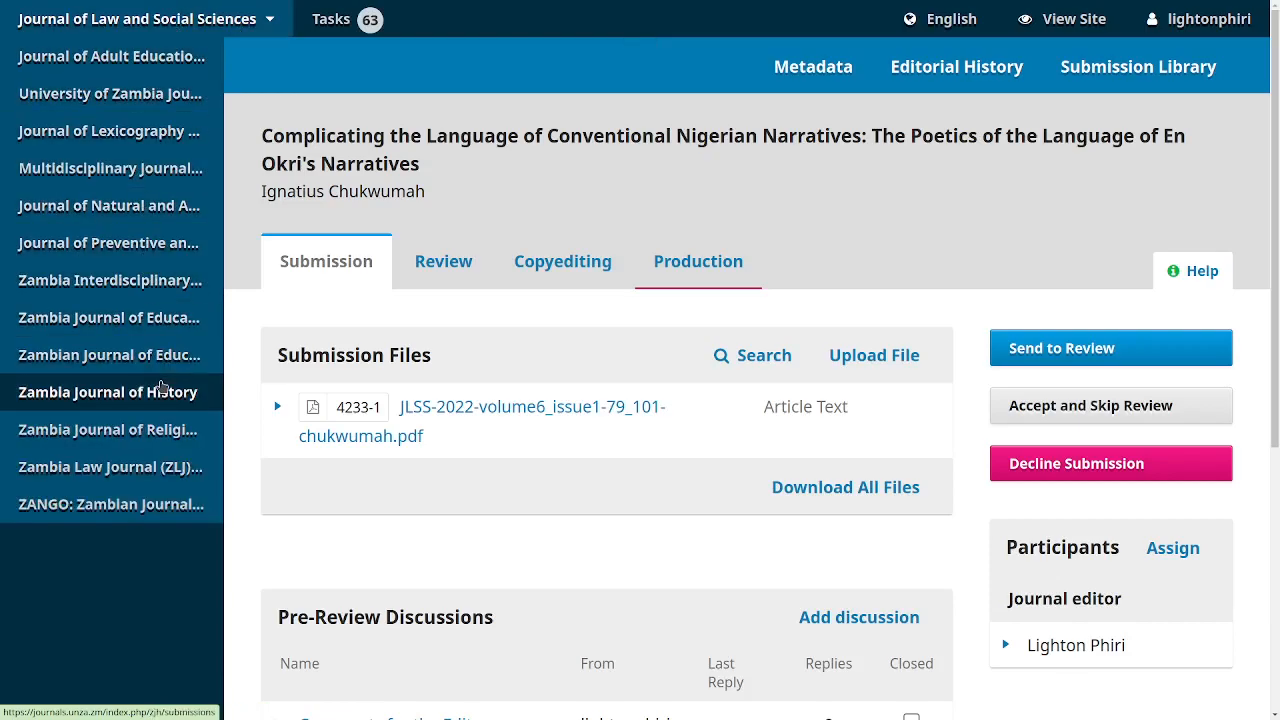
mouse_move(110, 93)
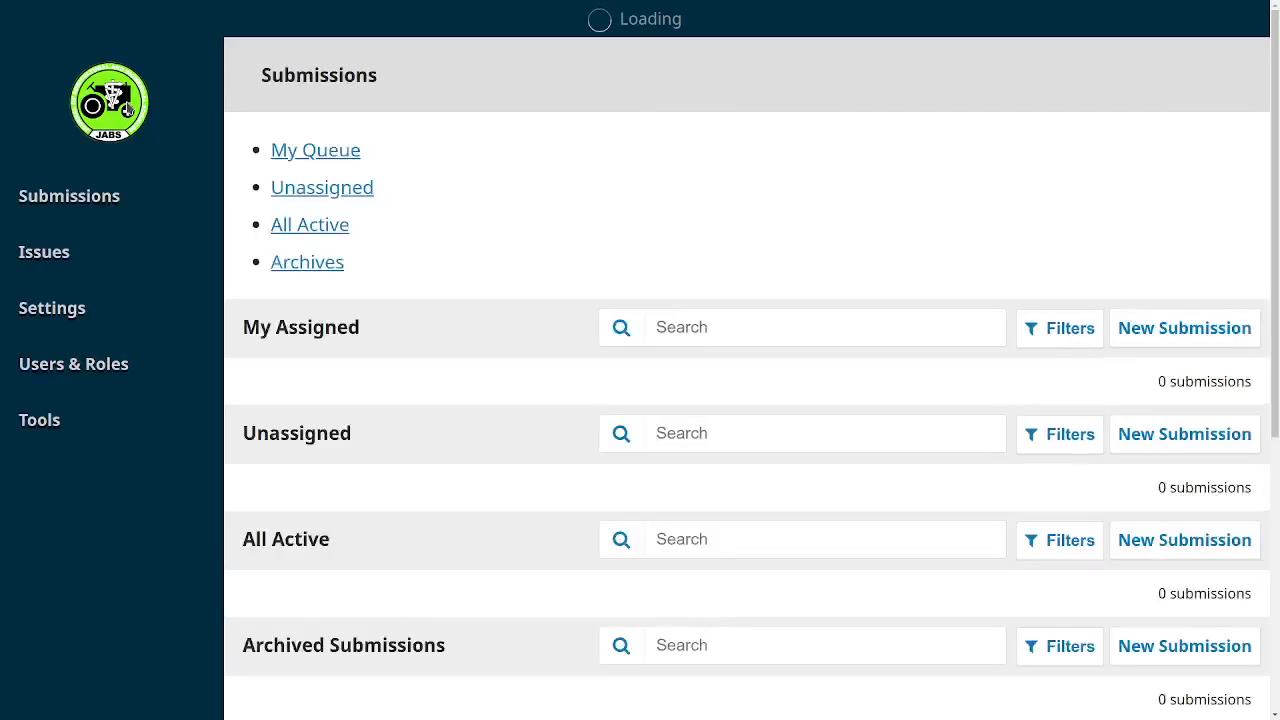
In the JABS Archives, open fish-farming malaria submission 1132 at its submission stage
left_click(307, 261)
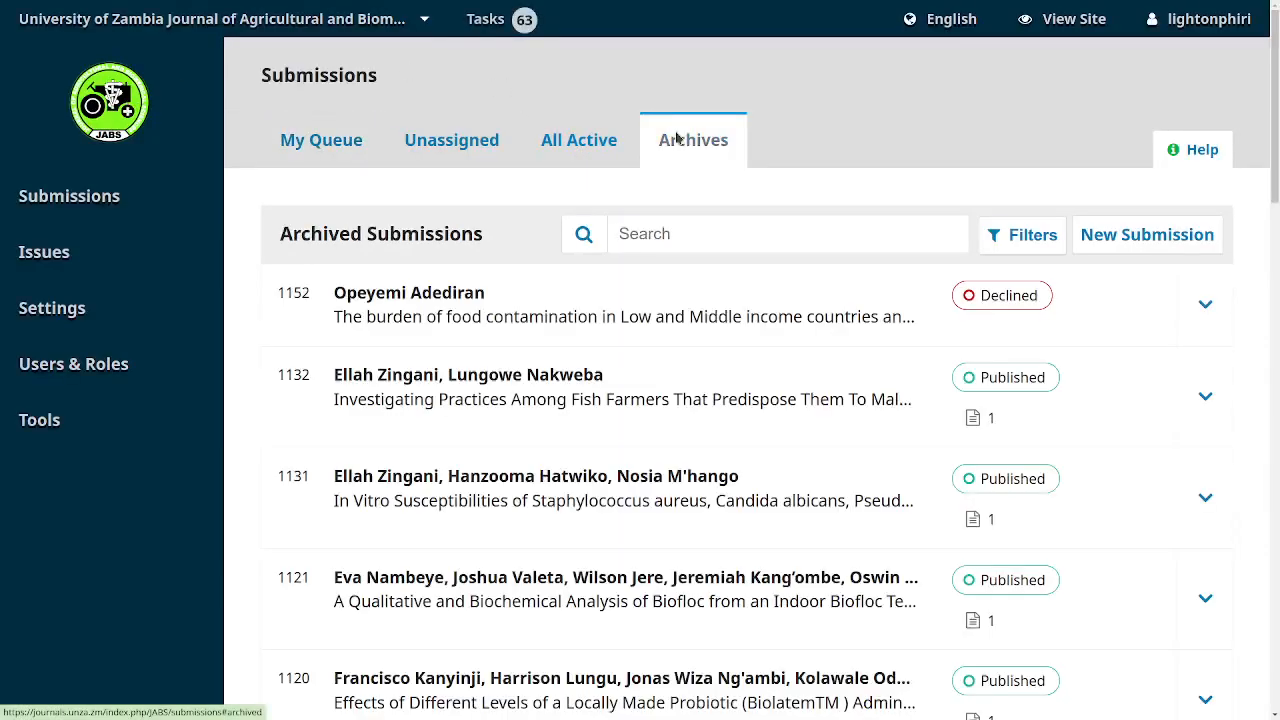
left_click(1205, 393)
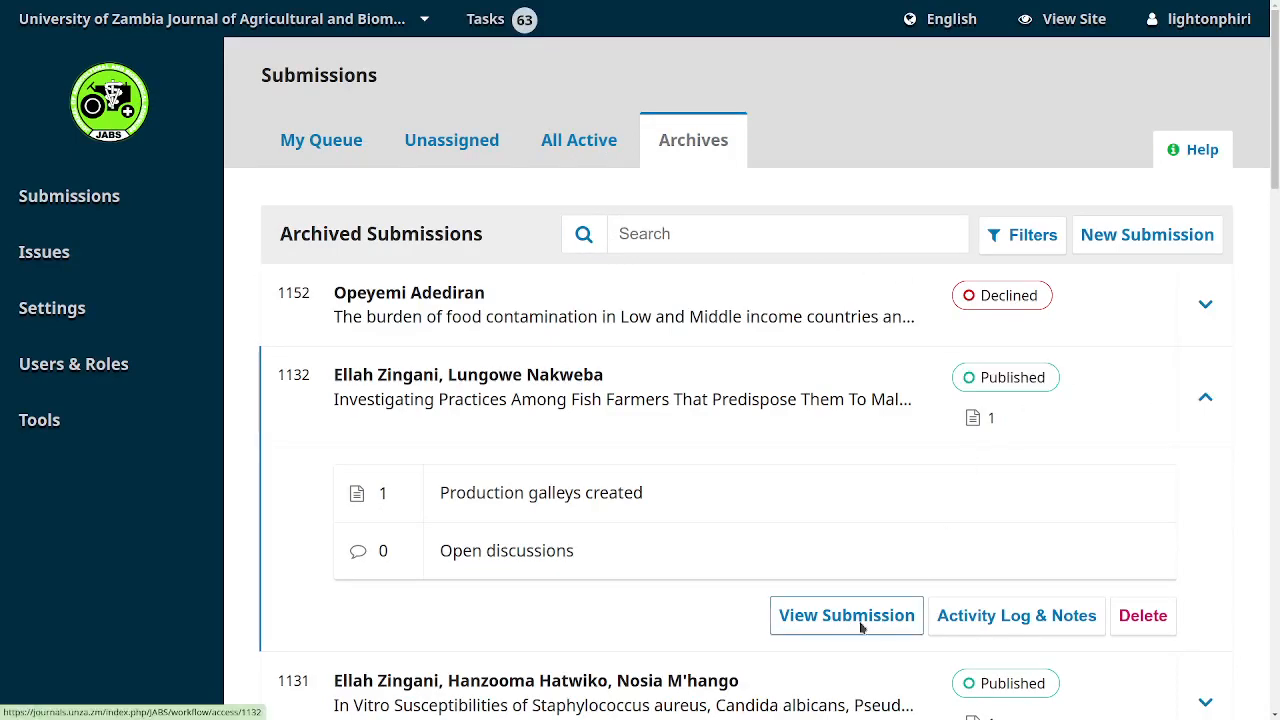
left_click(846, 615)
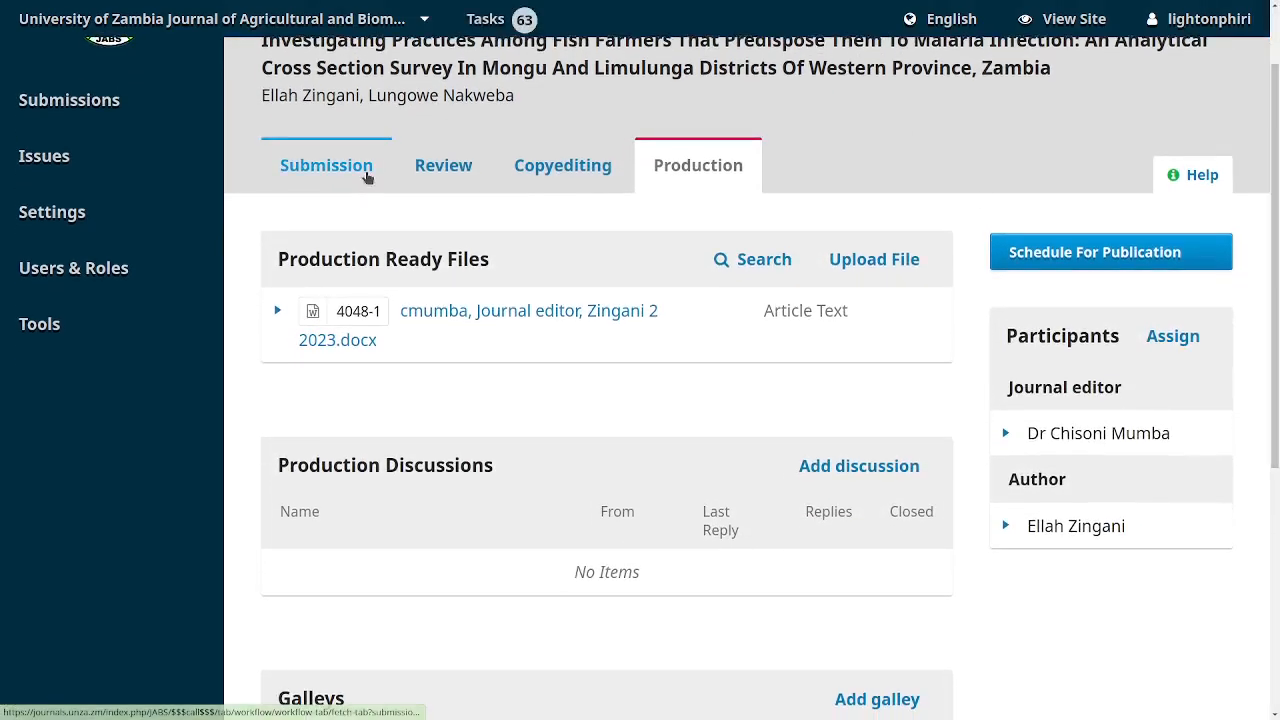
left_click(326, 165)
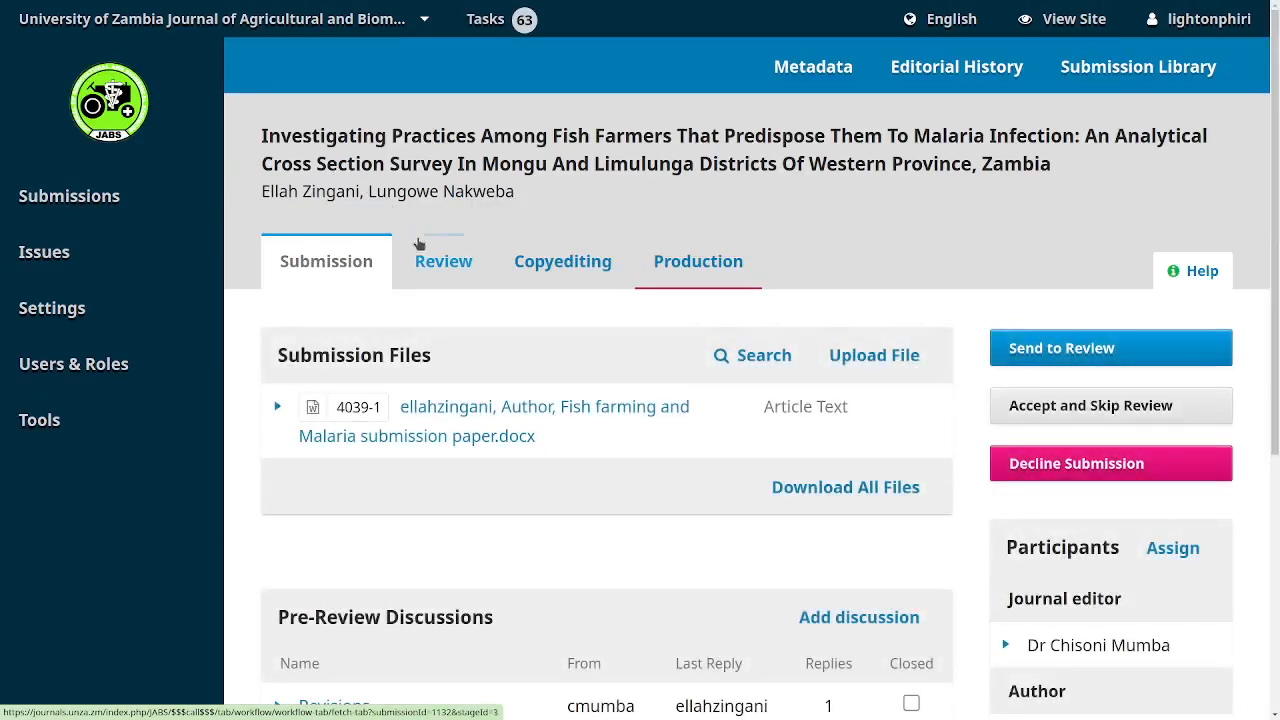
Open submission 1132's review stage, showing Round 1 status 'Submission accepted'
left_click(443, 261)
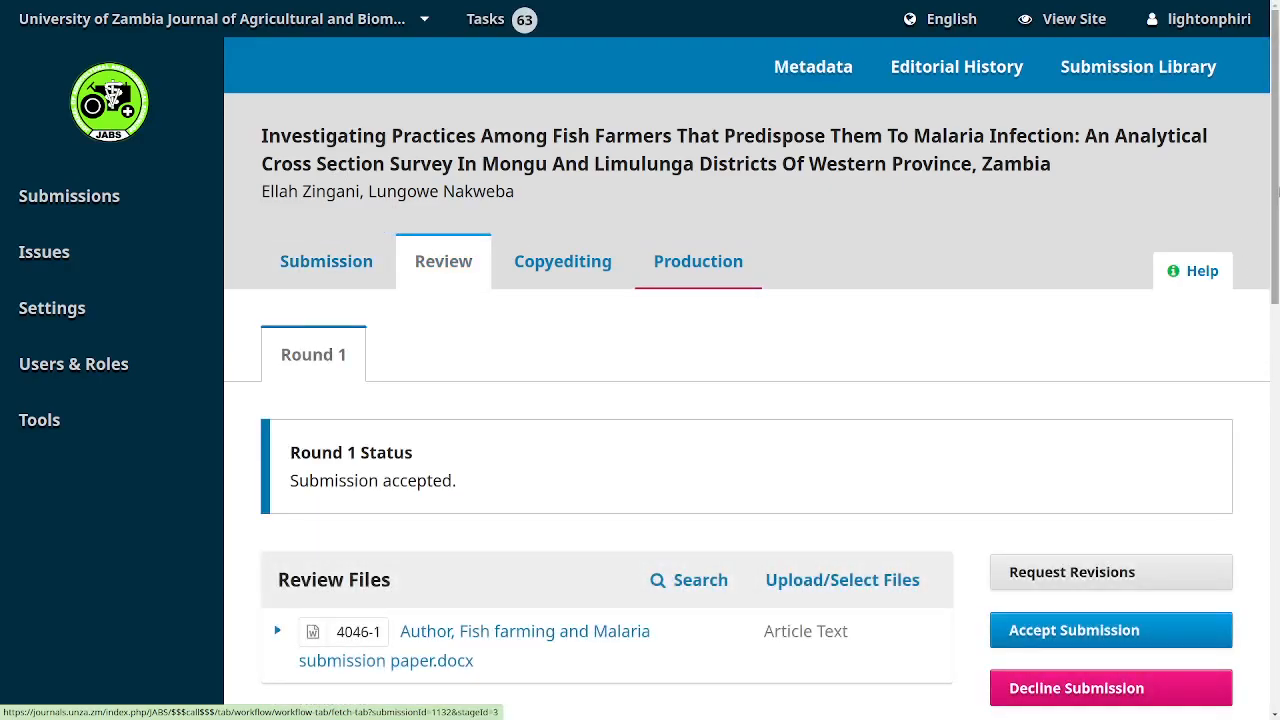
scroll("down", 3)
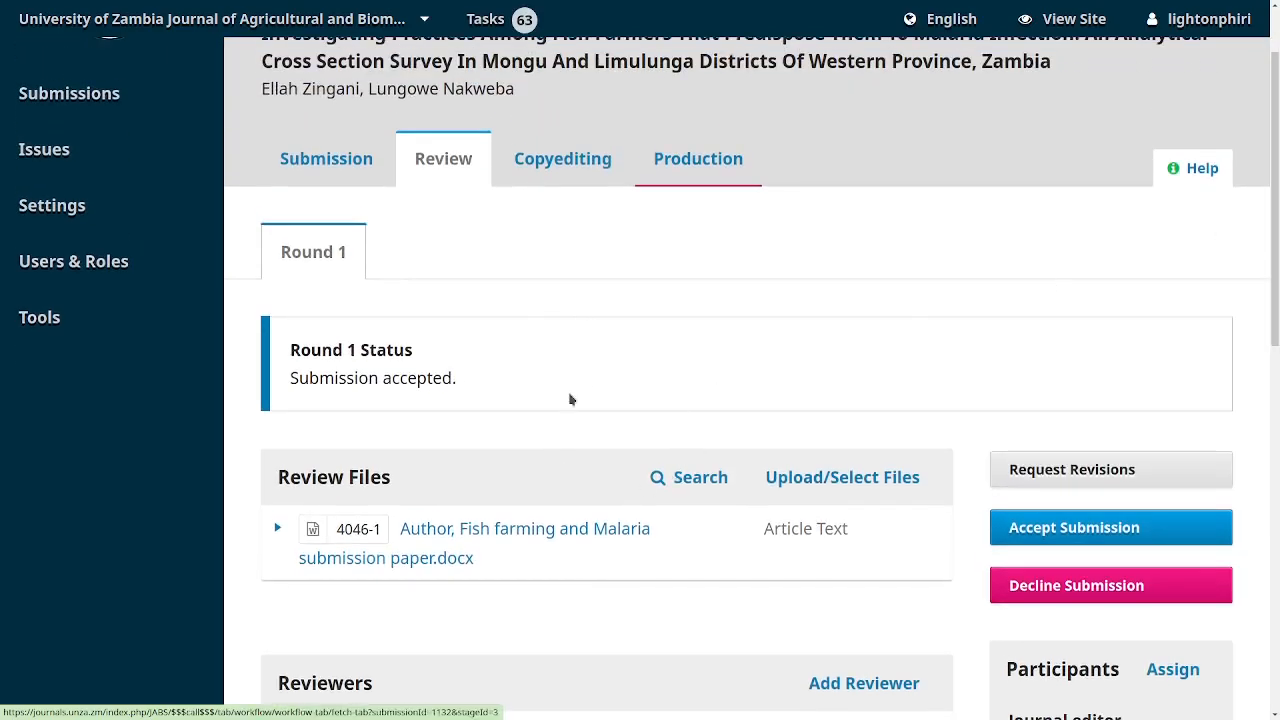
mouse_move(559, 354)
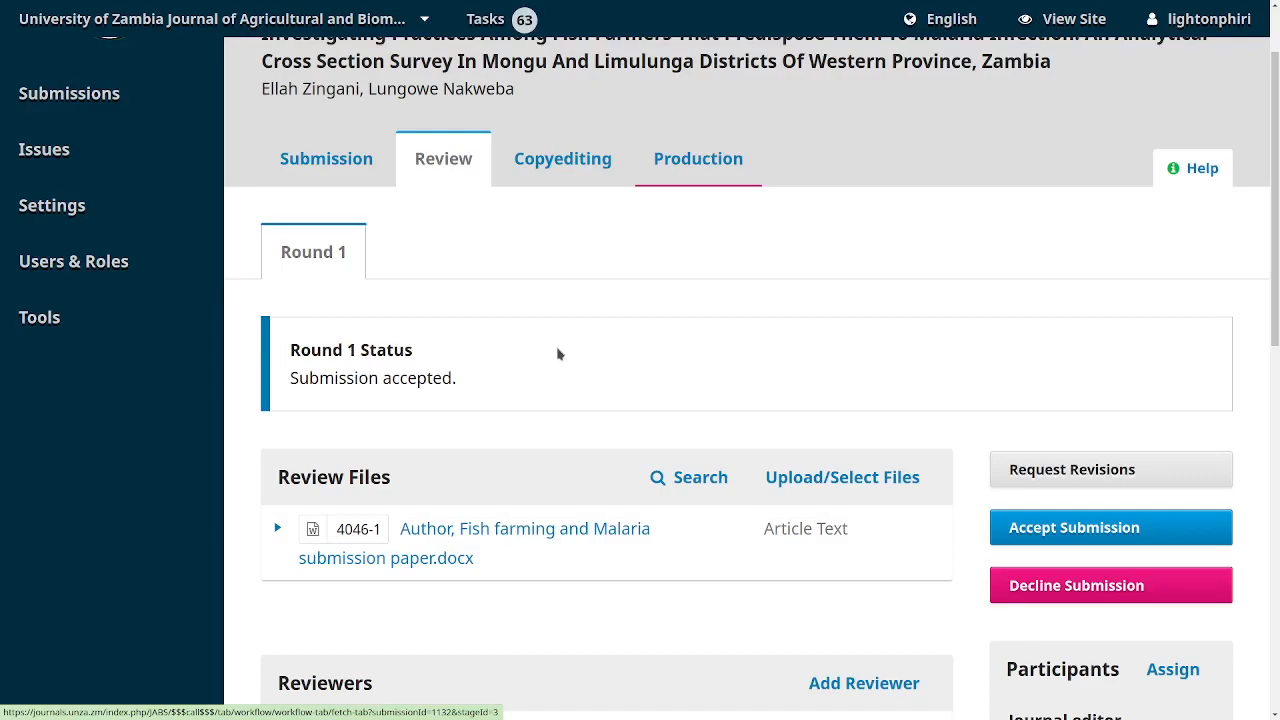
mouse_move(646, 337)
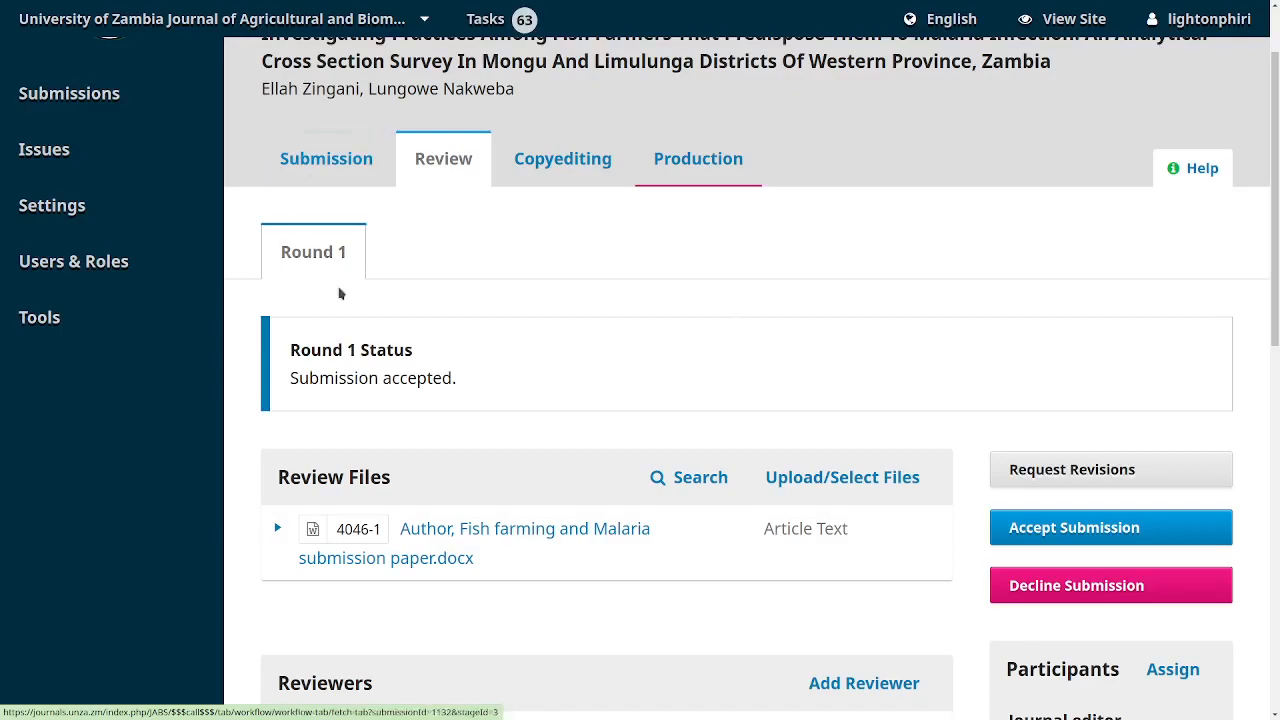
mouse_move(392, 297)
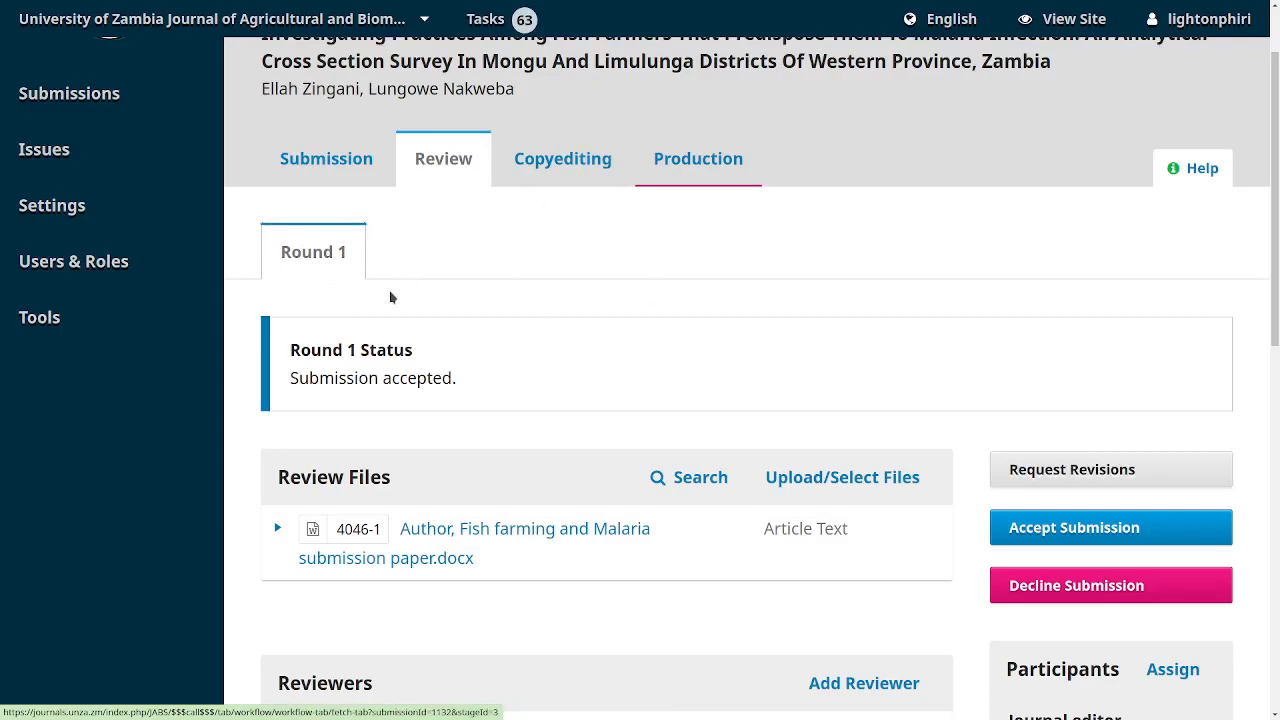
mouse_move(428, 349)
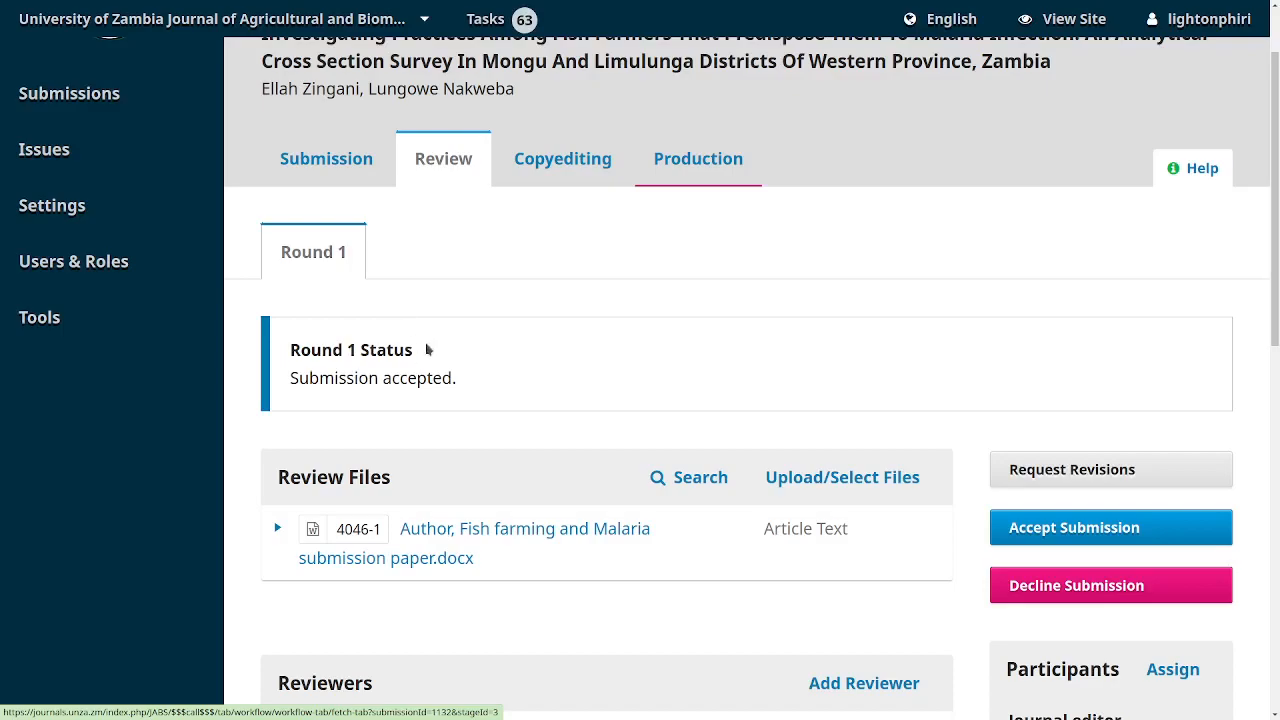
mouse_move(958, 211)
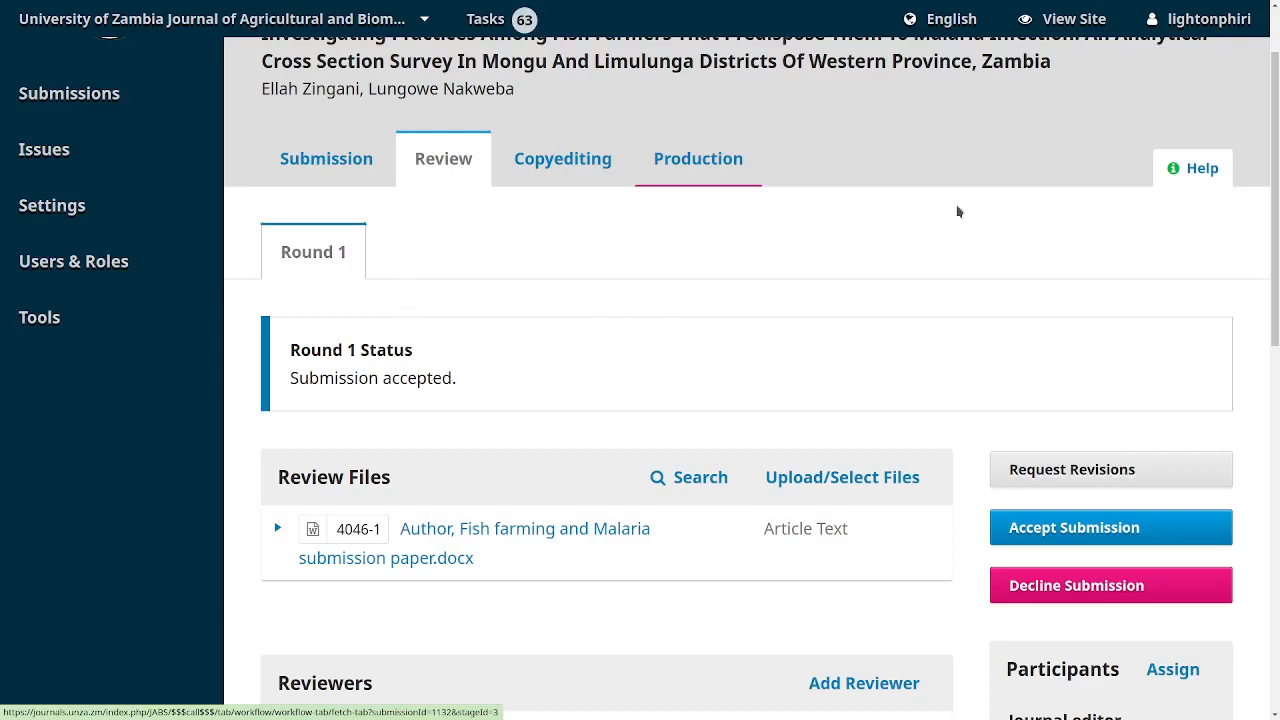
Scroll to submission 1132's Reviewers grid and expand the first overdue reviewer's details
scroll("down", 3)
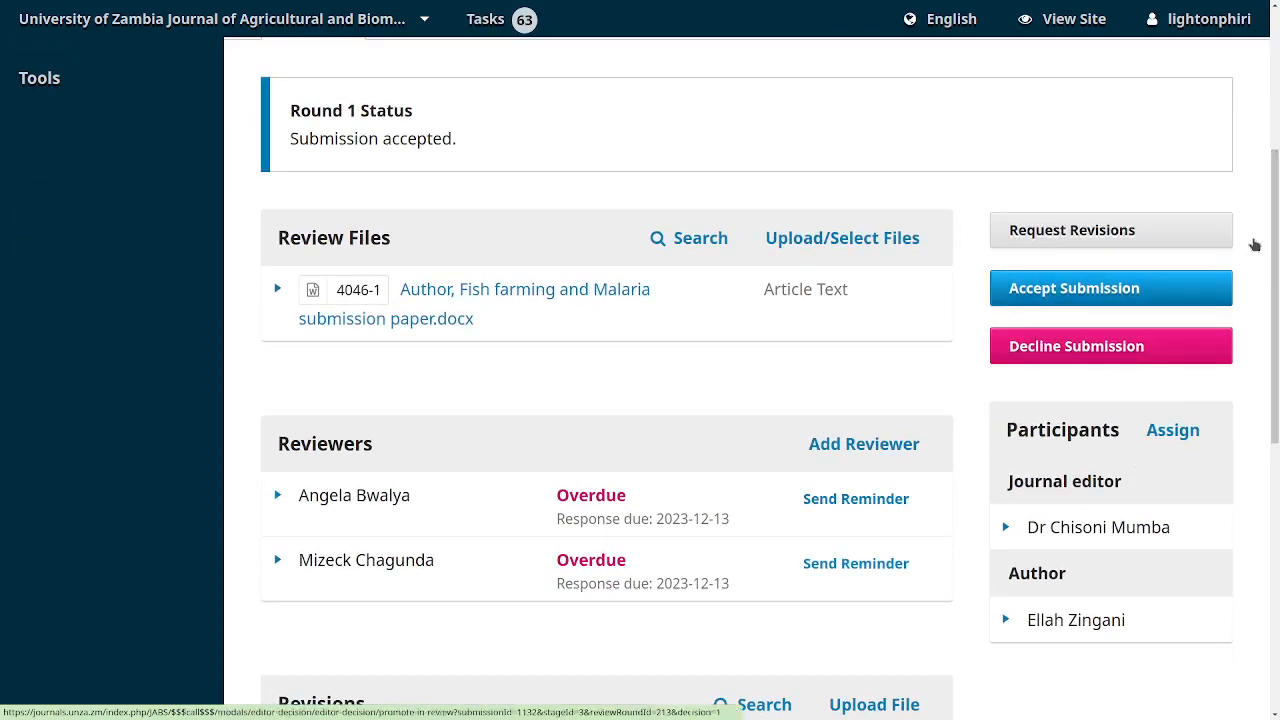
scroll("down", 3)
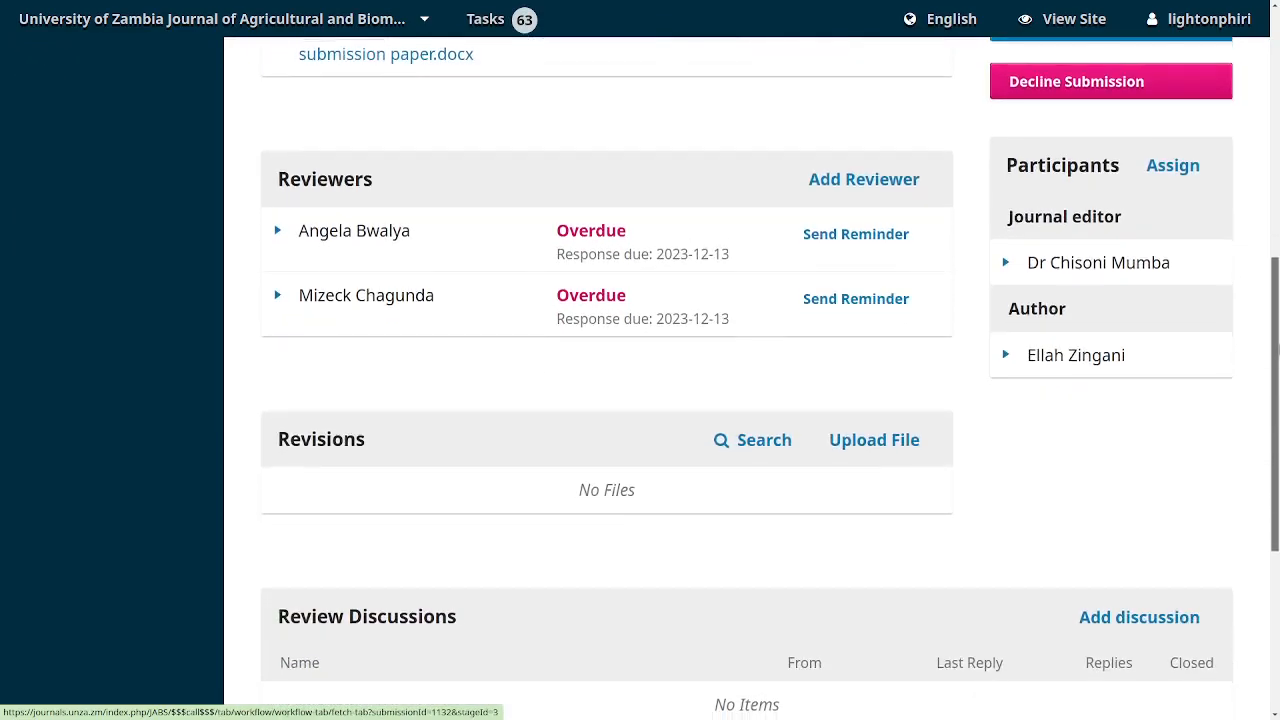
scroll("down", 3)
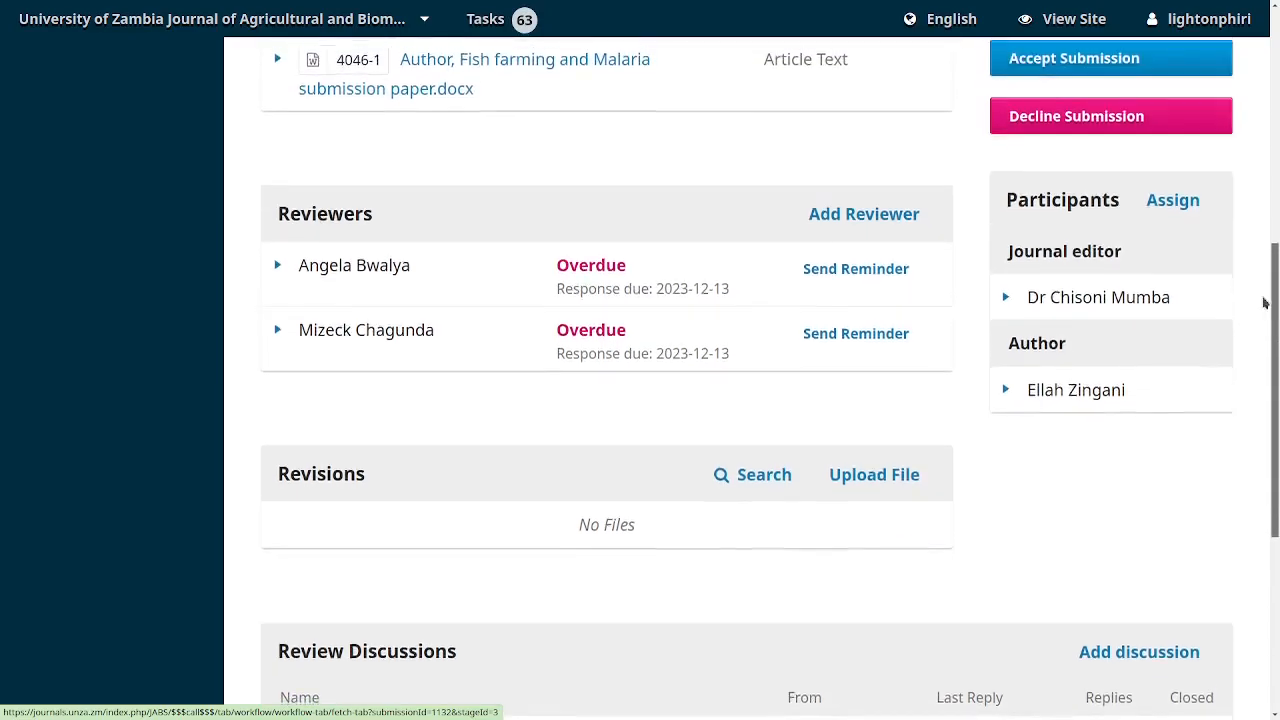
scroll("down", 3)
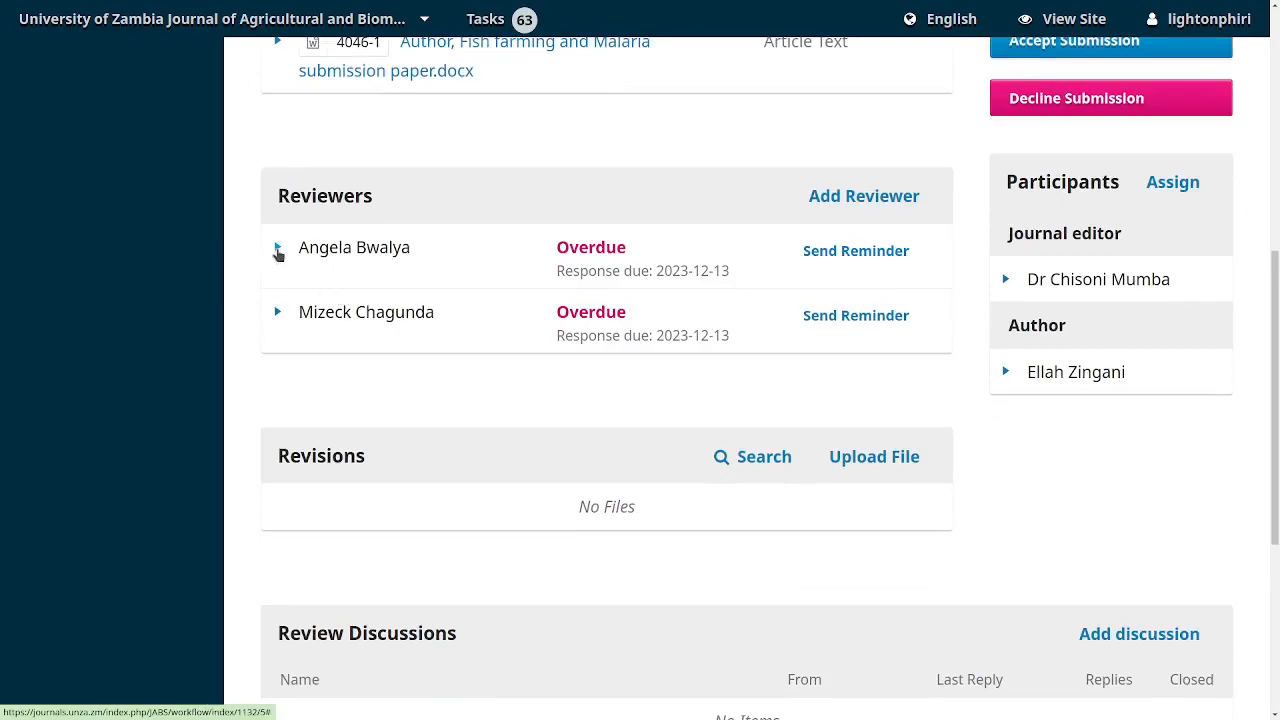
left_click(280, 247)
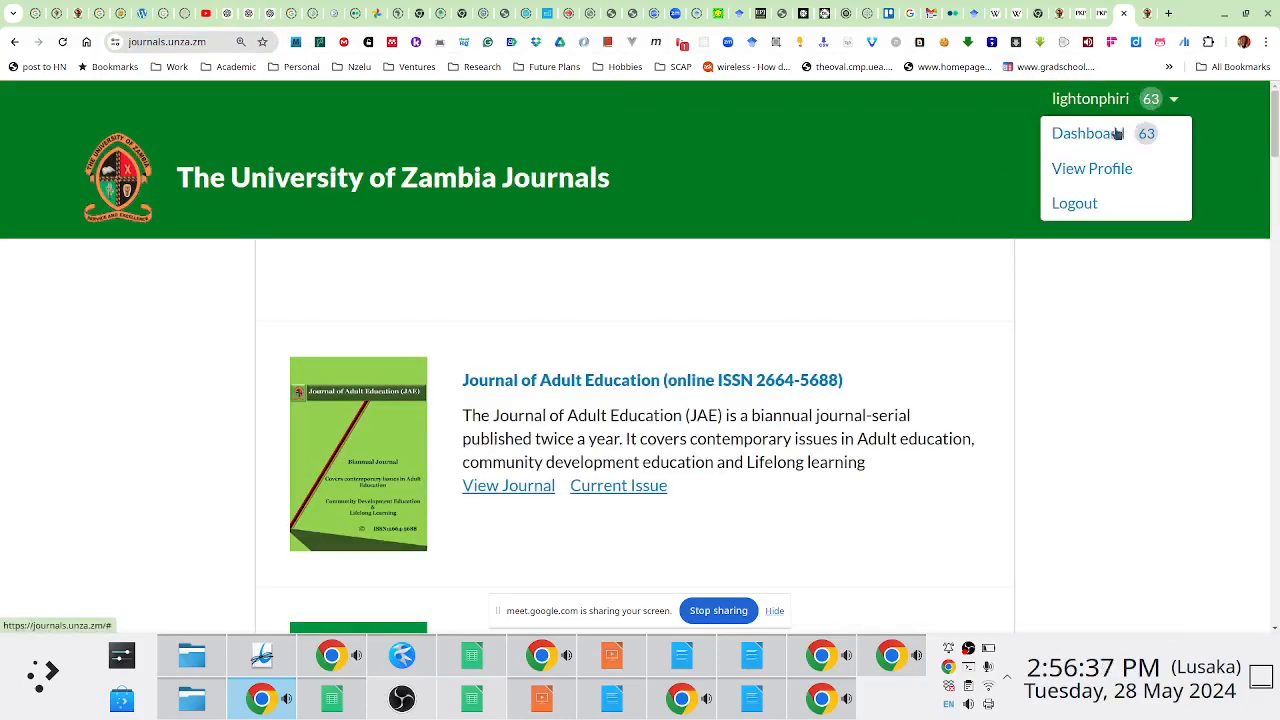
Close the account menu, reach the JLSS dashboard, and reveal its Settings sections
left_click(1082, 133)
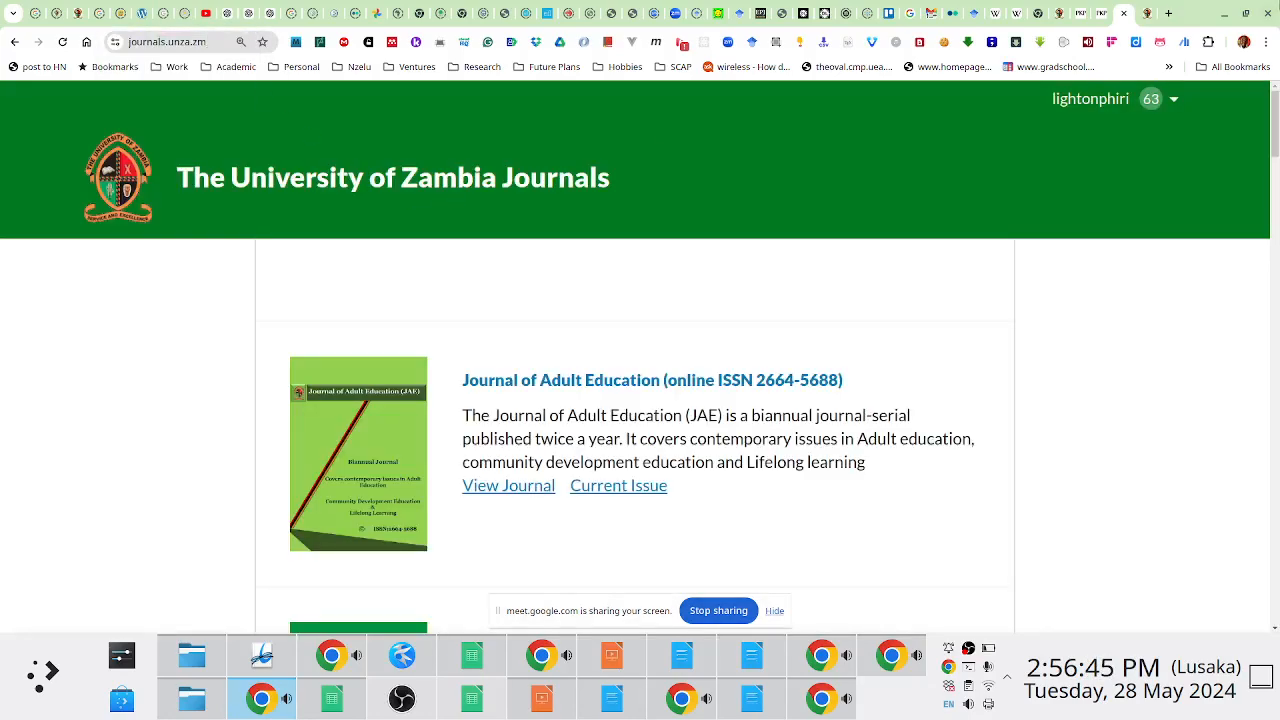
scroll("down", 3)
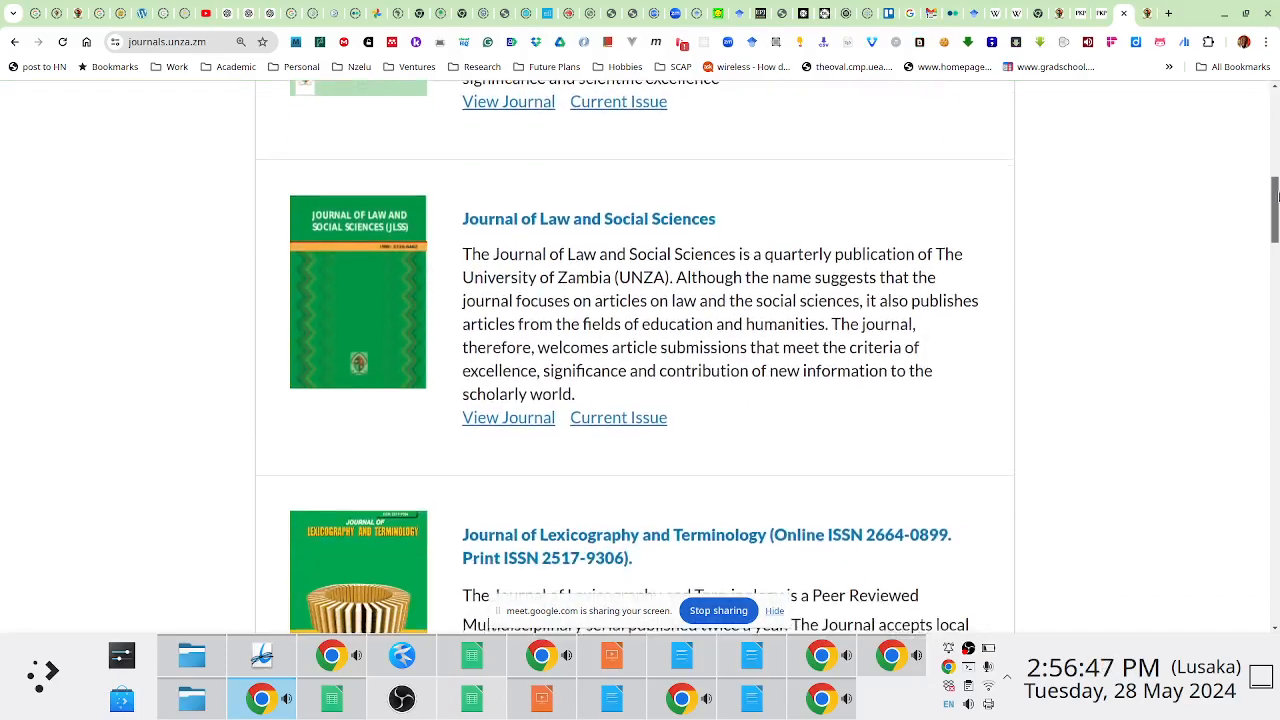
scroll("down", 3)
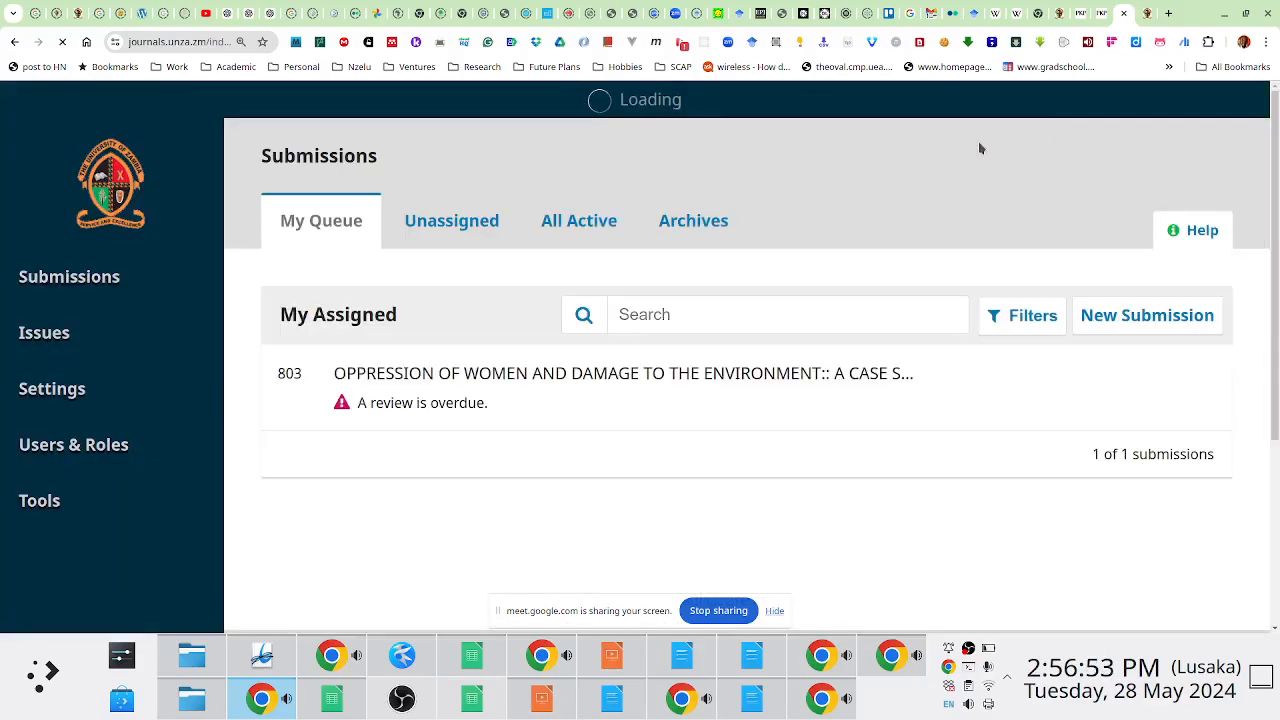
left_click(44, 332)
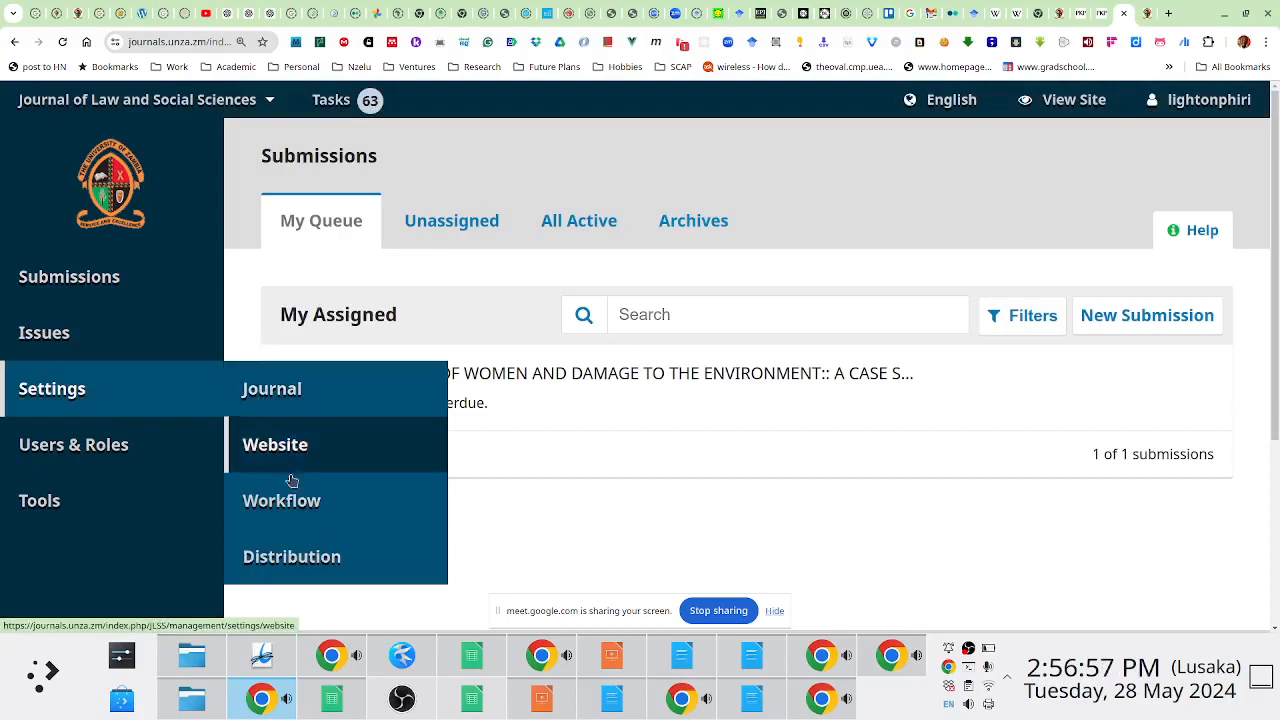
Check JLSS review deadlines (1 week to accept, 4 to complete) and expand JLSS Reviewer Form
left_click(282, 500)
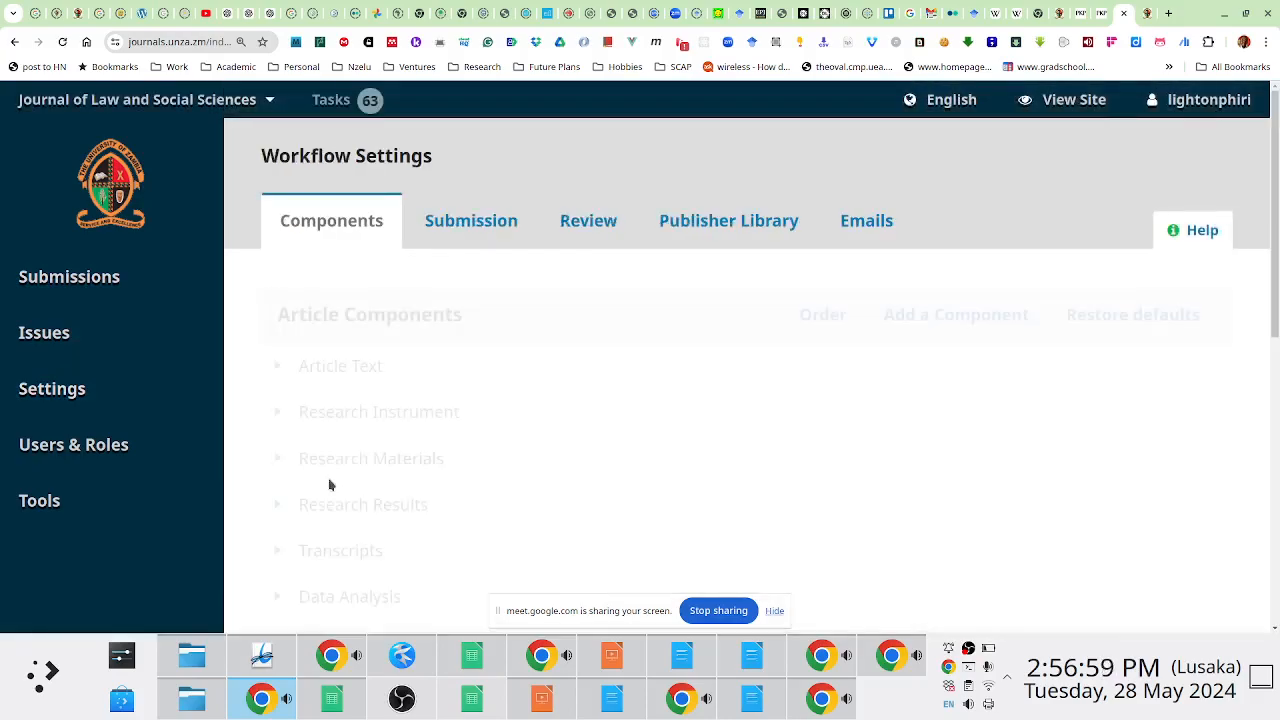
left_click(588, 220)
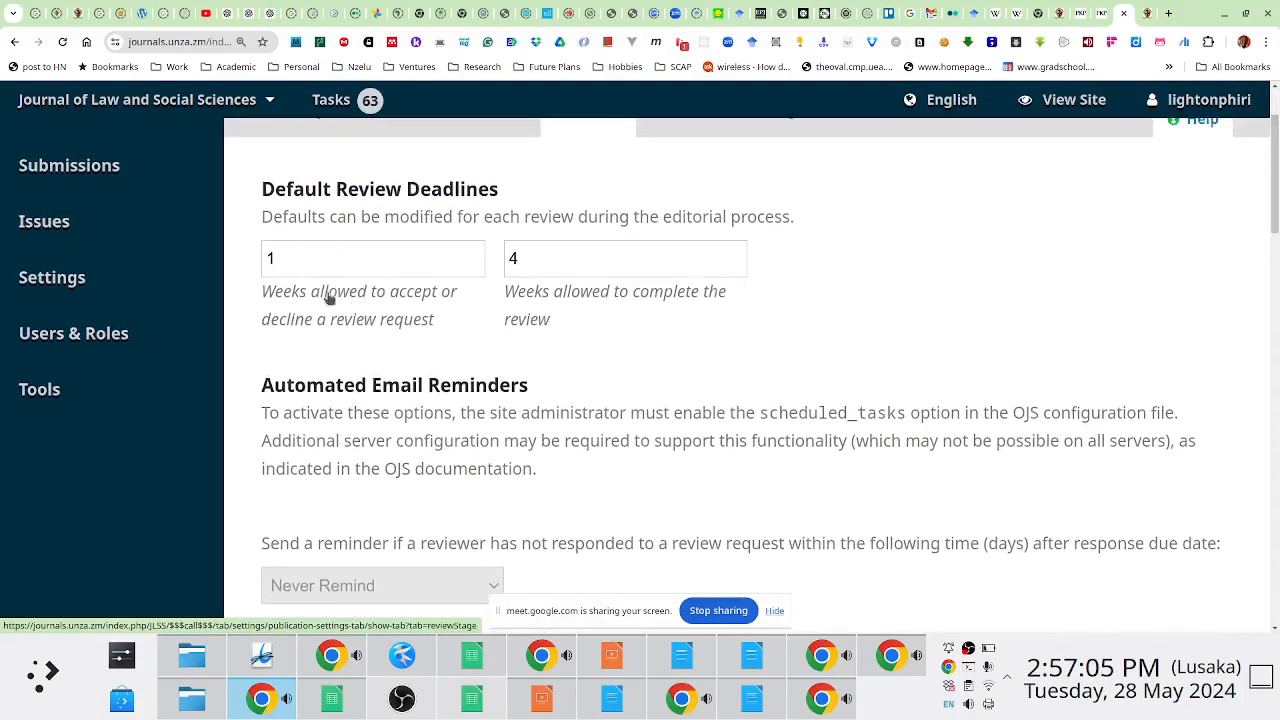
left_click(373, 258)
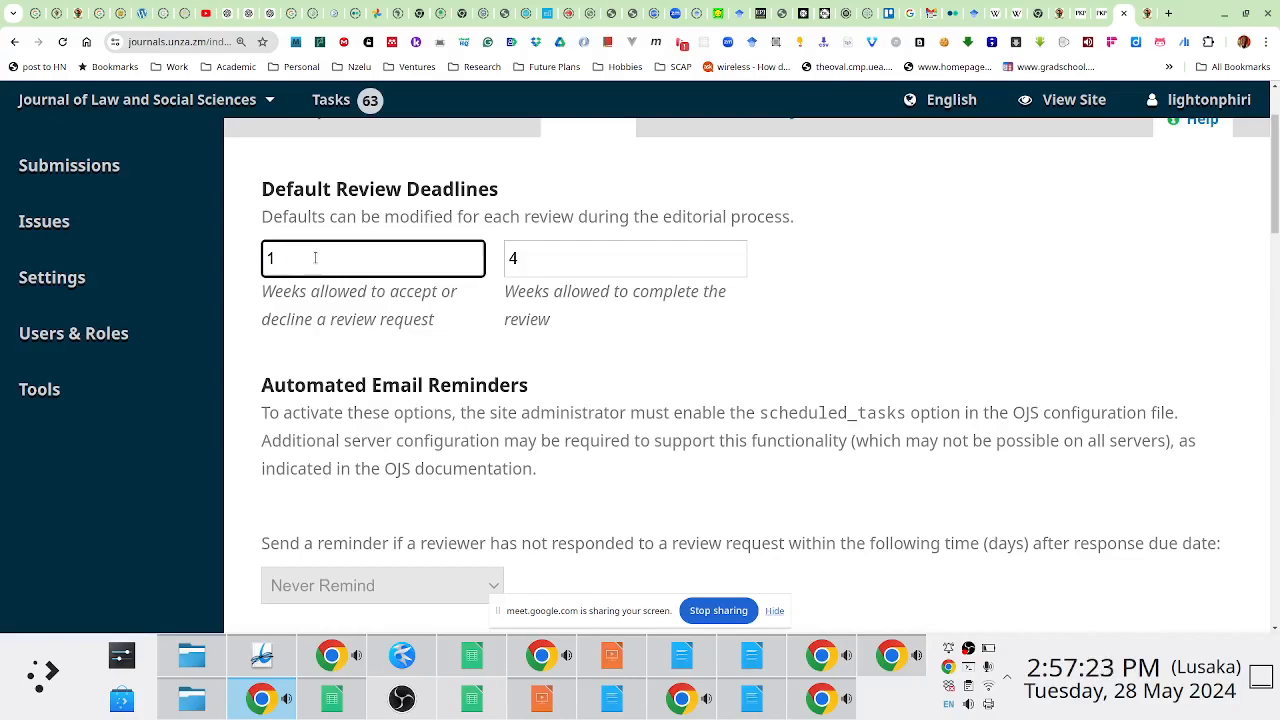
mouse_move(293, 323)
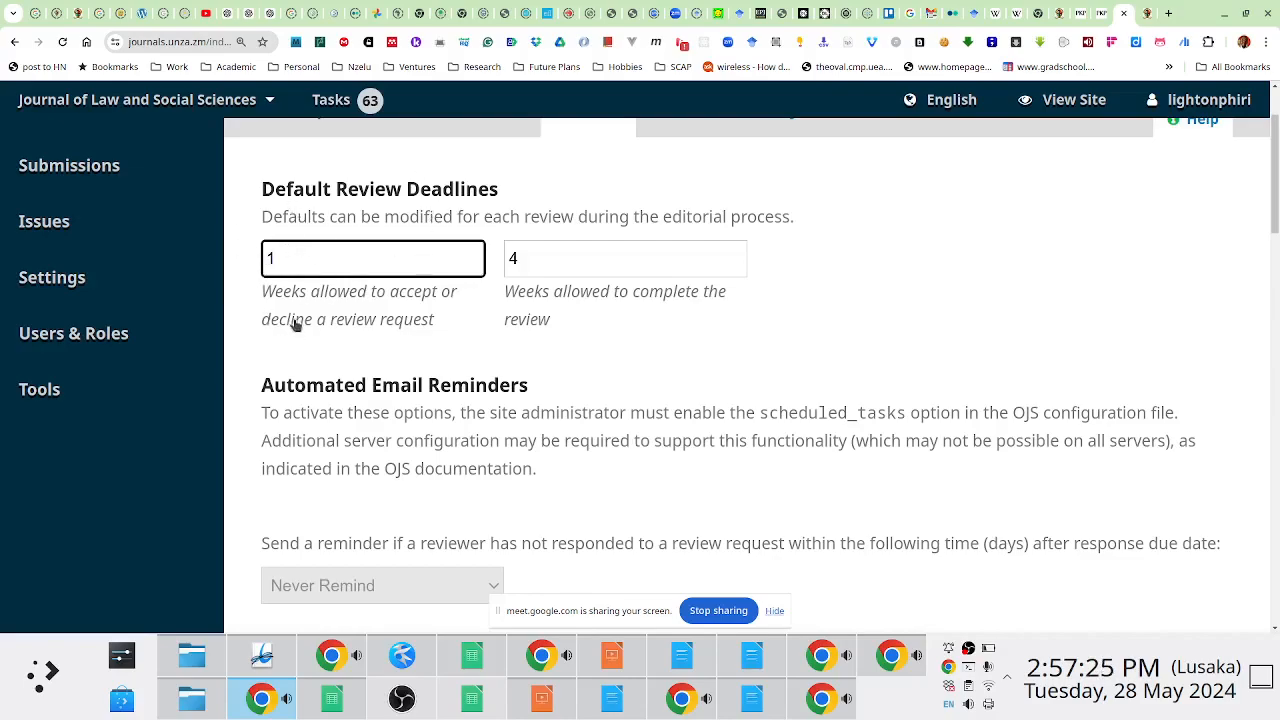
mouse_move(610, 300)
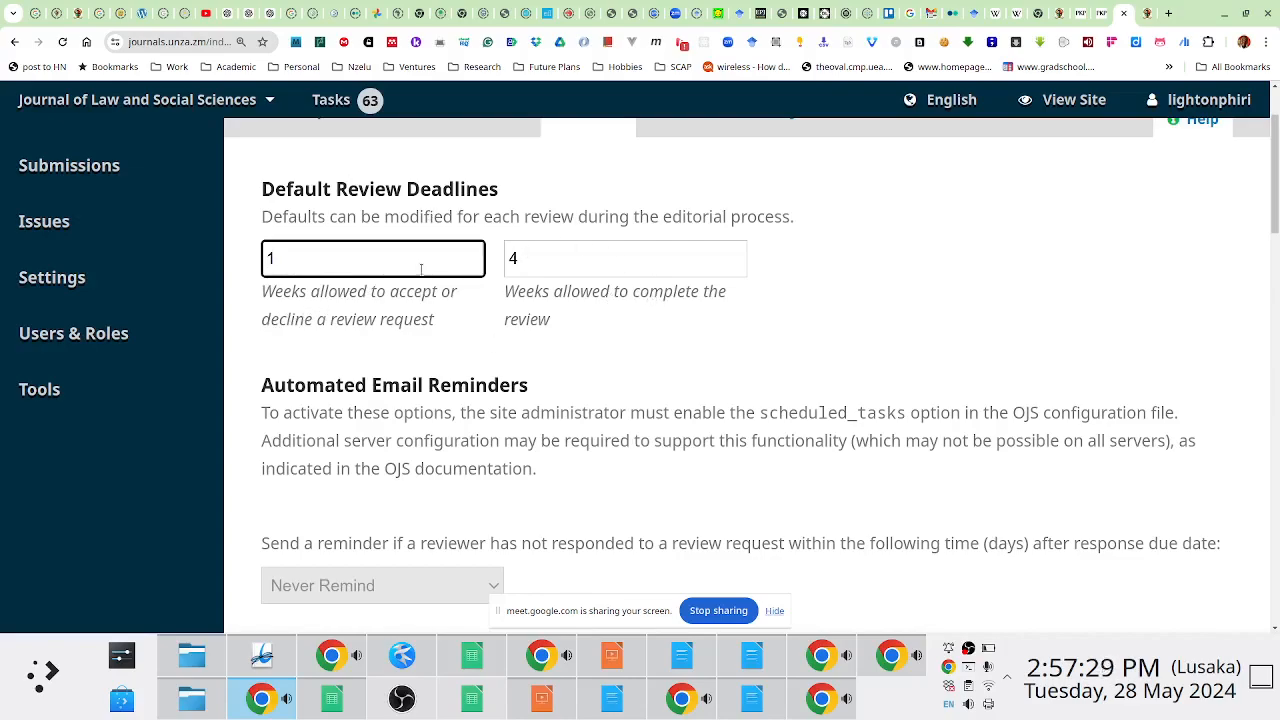
left_click(625, 258)
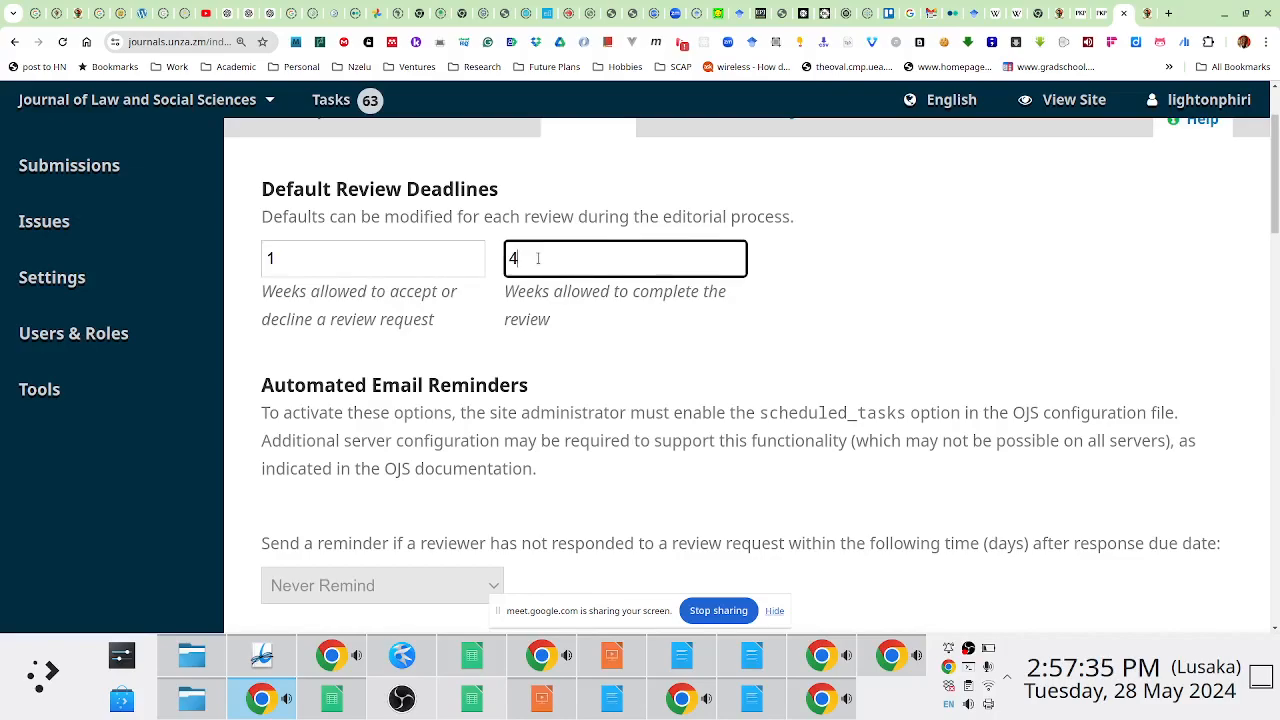
scroll("down", 3)
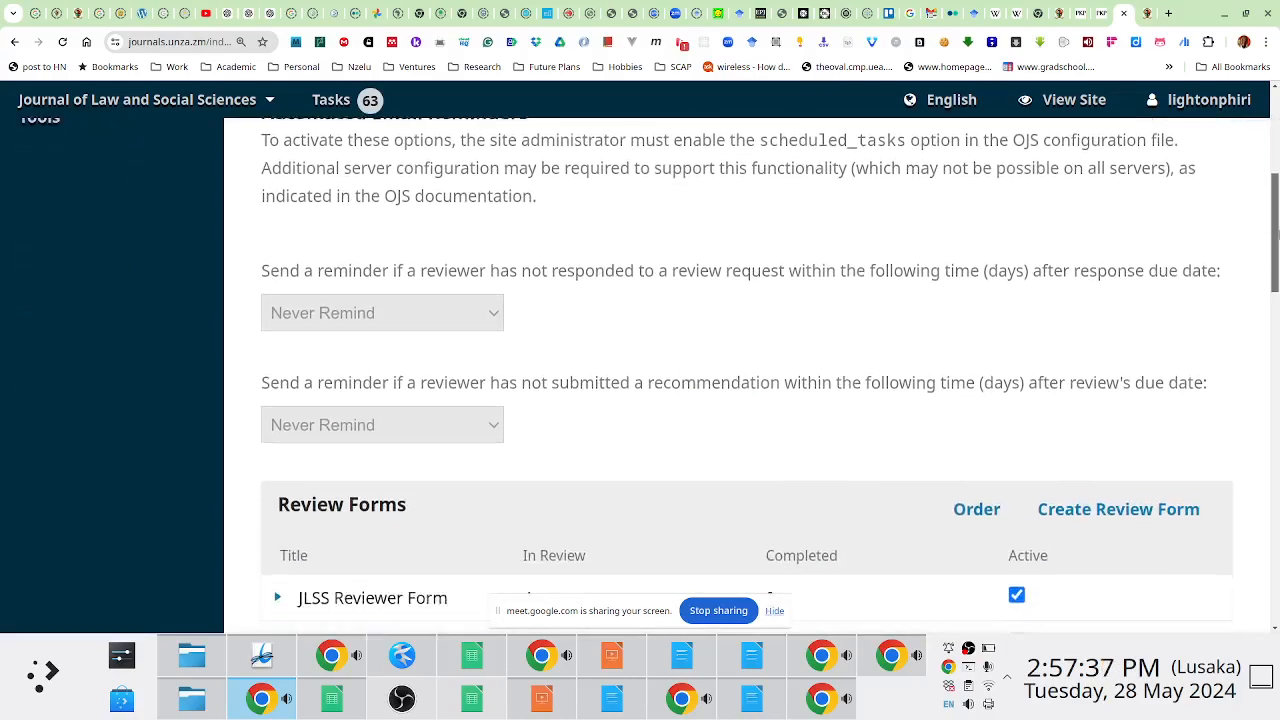
scroll("down", 3)
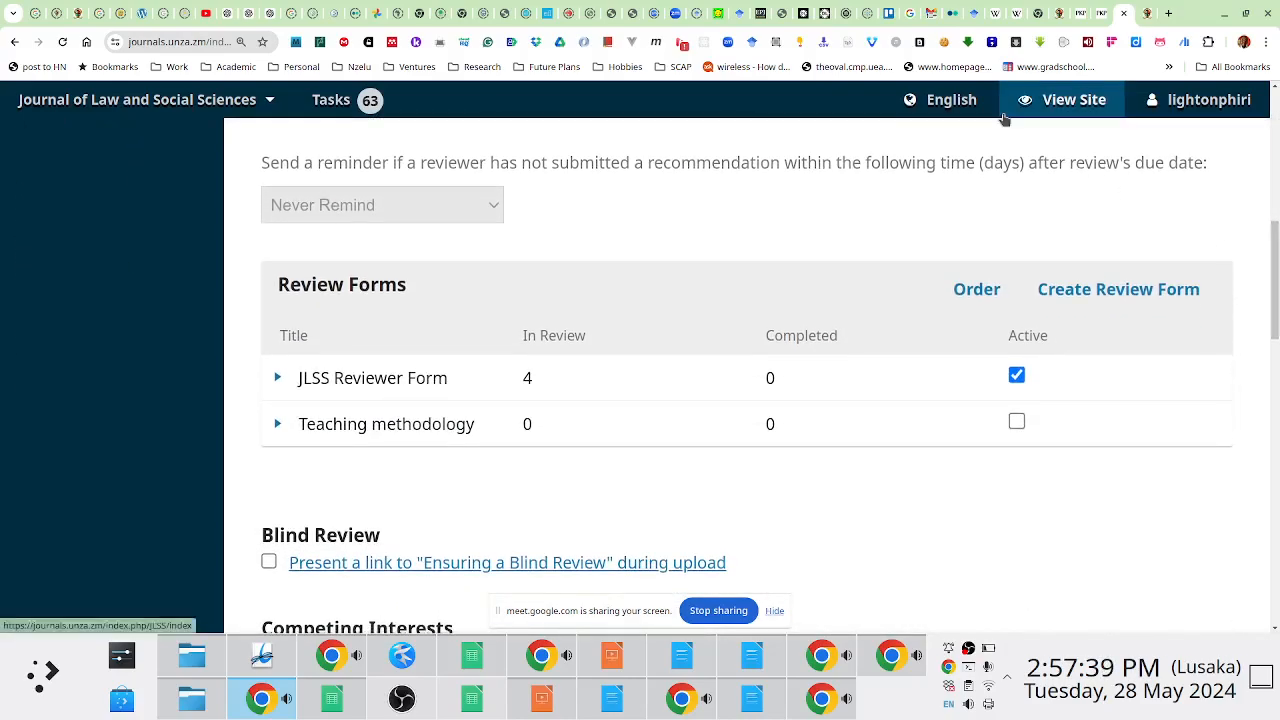
left_click(278, 377)
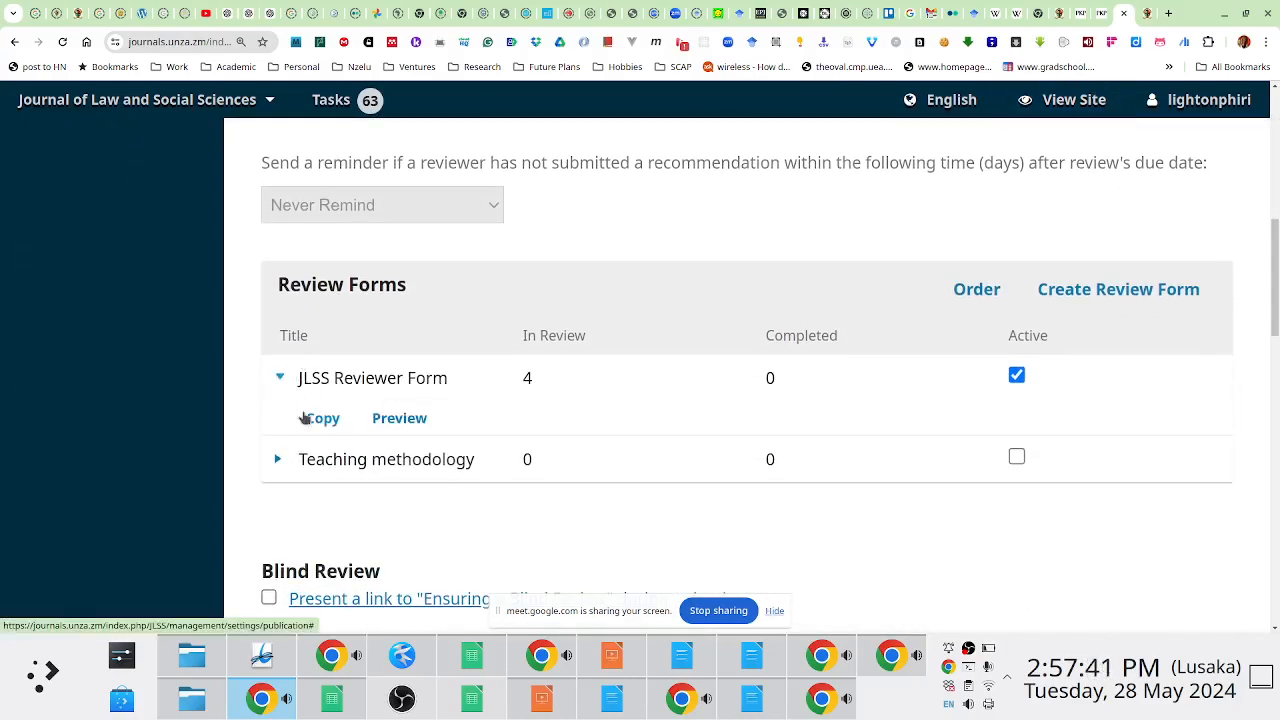
Preview the JLSS Reviewer Form and scroll through its questions as reviewers see them
left_click(398, 417)
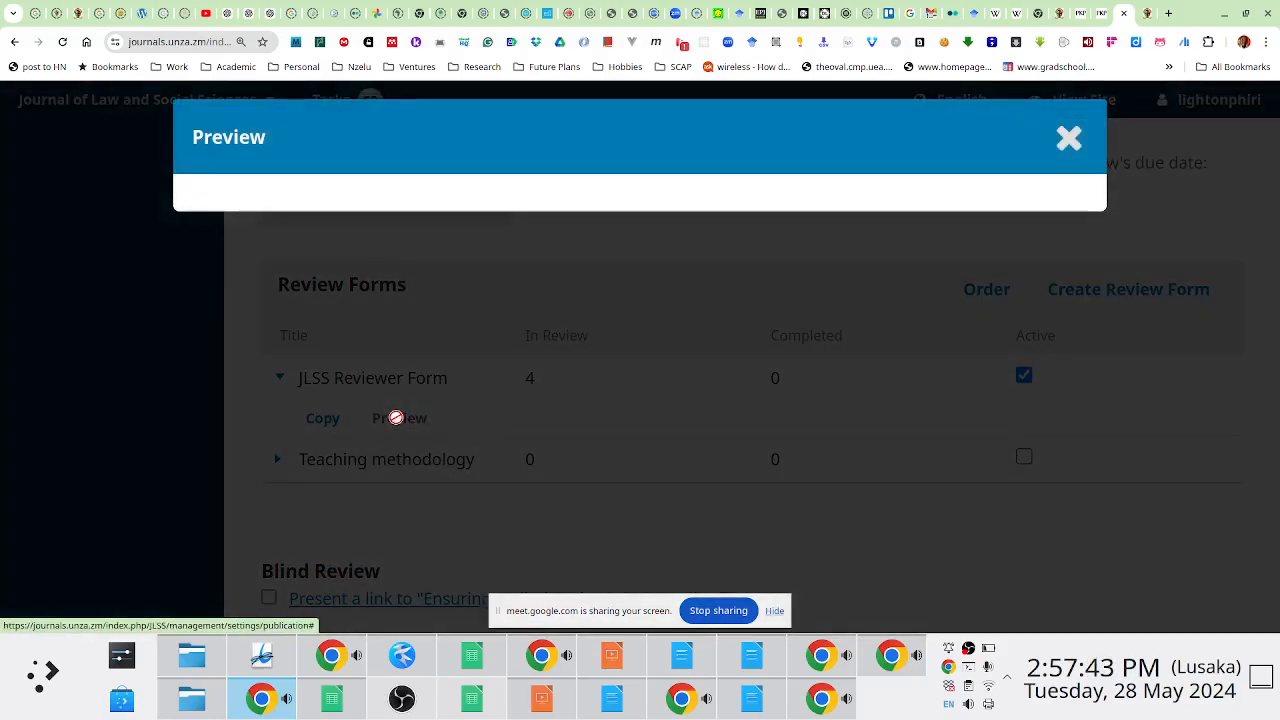
left_click(399, 417)
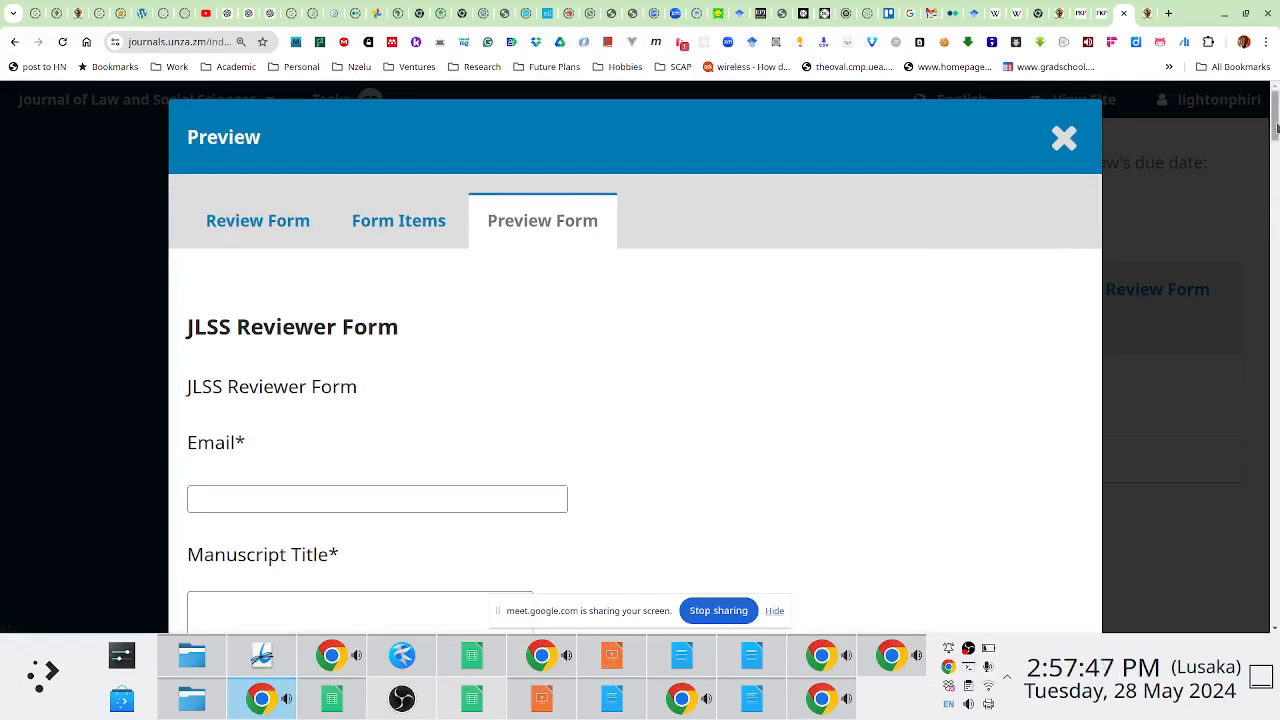
scroll("down", 3)
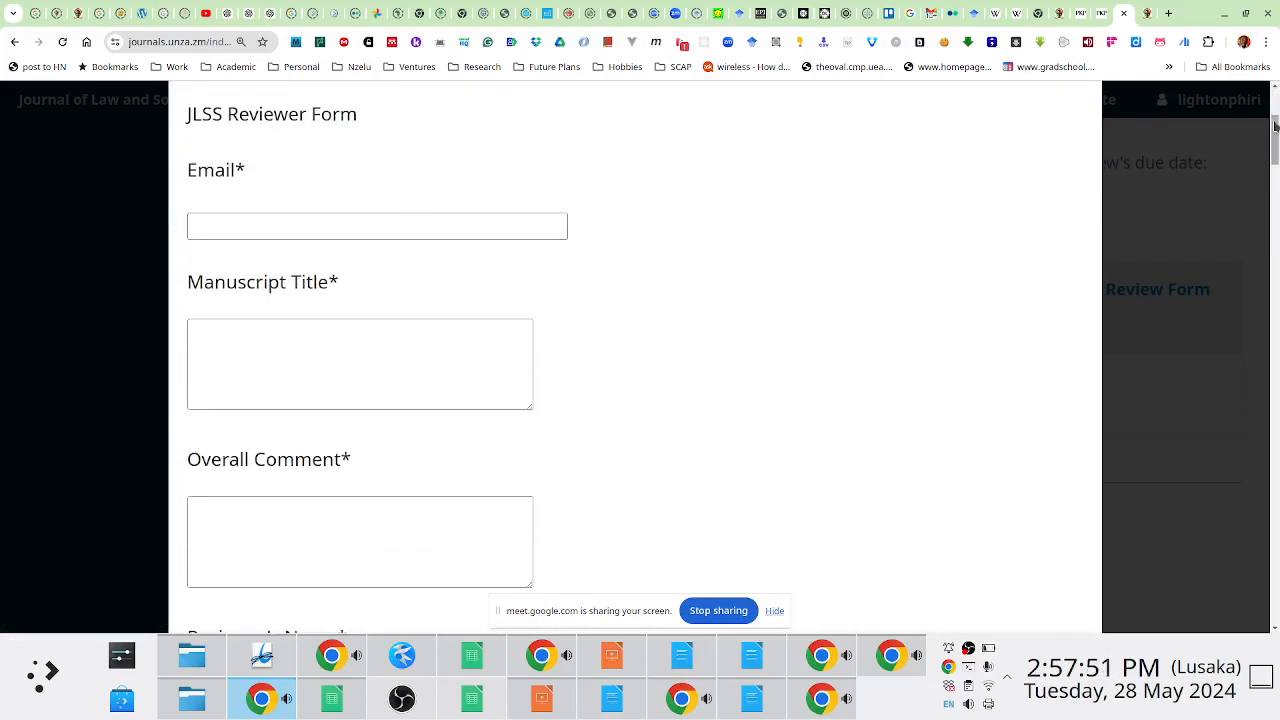
scroll("down", 3)
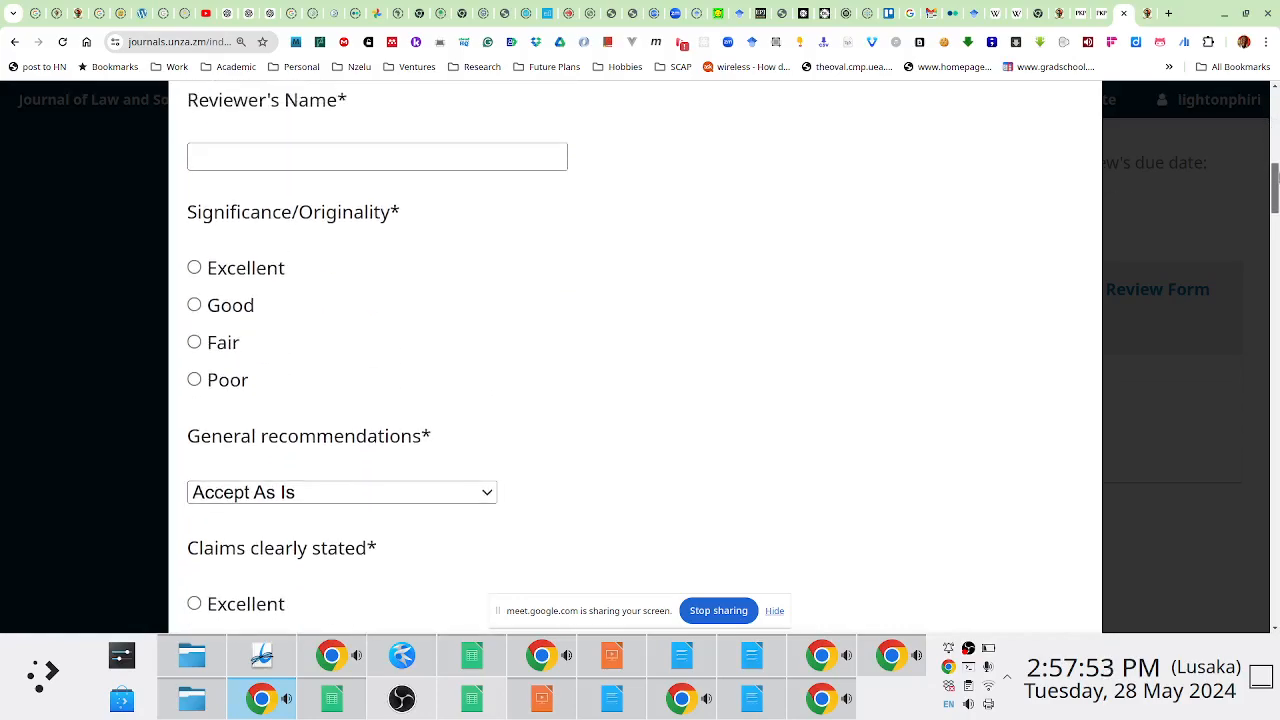
mouse_move(372, 266)
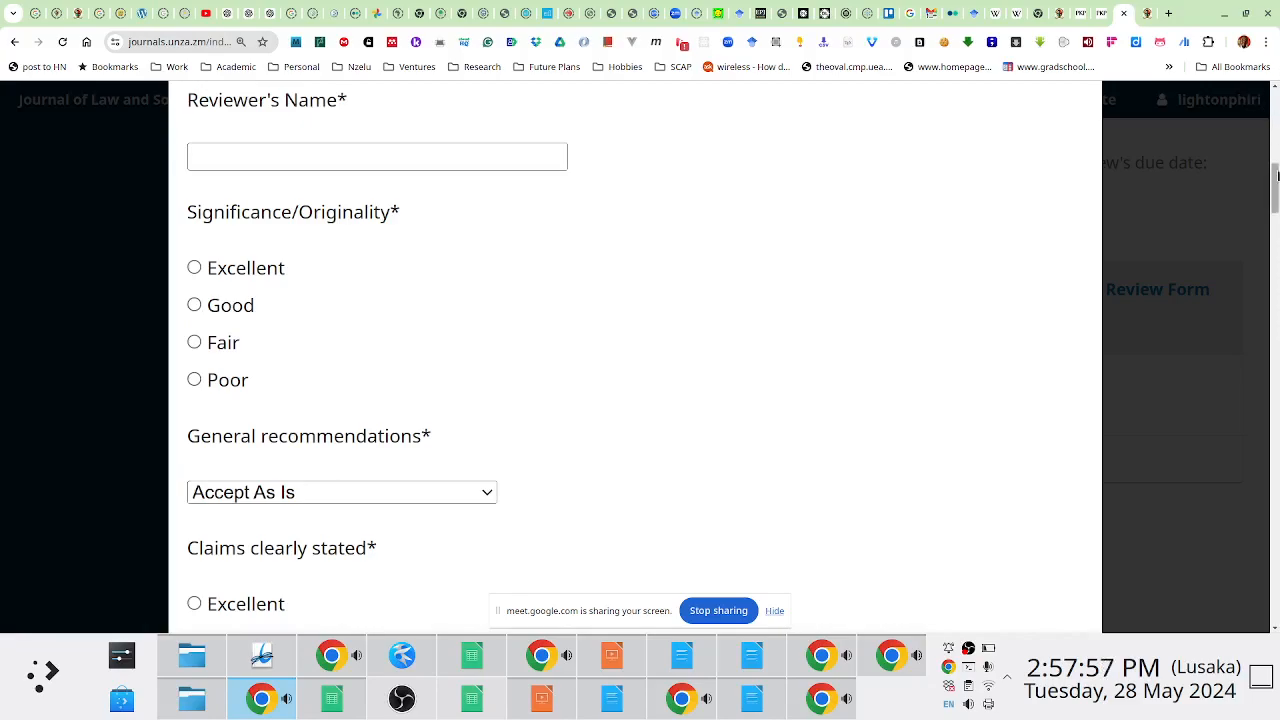
scroll("down", 3)
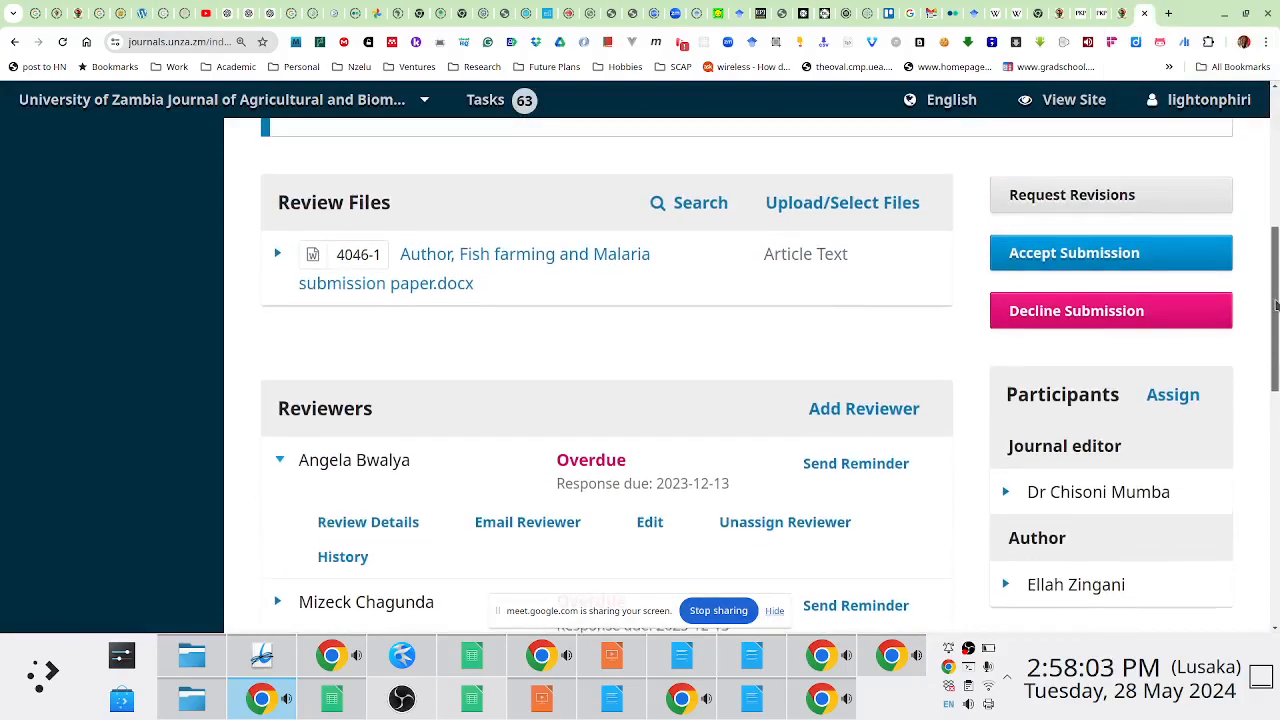
Scroll through submission 1132's accepted Round 1 and reviewers, then enter Copyediting
left_click(1073, 253)
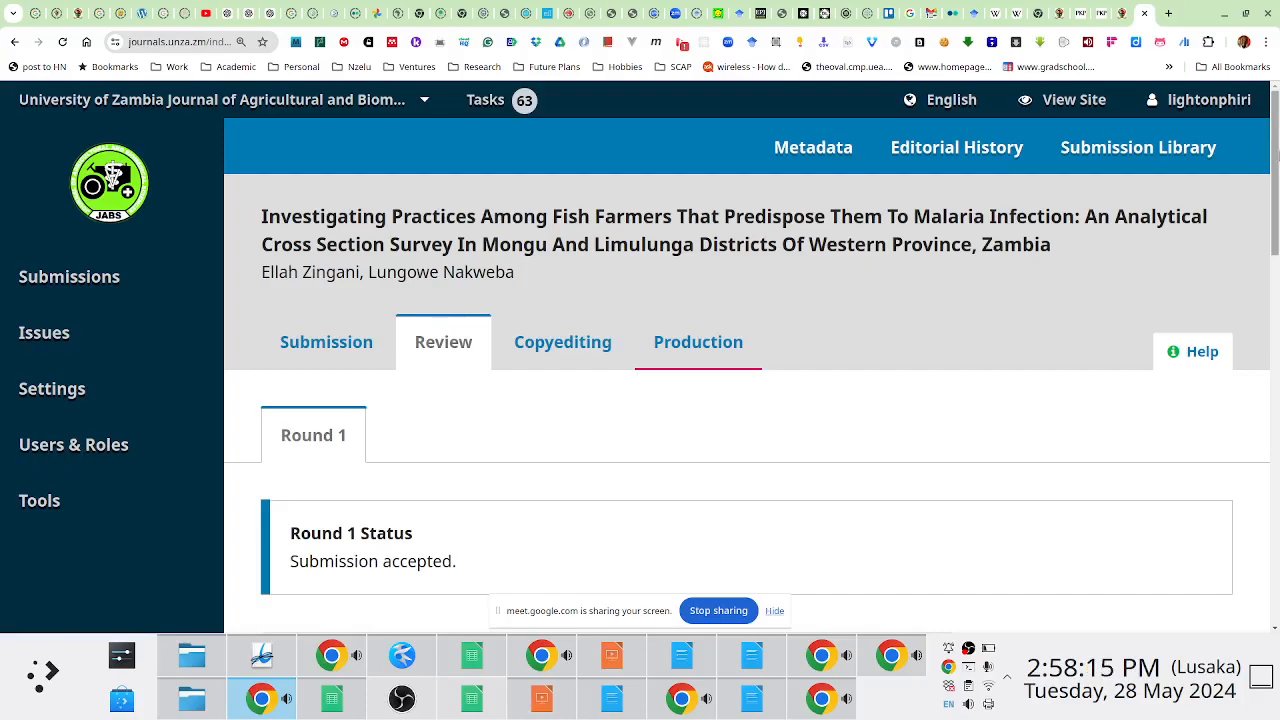
scroll("down", 3)
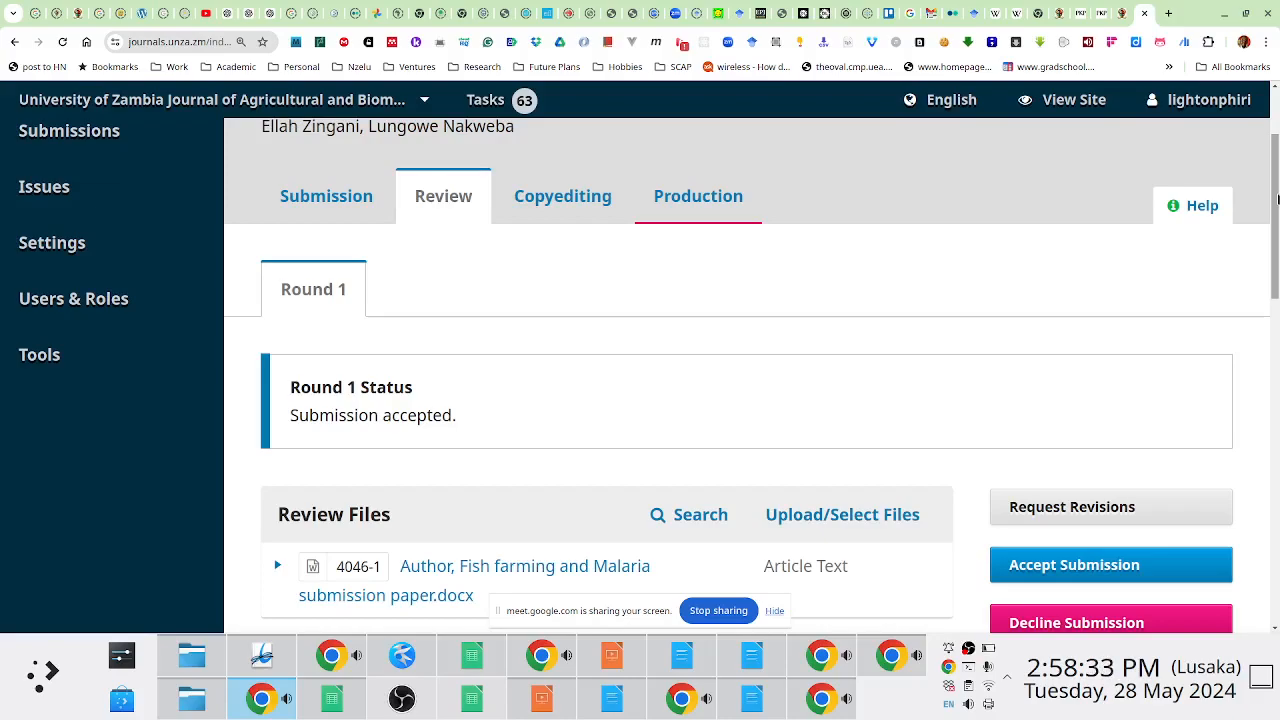
scroll("down", 3)
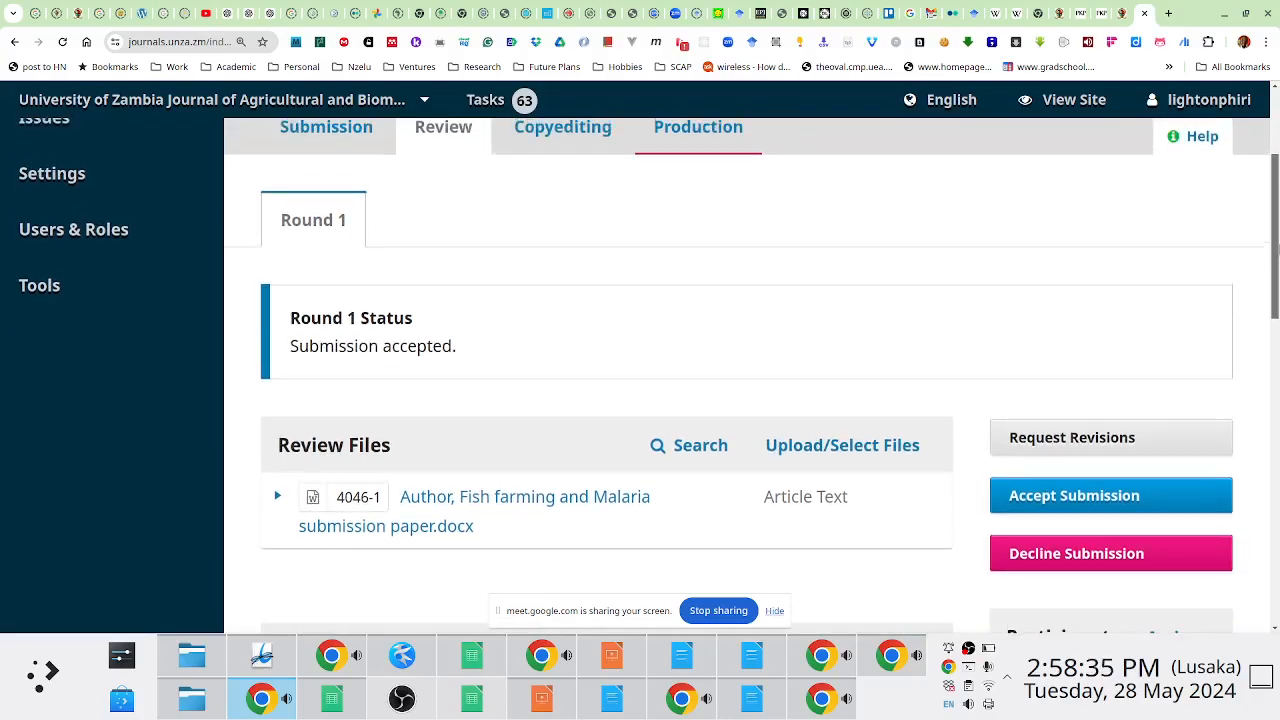
scroll("down", 3)
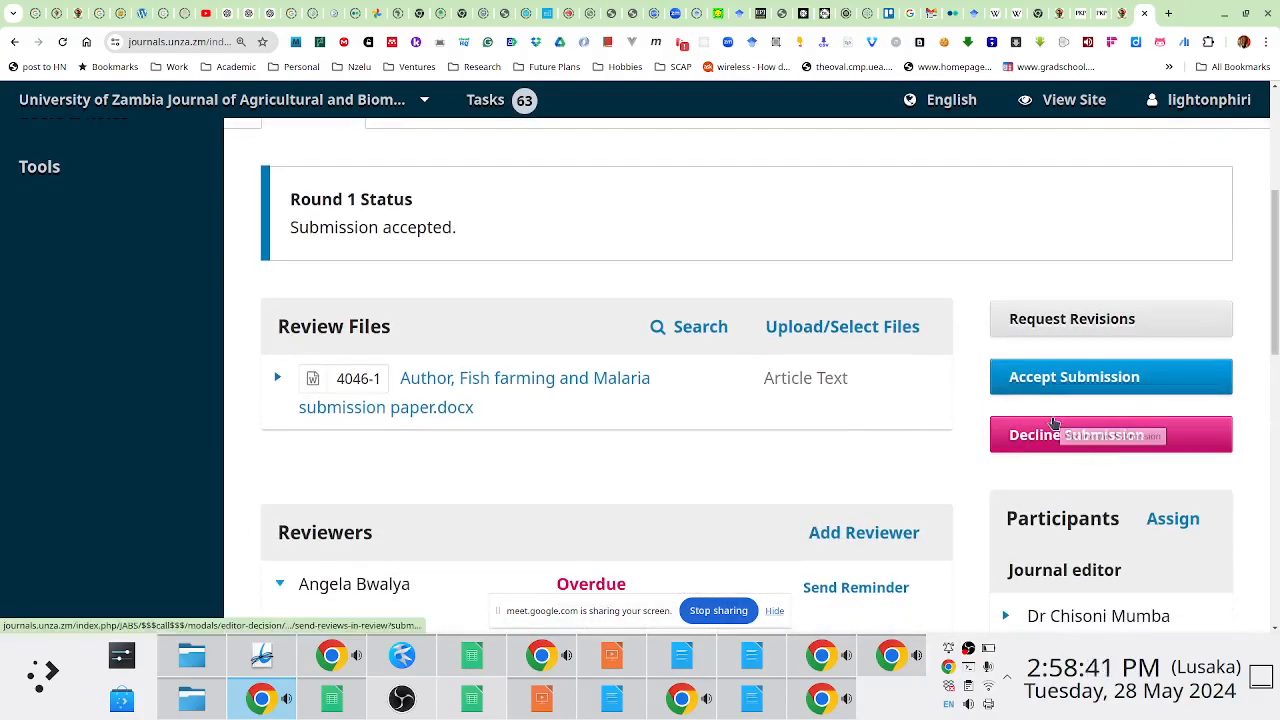
mouse_move(930, 412)
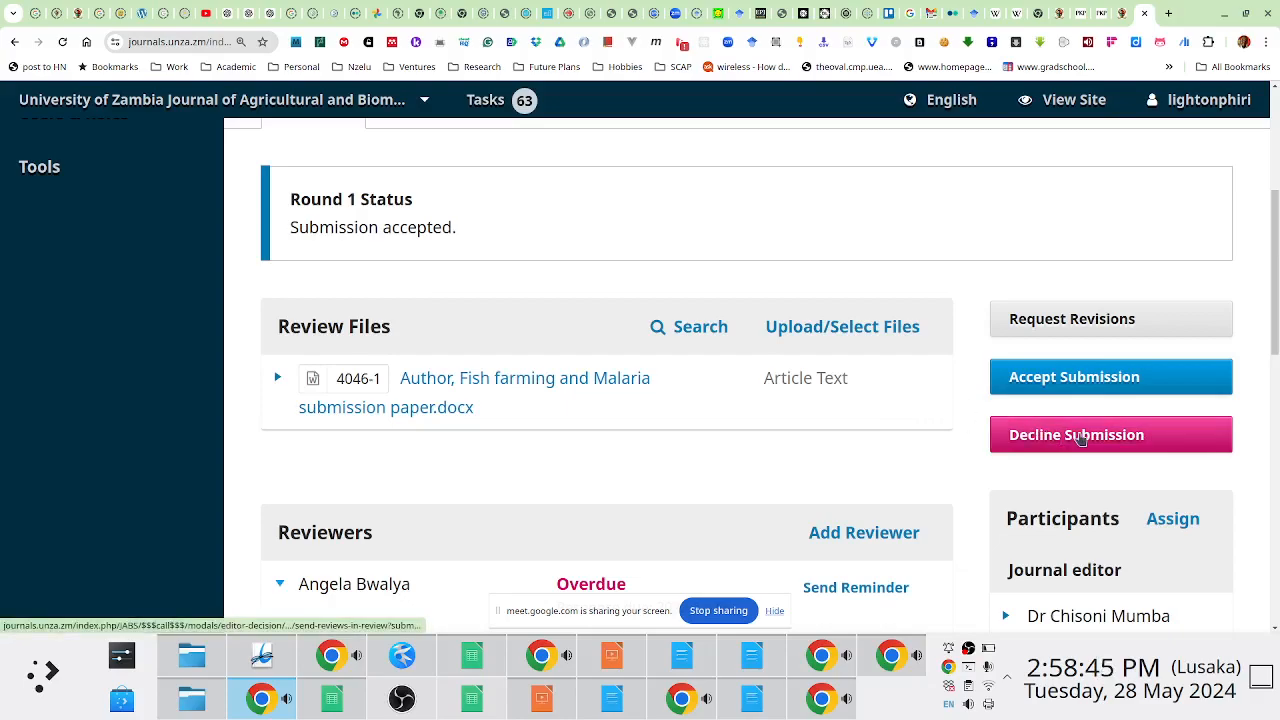
mouse_move(1076, 434)
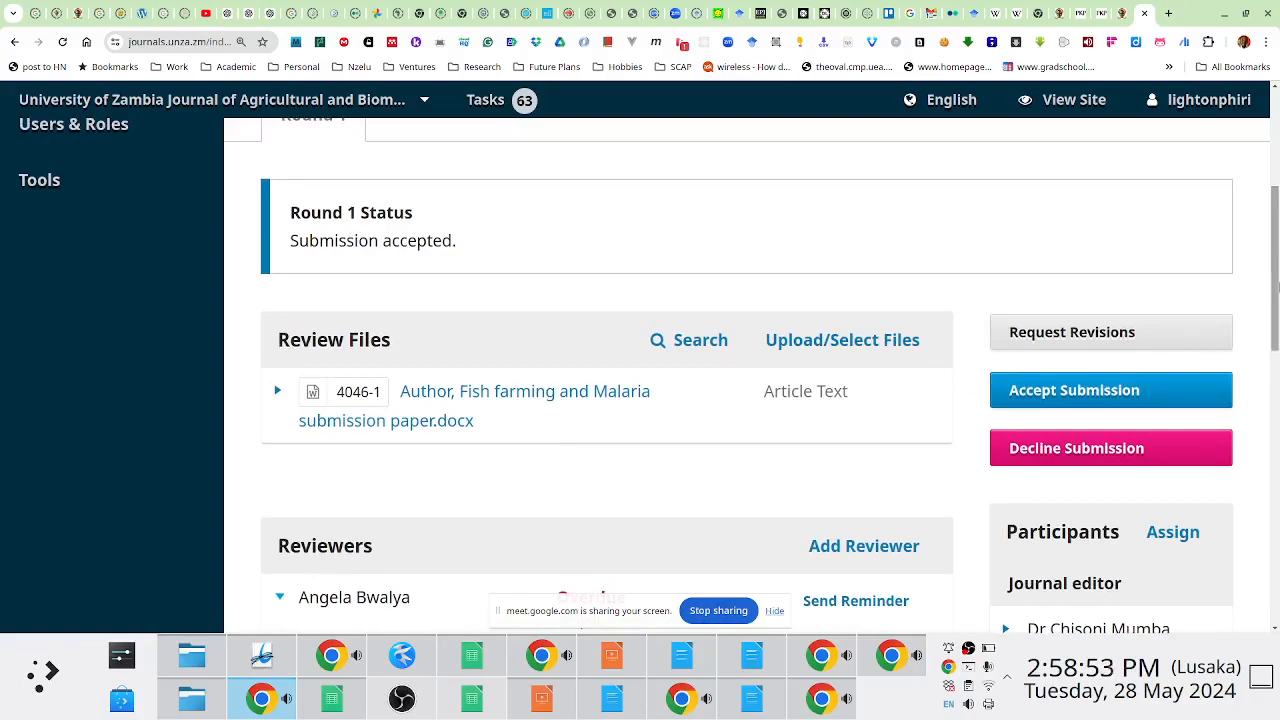
mouse_move(1079, 332)
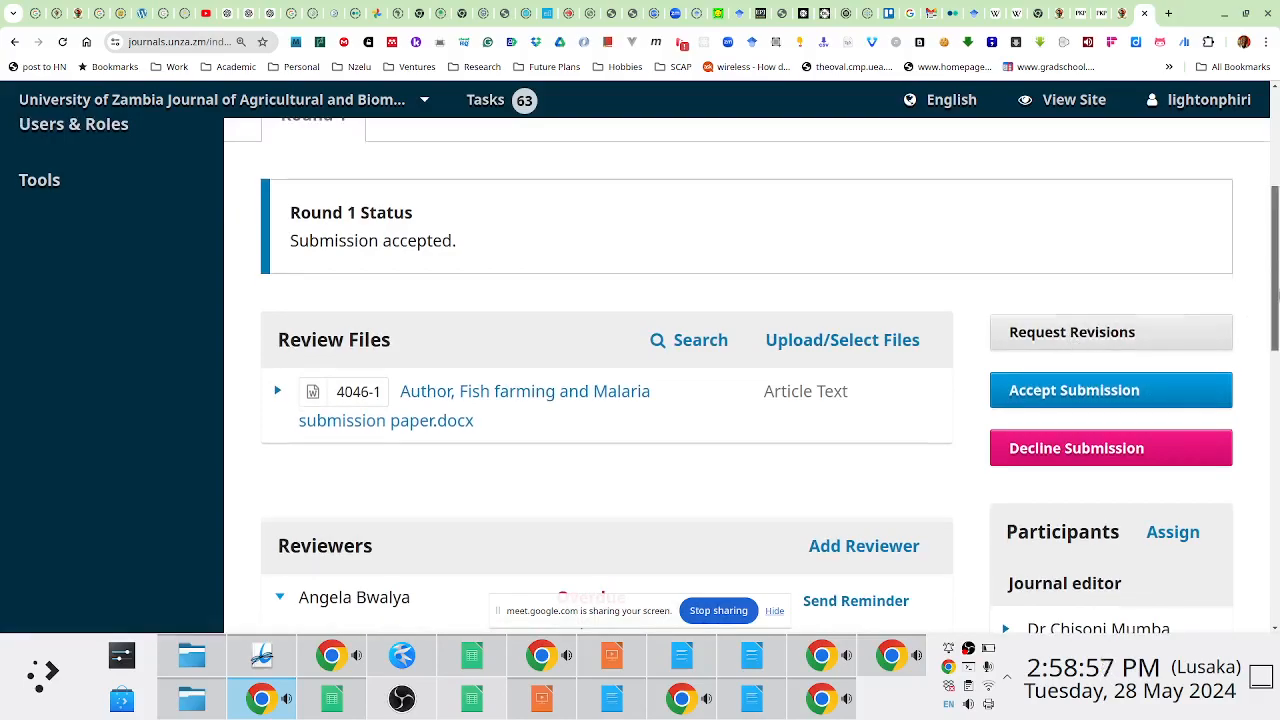
left_click(562, 341)
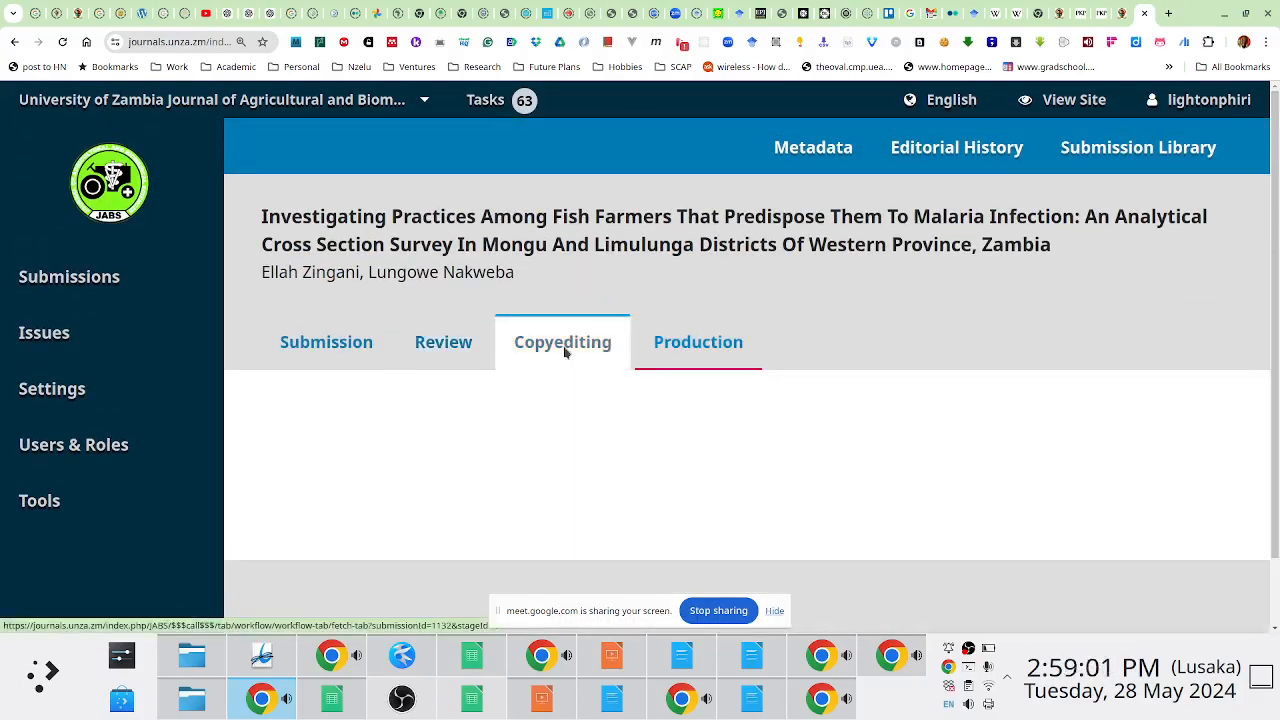
left_click(562, 342)
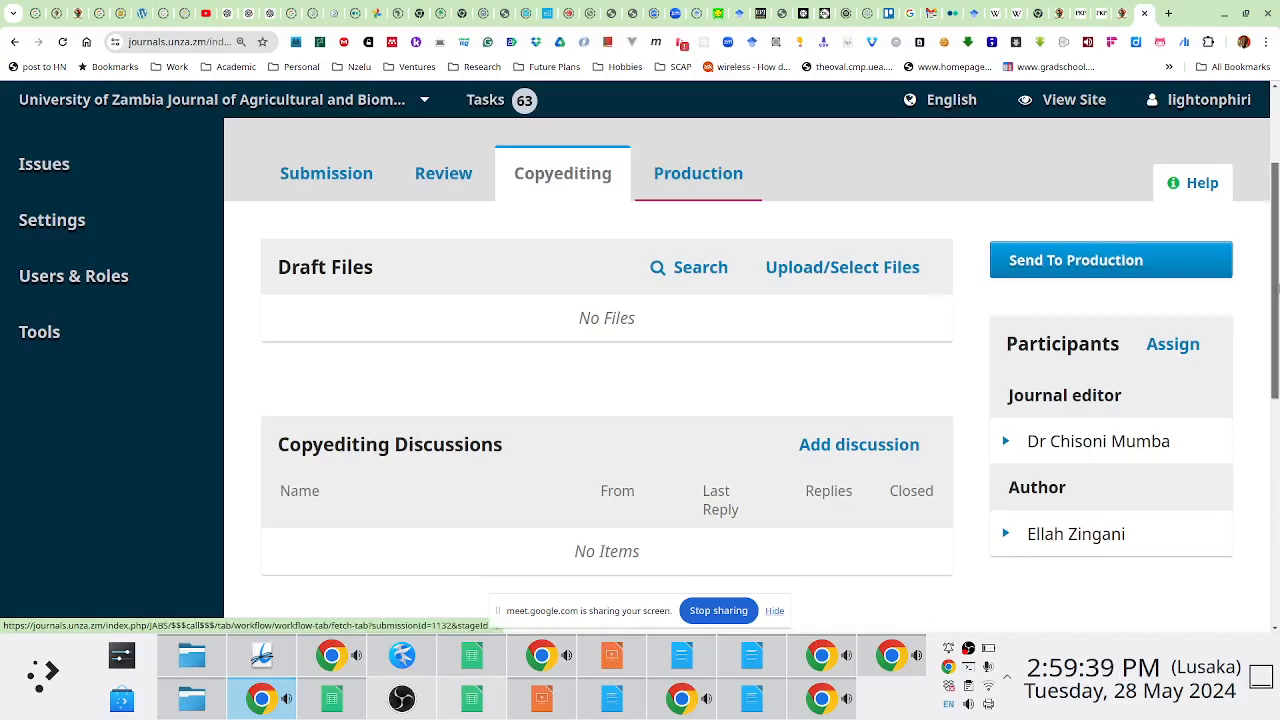
scroll("down", 3)
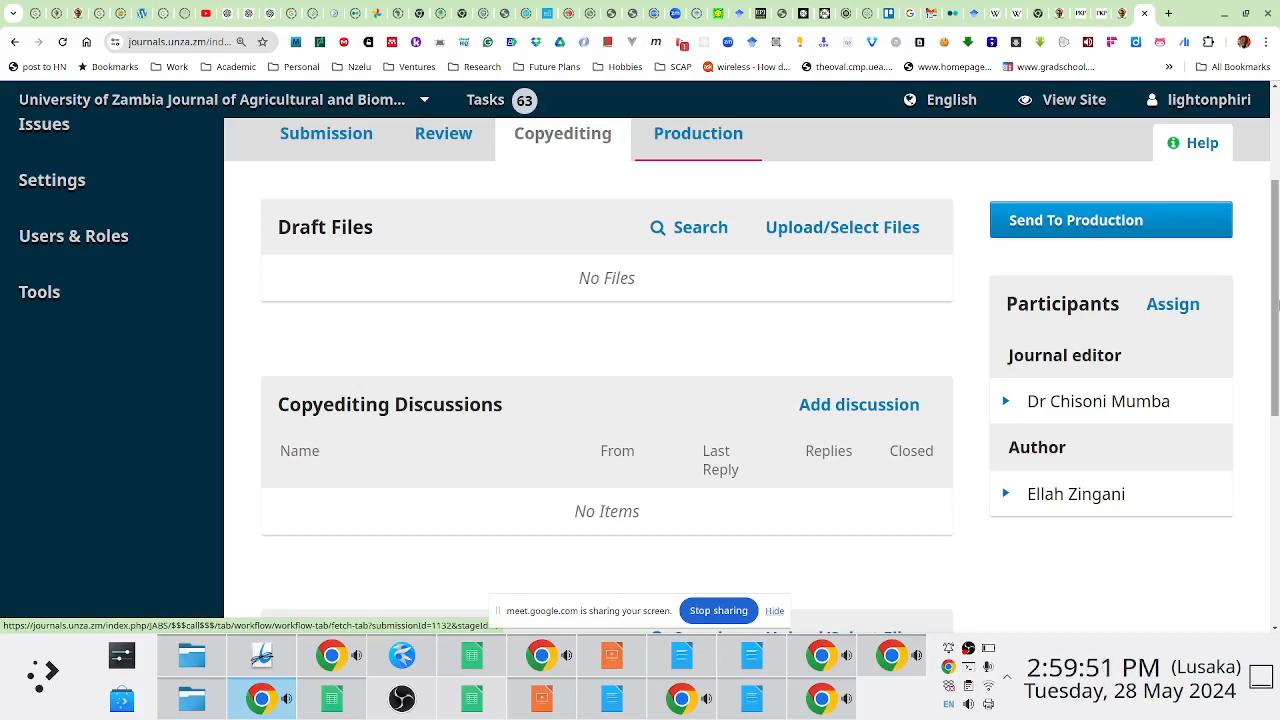
mouse_move(1148, 337)
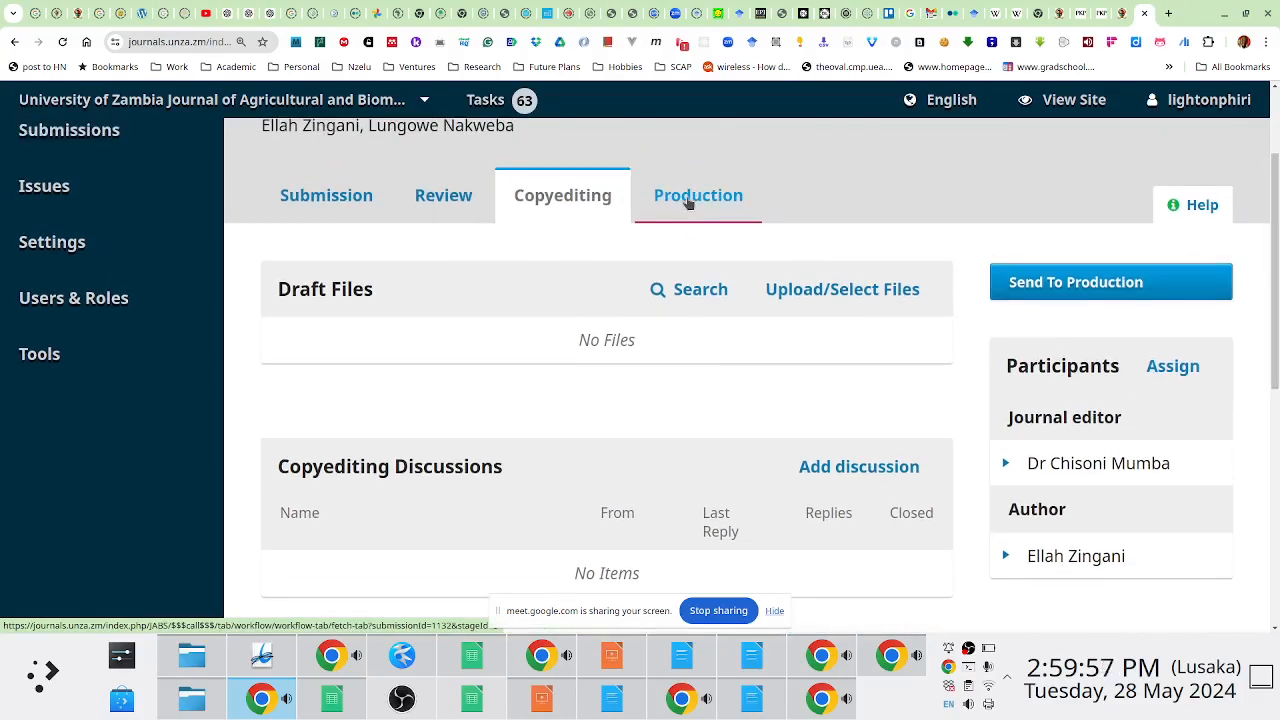
Open submission 1132's Production stage and scroll through its contents
left_click(698, 195)
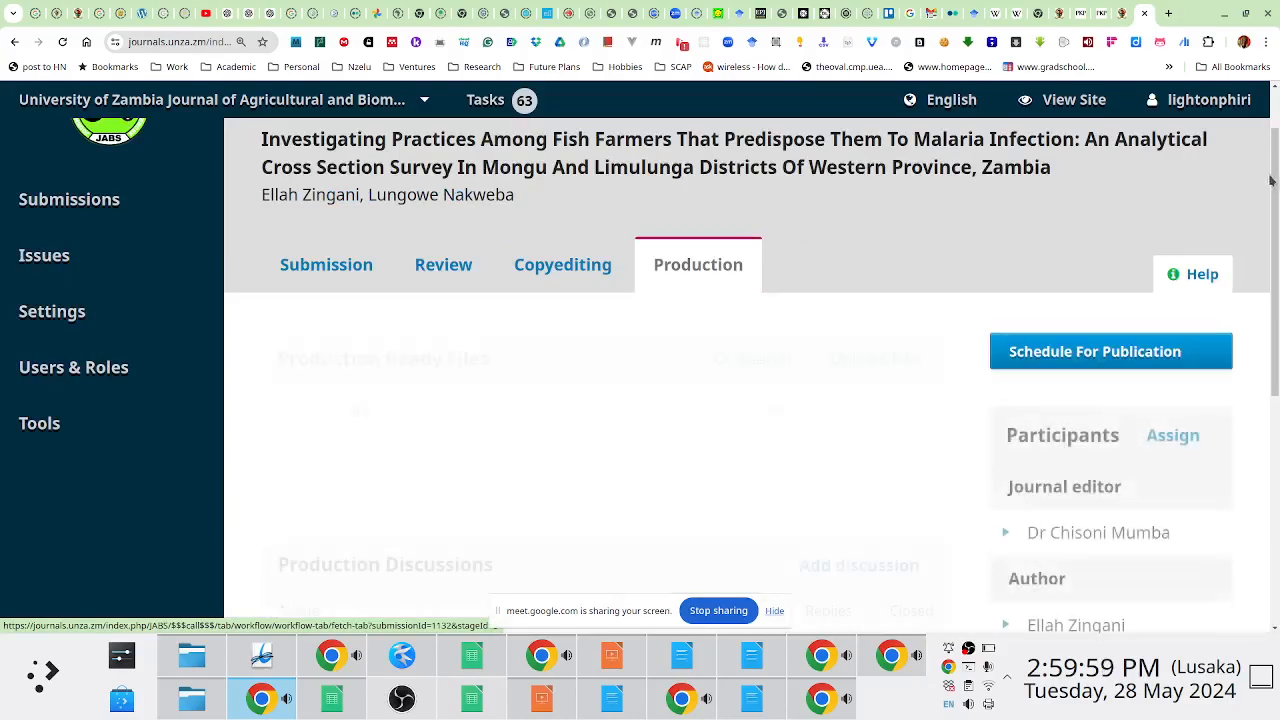
scroll("down", 3)
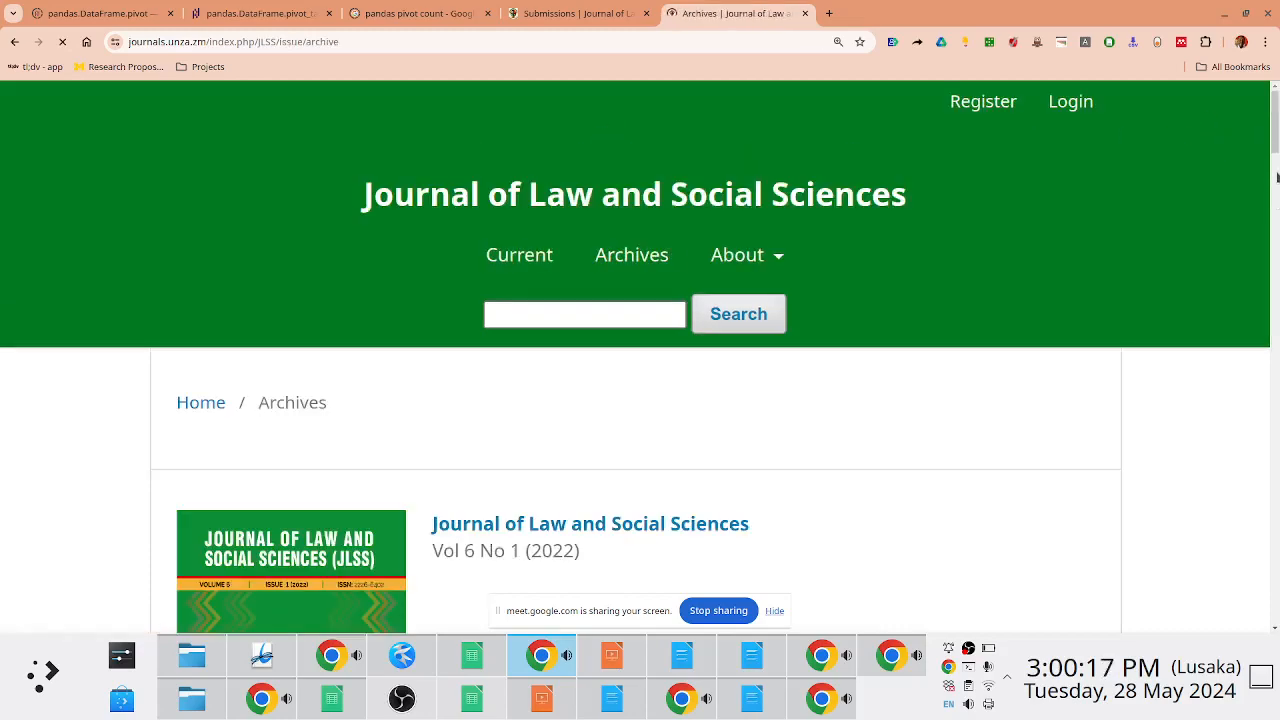
Scroll the Vol 6 No 1 issue page, highlight its year 2022, and reach submission 1132's production stage
scroll("down", 3)
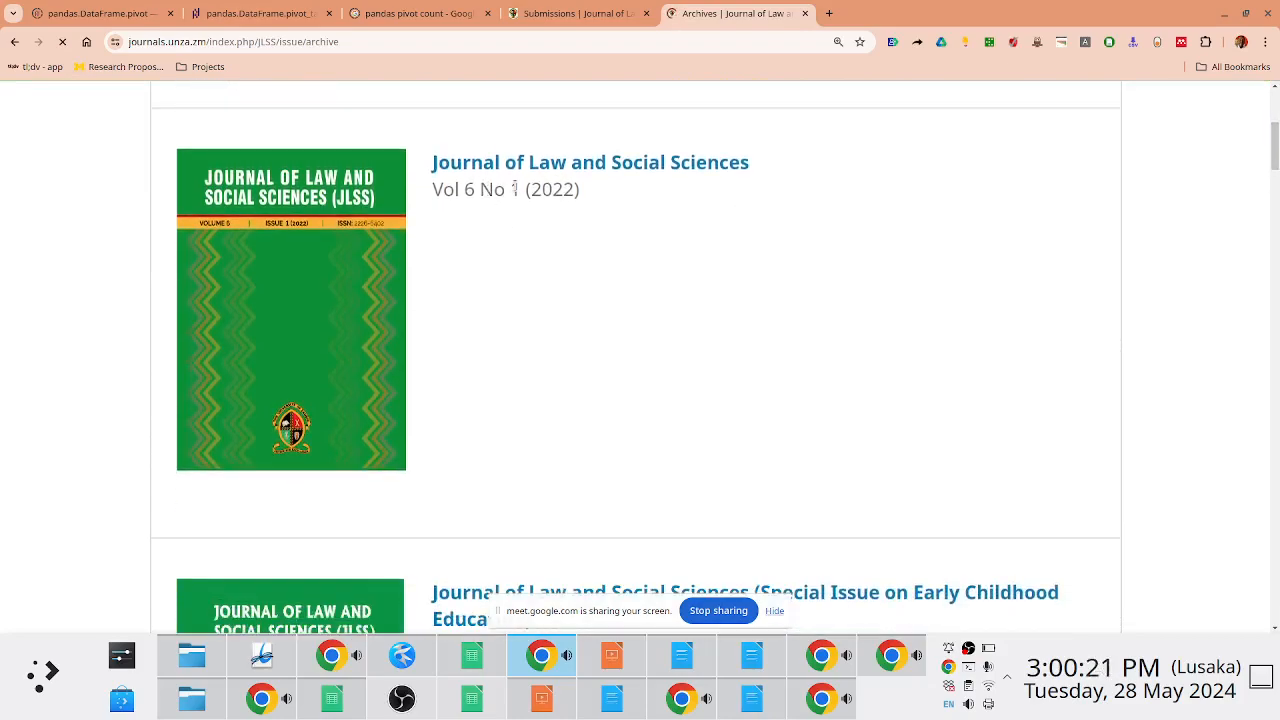
mouse_move(688, 195)
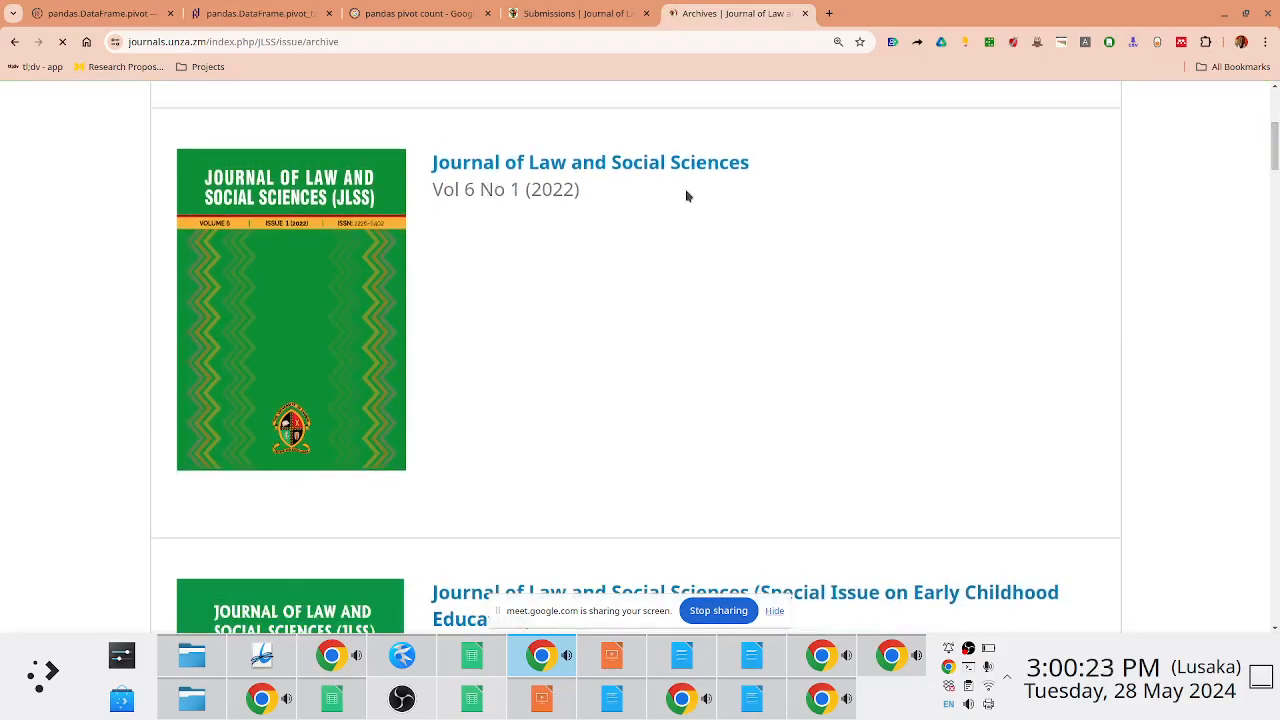
double_click(552, 189)
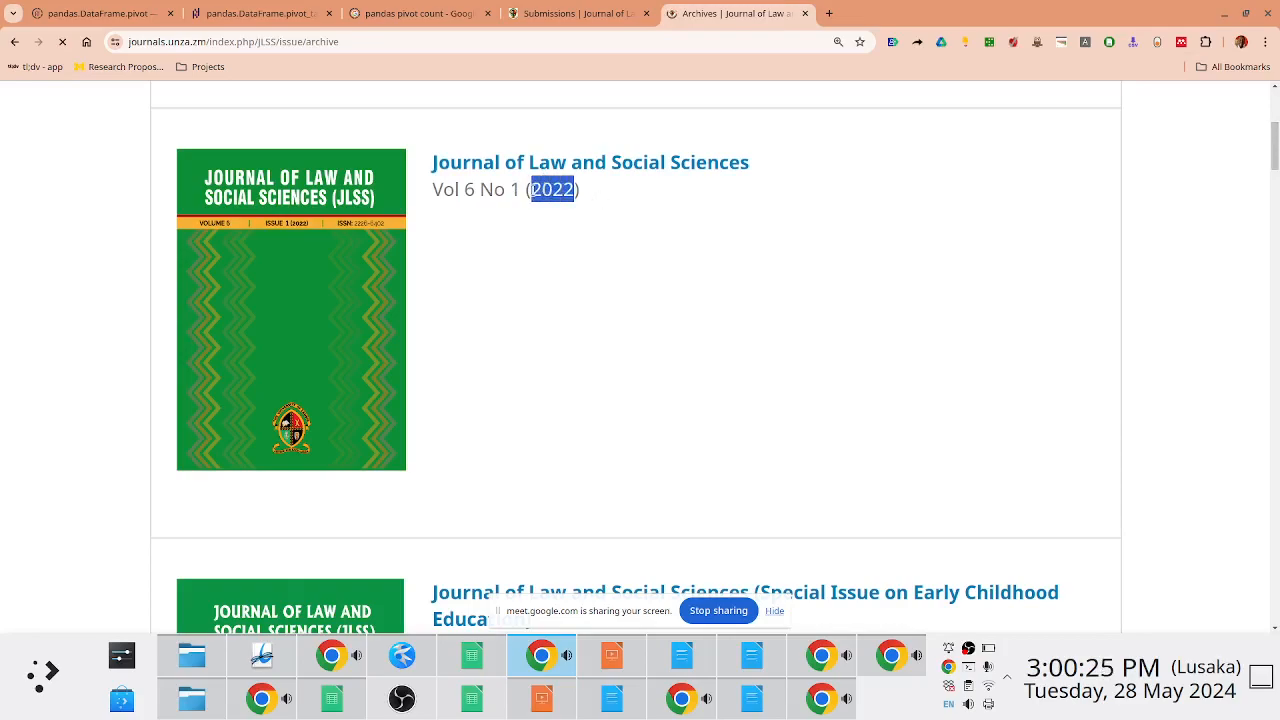
mouse_move(983, 165)
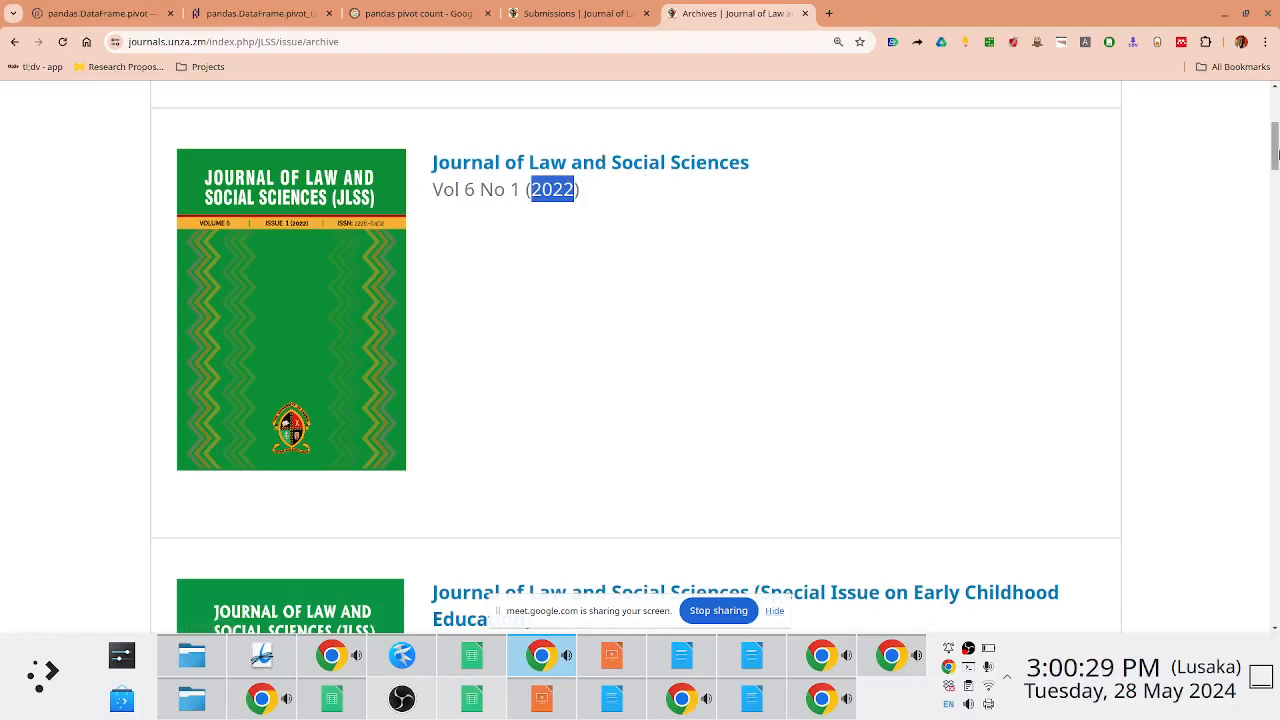
scroll("down", 3)
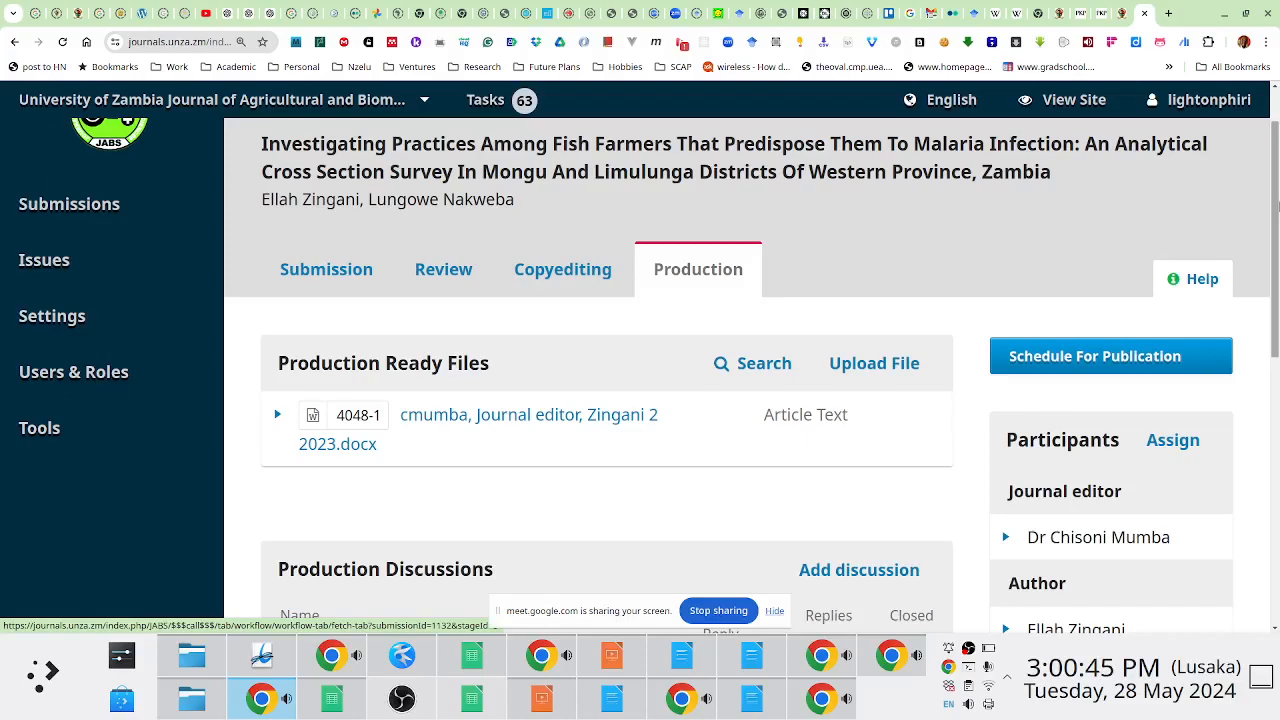
mouse_move(733, 346)
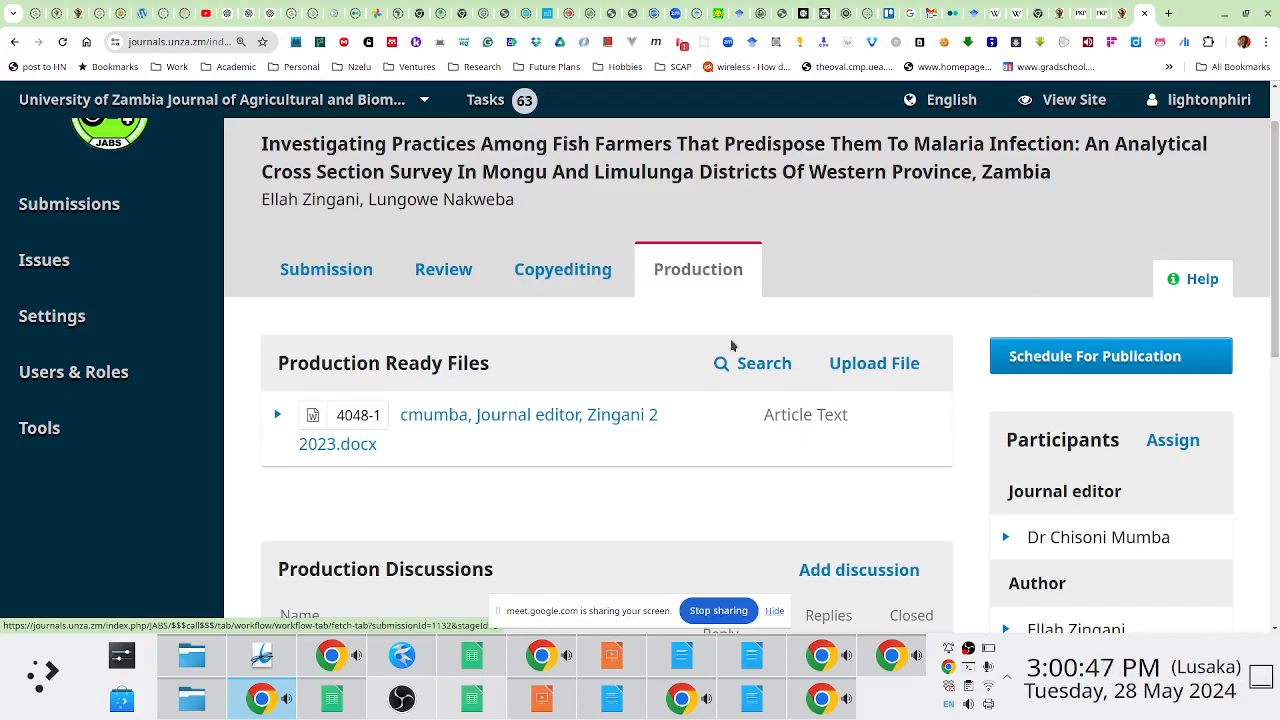
mouse_move(547, 487)
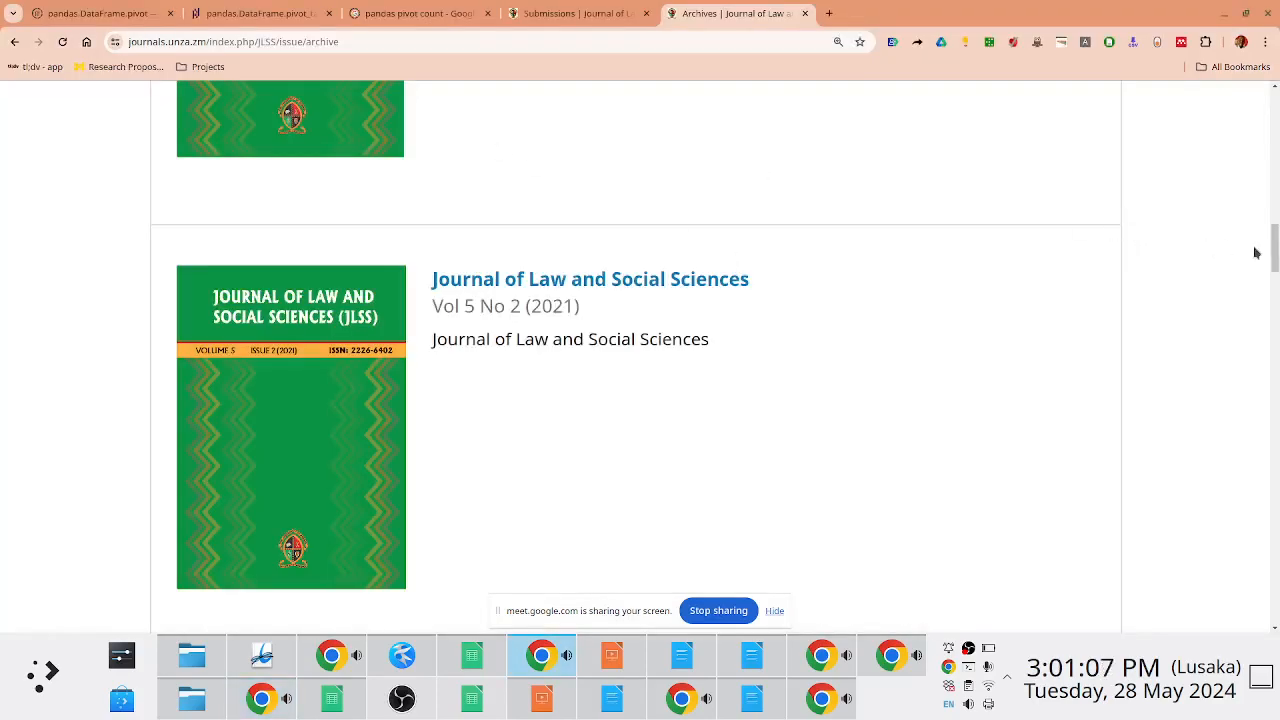
Scroll the Vol 6 No 1 (2022) issue page to its DOI and bring up Crossref webDeposit
scroll("down", 3)
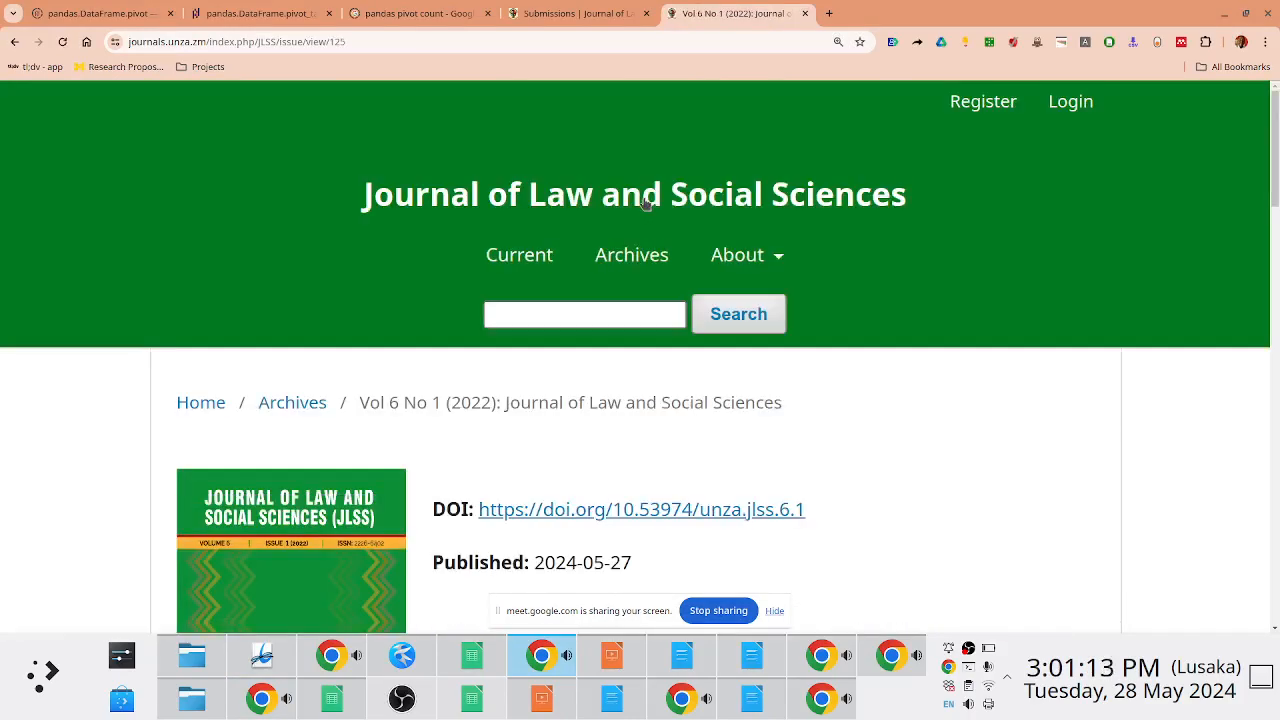
scroll("down", 3)
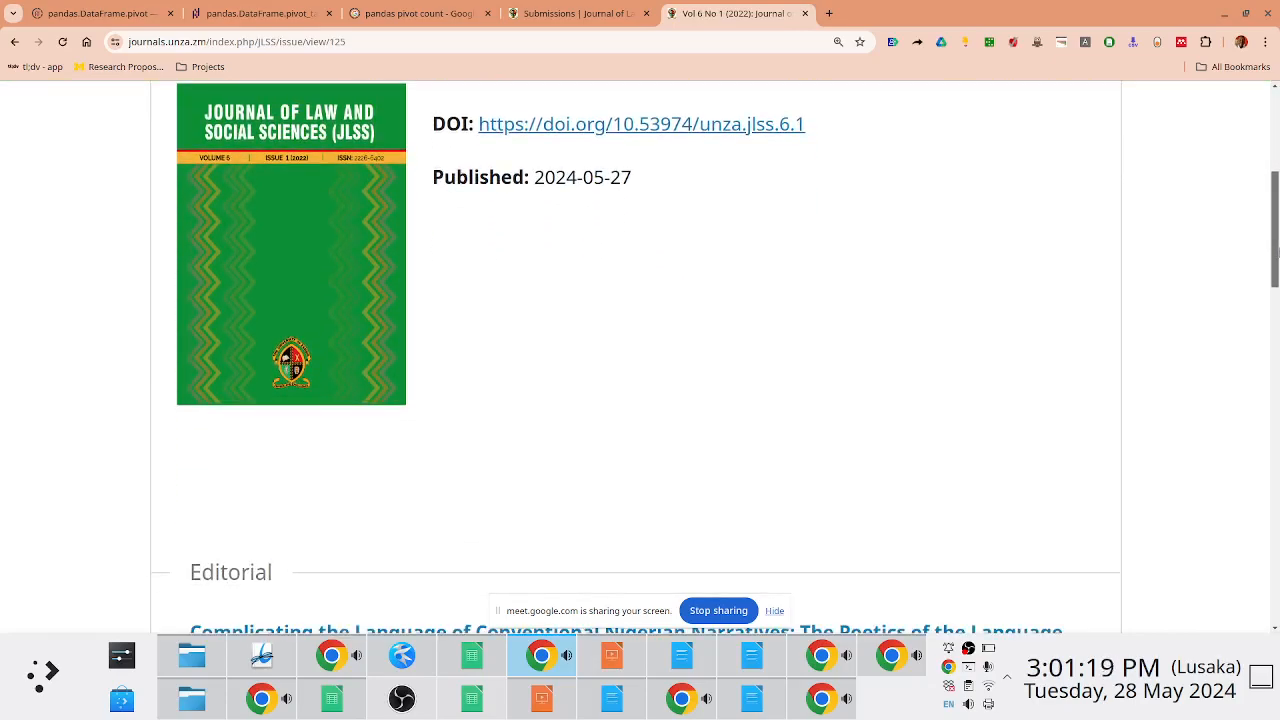
left_click_drag(635, 123, 803, 123)
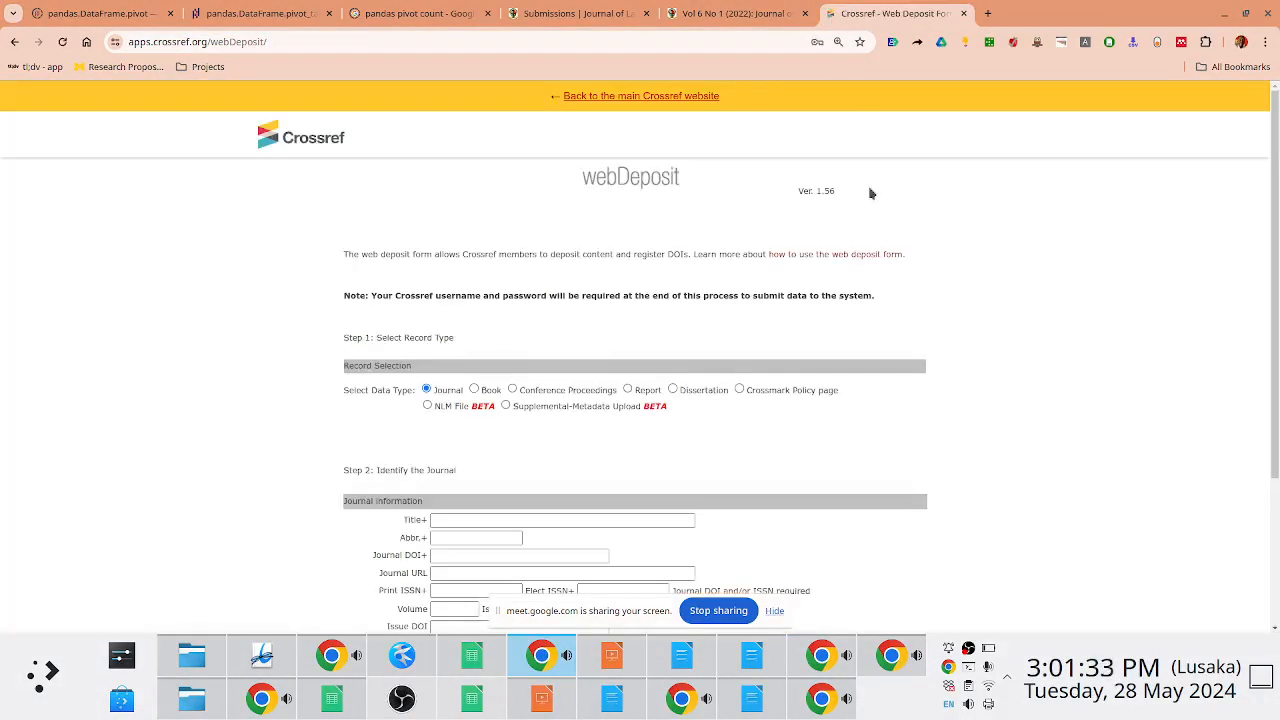
Zoom in on Crossref webDeposit and scroll through its journal record and journal information steps
key("ctrl+plus")
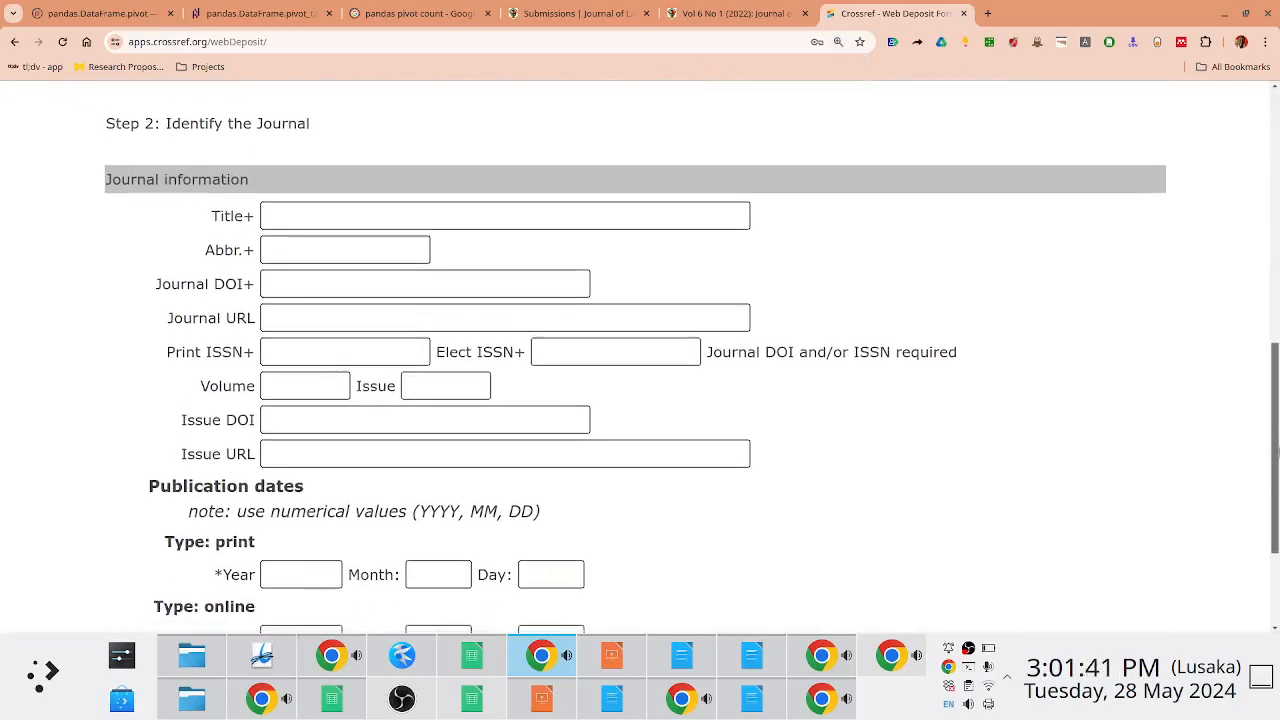
scroll("up", 3)
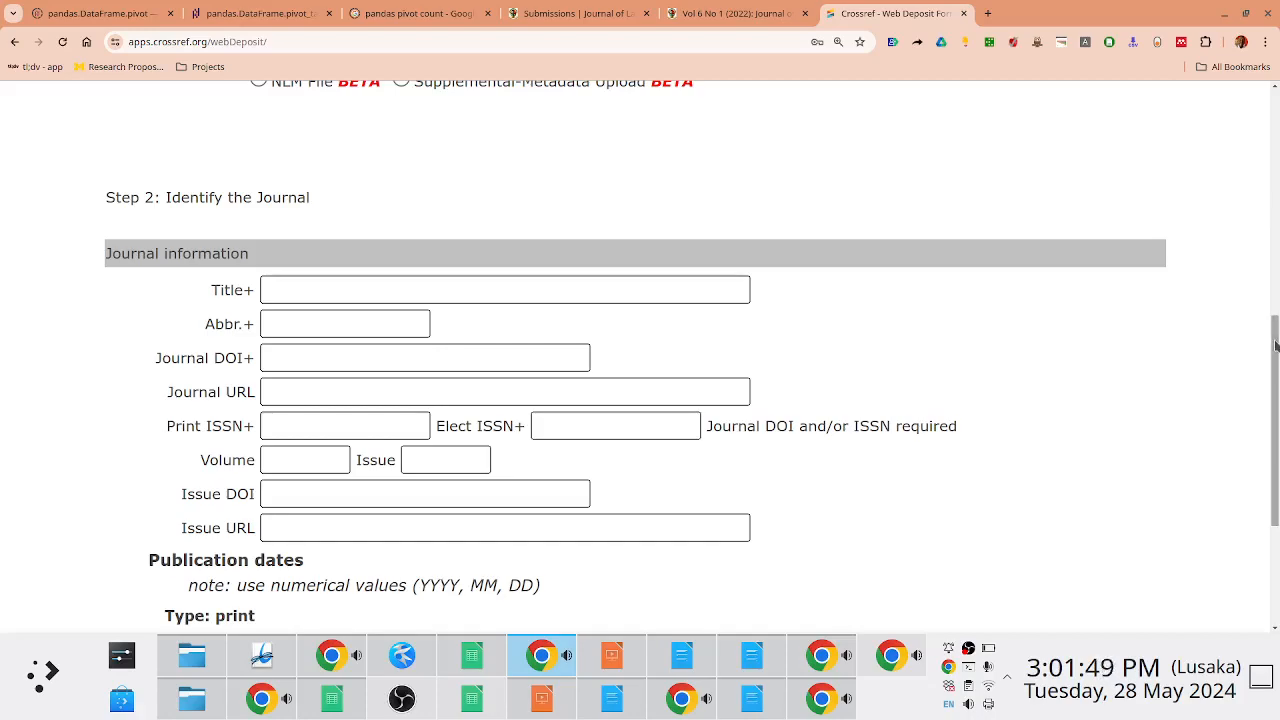
scroll("down", 3)
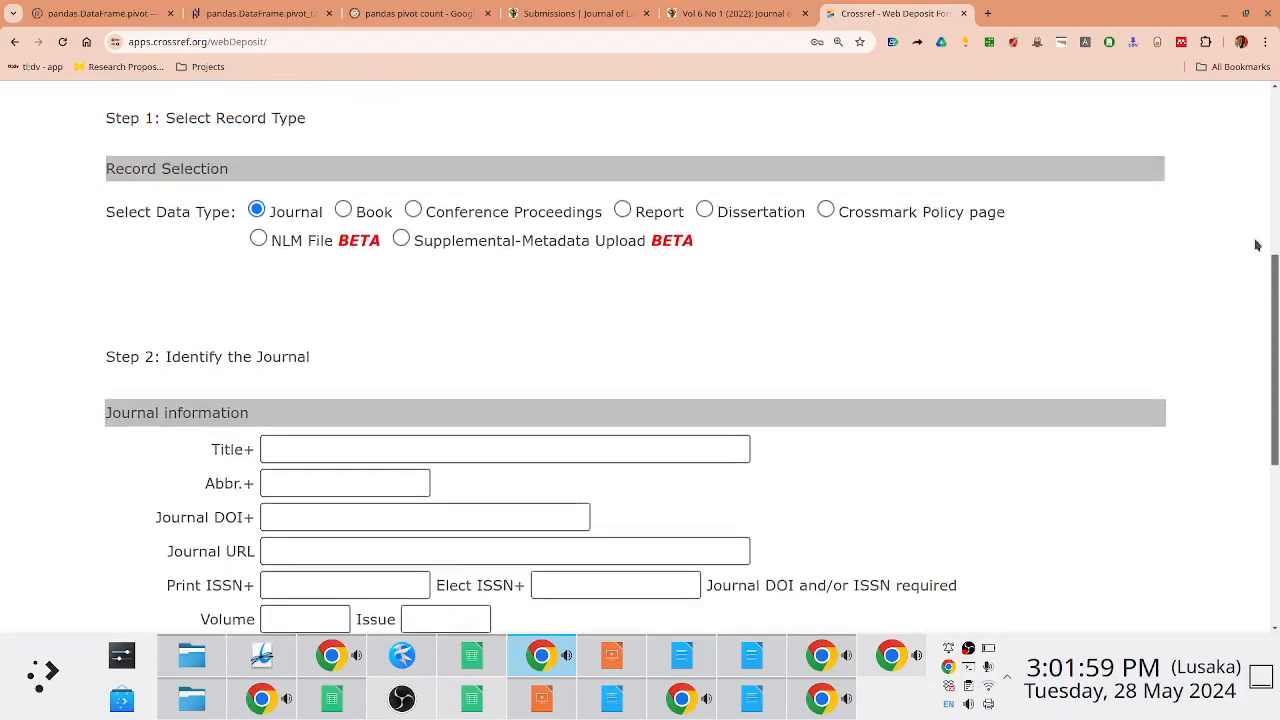
scroll("up", 3)
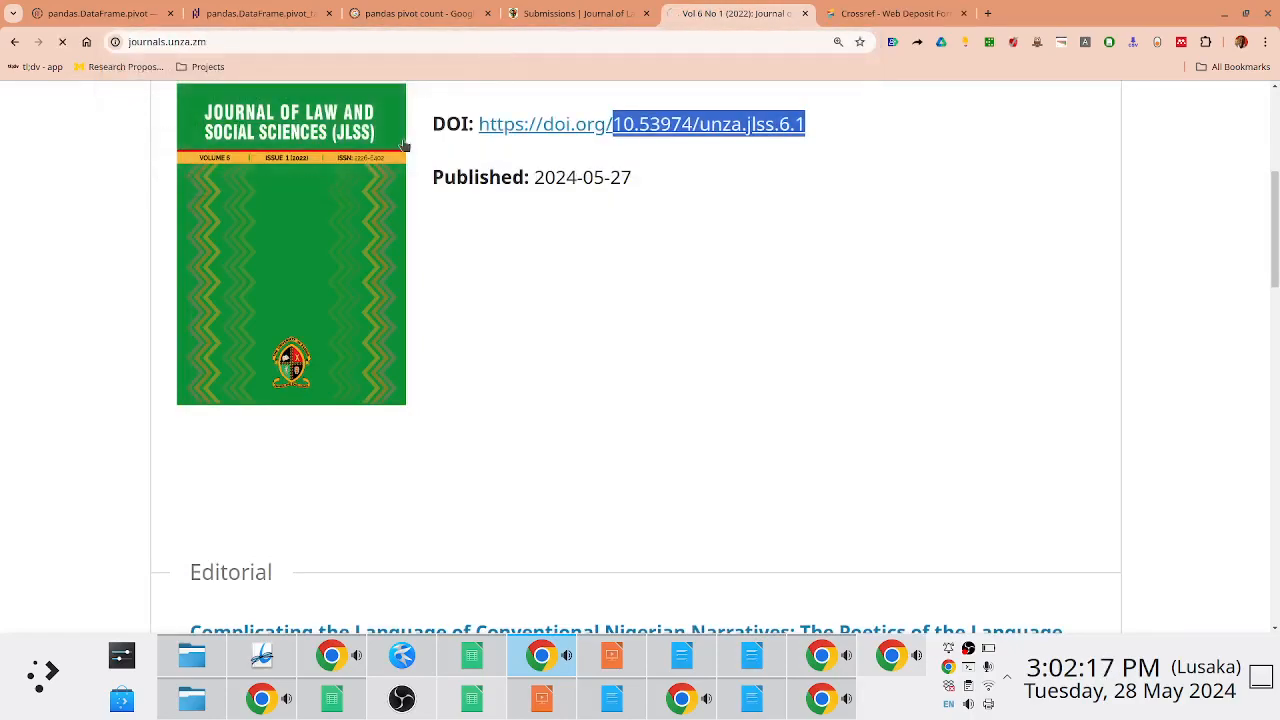
mouse_move(1211, 126)
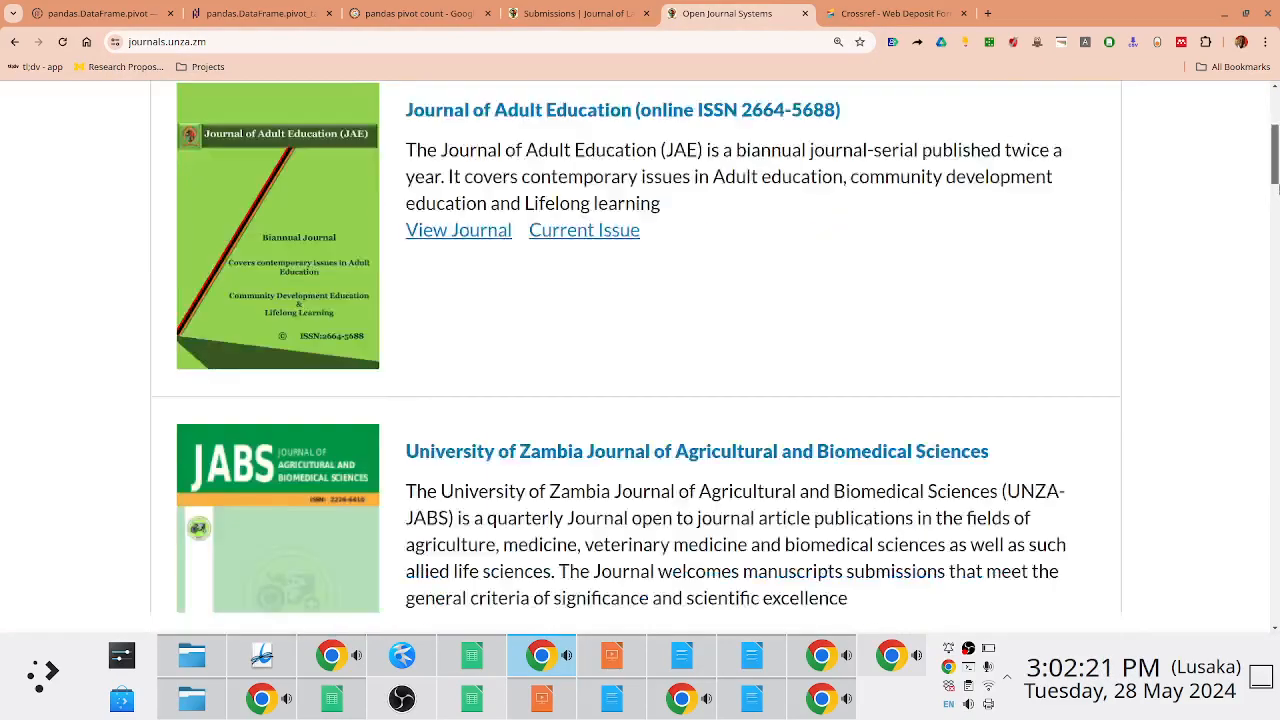
Open the JONAS Kaleya River reservoir capacities article
scroll("down", 3)
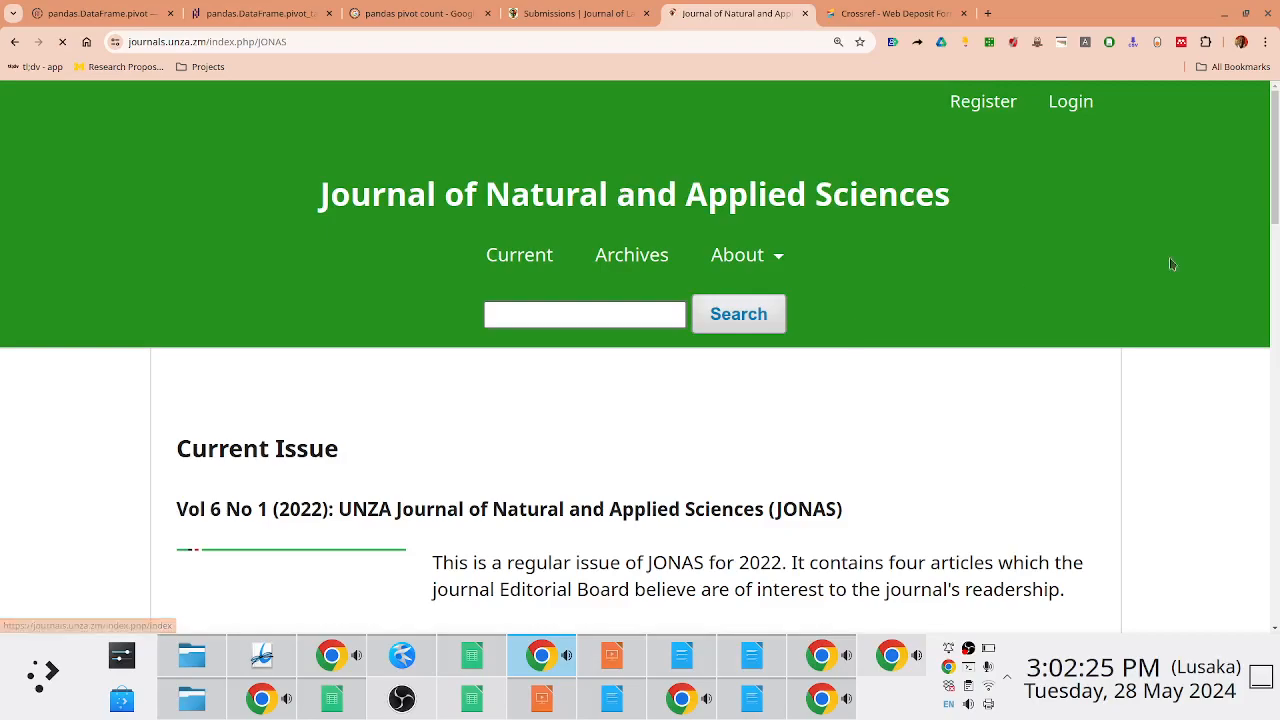
scroll("down", 3)
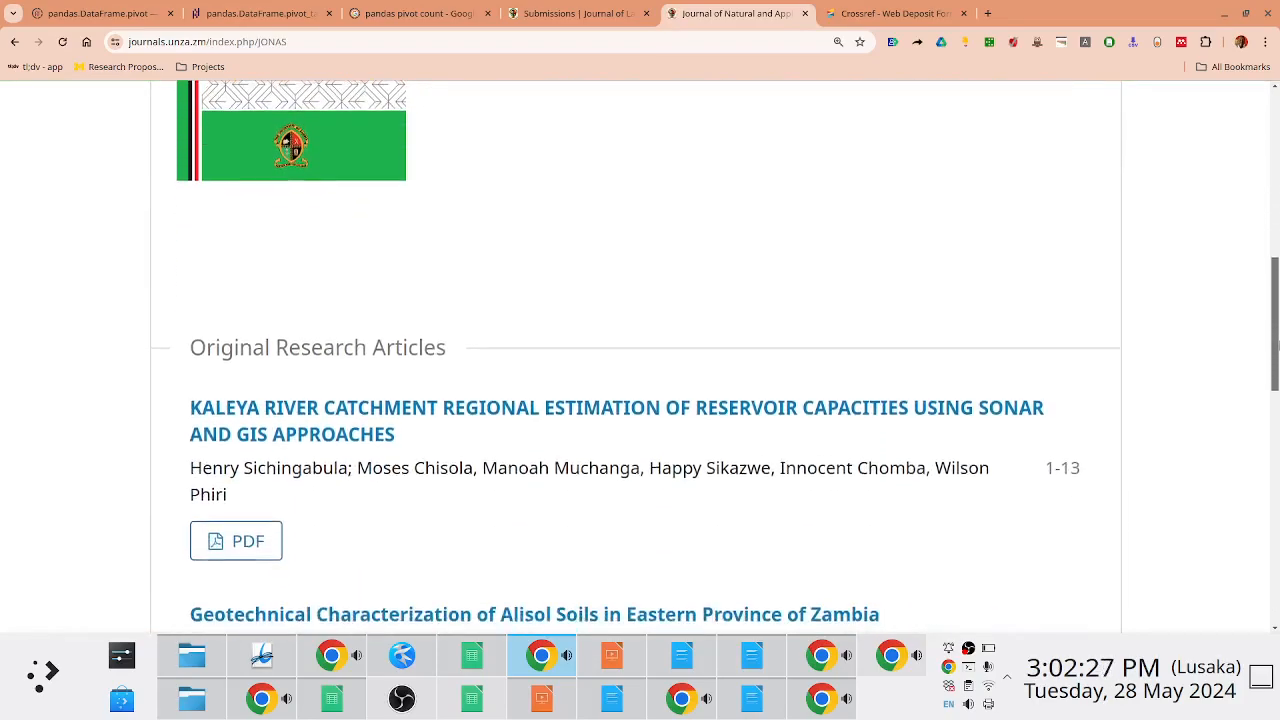
scroll("down", 3)
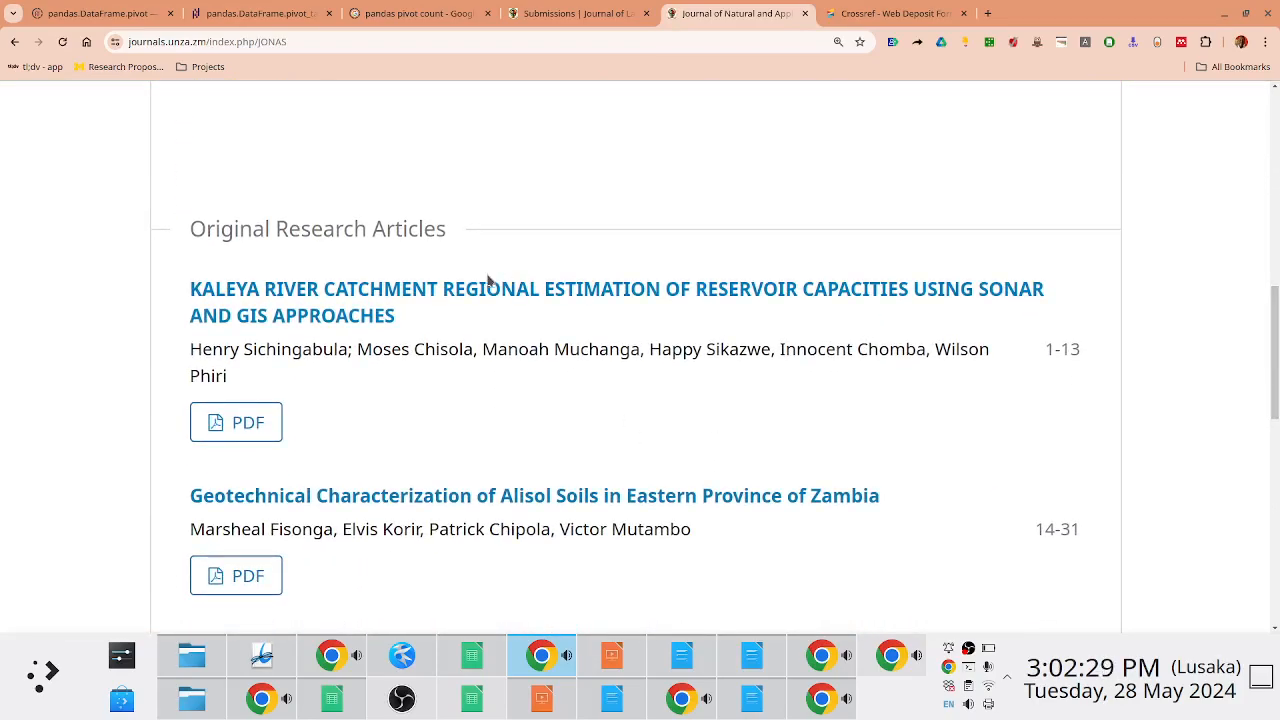
left_click(616, 289)
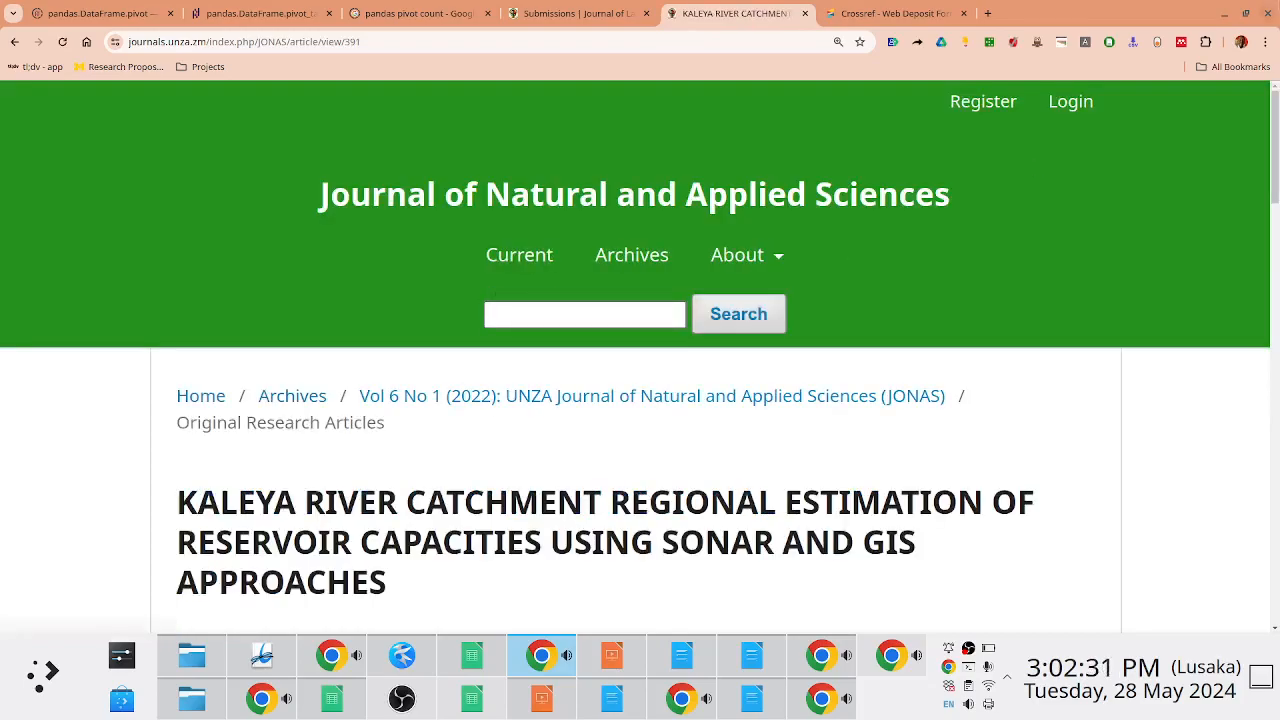
View the article's DOI 10.53974/unza.jonas.6.1.391, then show submission 1132's production stage full screen
scroll("down", 3)
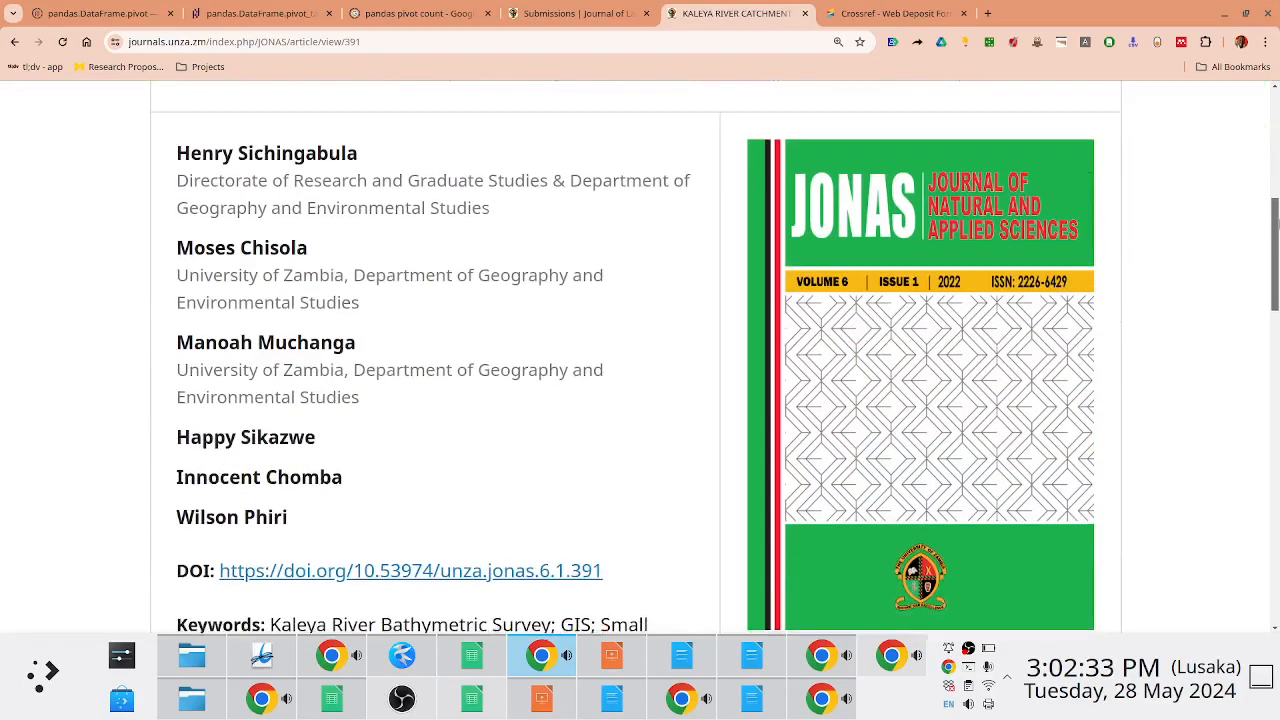
scroll("down", 3)
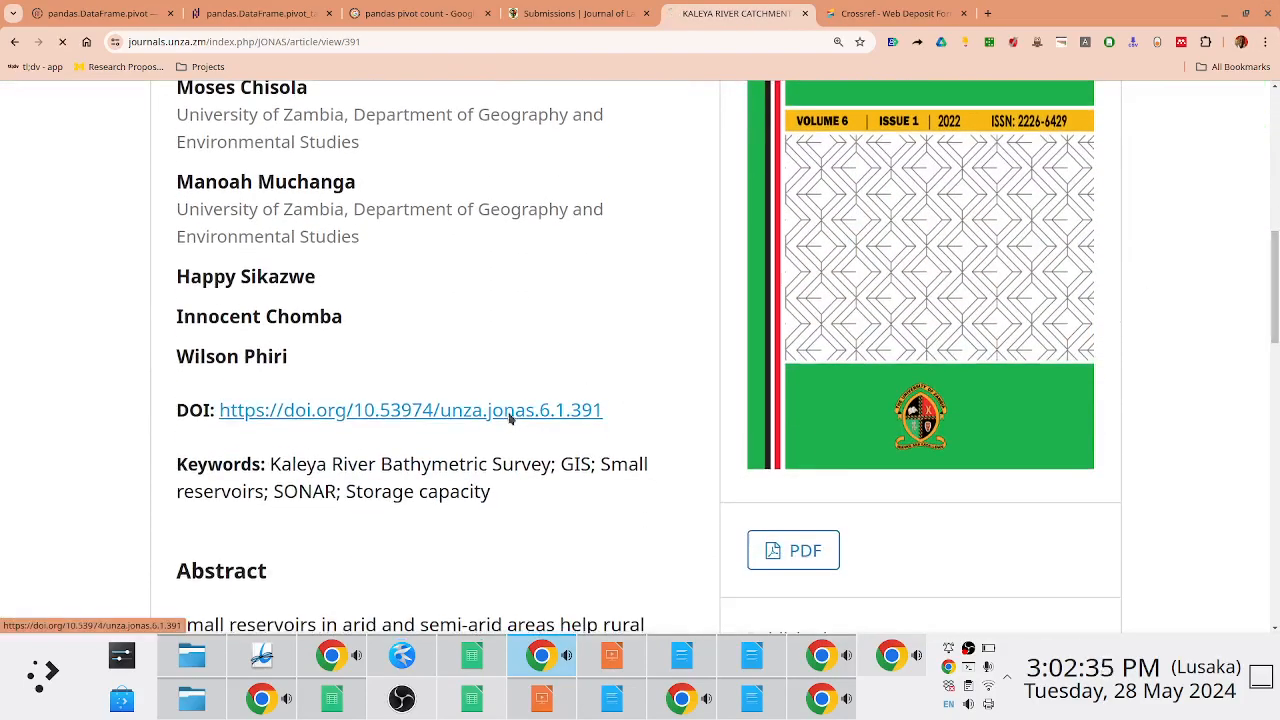
mouse_move(718, 437)
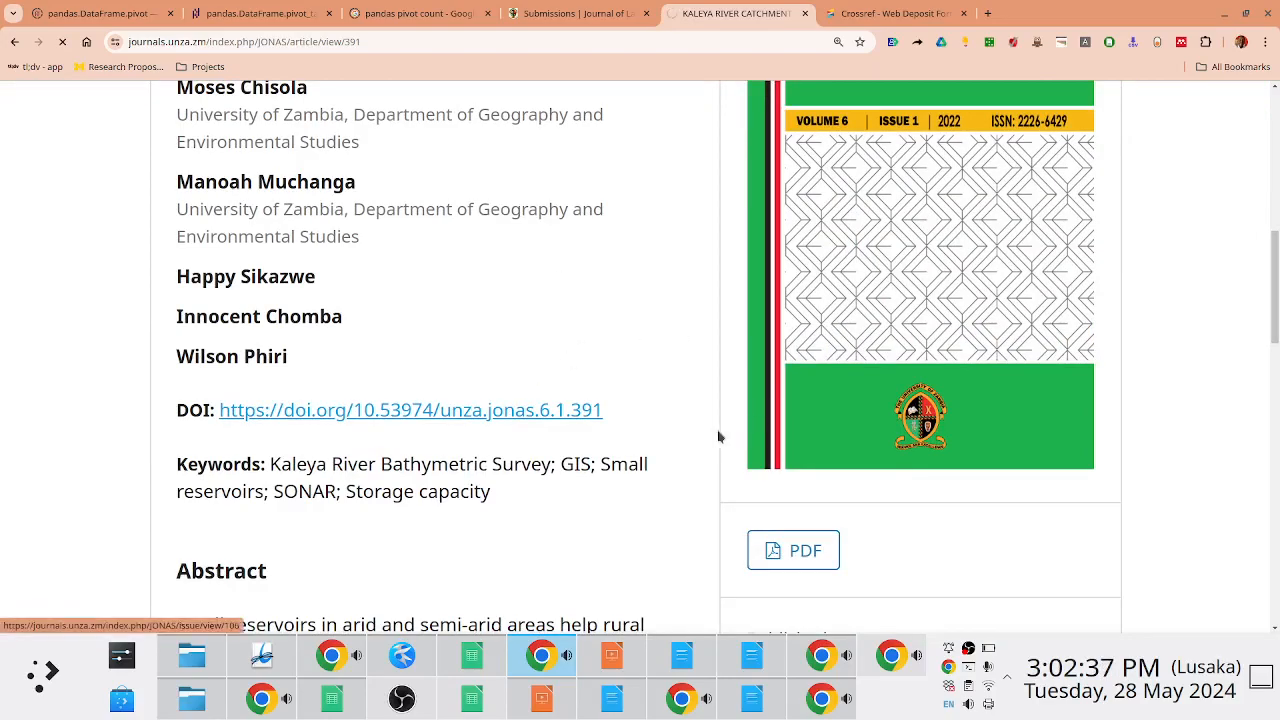
mouse_move(568, 417)
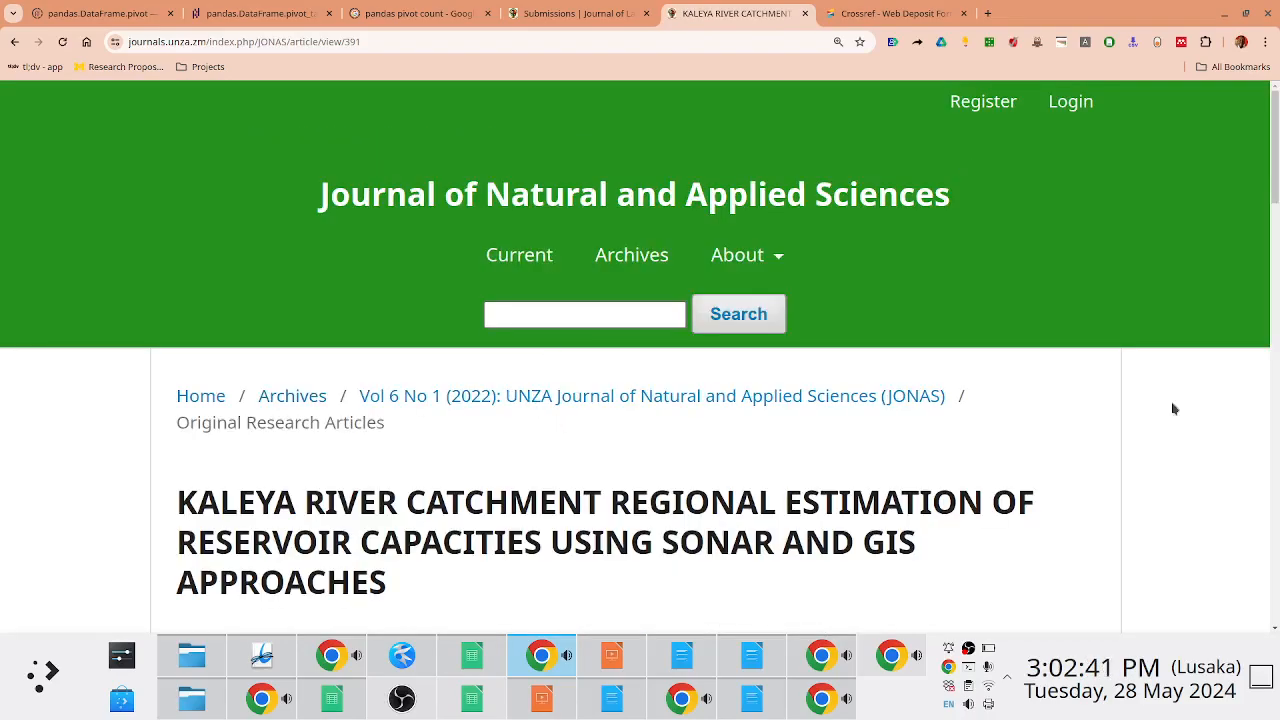
scroll("down", 3)
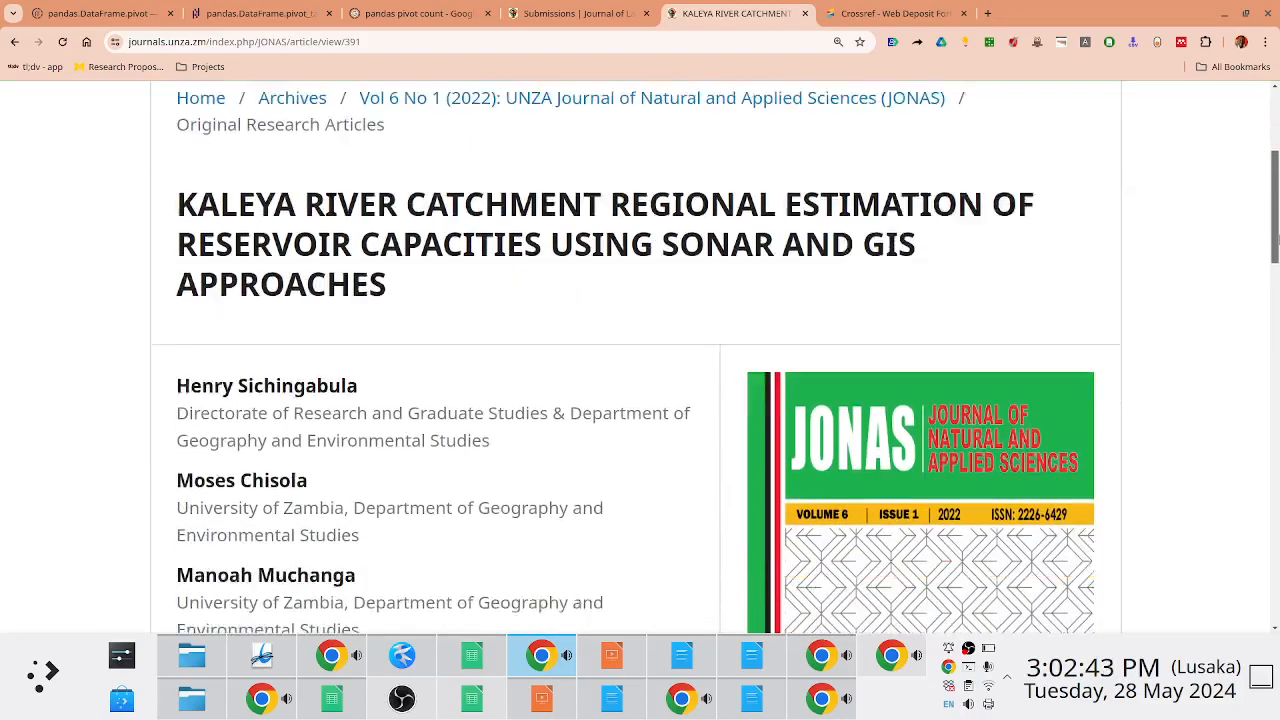
scroll("down", 3)
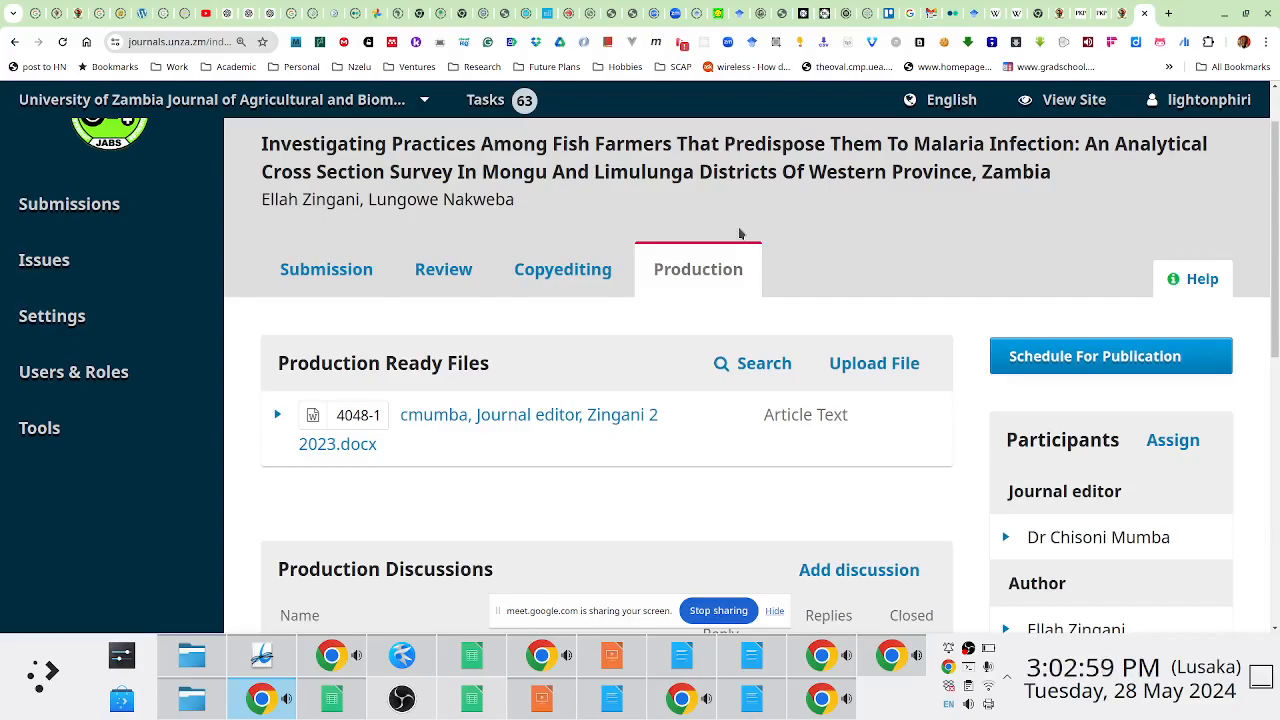
key("f11")
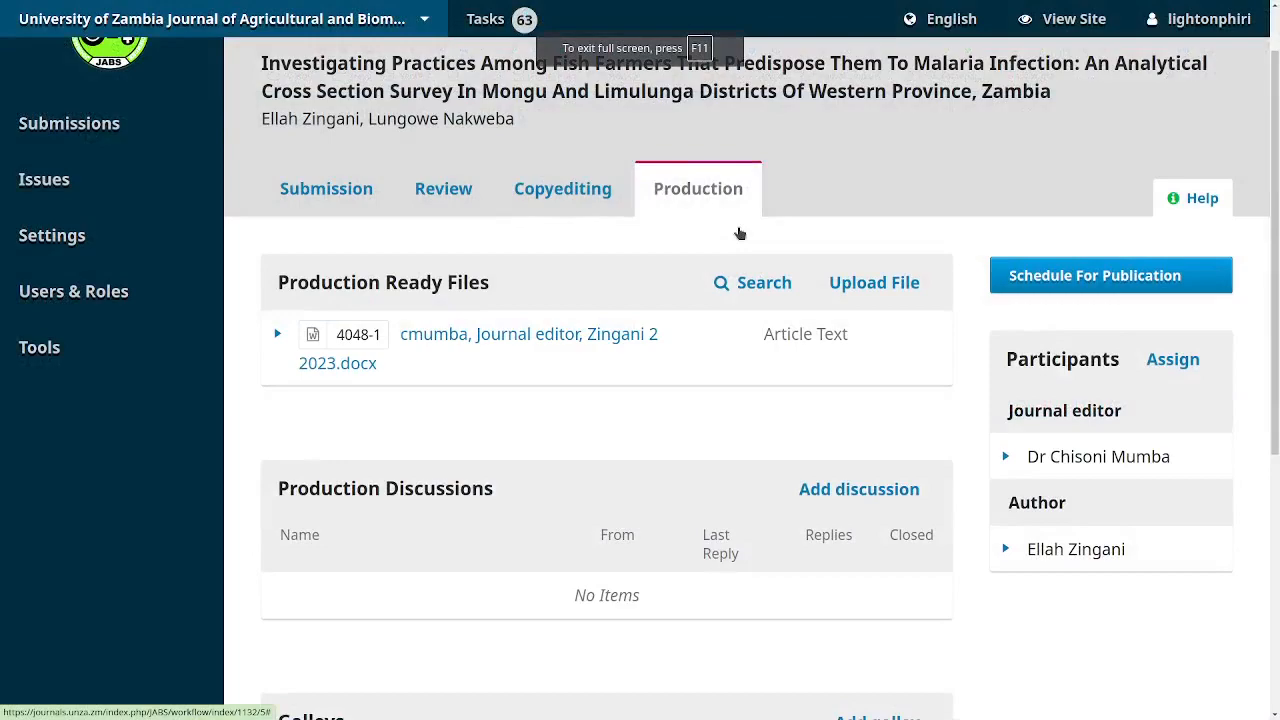